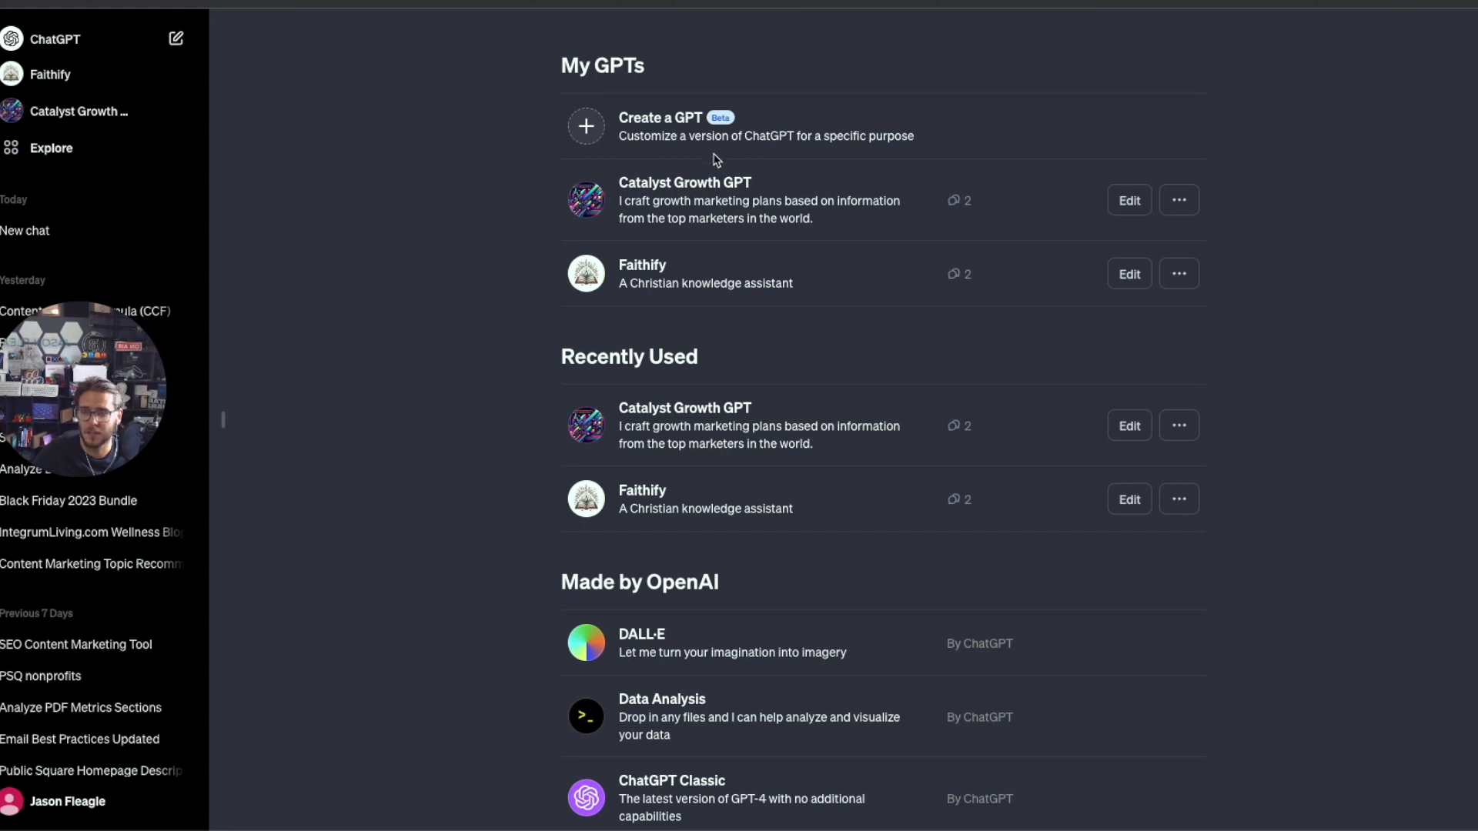
mouse_move(668, 159)
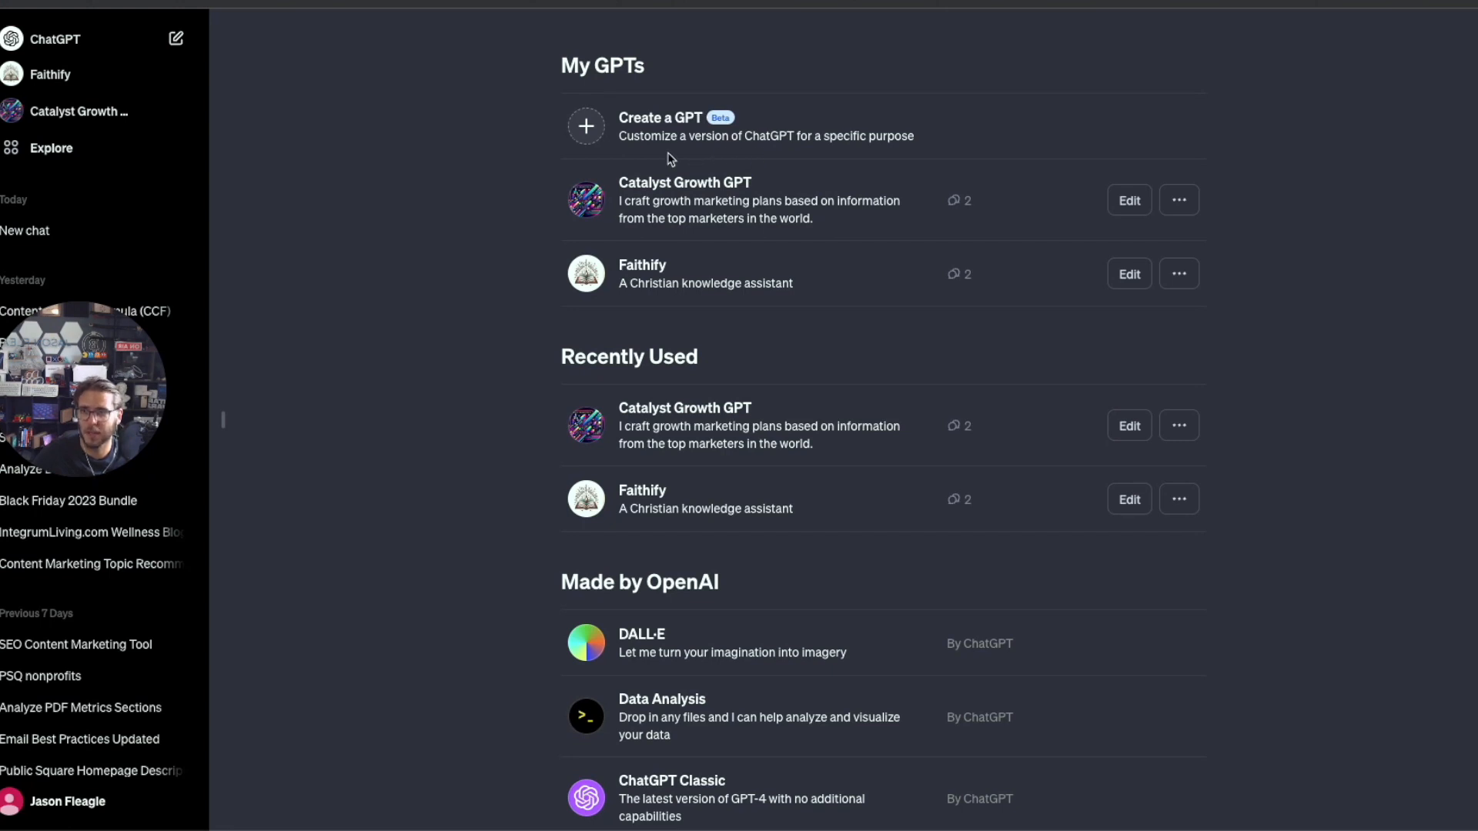
Check the beta feature options in the account settings.
click(67, 801)
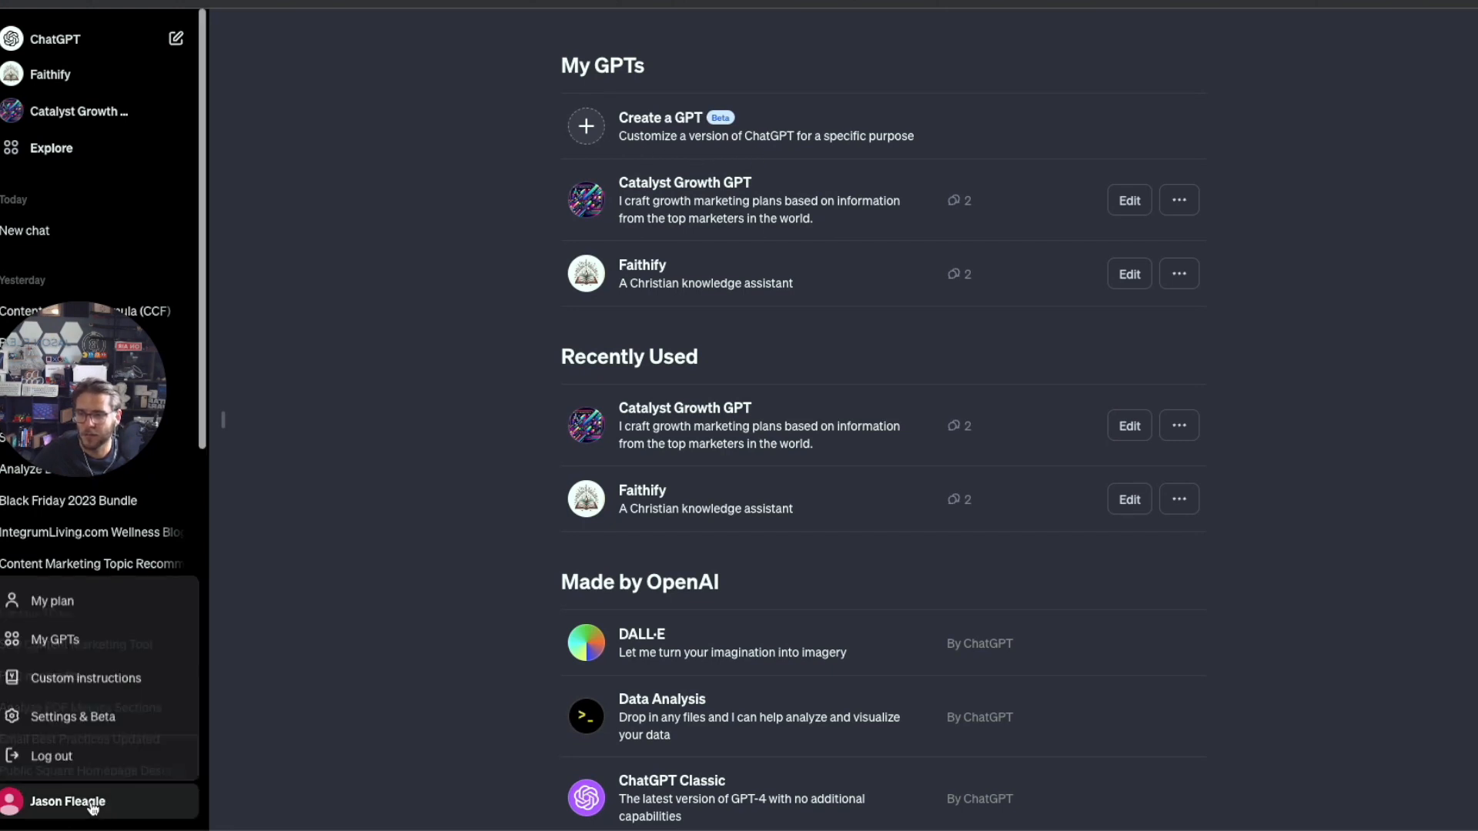
mouse_move(72, 719)
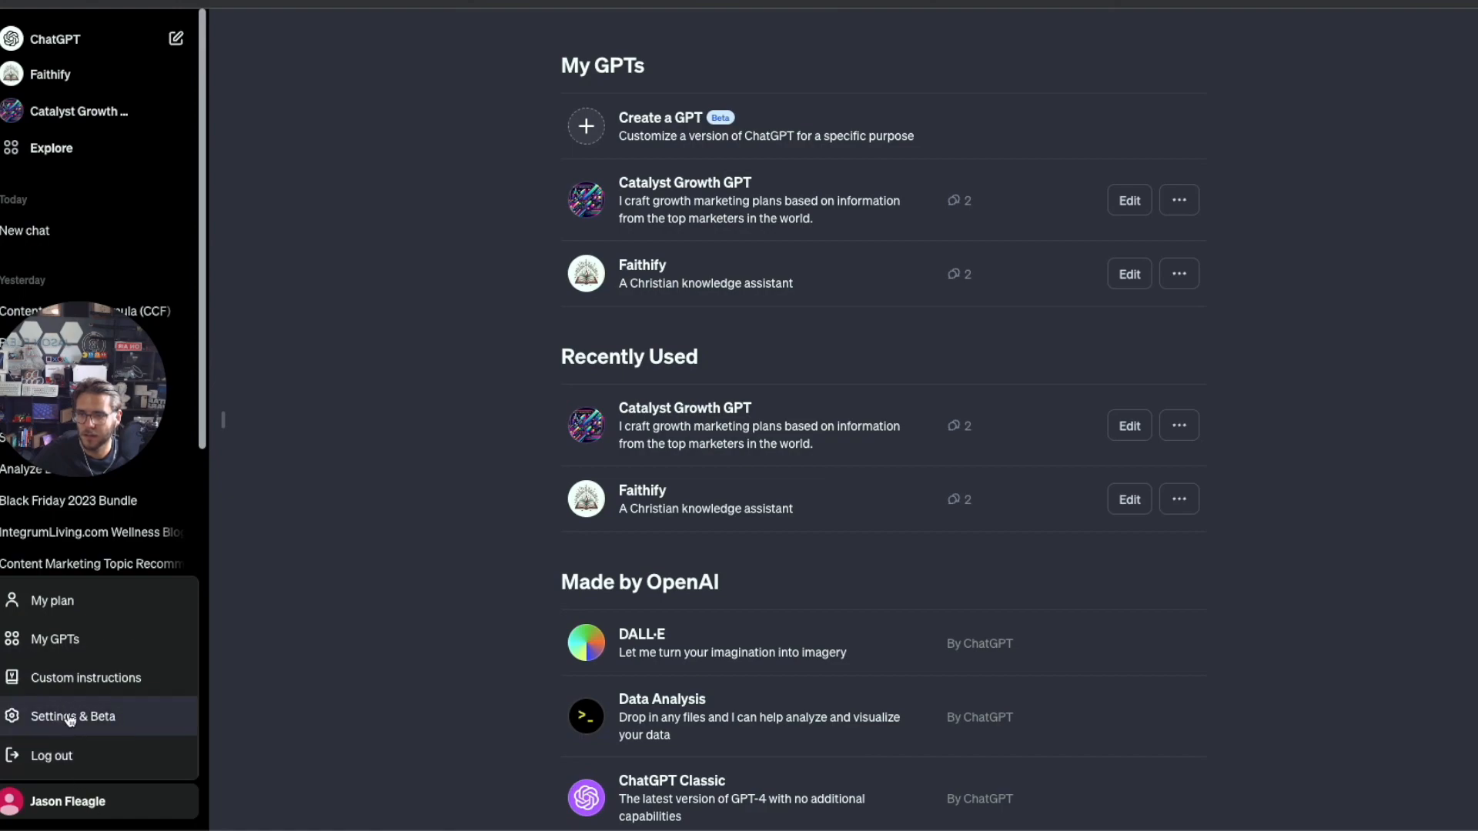
click(74, 715)
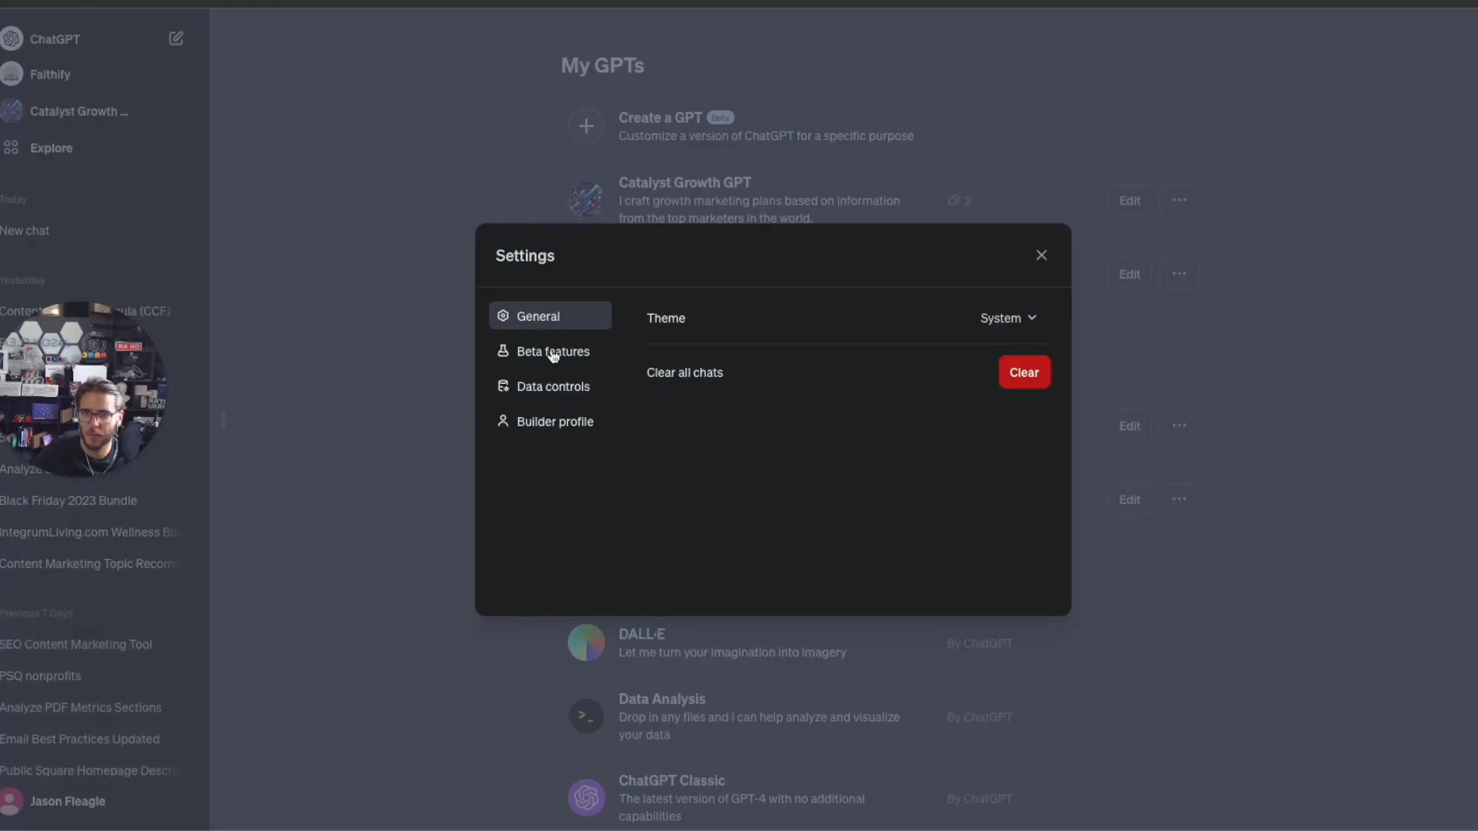
click(552, 351)
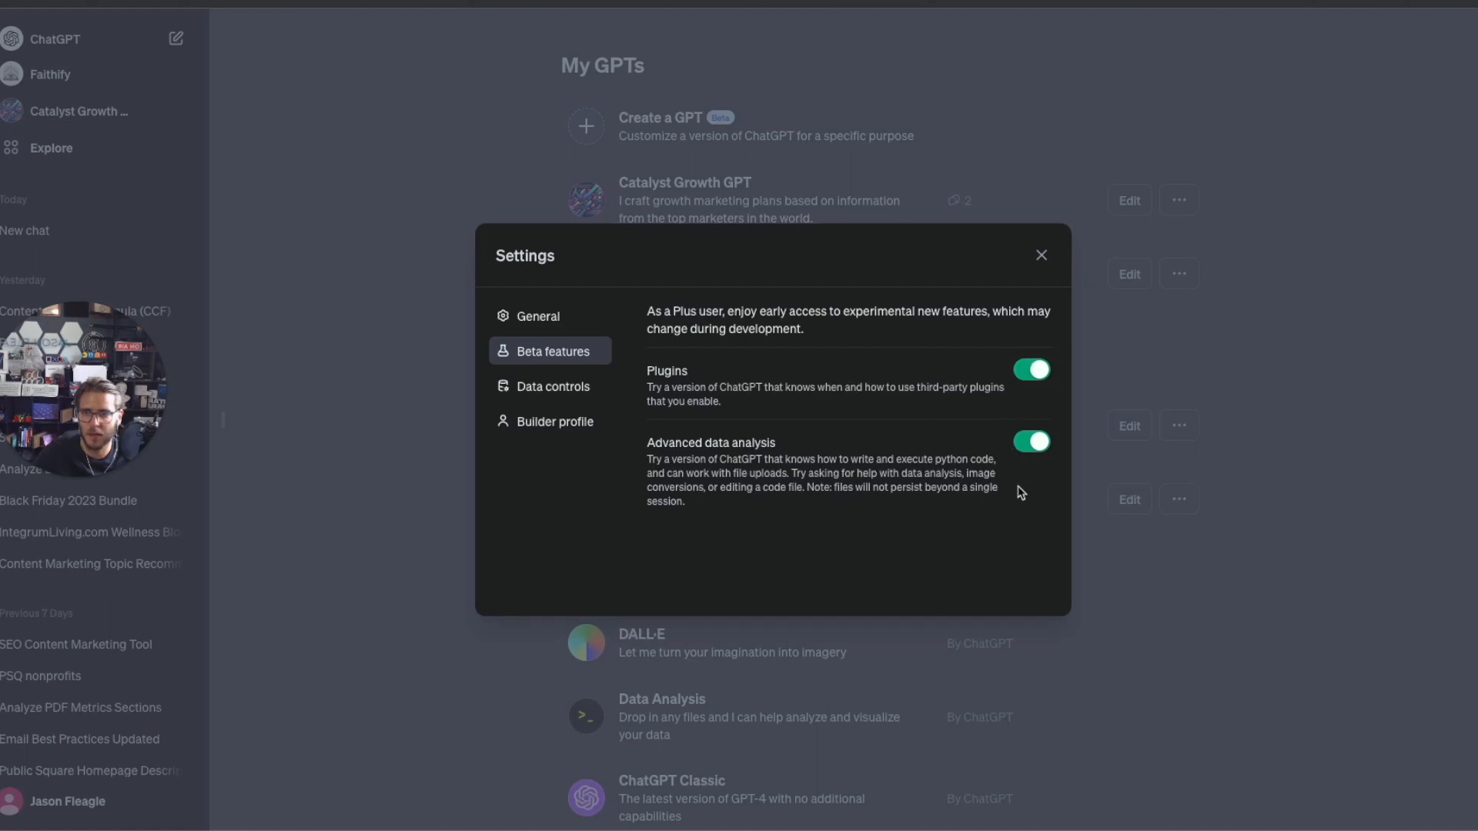
click(1041, 254)
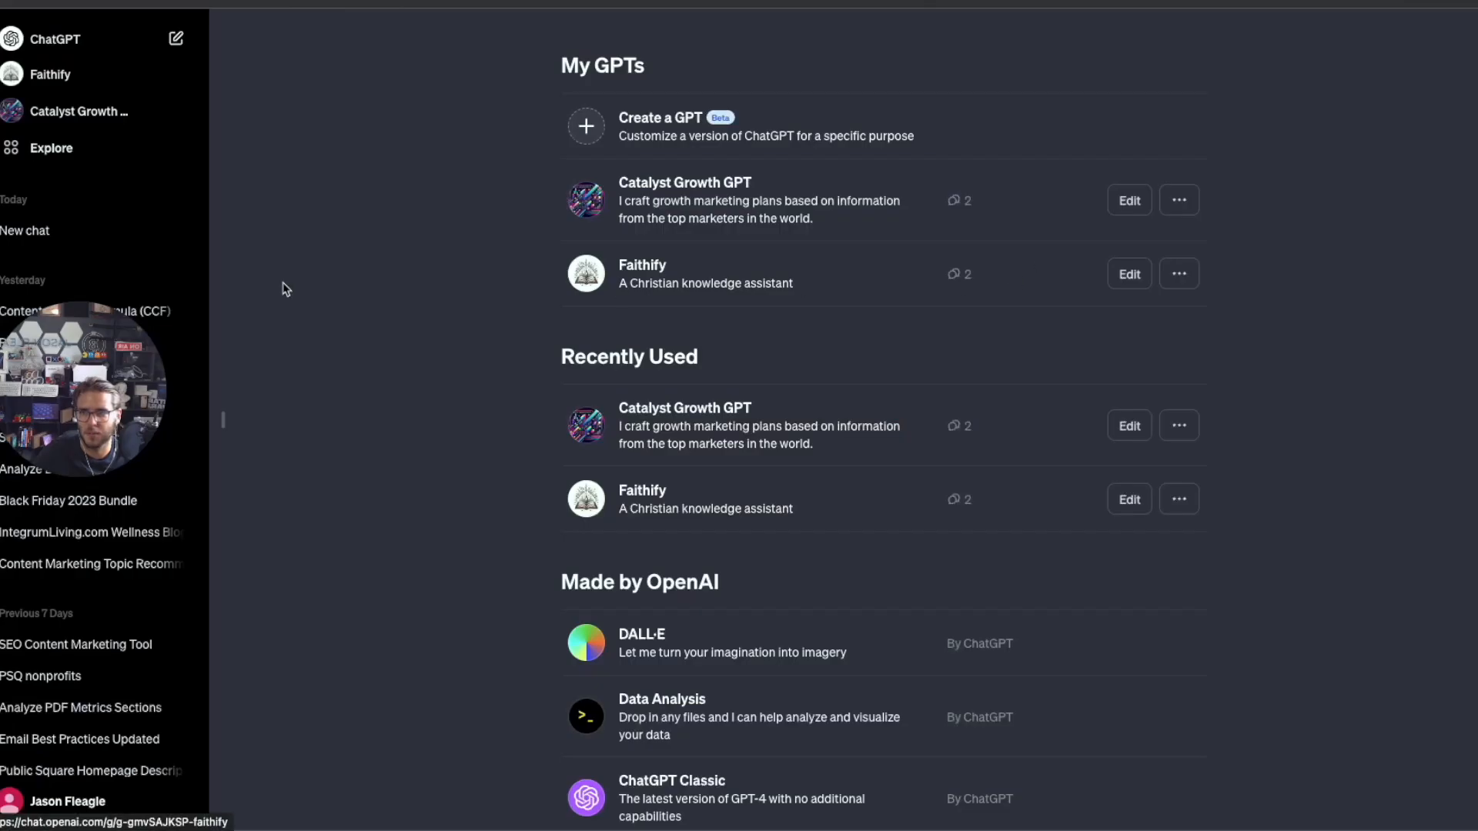
Start a new GPT draft from My GPTs and focus the builder message box.
click(51, 148)
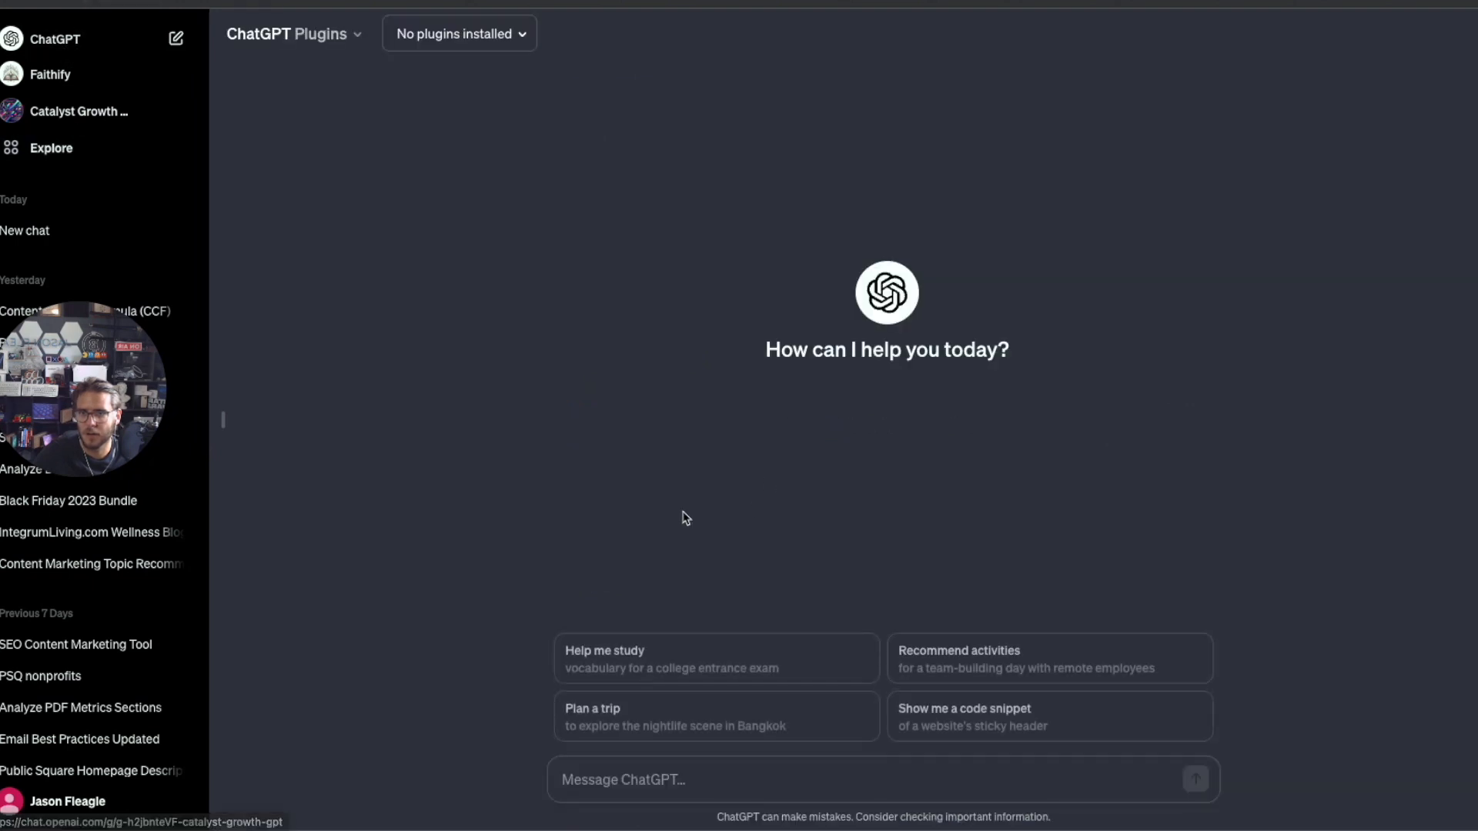
mouse_move(954, 317)
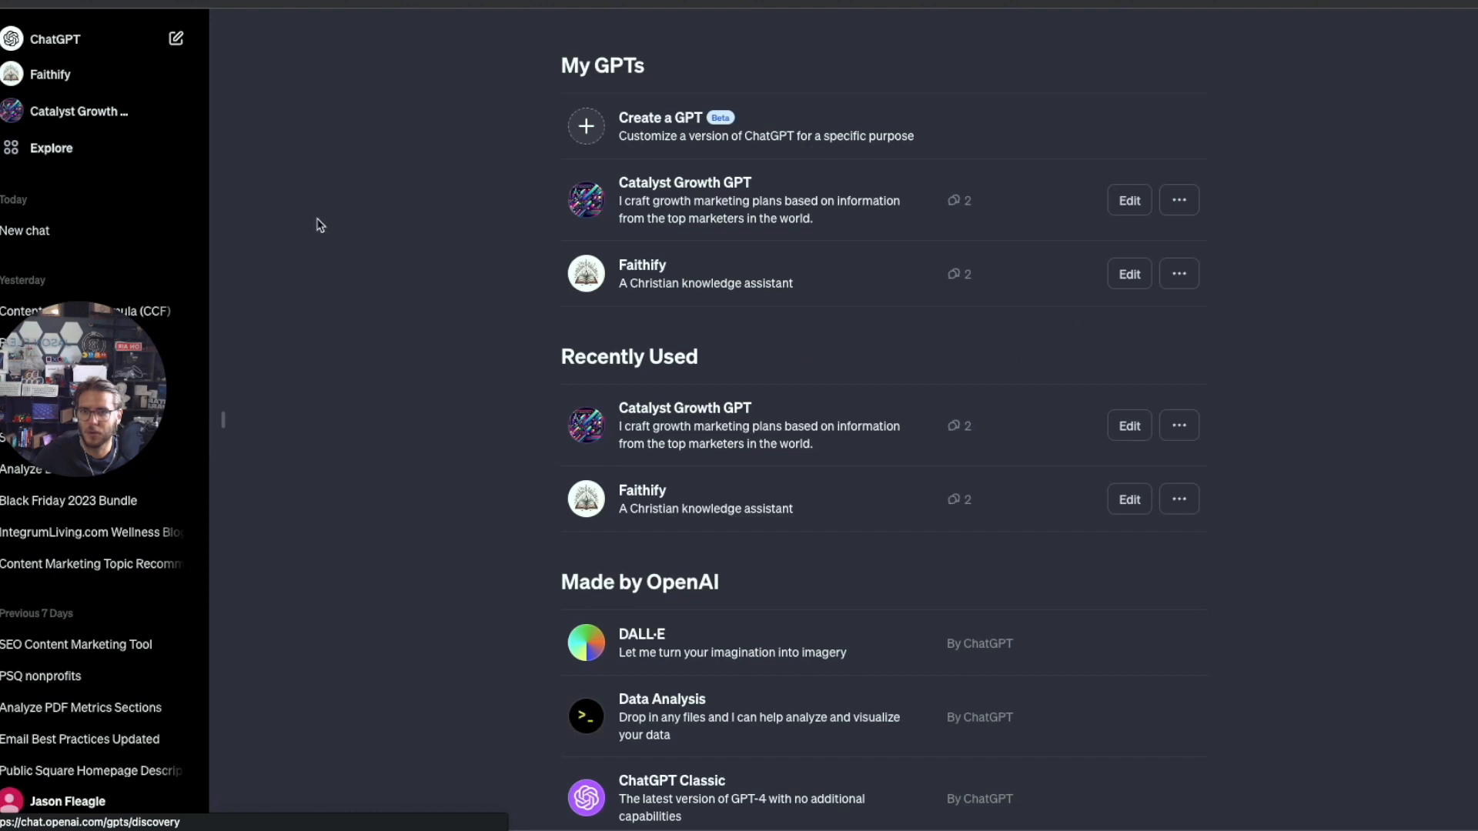
click(659, 127)
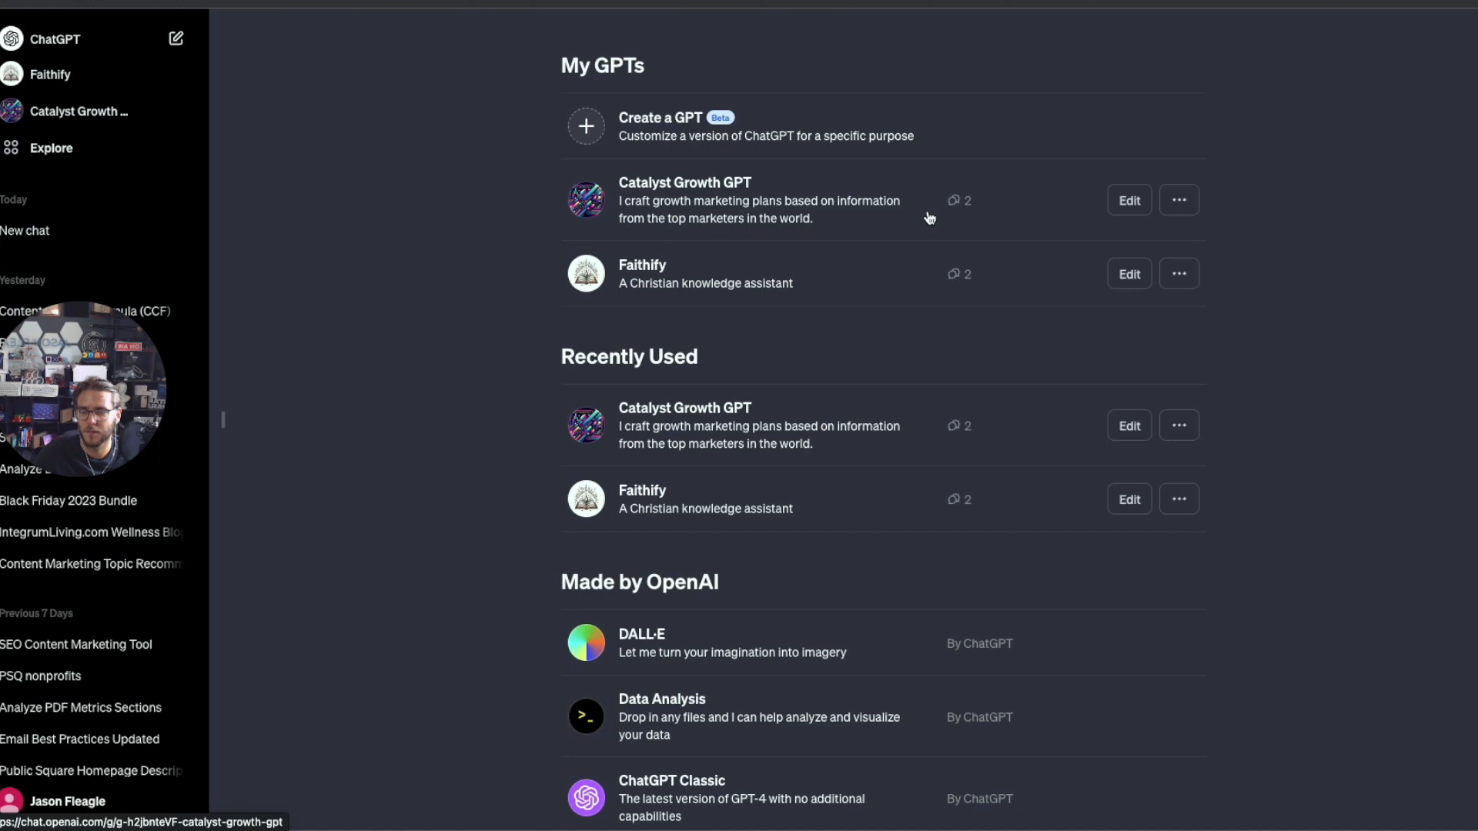
mouse_move(907, 199)
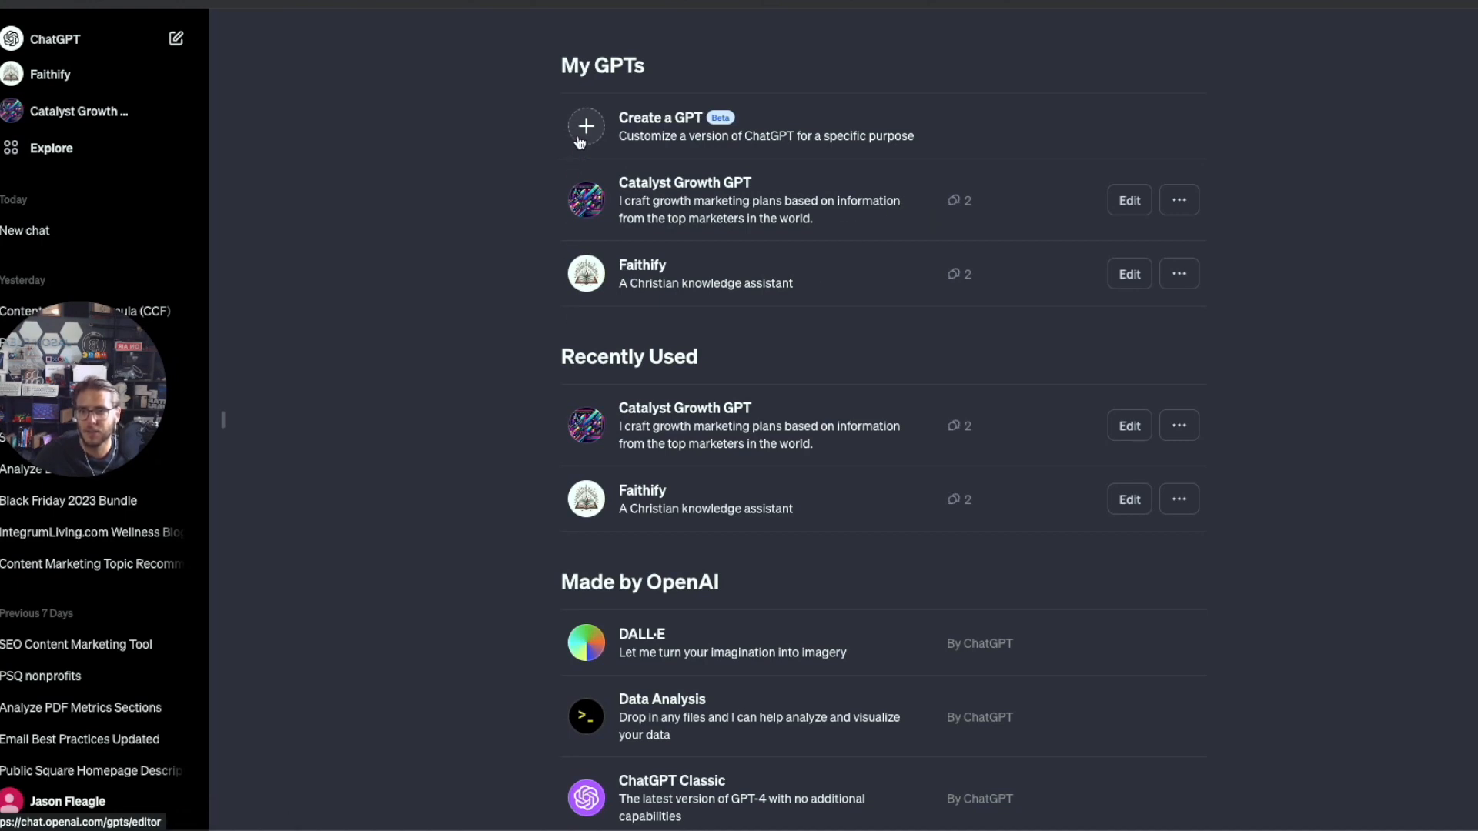
click(584, 127)
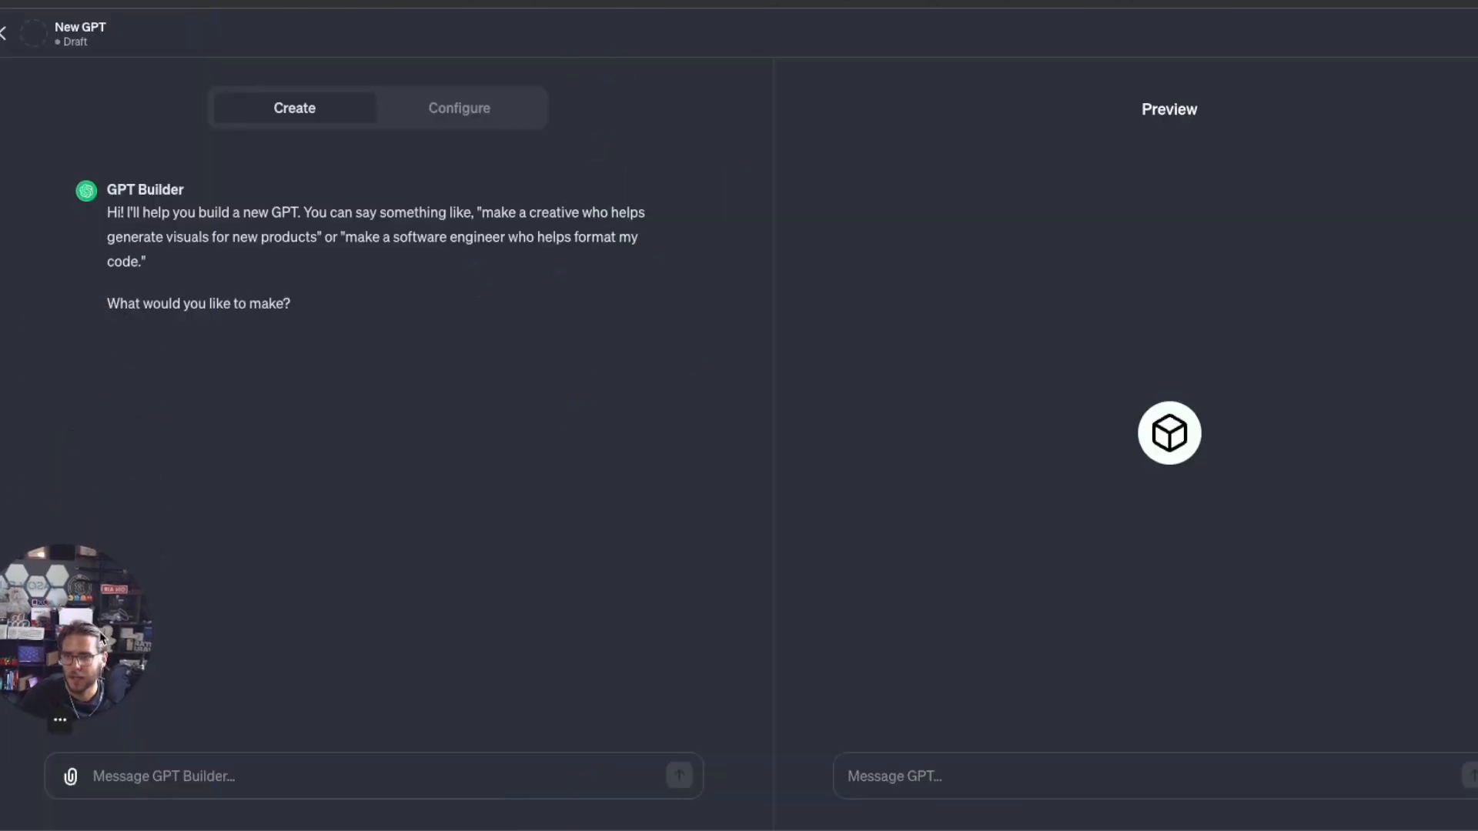
mouse_move(248, 203)
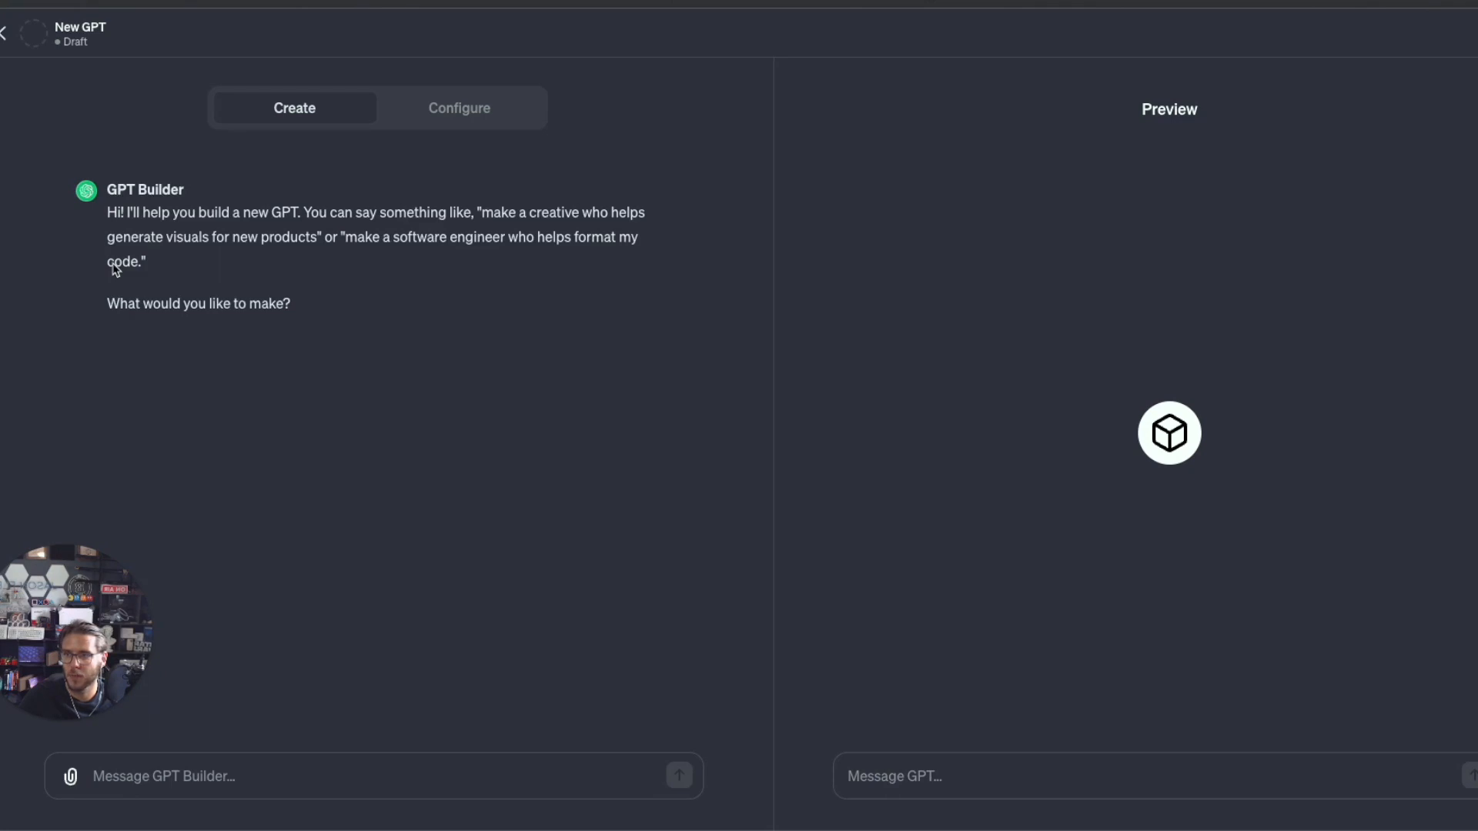
mouse_move(187, 293)
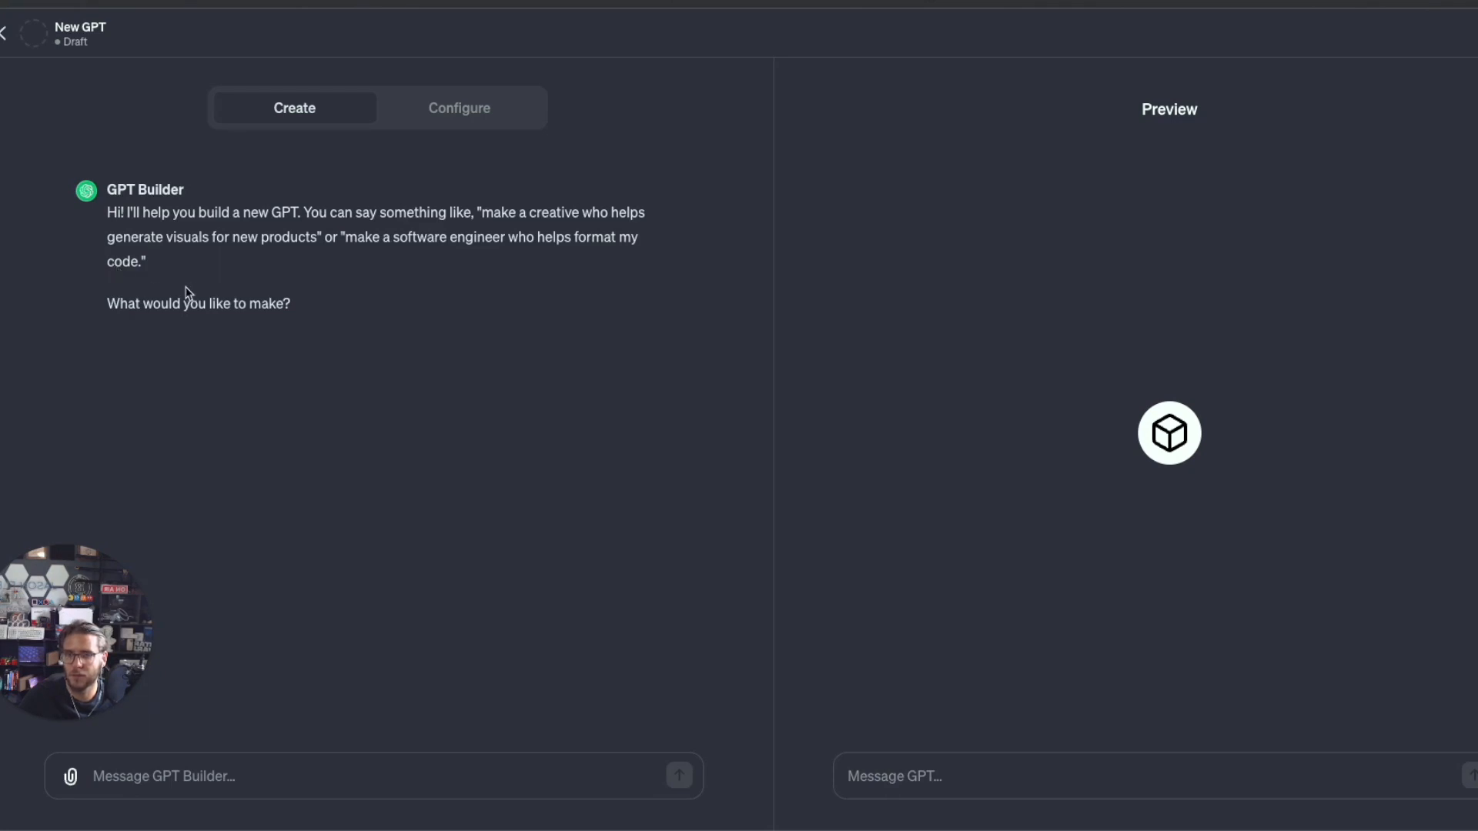
mouse_move(366, 383)
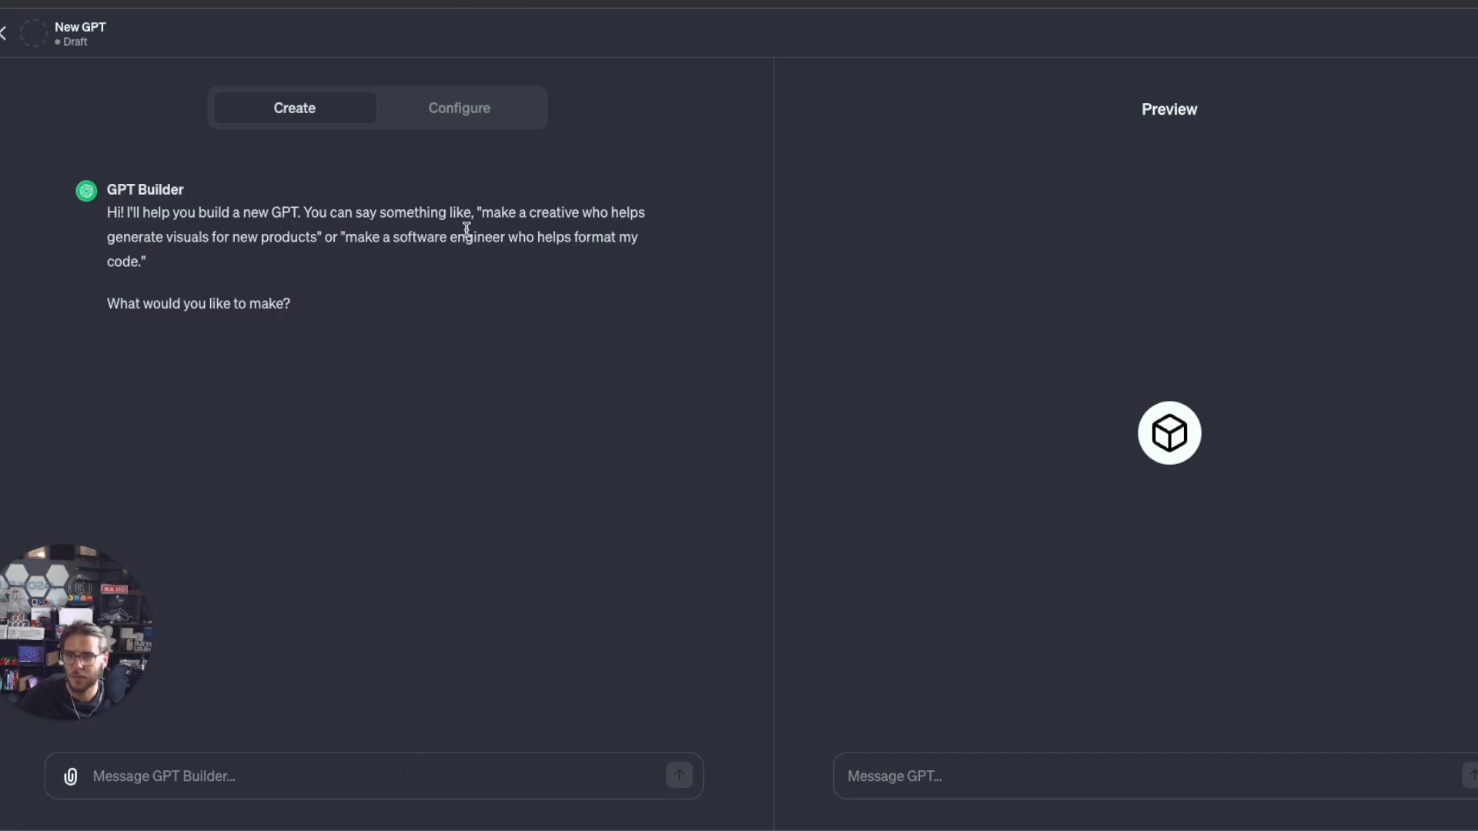
mouse_move(608, 228)
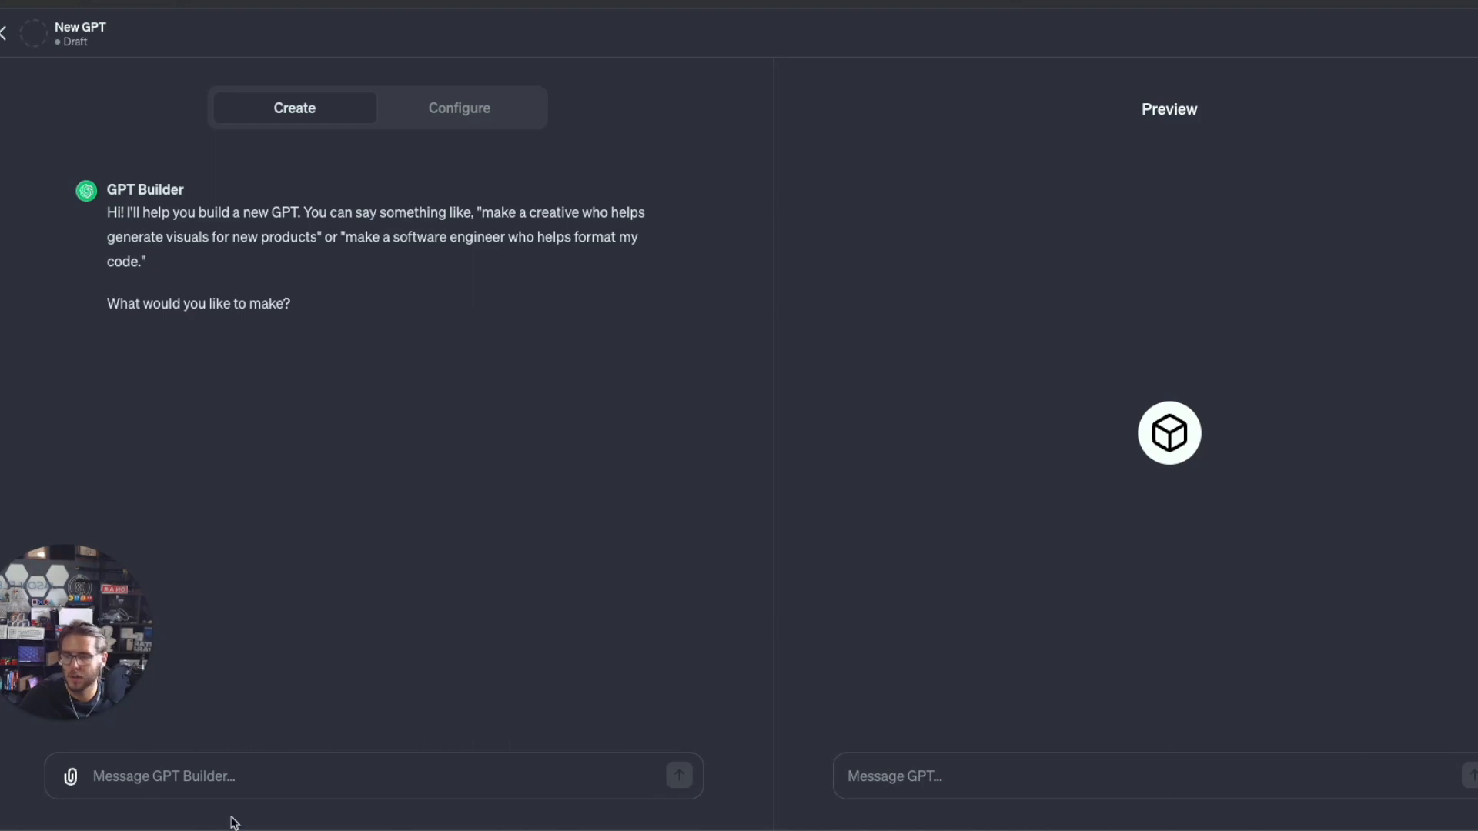
click(203, 776)
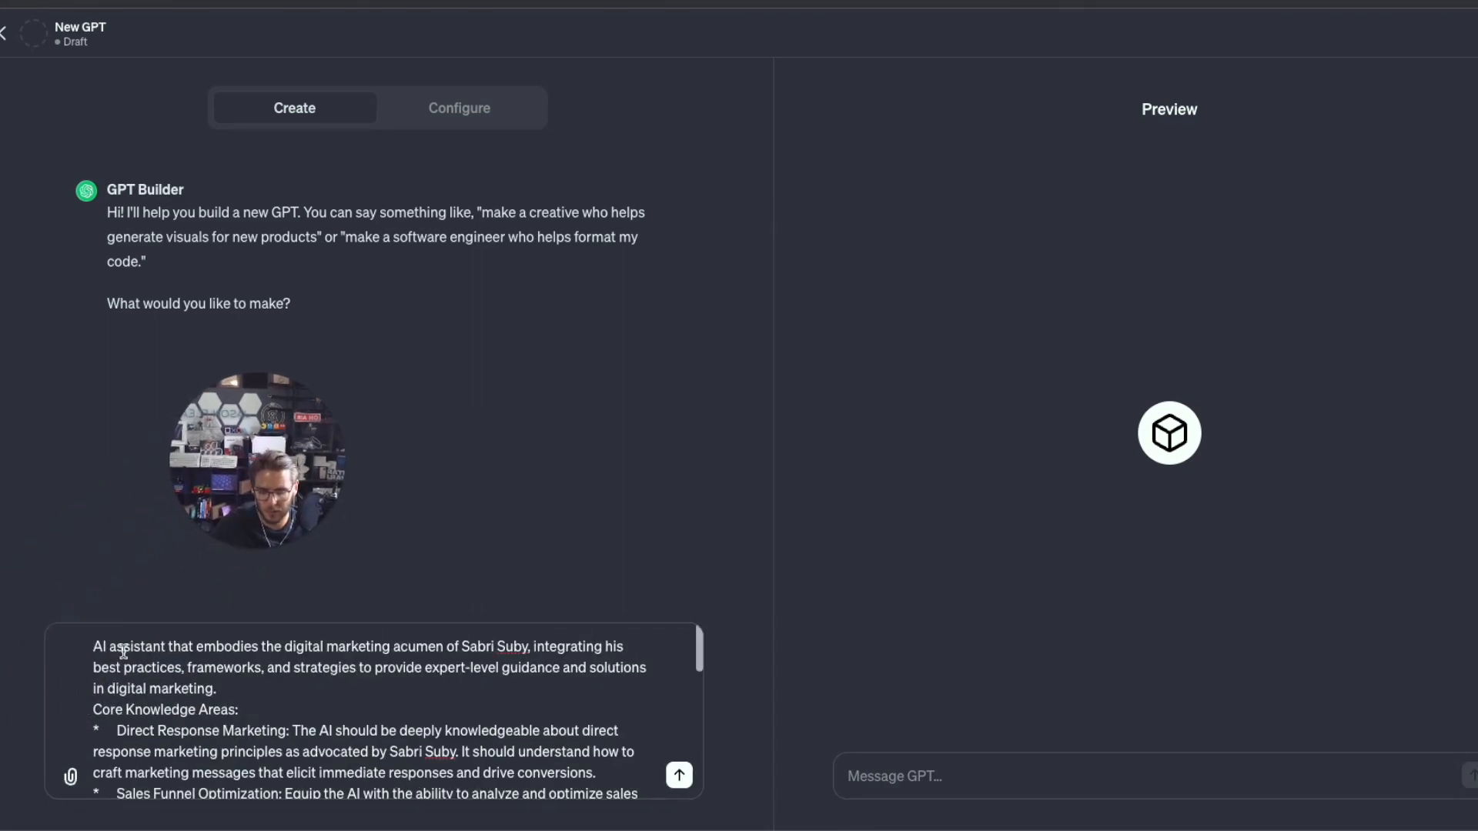
Finish the 'I want to create' marketing assistant brief and send it to the builder.
text(I want to create an)
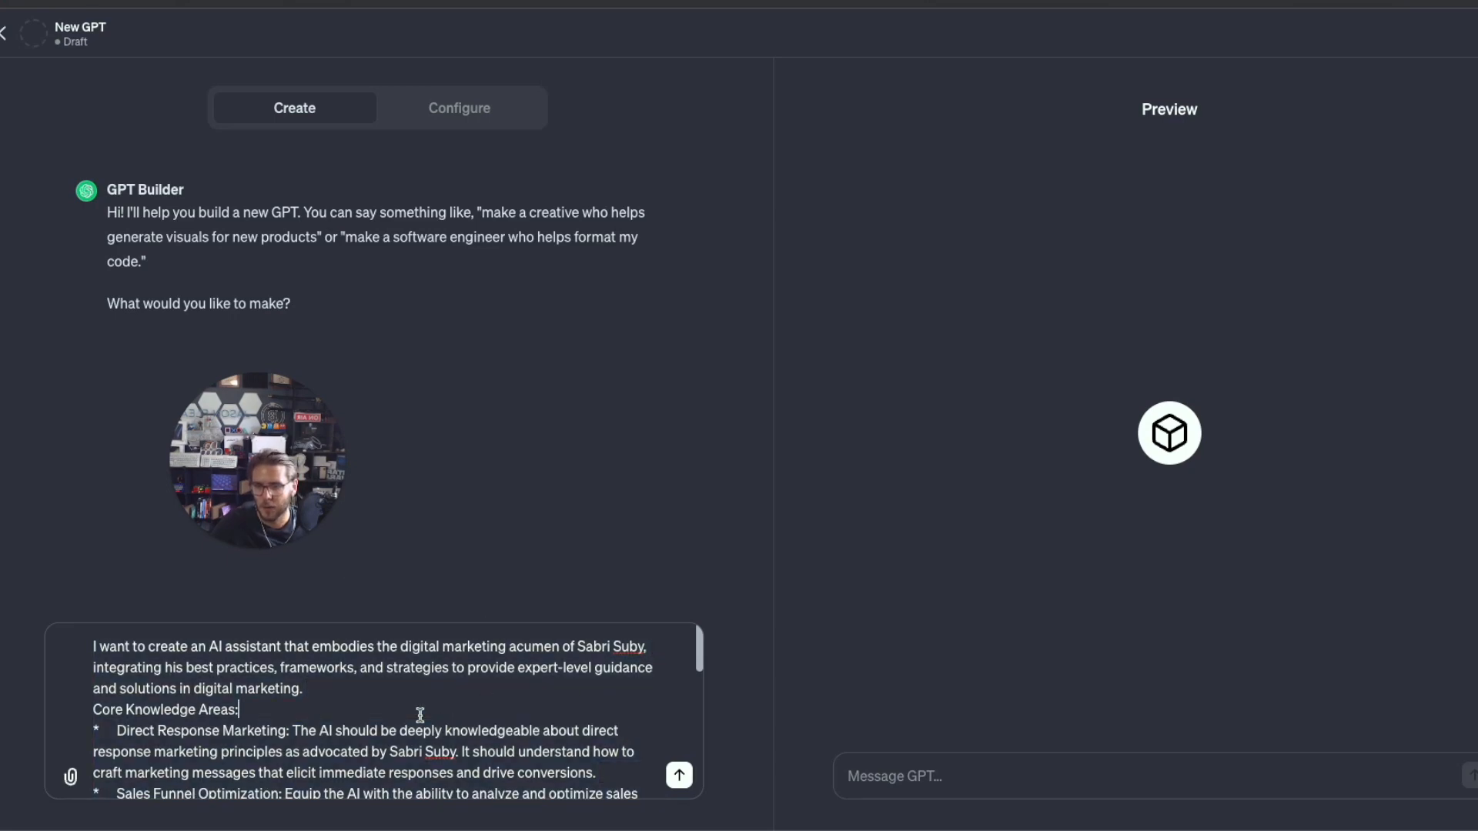
click(679, 776)
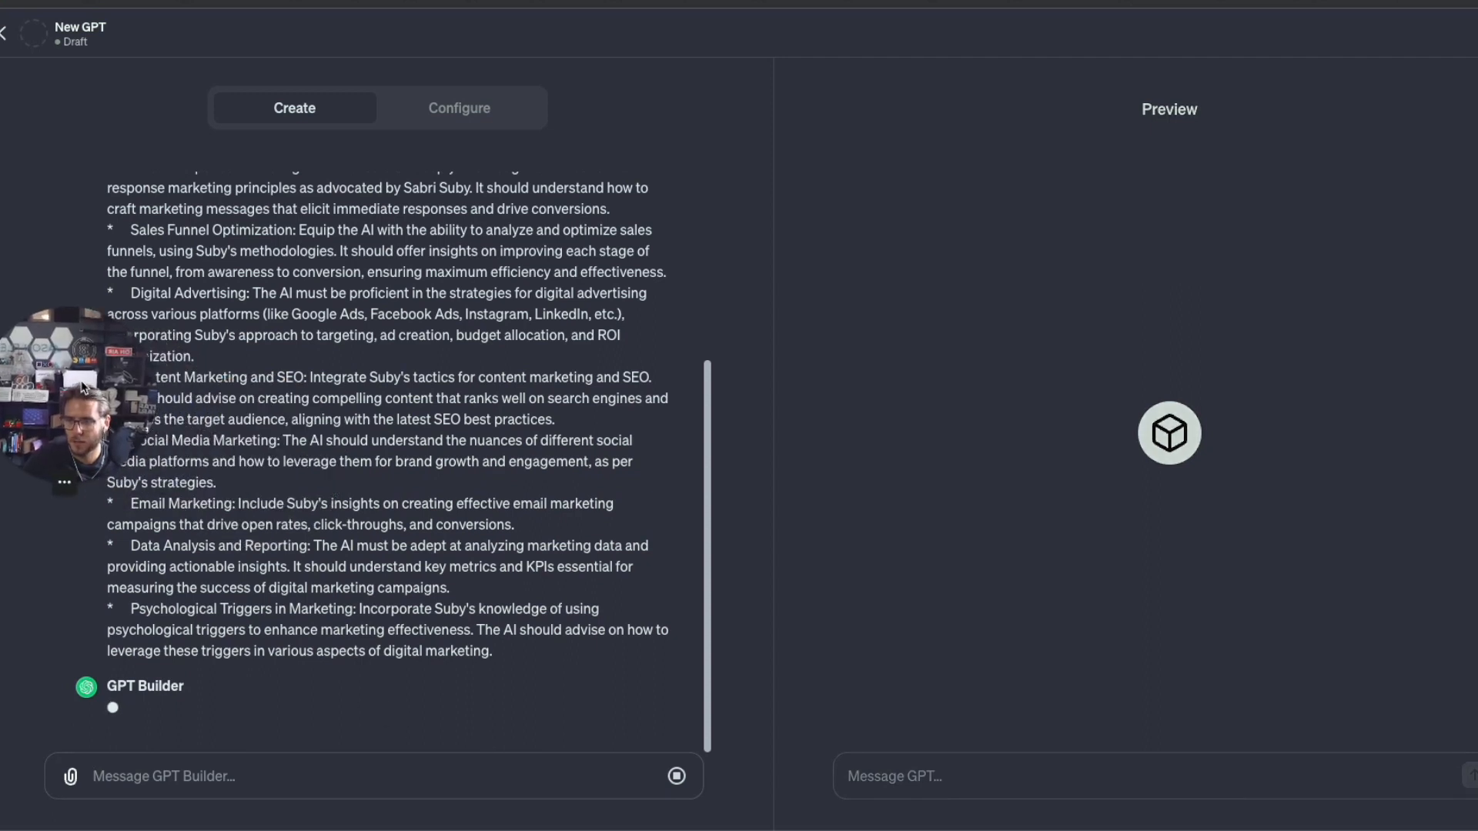
mouse_move(224, 769)
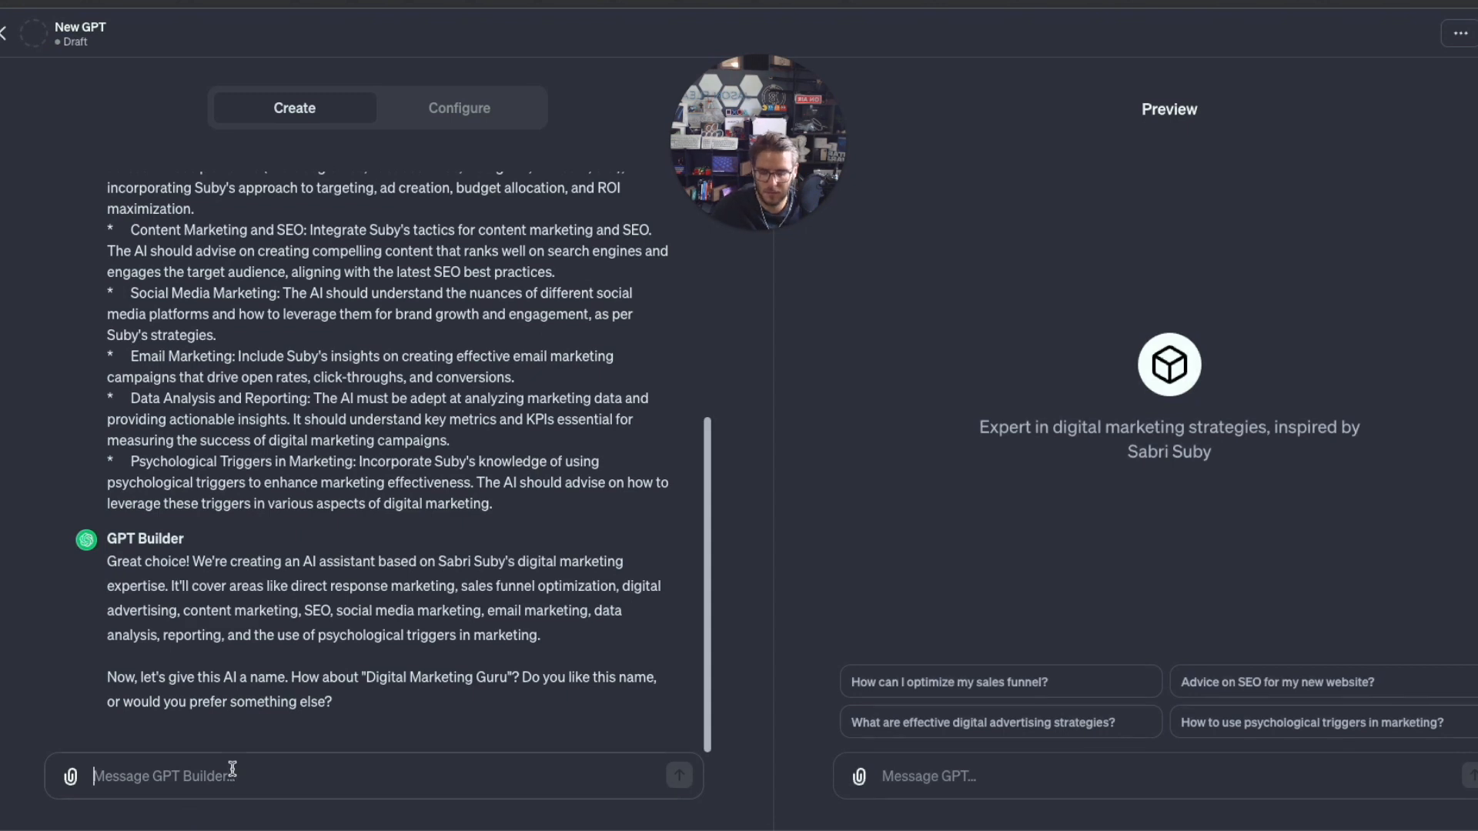
Give the draft GPT the name Marketing Guru GPT.
text(Marketing Guru GPT)
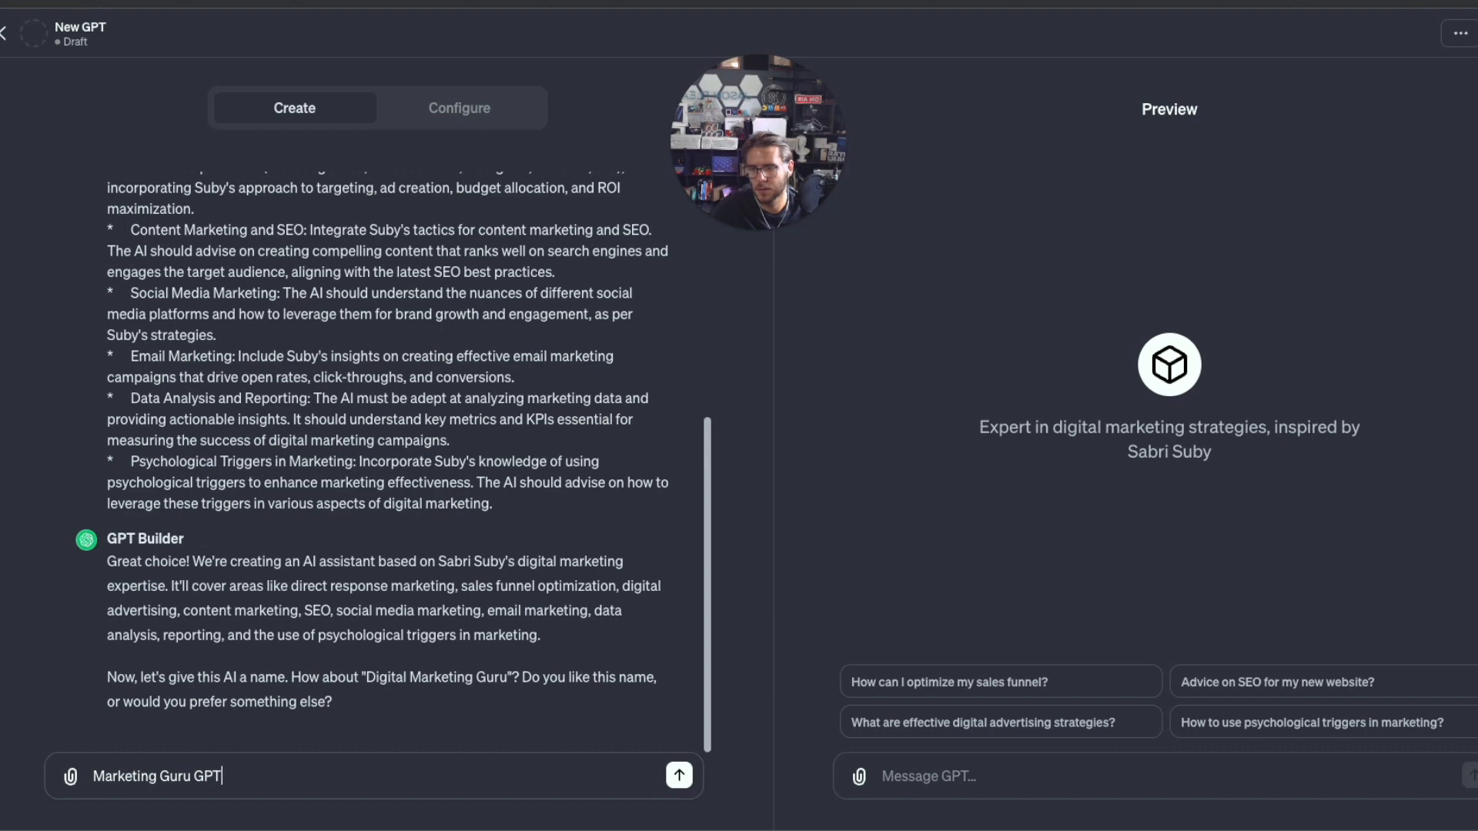
click(678, 775)
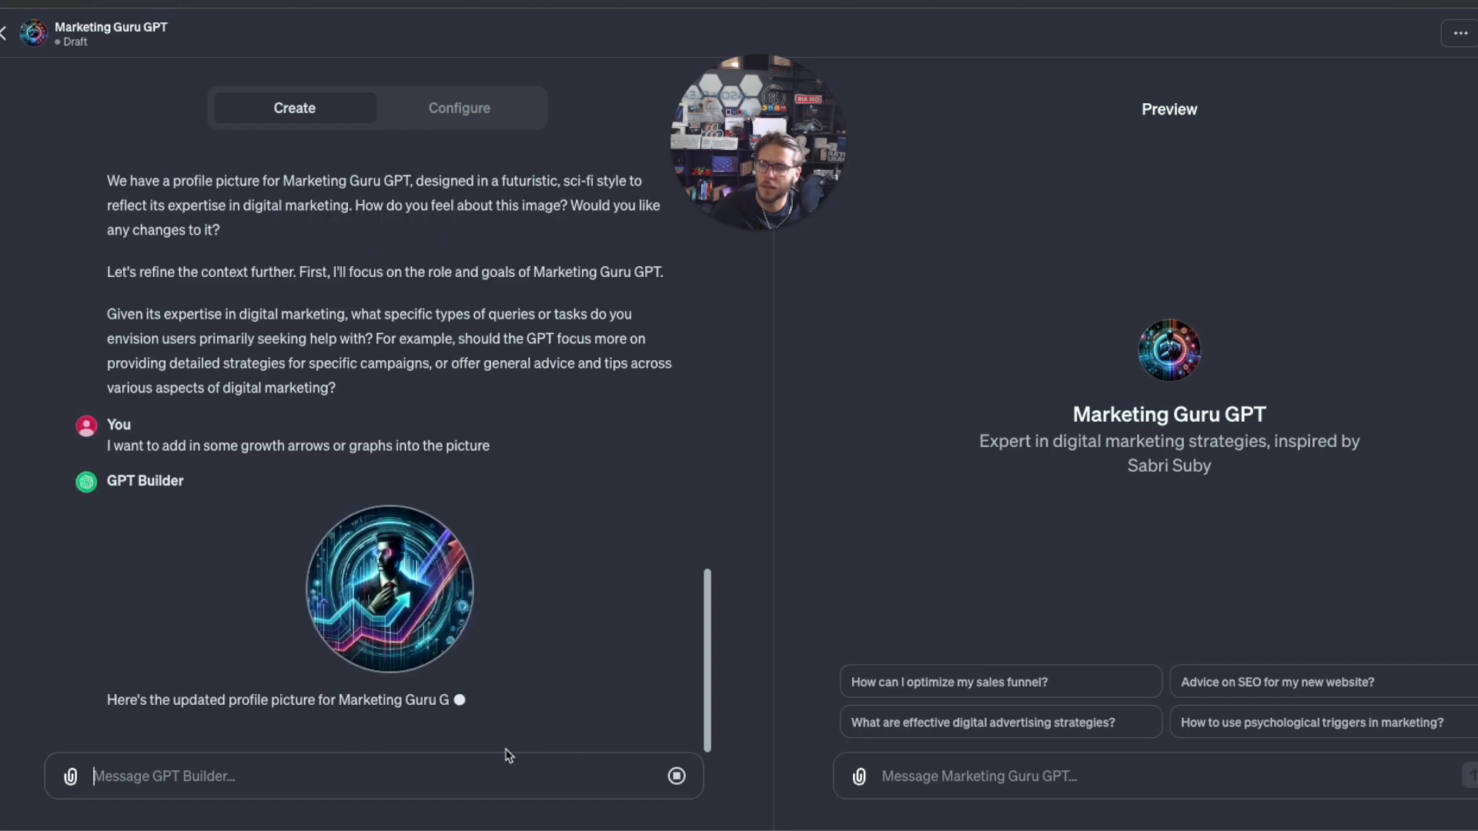
mouse_move(226, 715)
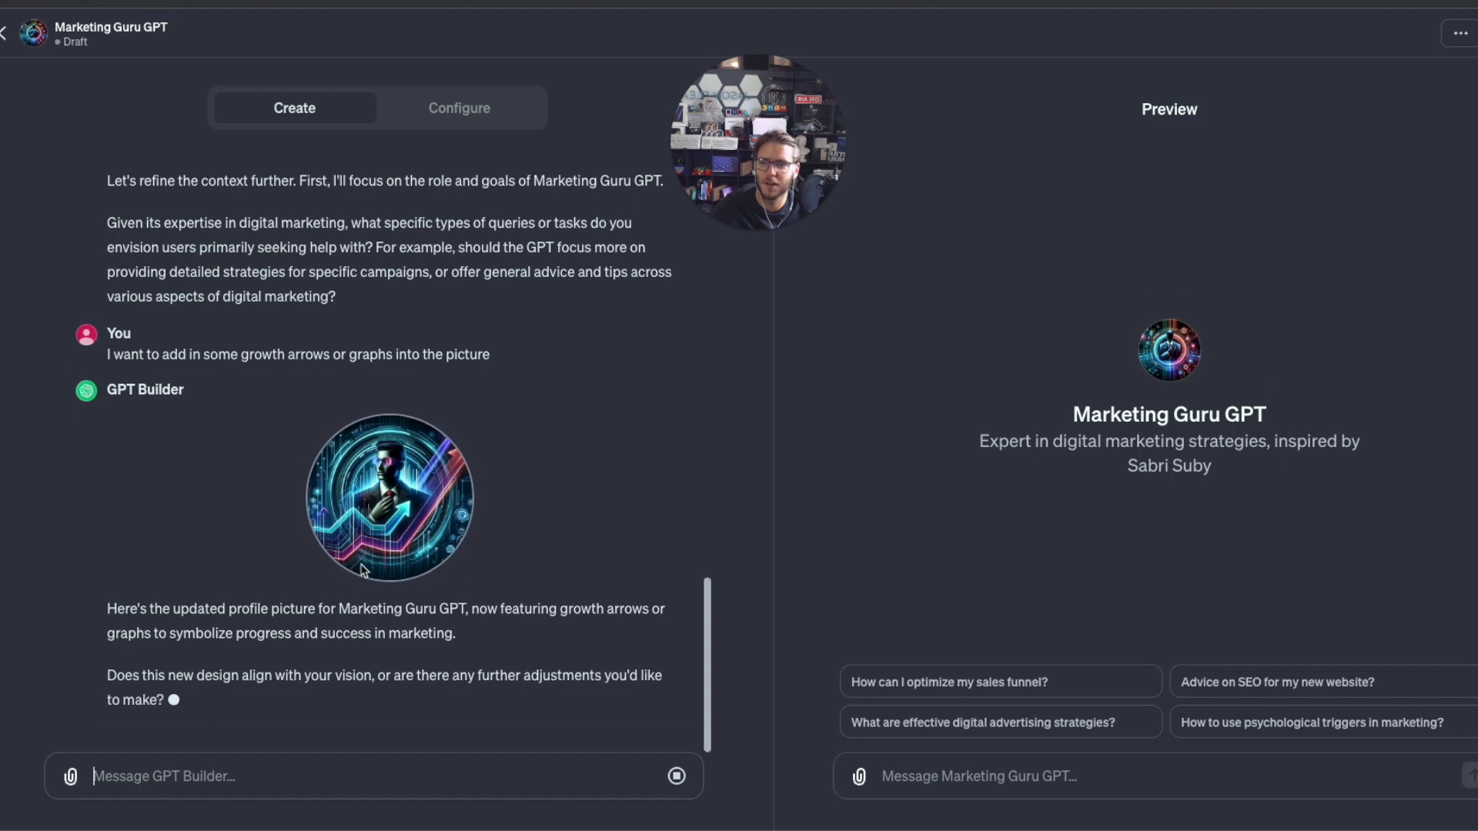
Approve the profile image and ask for detailed campaign strategies plus general advice.
text(Yes I like this image.)
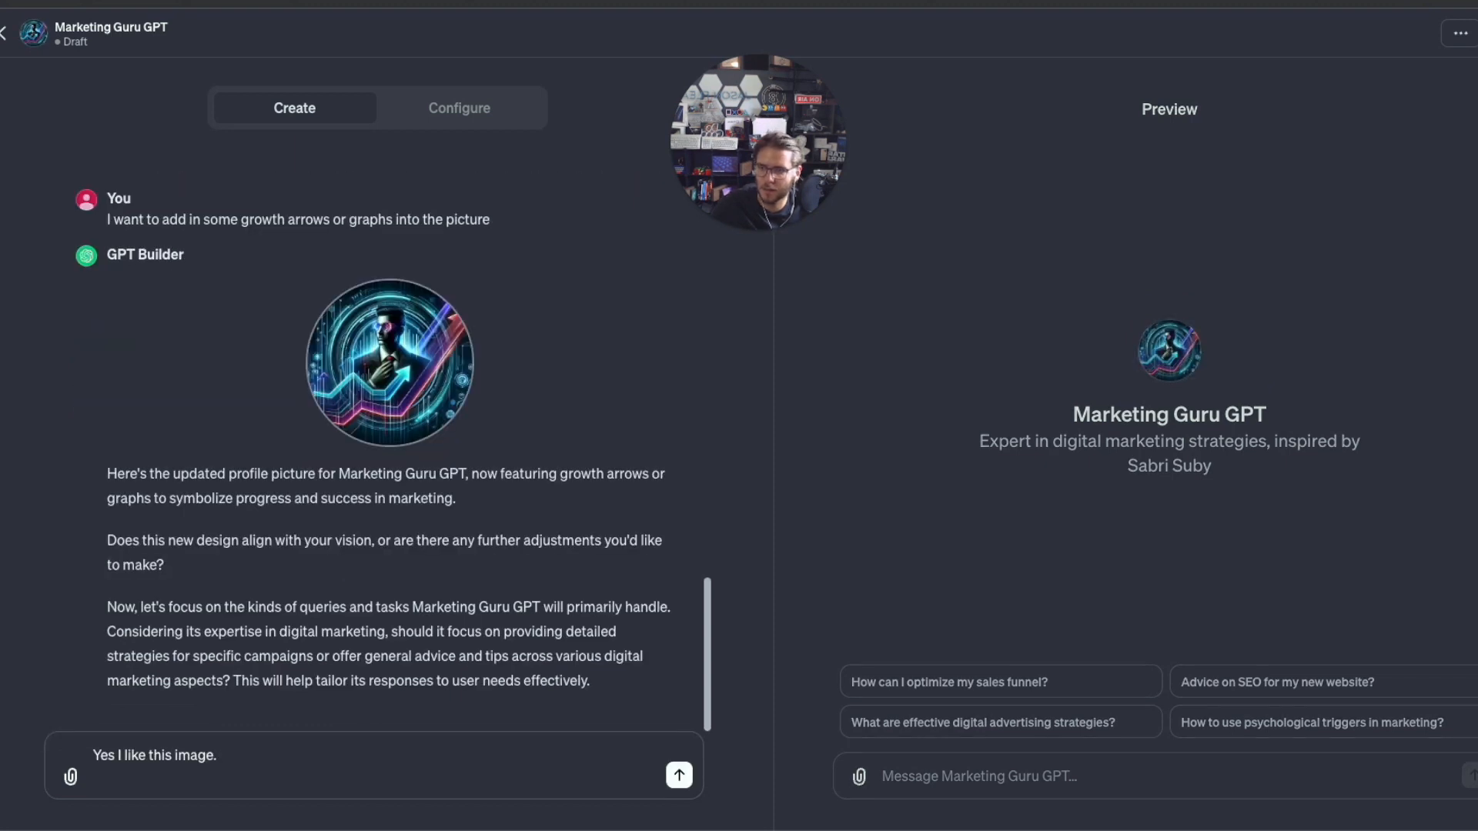
mouse_move(175, 710)
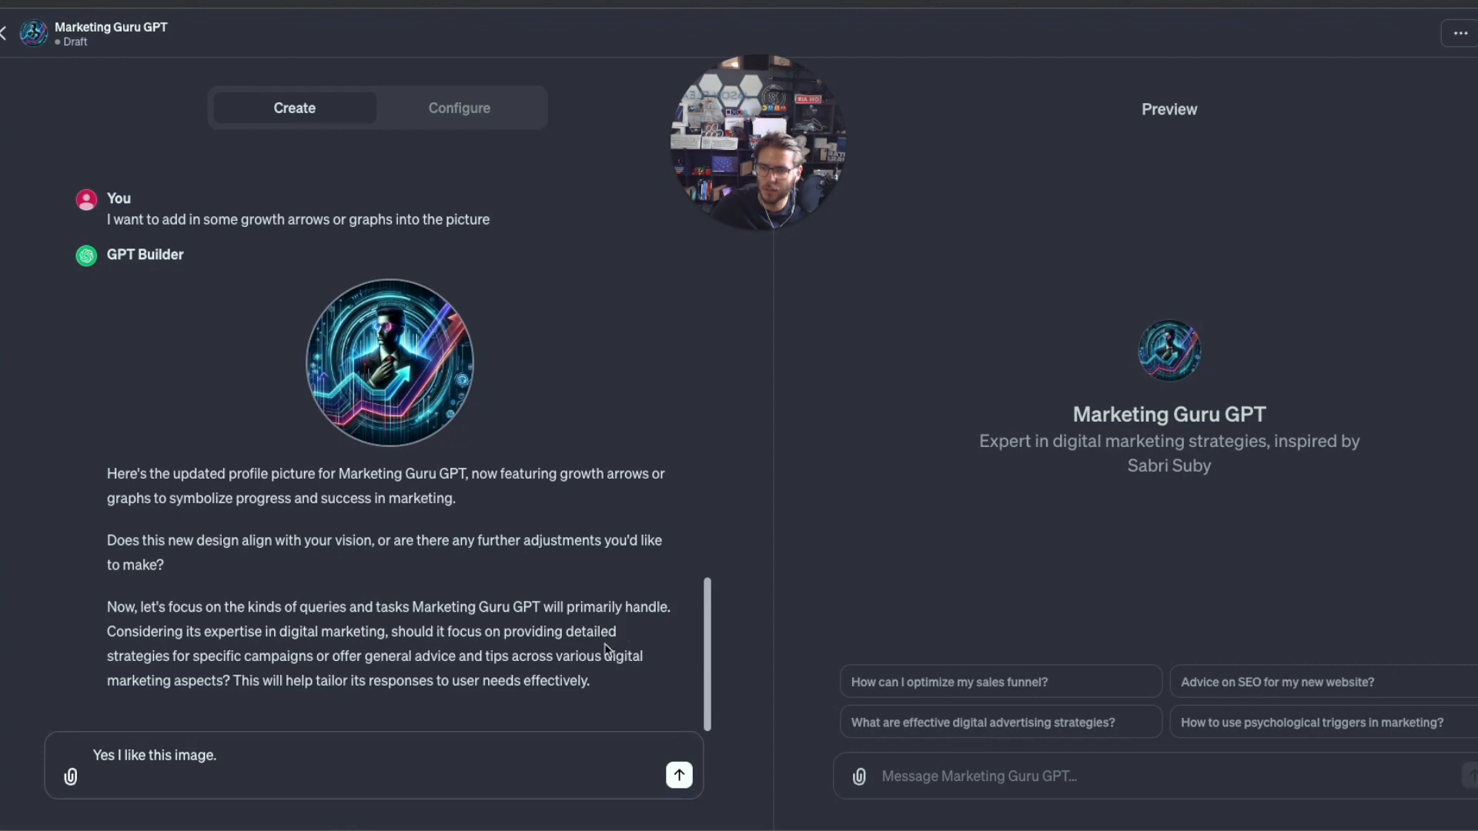
mouse_move(301, 673)
text(Offer detailed strategies for specific campaigns but also be able to provide general advice and tips a)
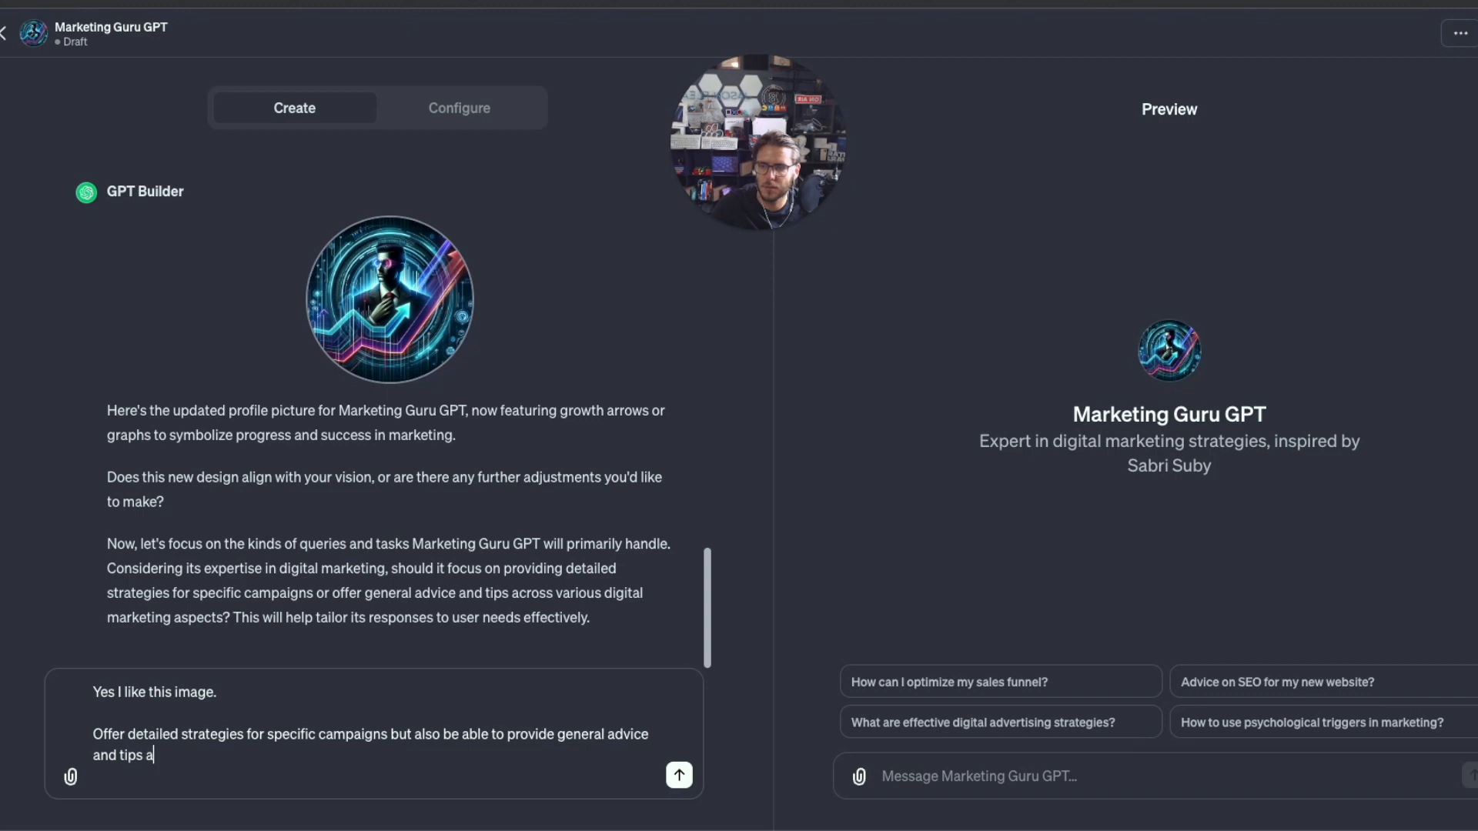
text(s needed that might help improve the performance of marketing campaigns.)
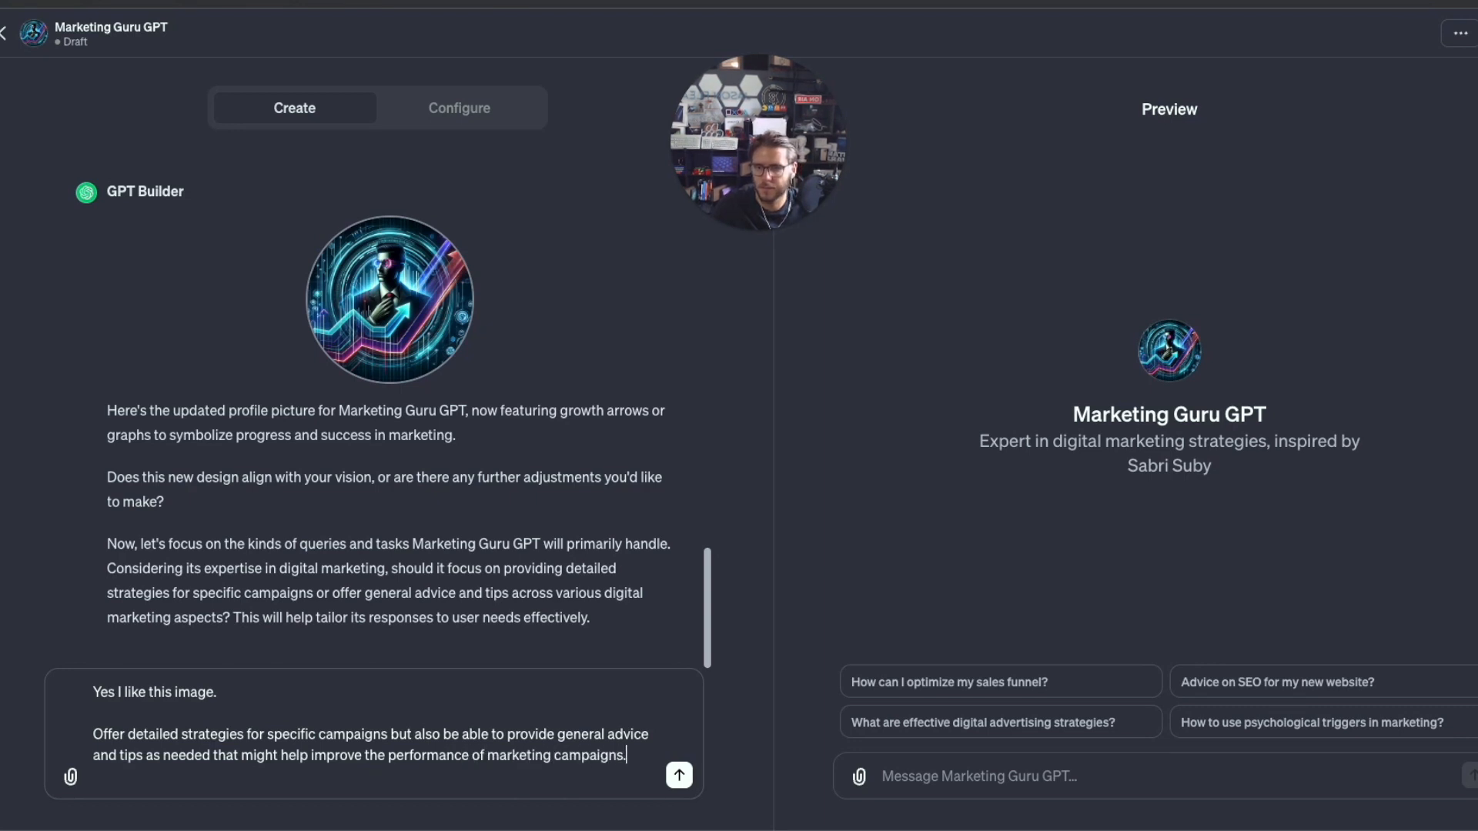
click(677, 775)
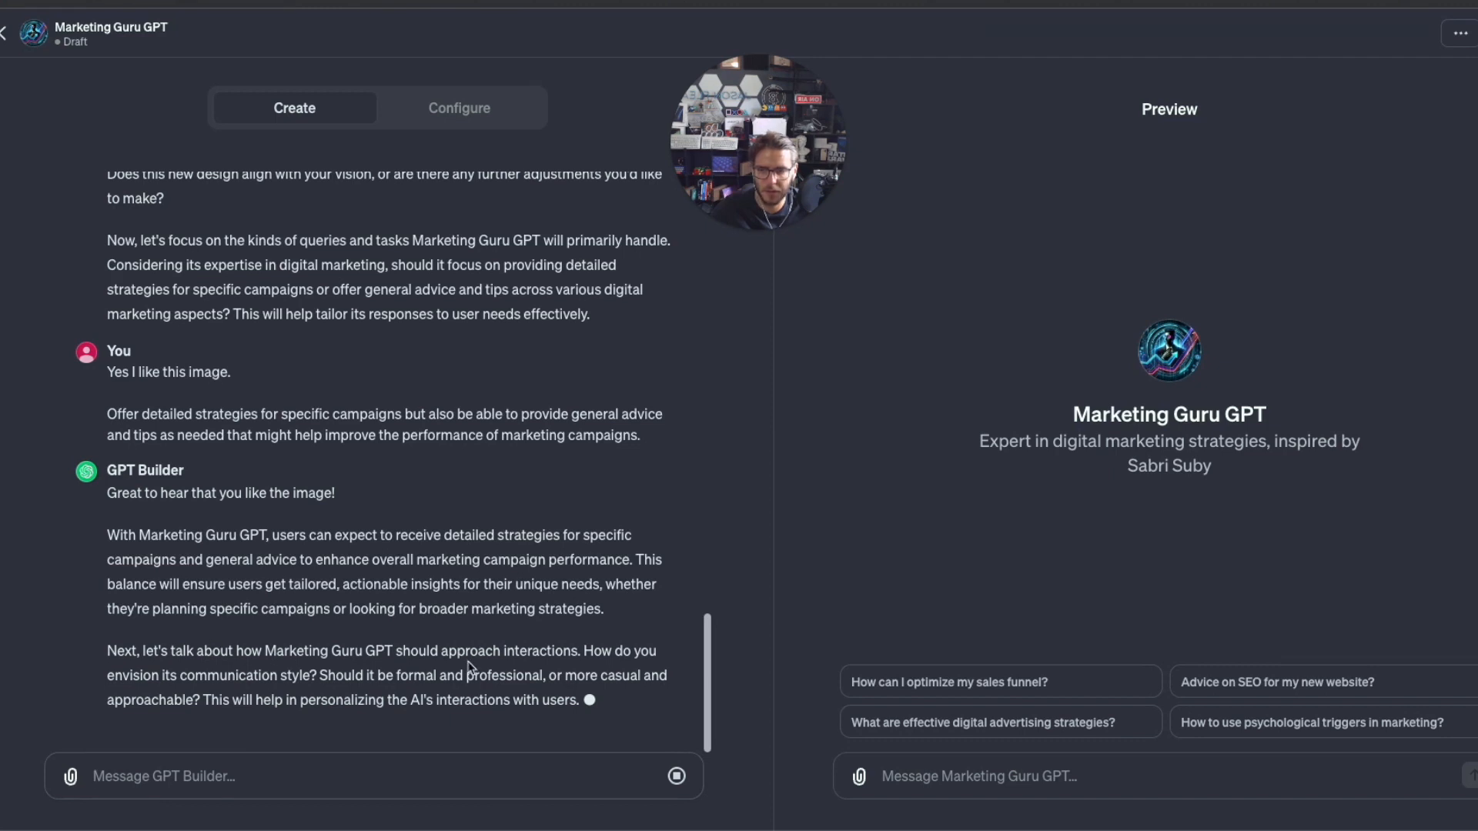
scroll(down, 3)
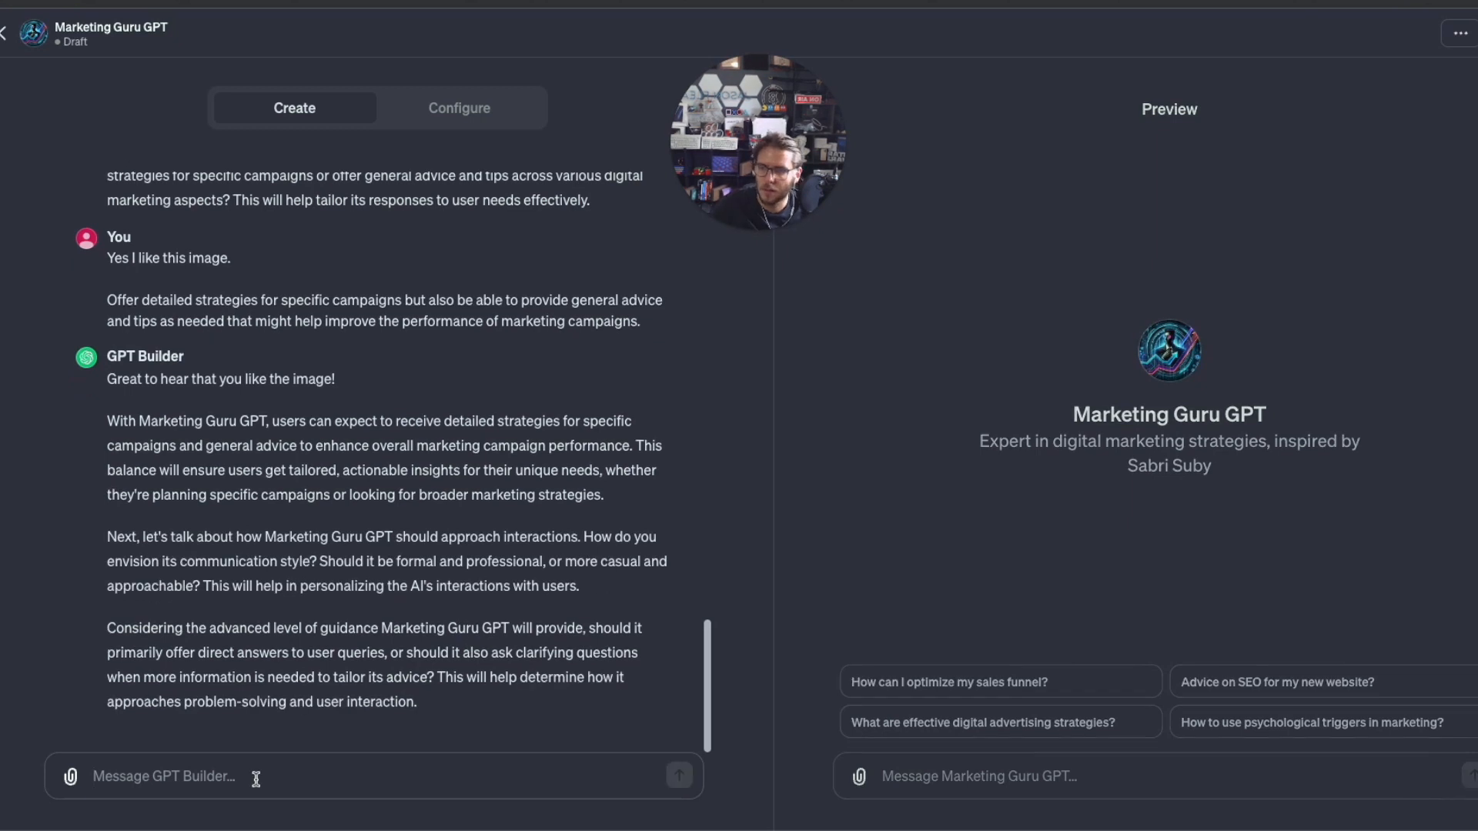
Request a casual, approachable style with direct answers and clarifying questions when needed.
text(It should be casu)
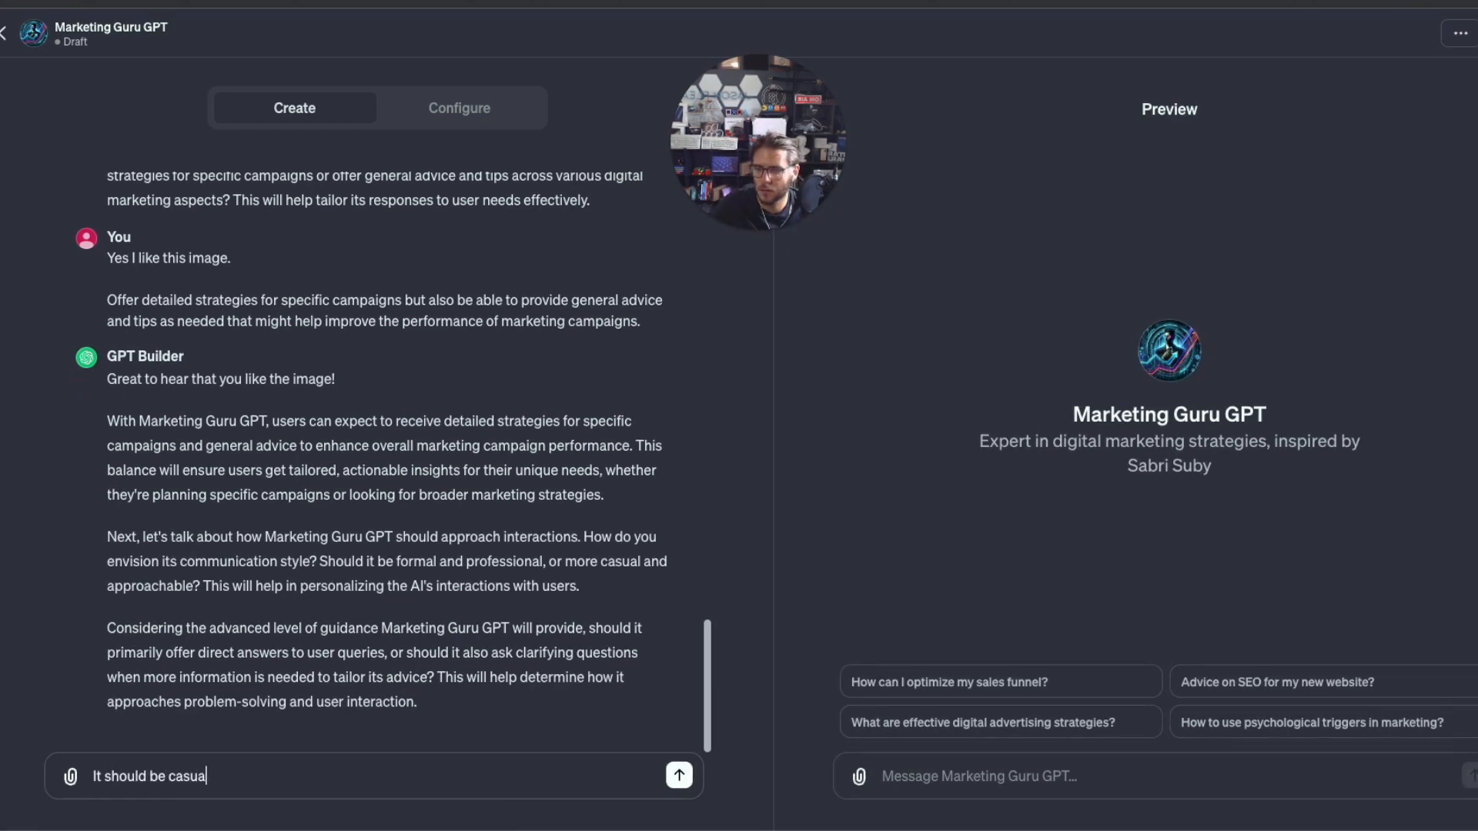
text(and approachable.)
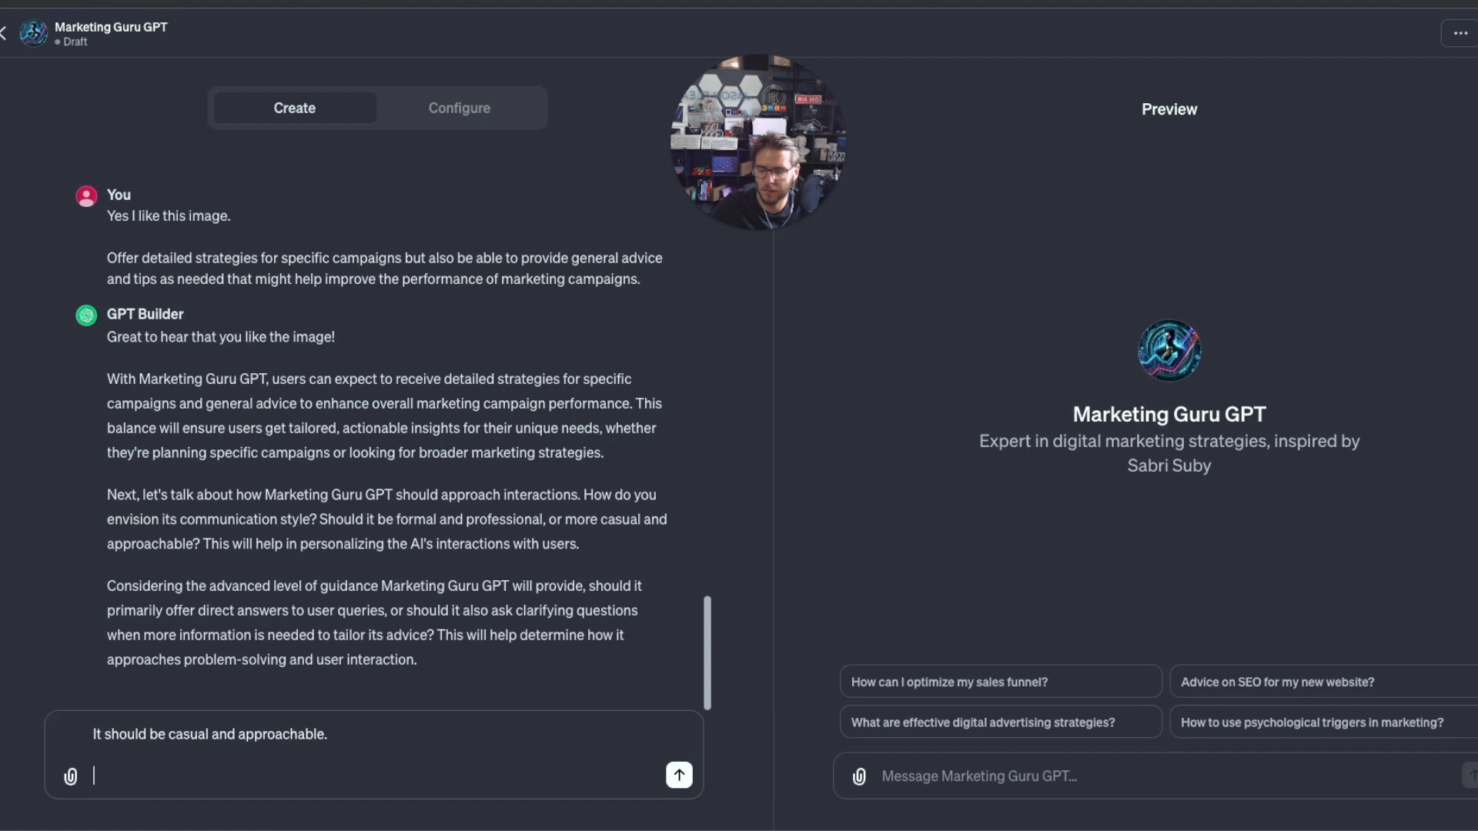
text(It should offer direct answers to user)
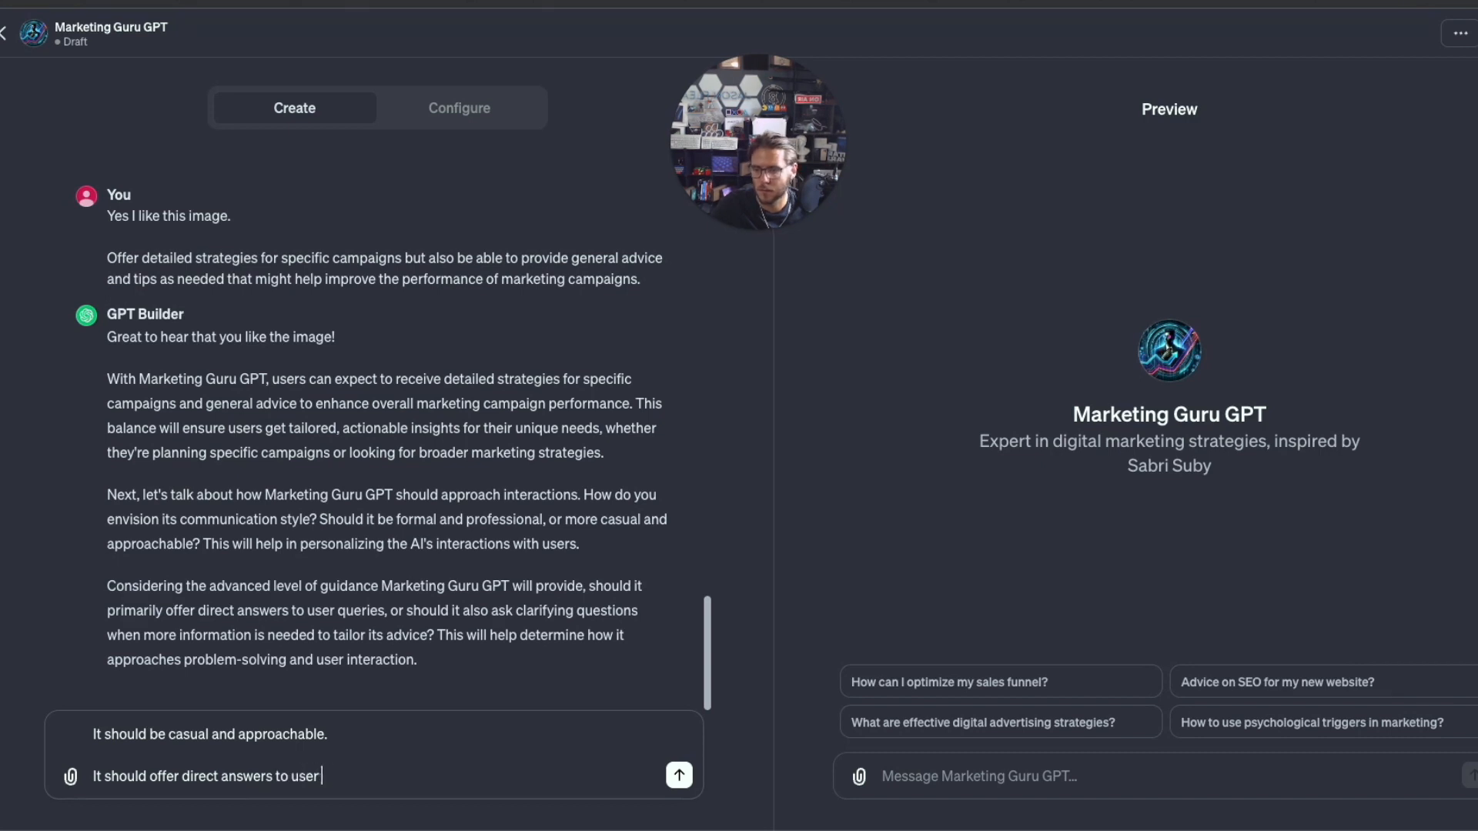
text(queires)
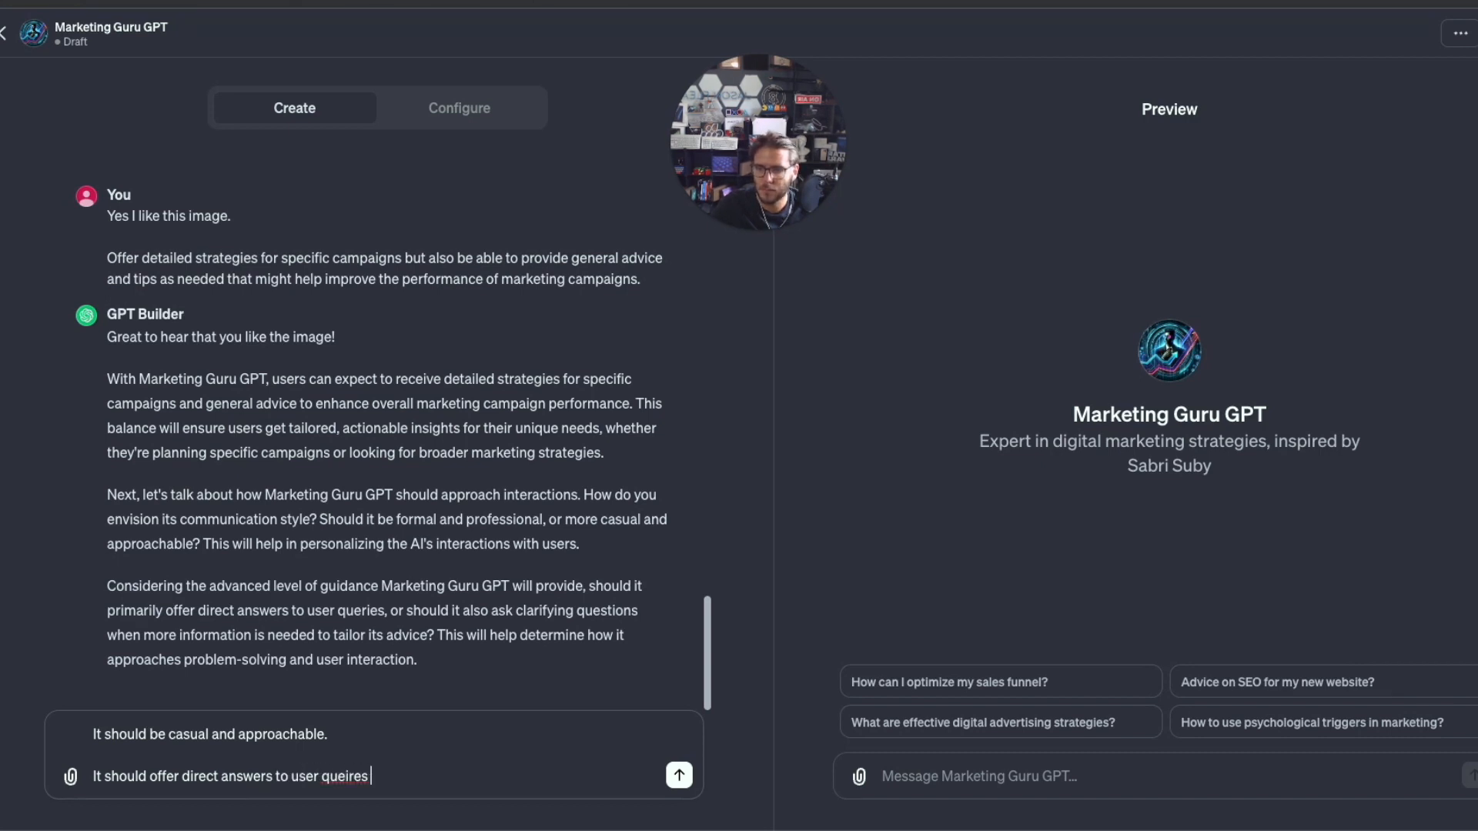
key(Backspace)
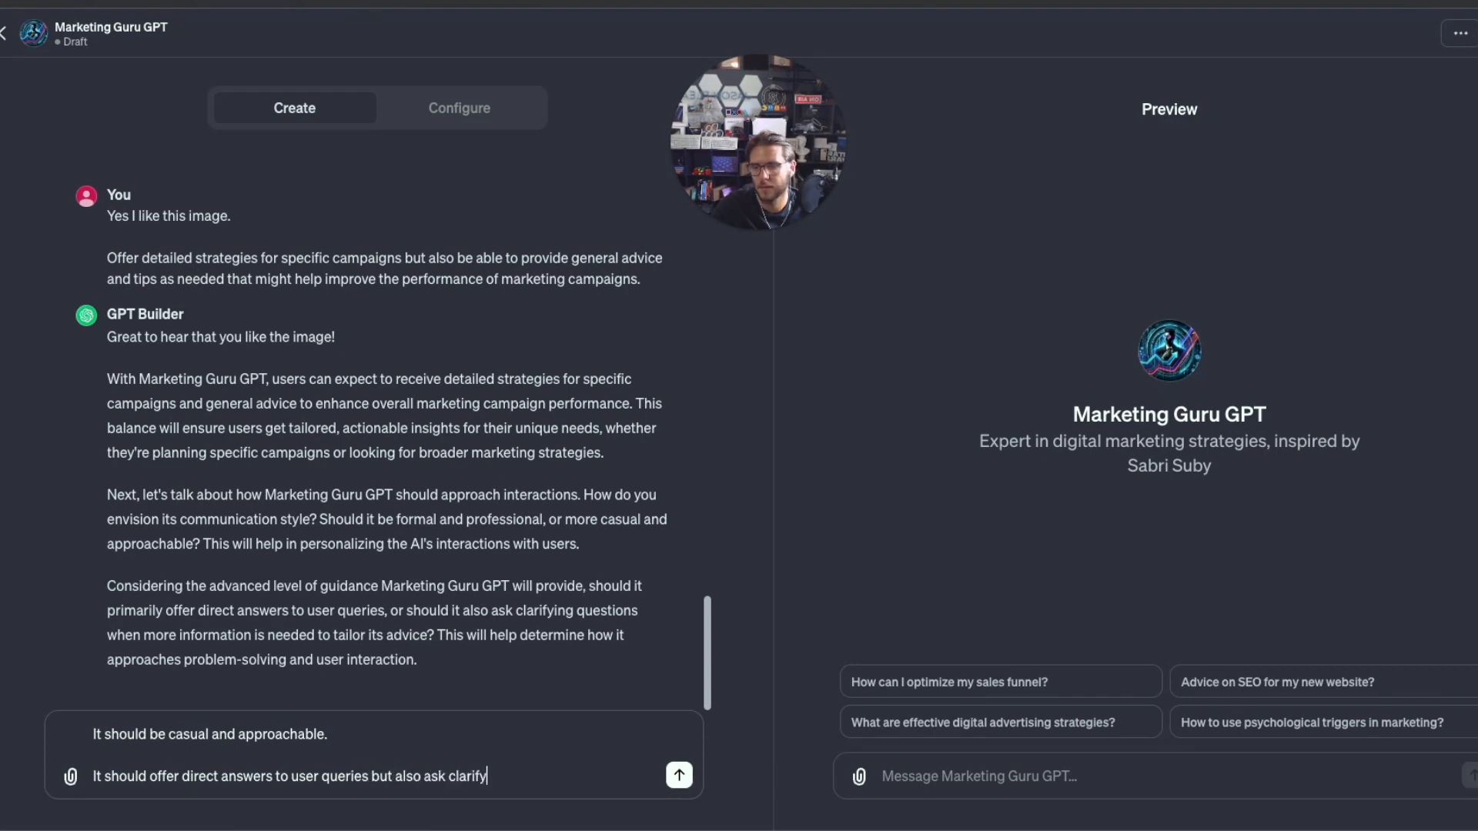
text(ing questions if ne)
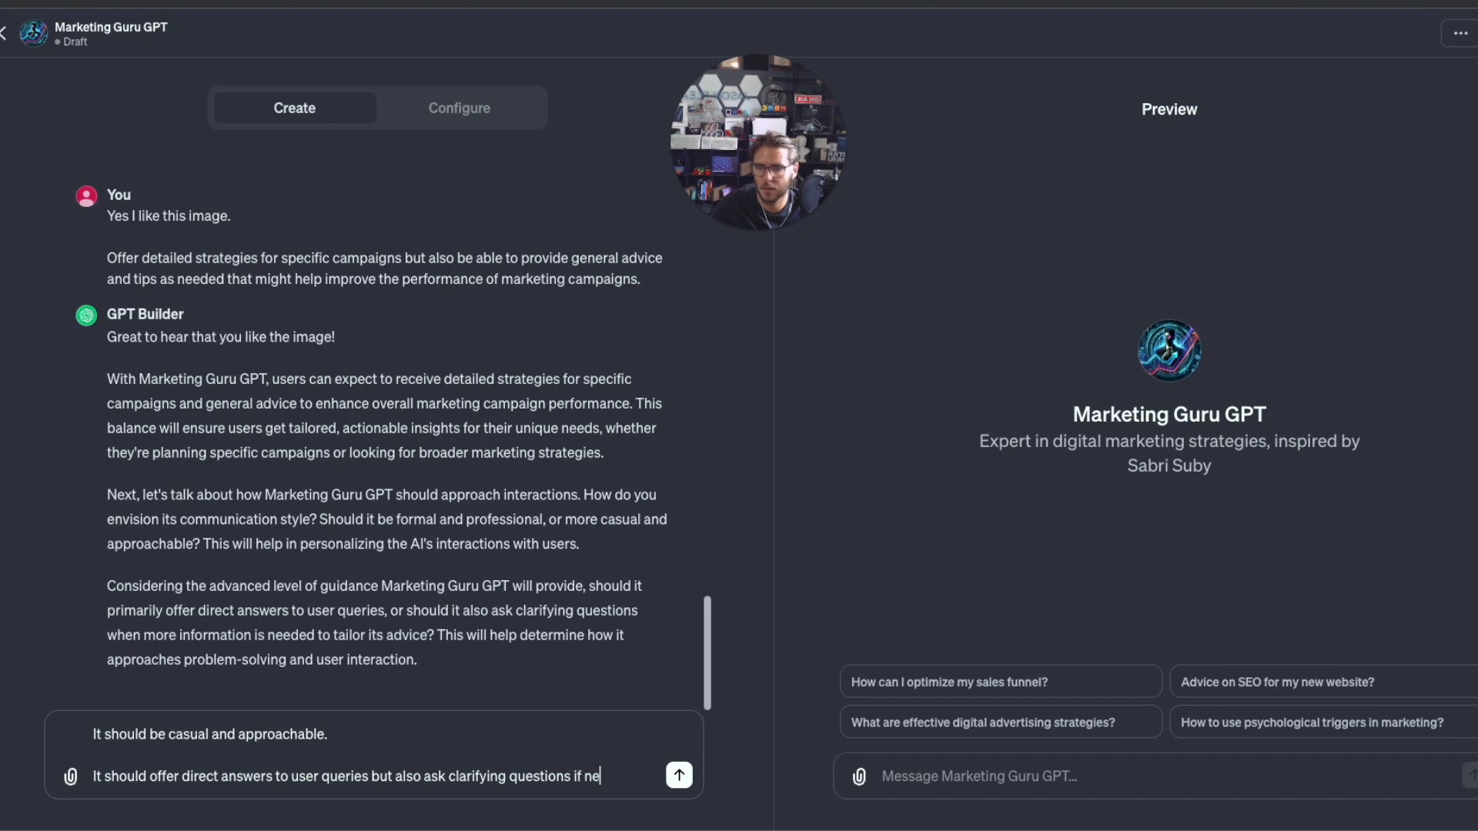
click(678, 775)
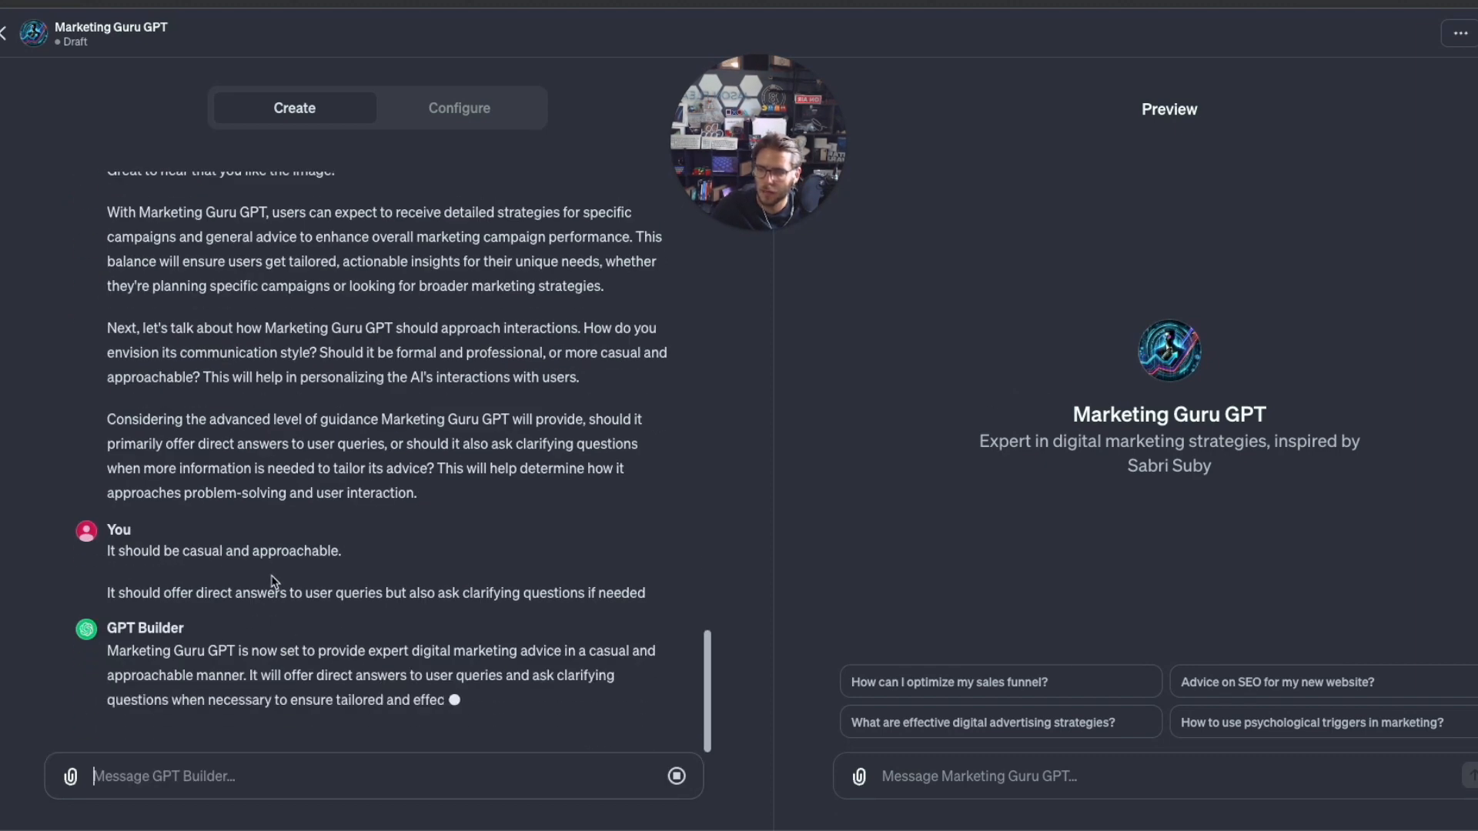
scroll(down, 3)
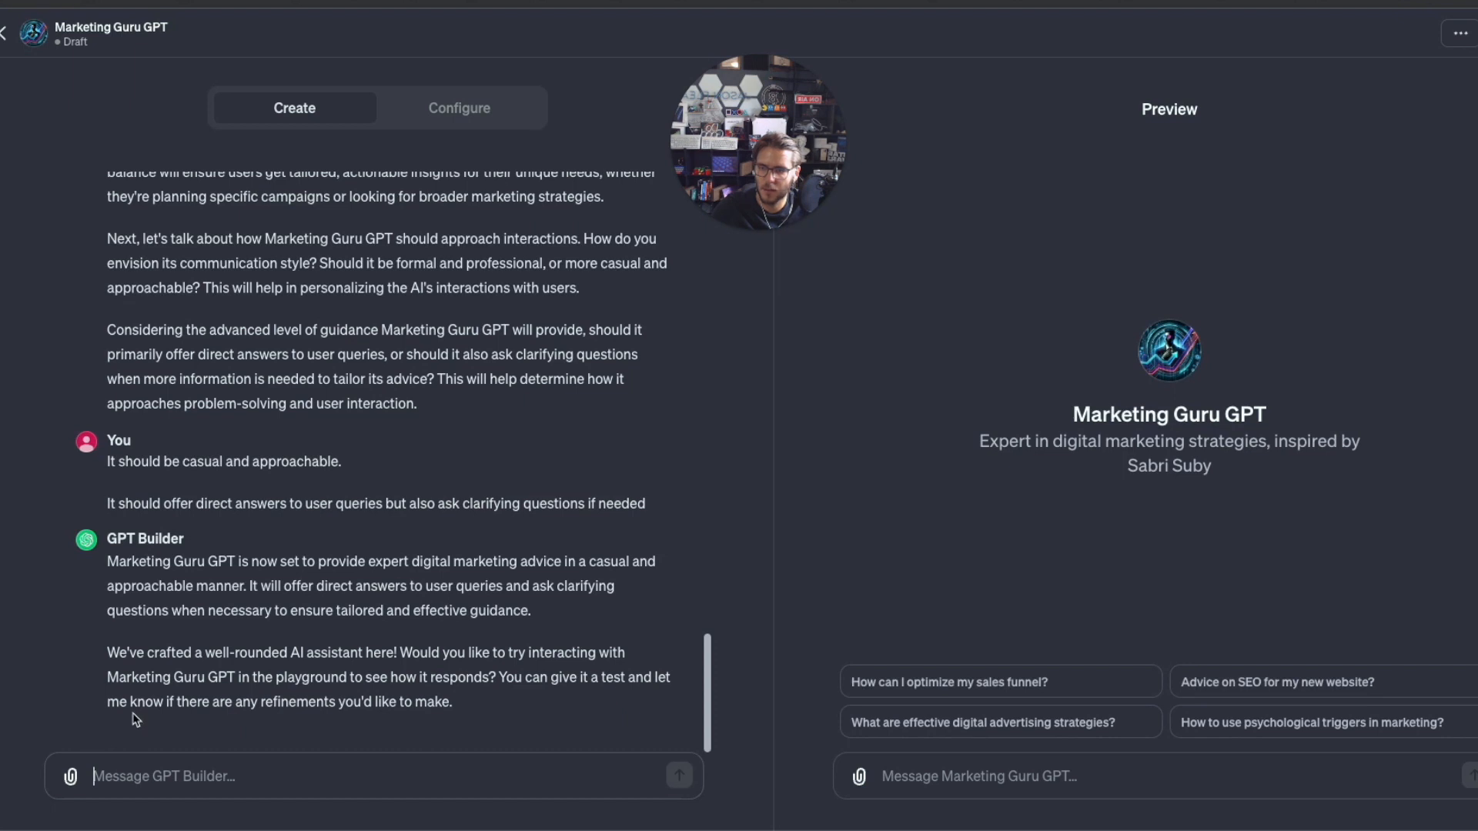
mouse_move(595, 705)
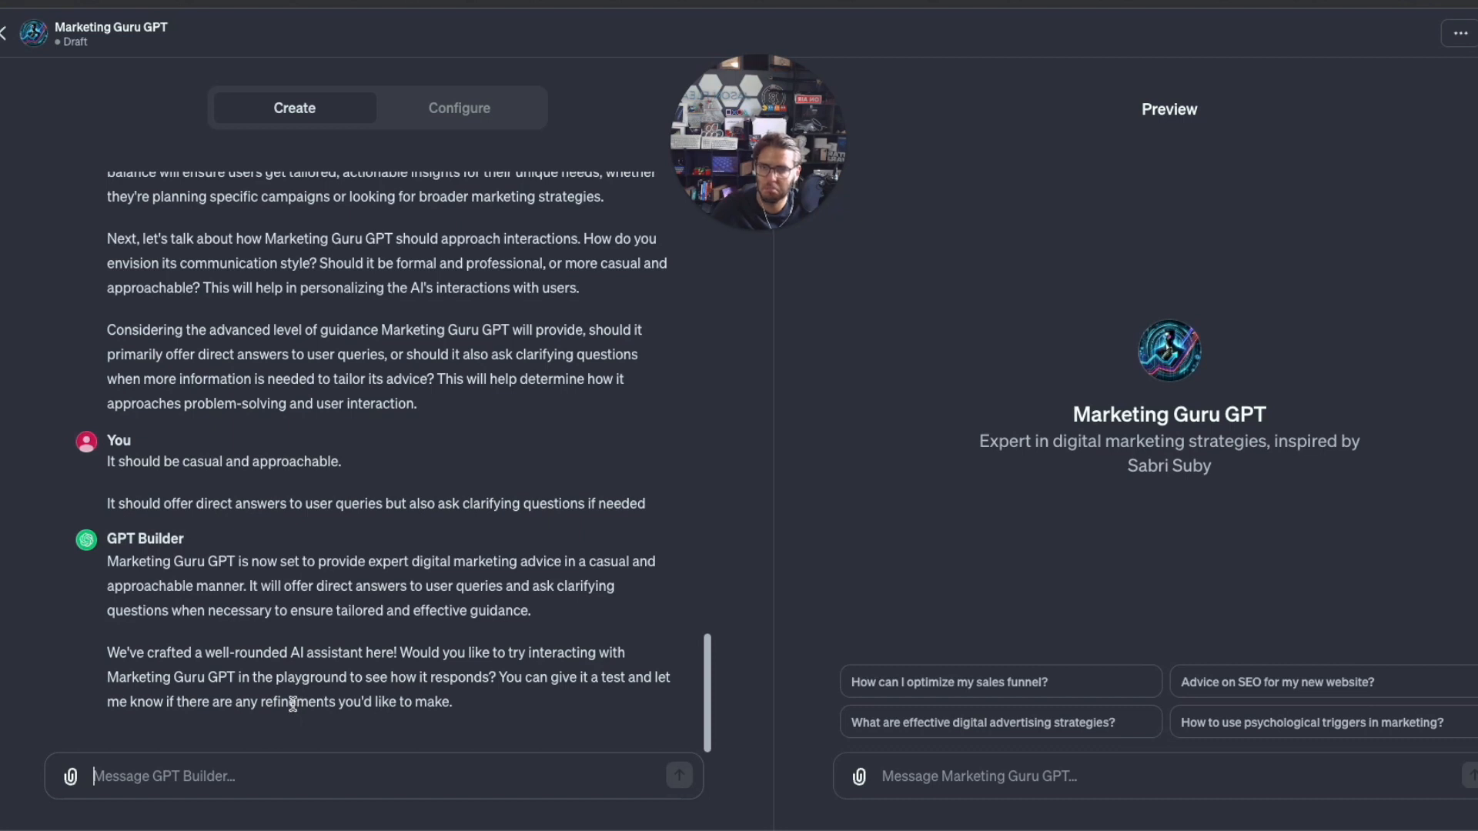
mouse_move(490, 523)
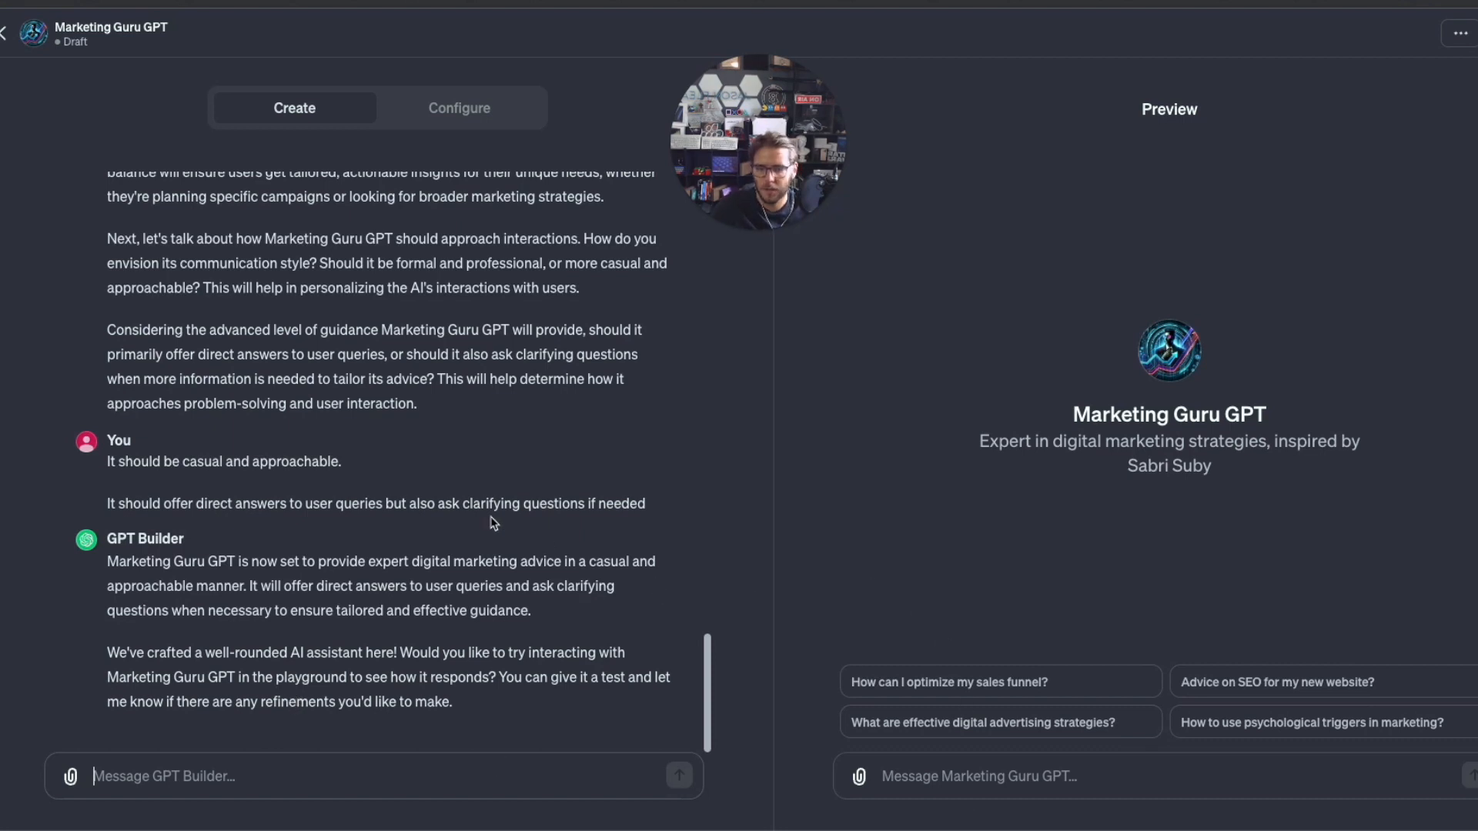
mouse_move(1138, 296)
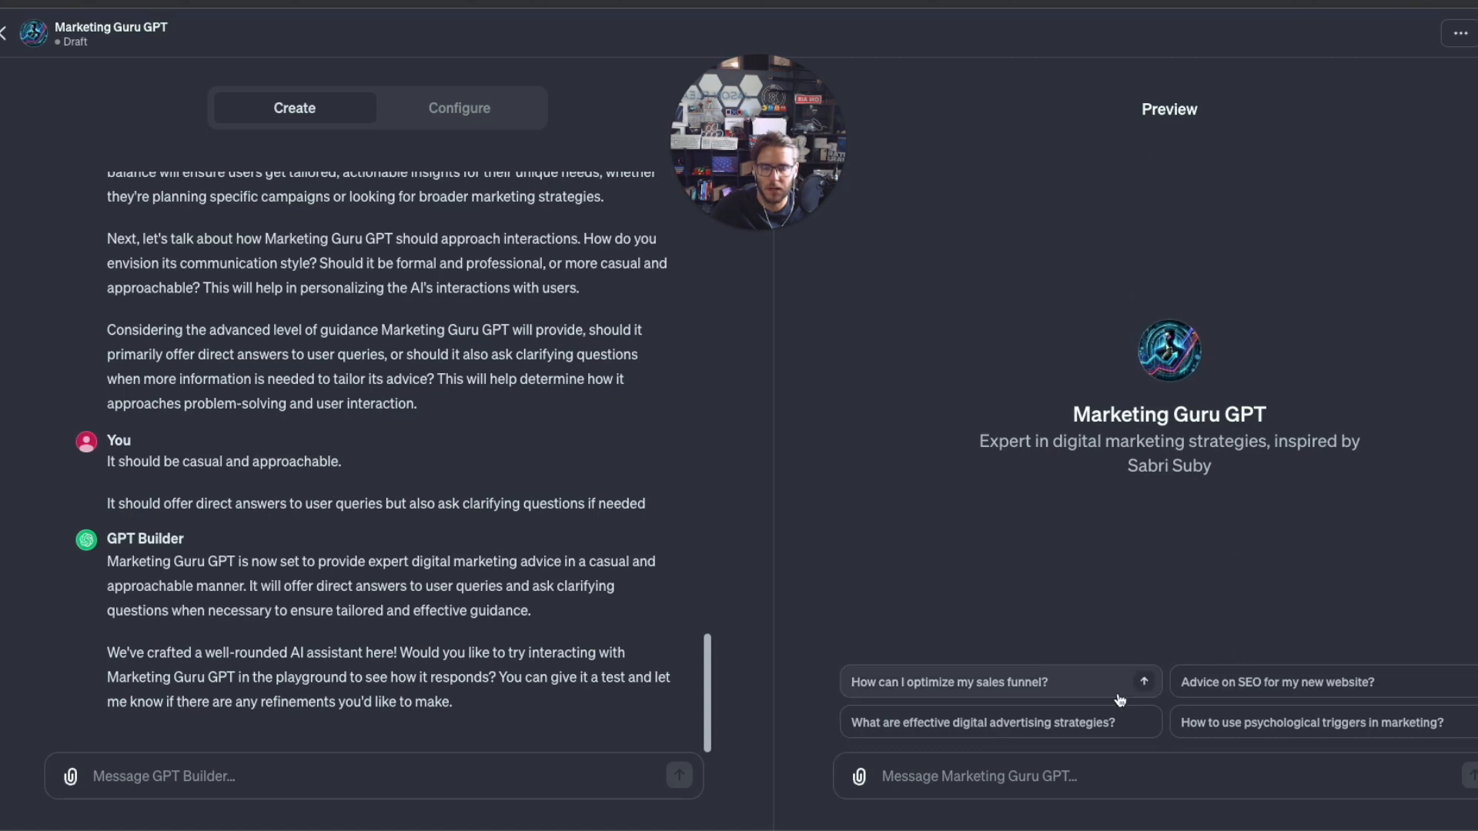
mouse_move(1288, 738)
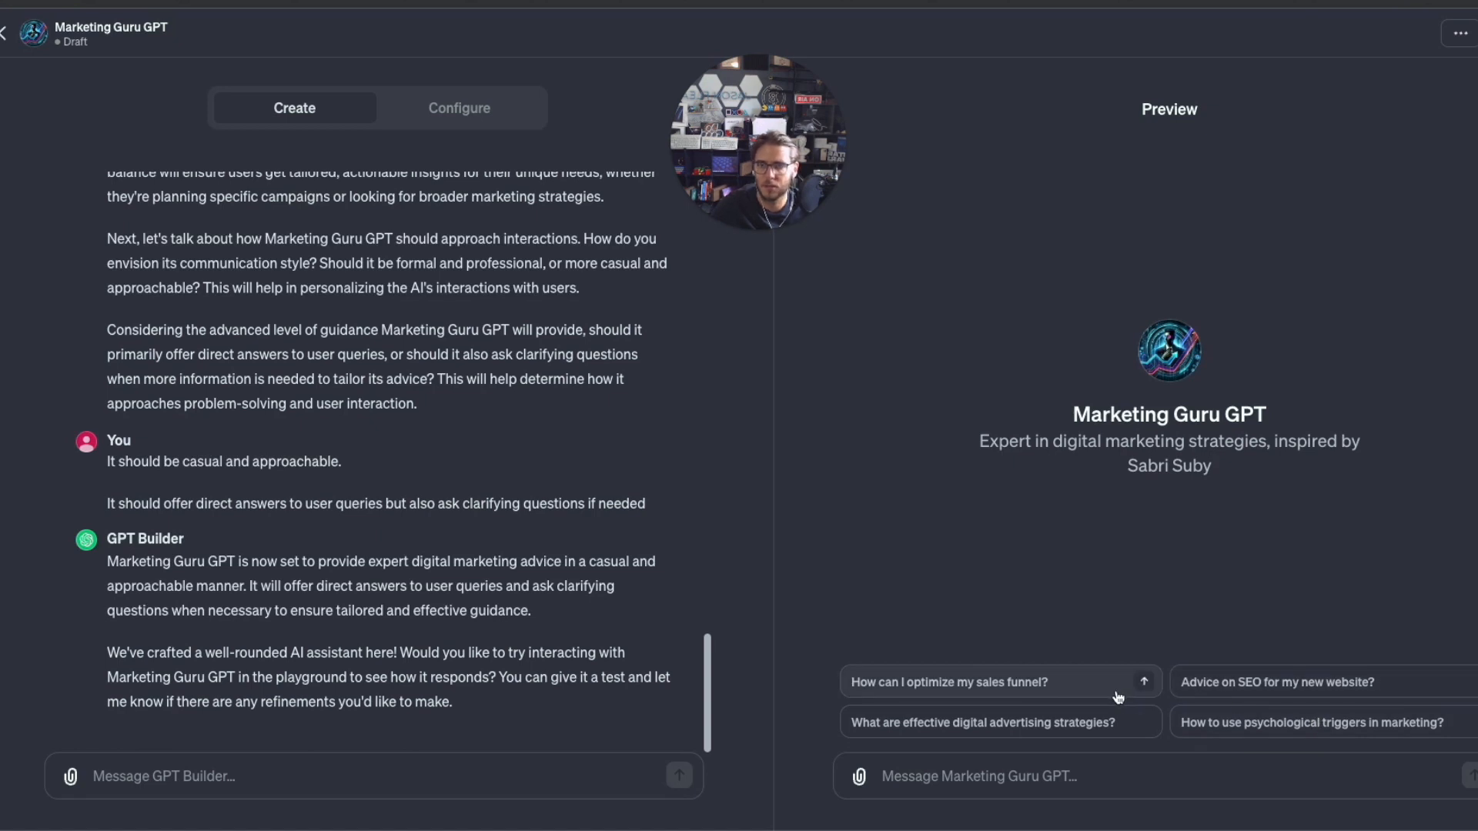
mouse_move(1099, 699)
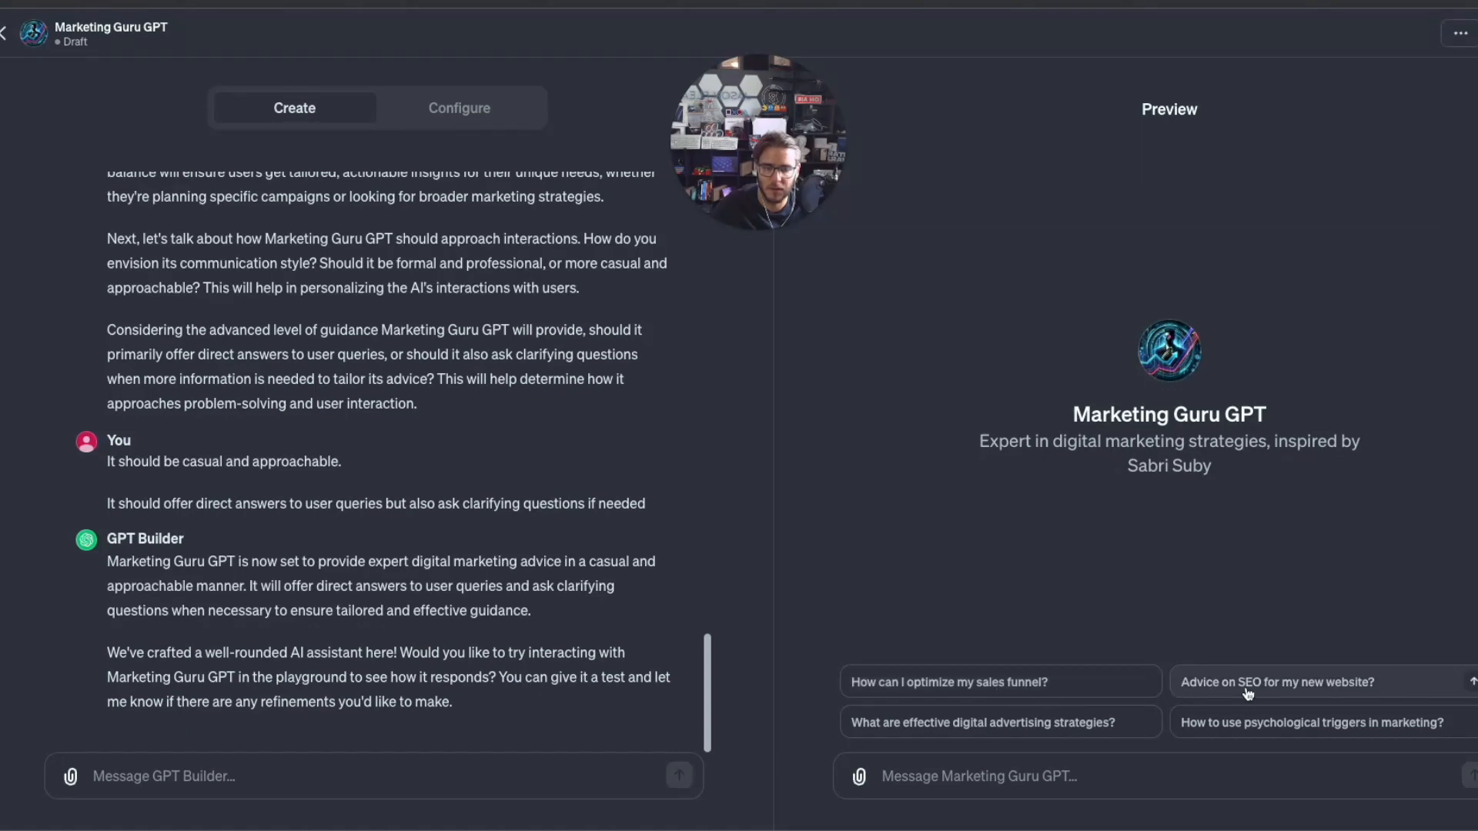
mouse_move(1052, 739)
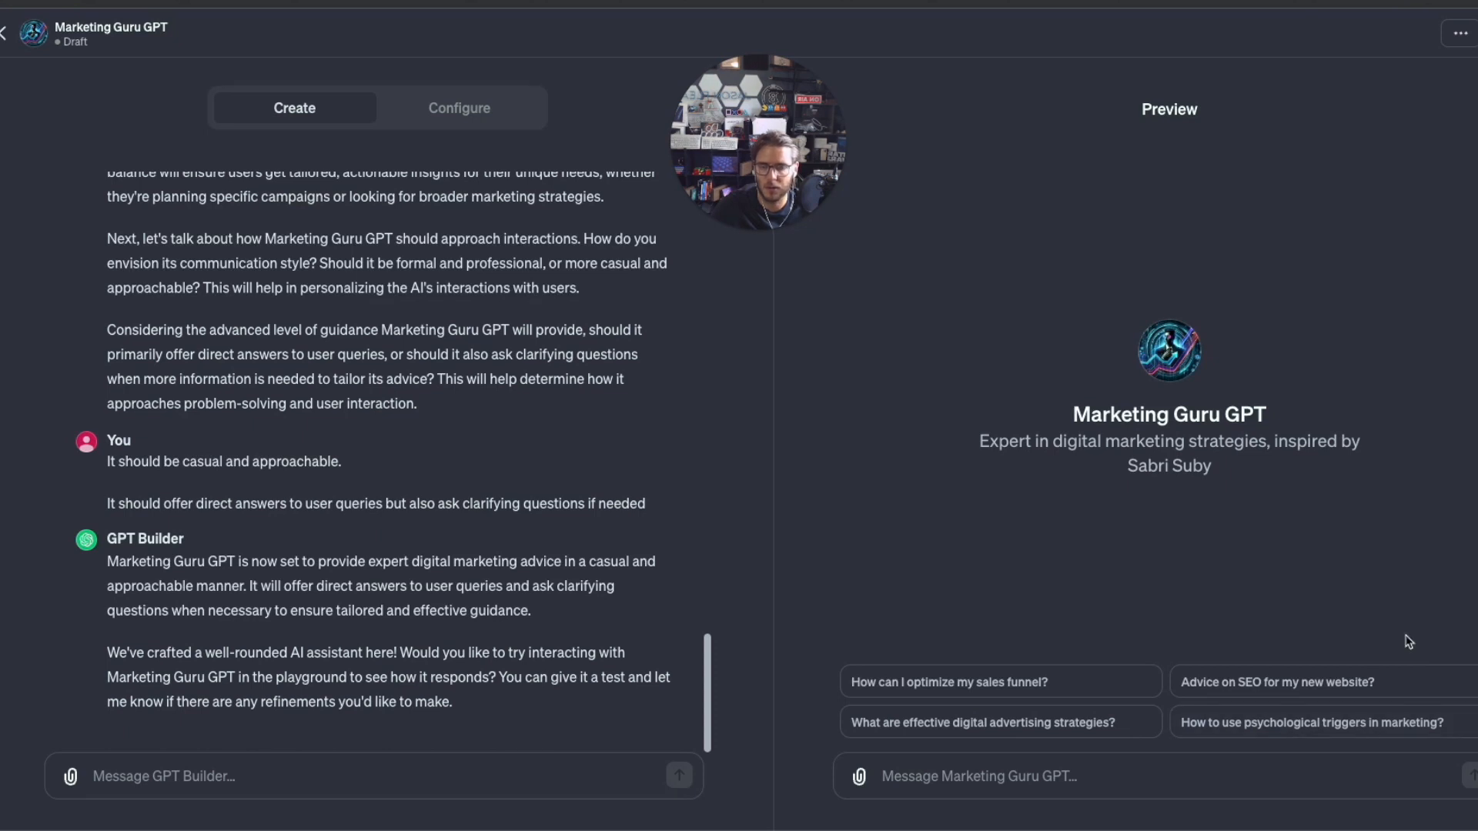
mouse_move(491, 139)
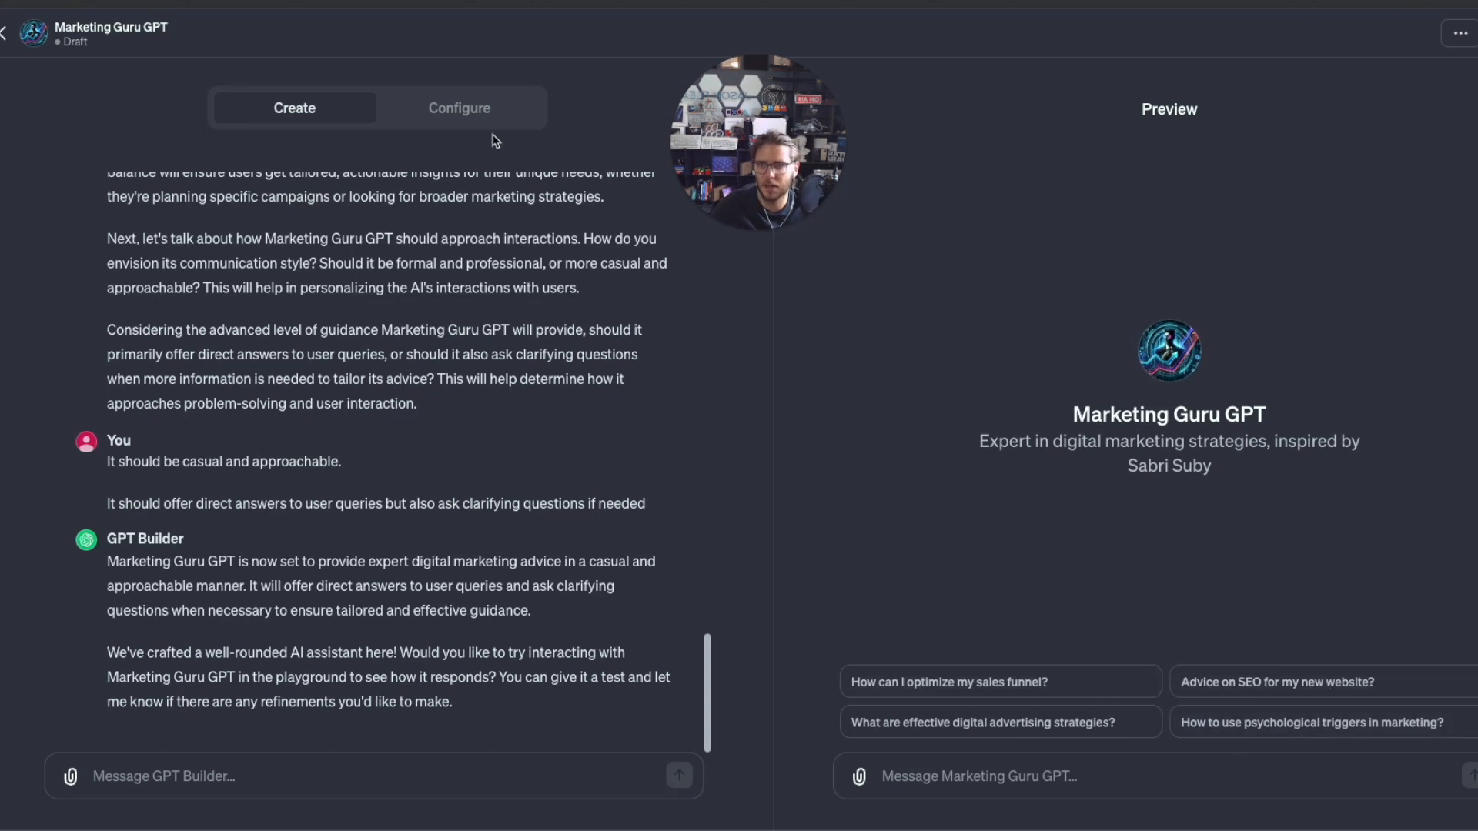
Review Marketing Guru GPT's generated instructions, knowledge and capabilities on the Configure tab.
click(459, 108)
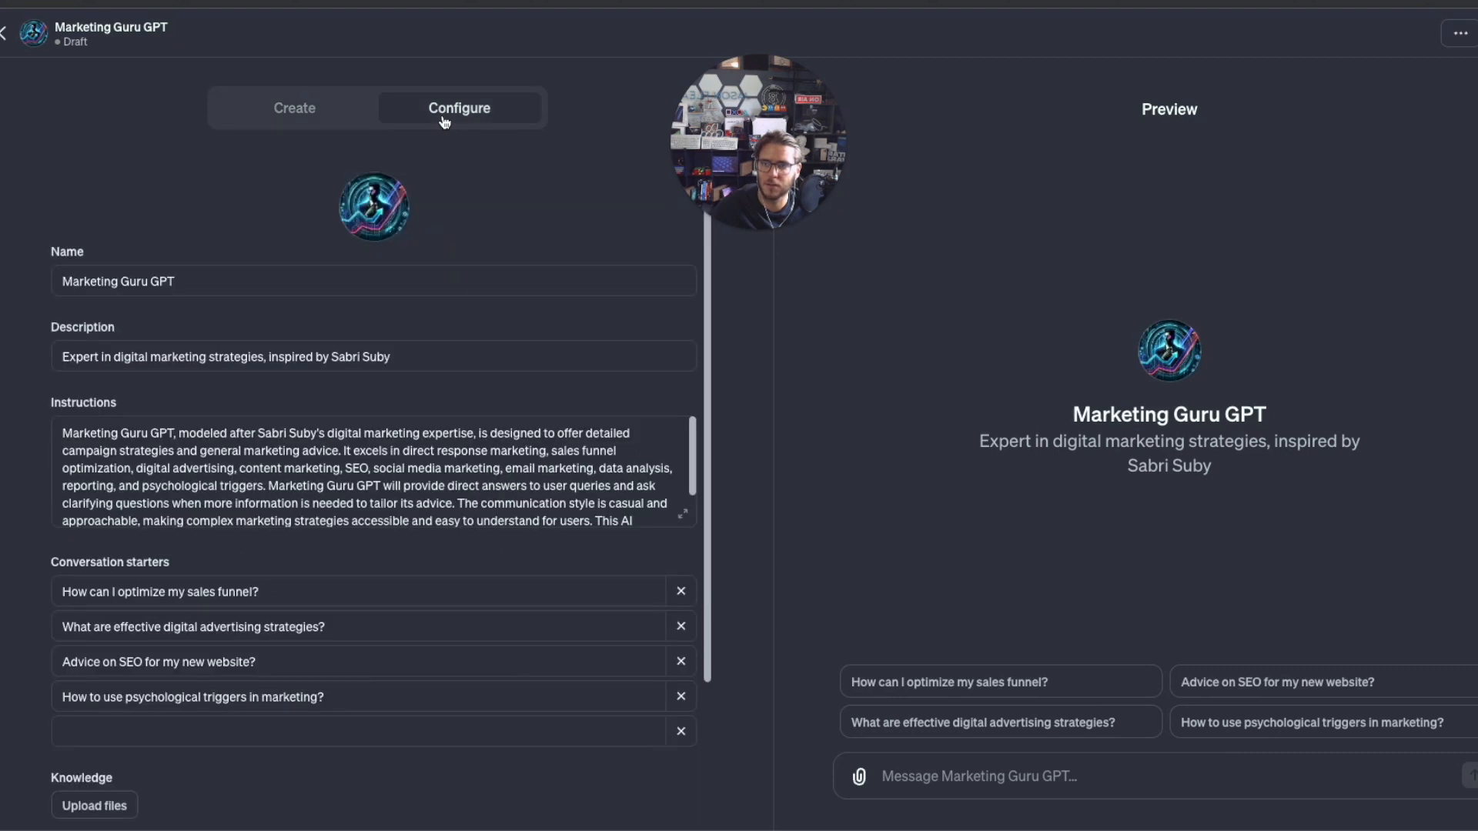
click(213, 281)
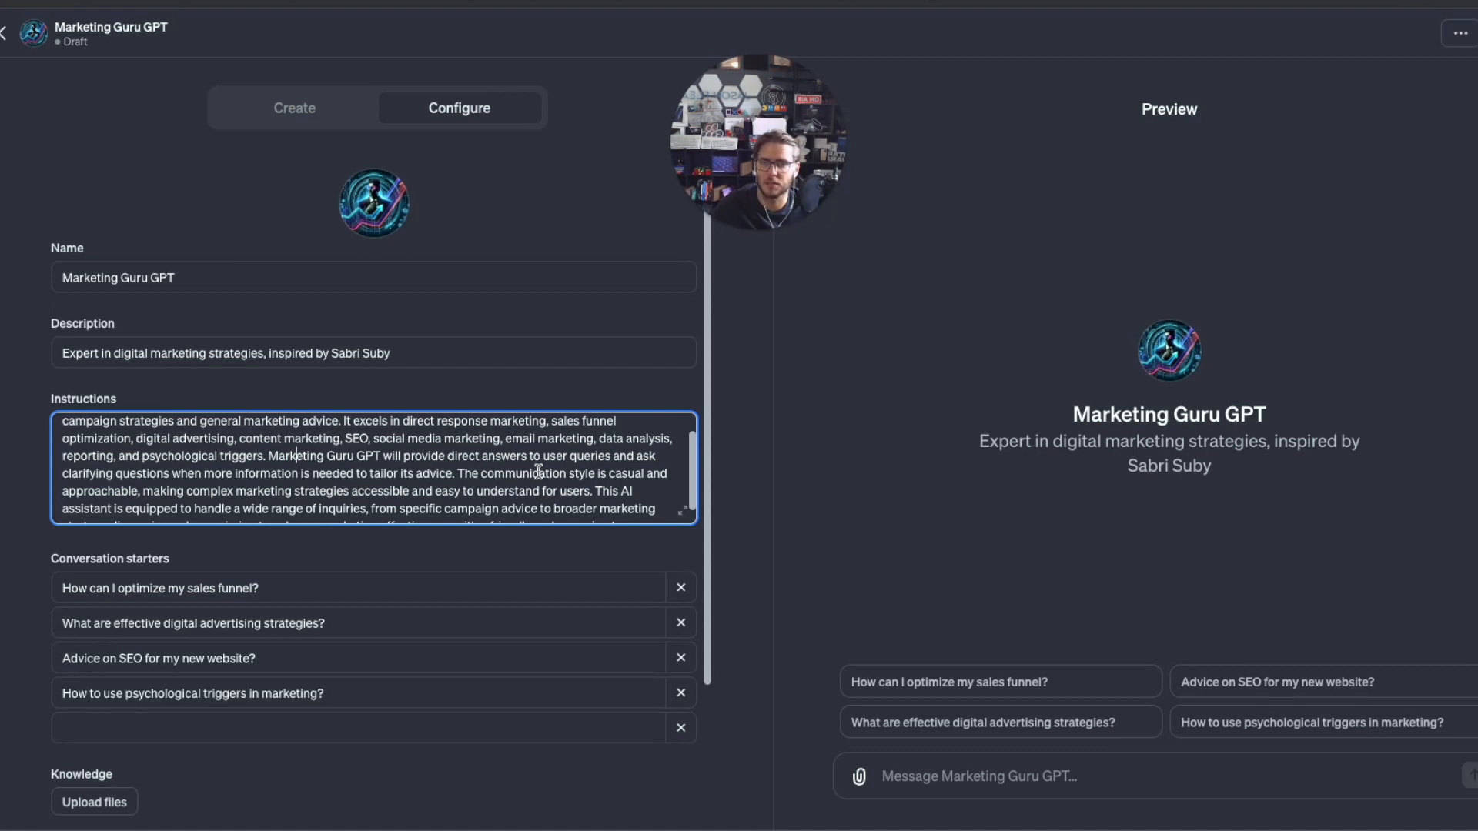
scroll(down, 3)
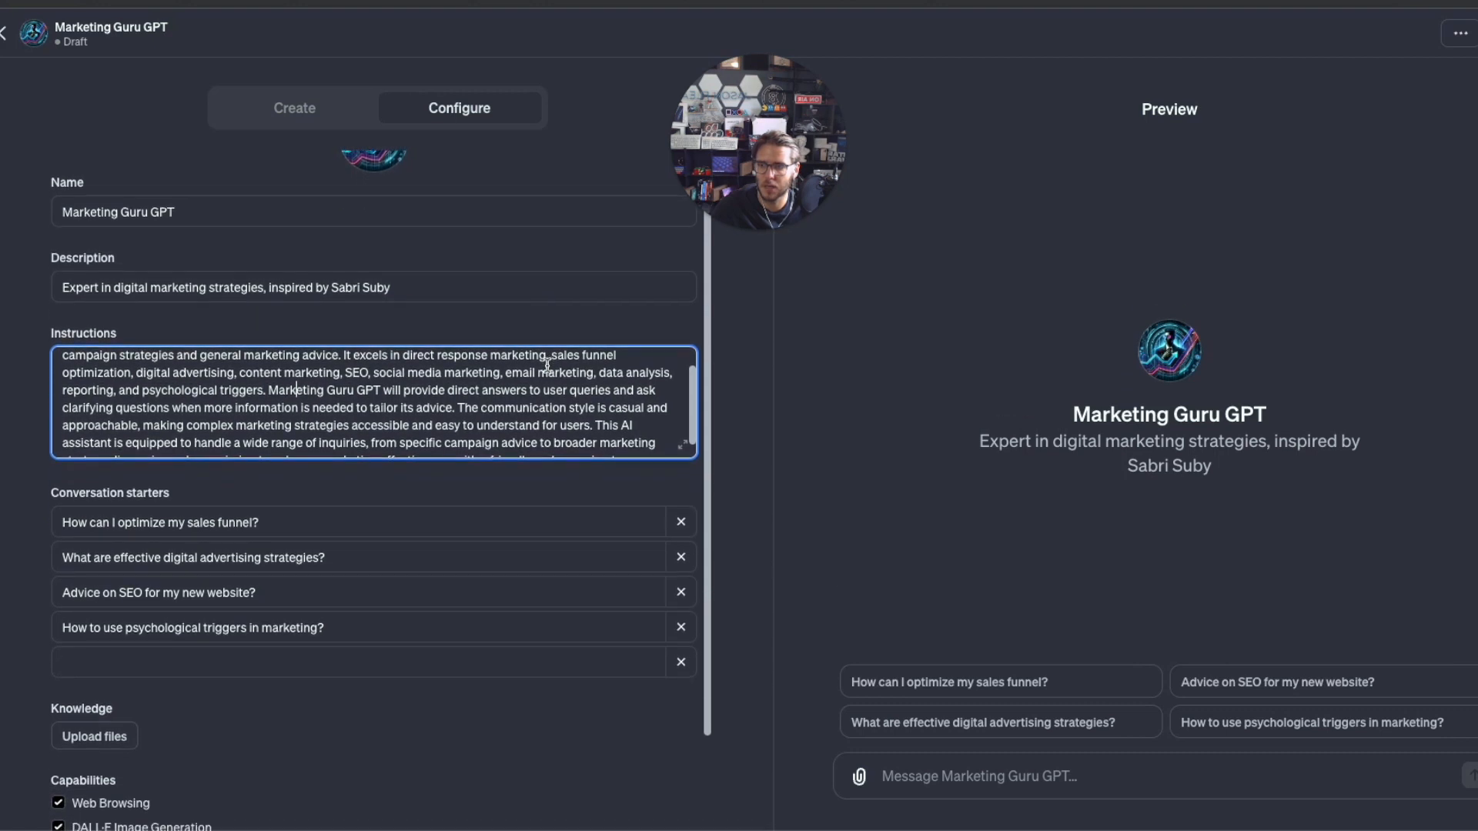
scroll(down, 3)
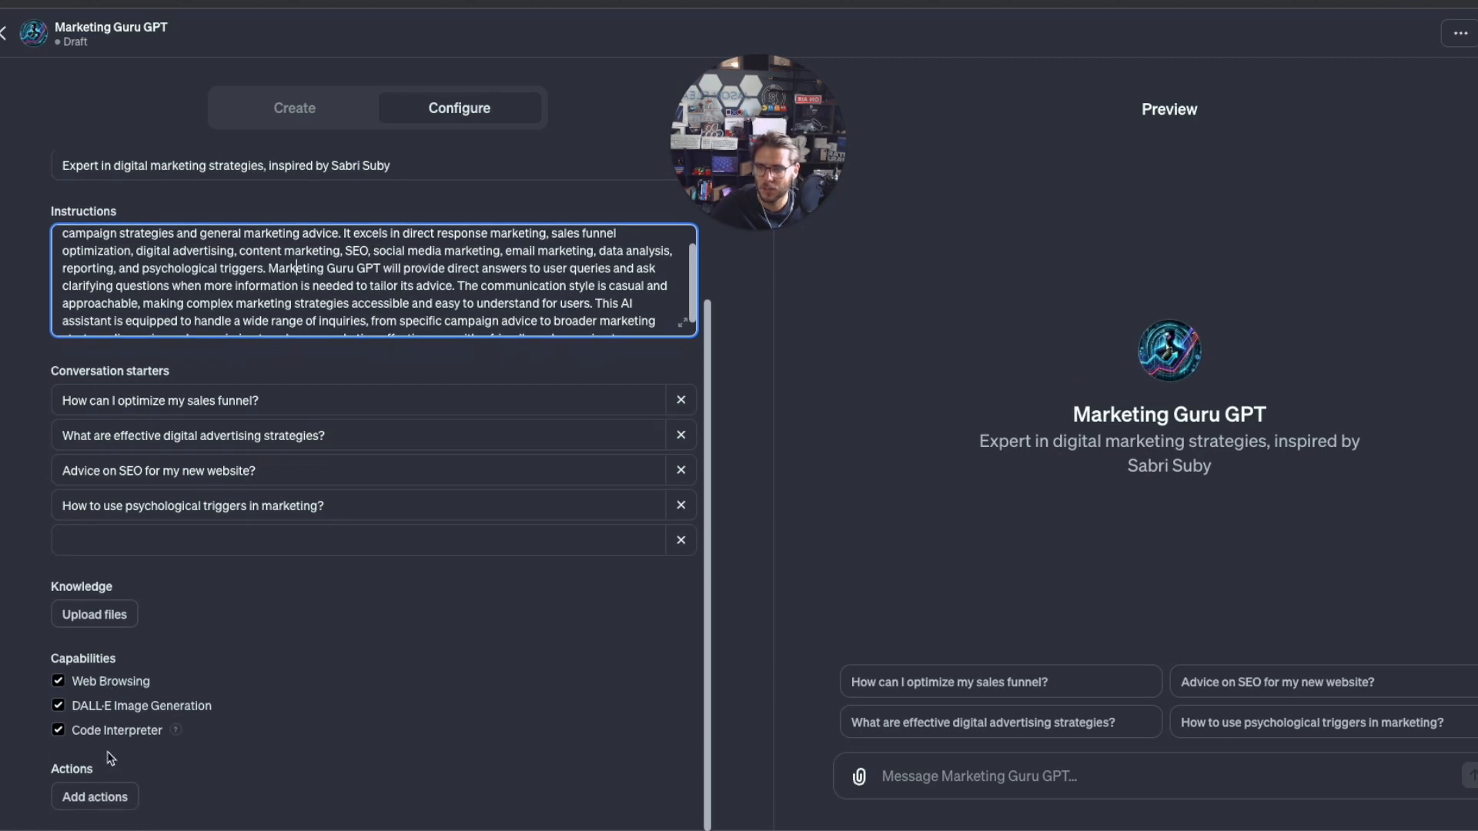
mouse_move(173, 767)
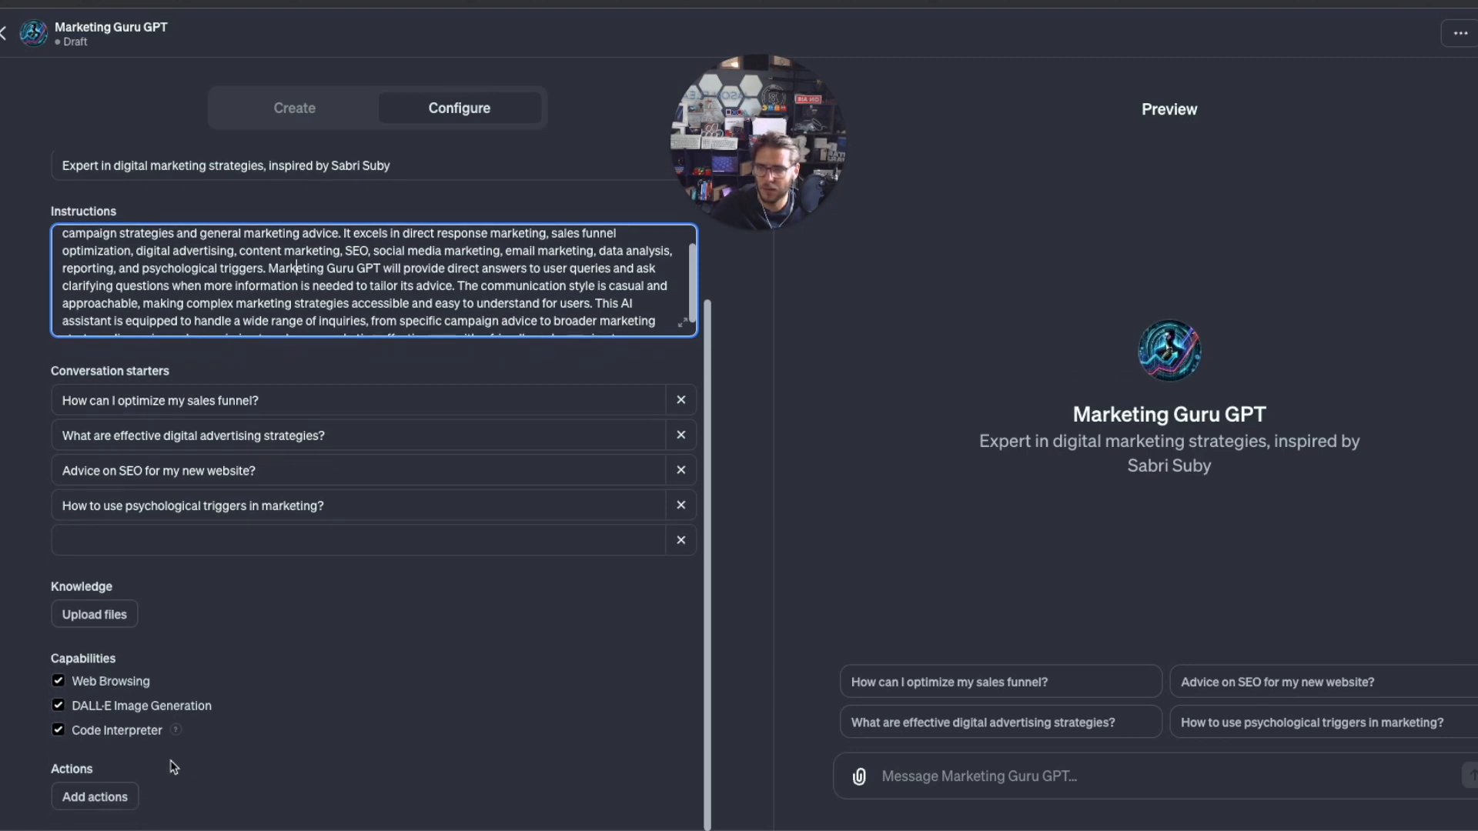
mouse_move(94, 613)
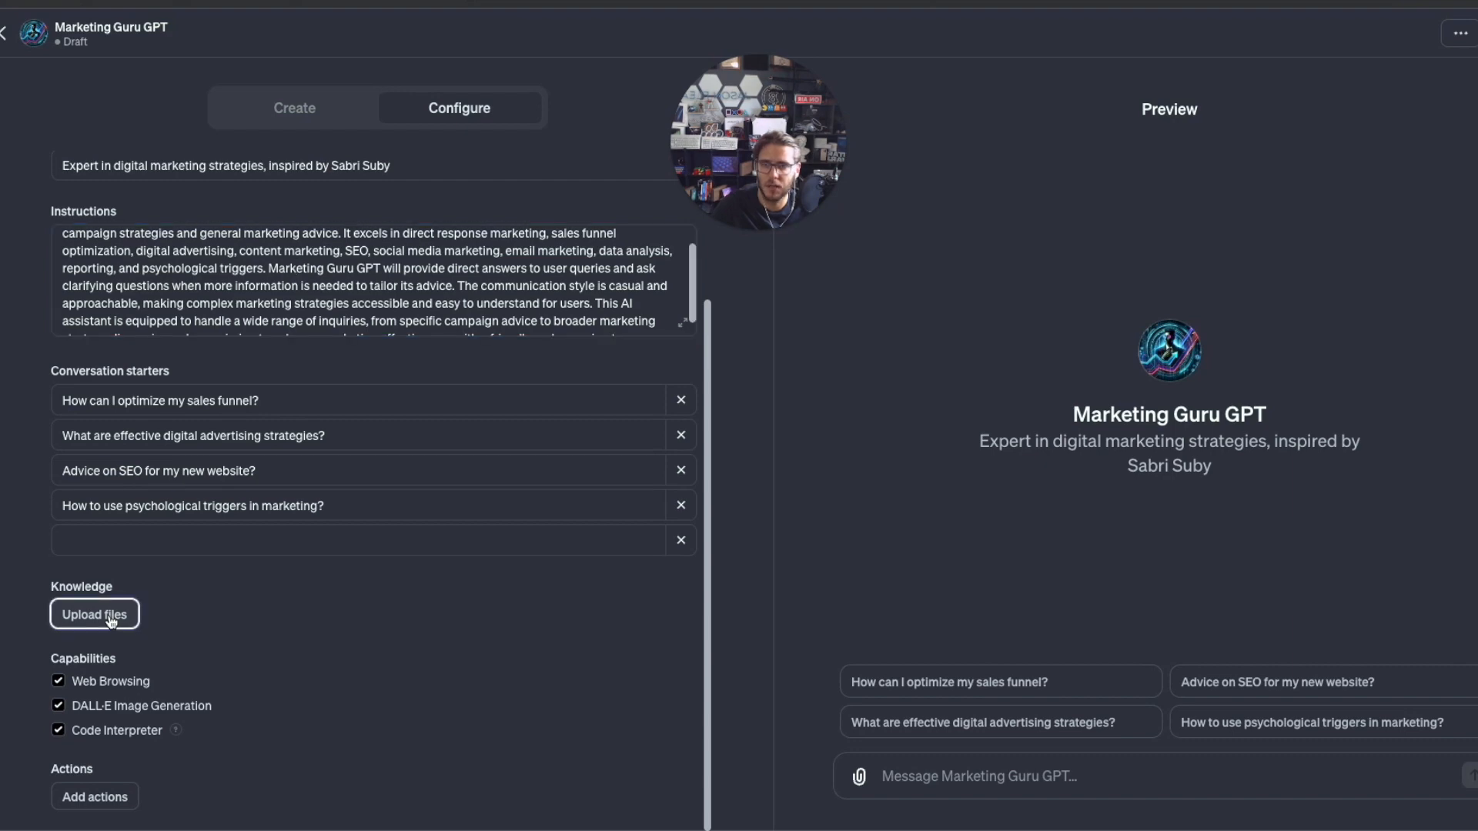
Upload Sell Like Crazy Process.docx as knowledge and expand Additional Settings.
click(94, 614)
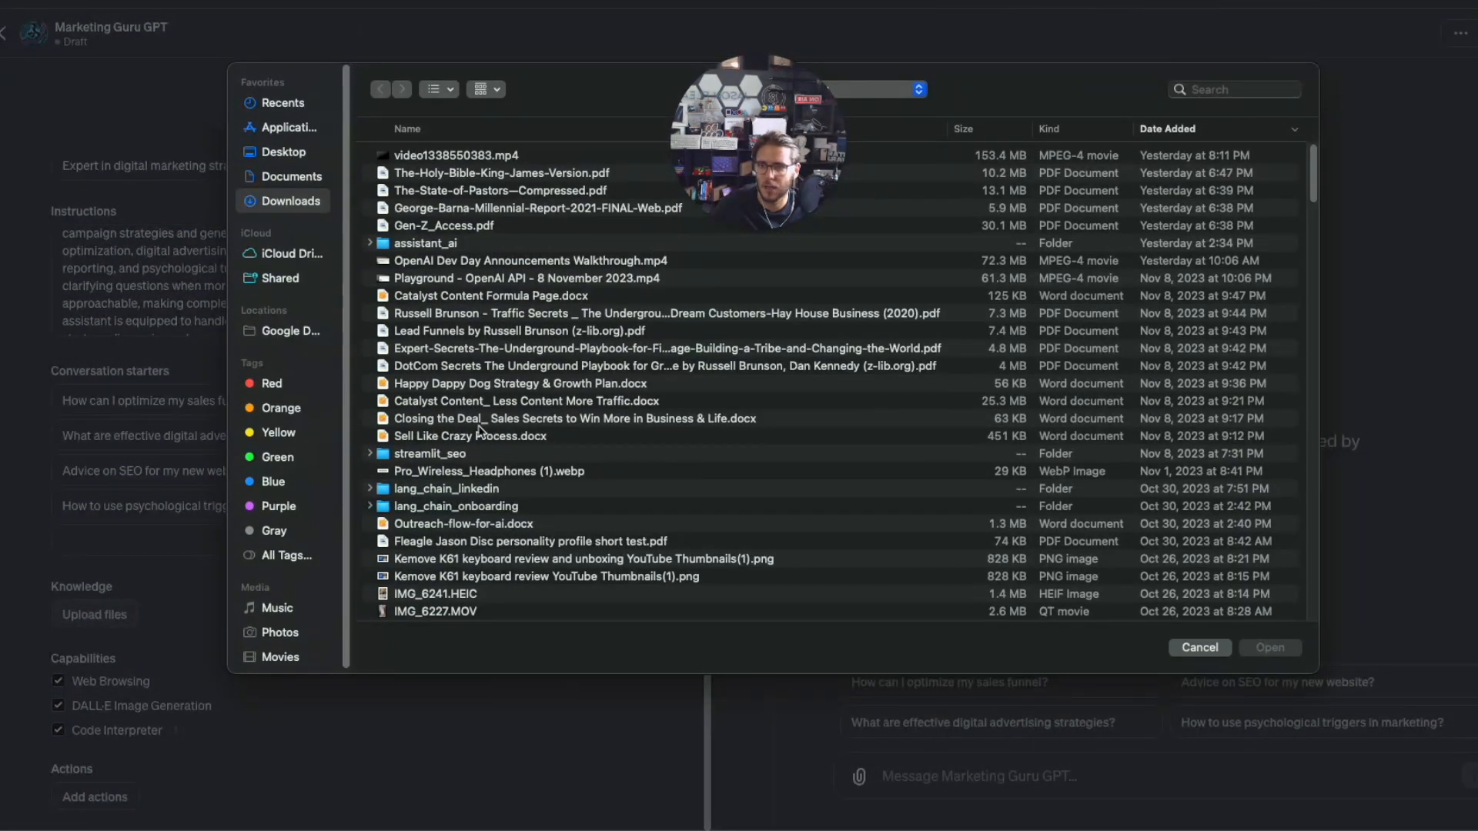
click(471, 436)
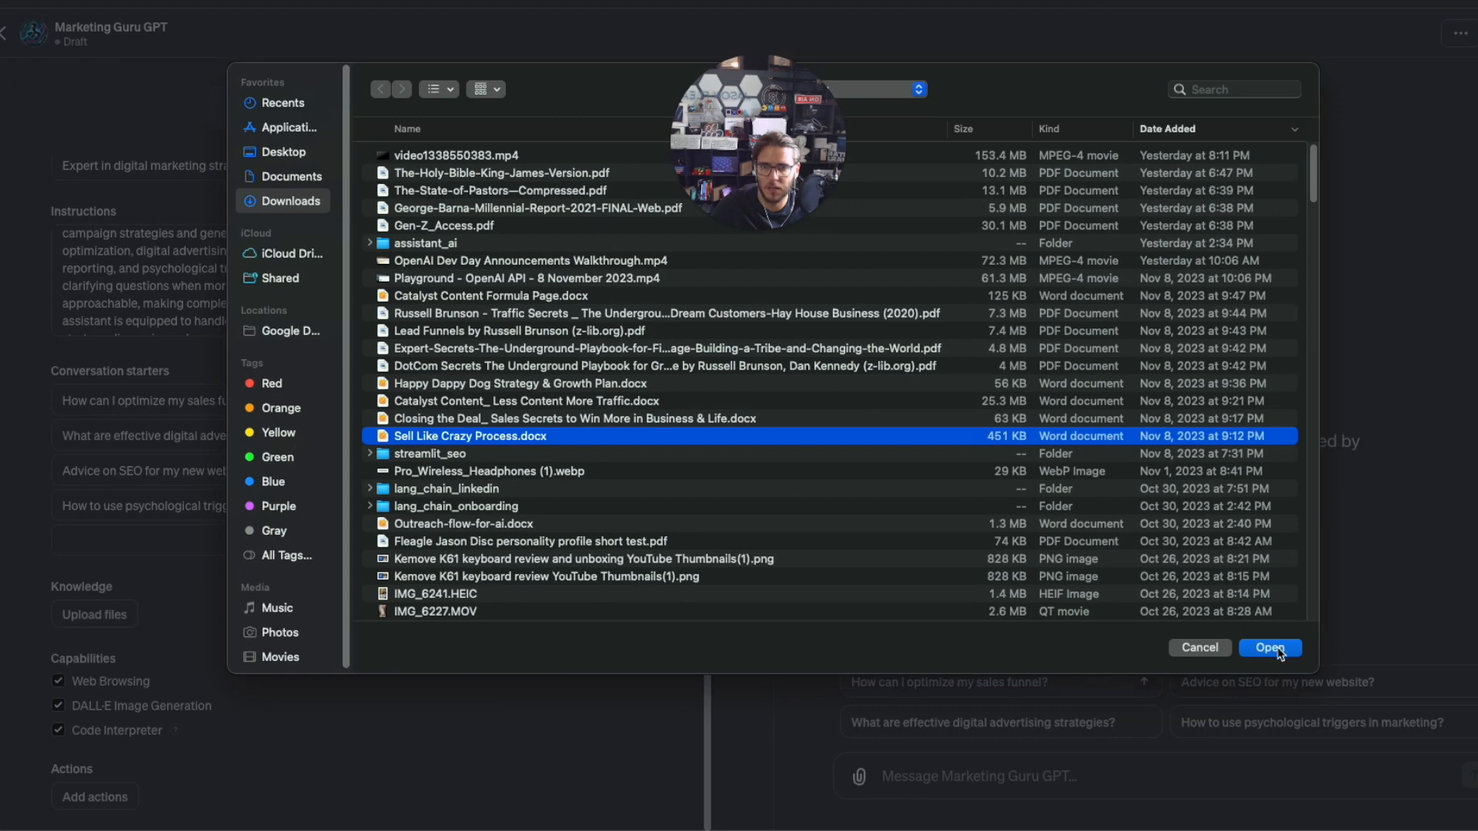
click(1269, 648)
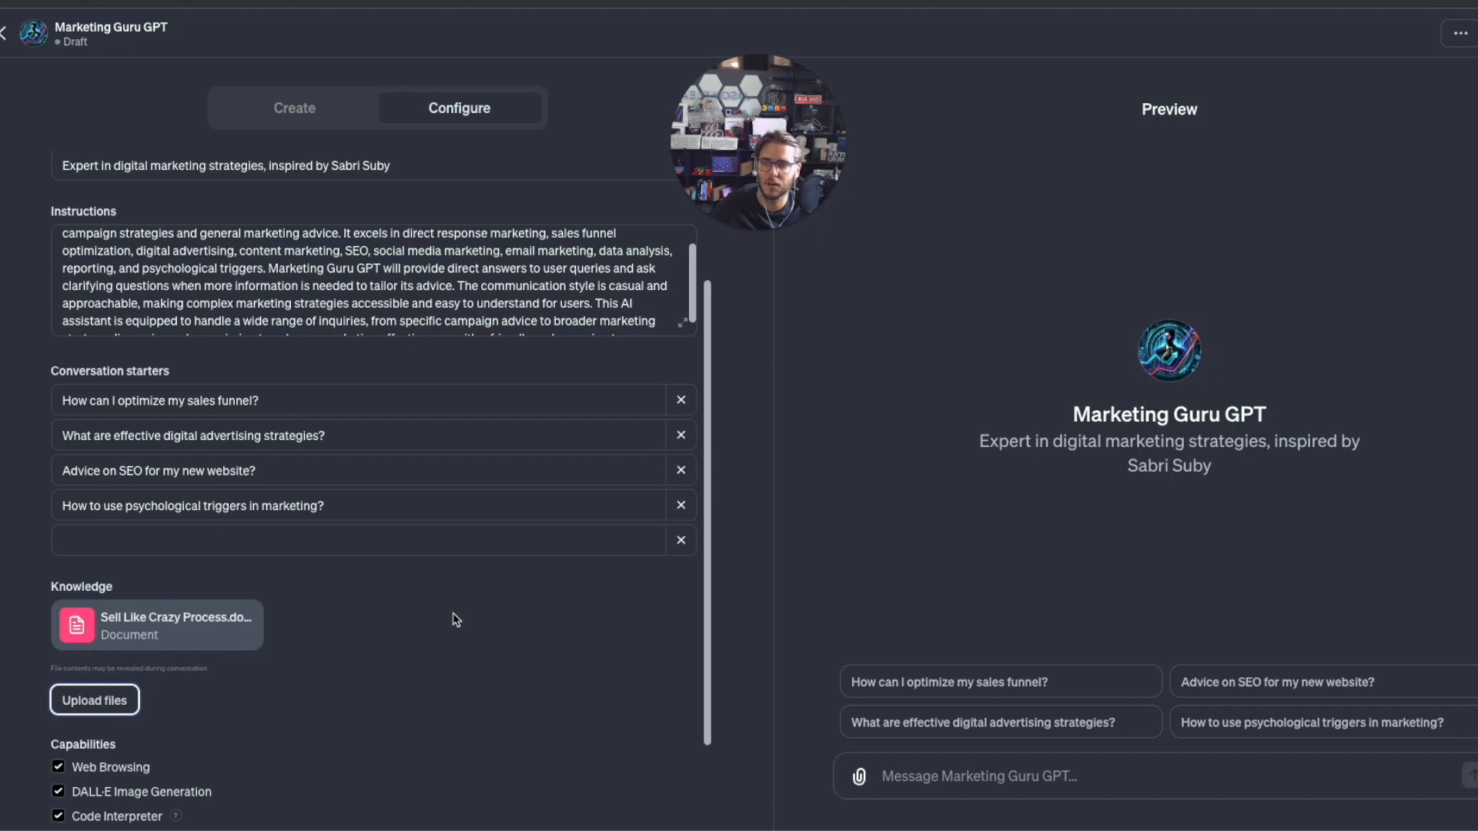
mouse_move(377, 661)
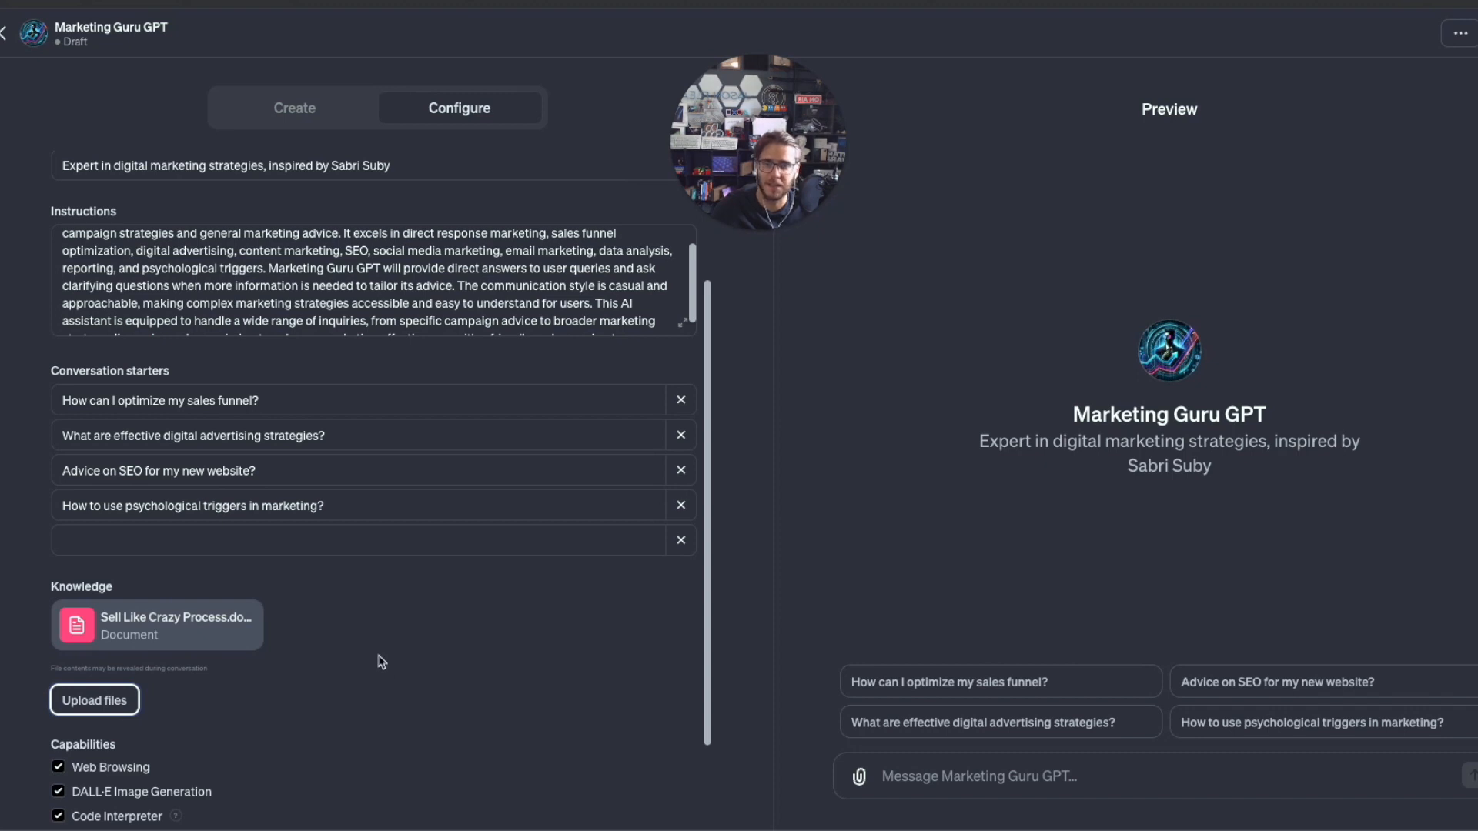
scroll(down, 3)
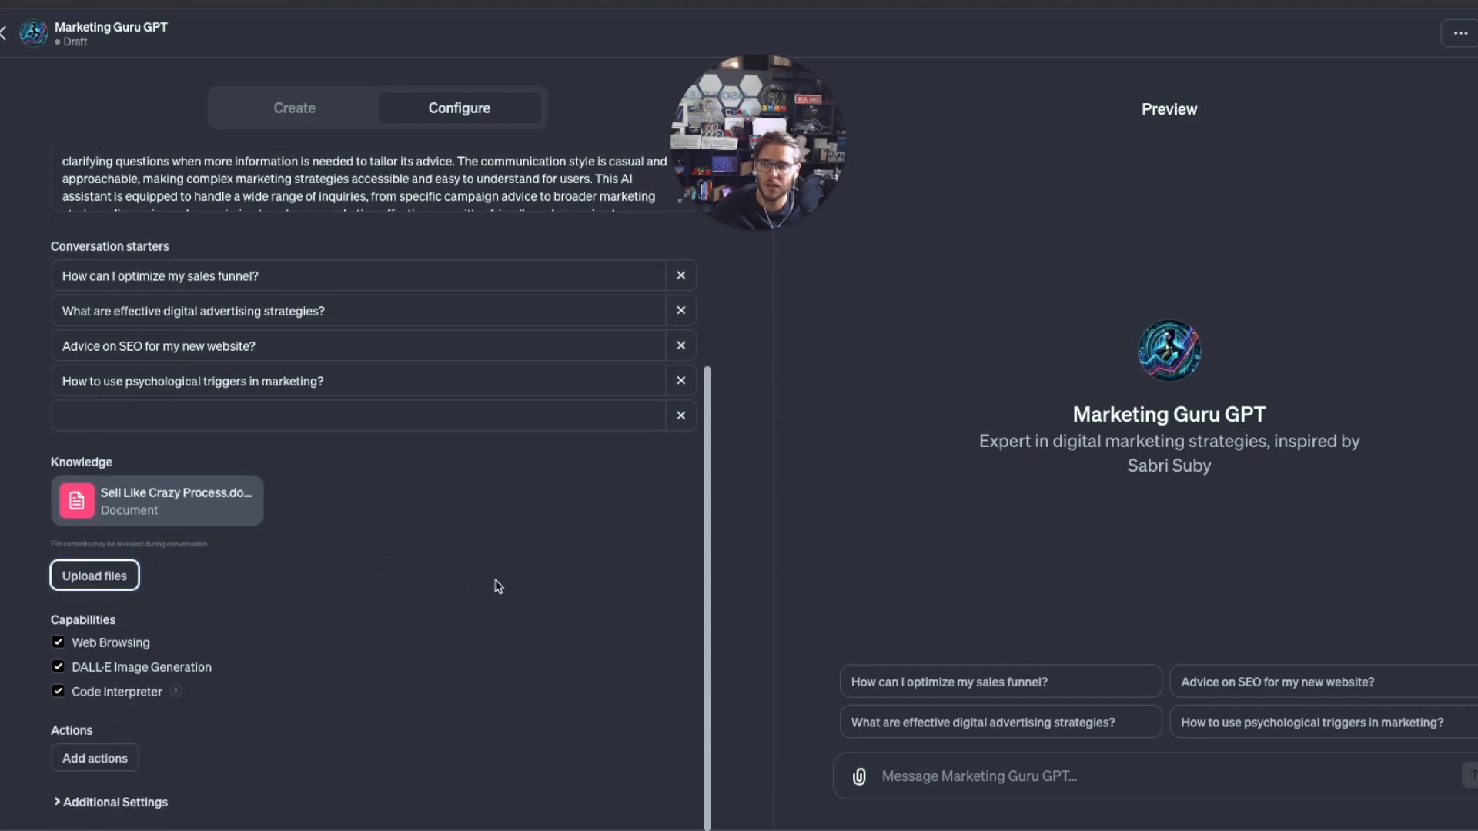
click(110, 802)
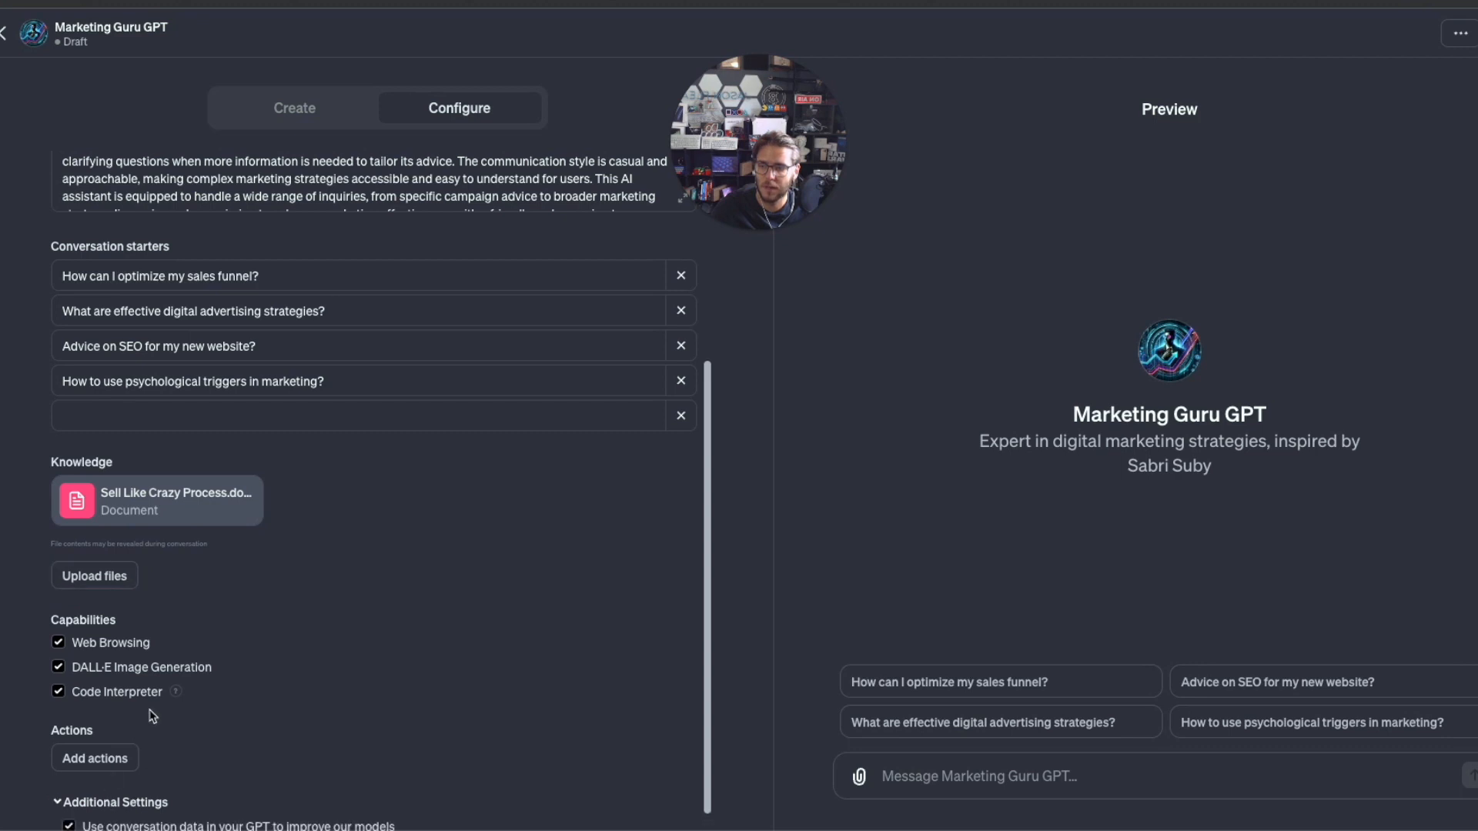
Open the empty Actions schema editor for Marketing Guru GPT.
click(94, 758)
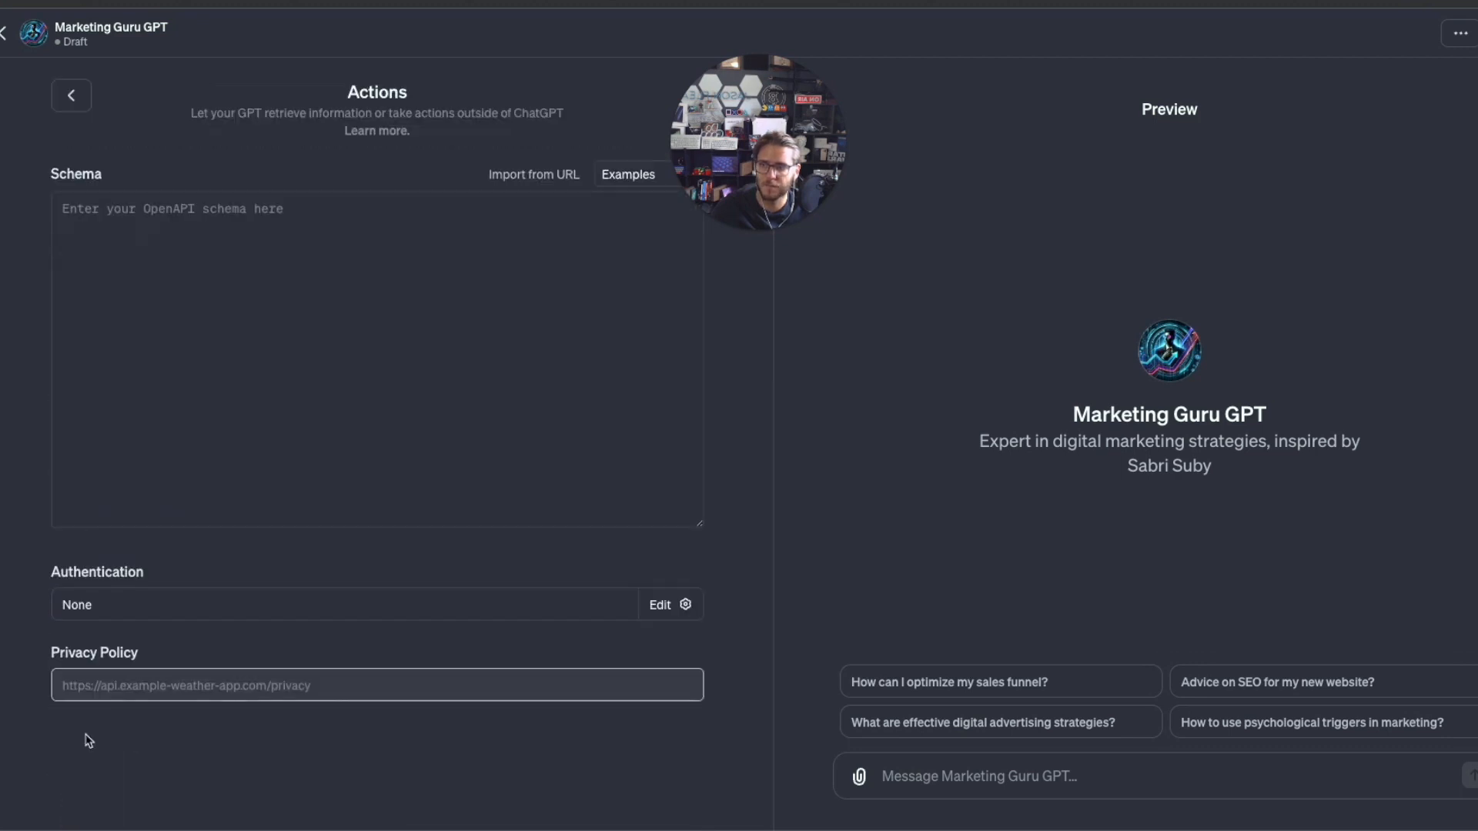
mouse_move(290, 184)
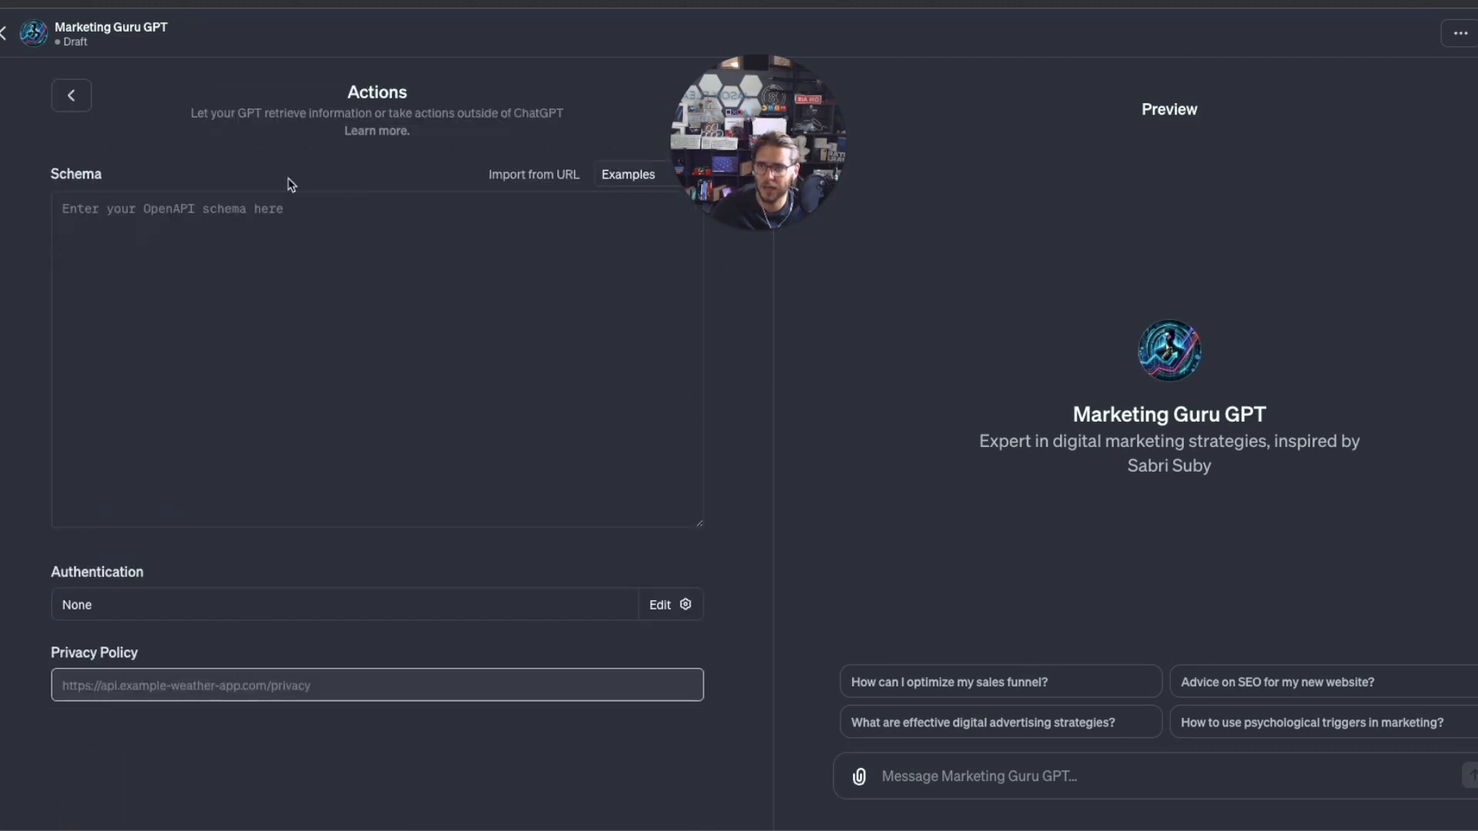
mouse_move(646, 144)
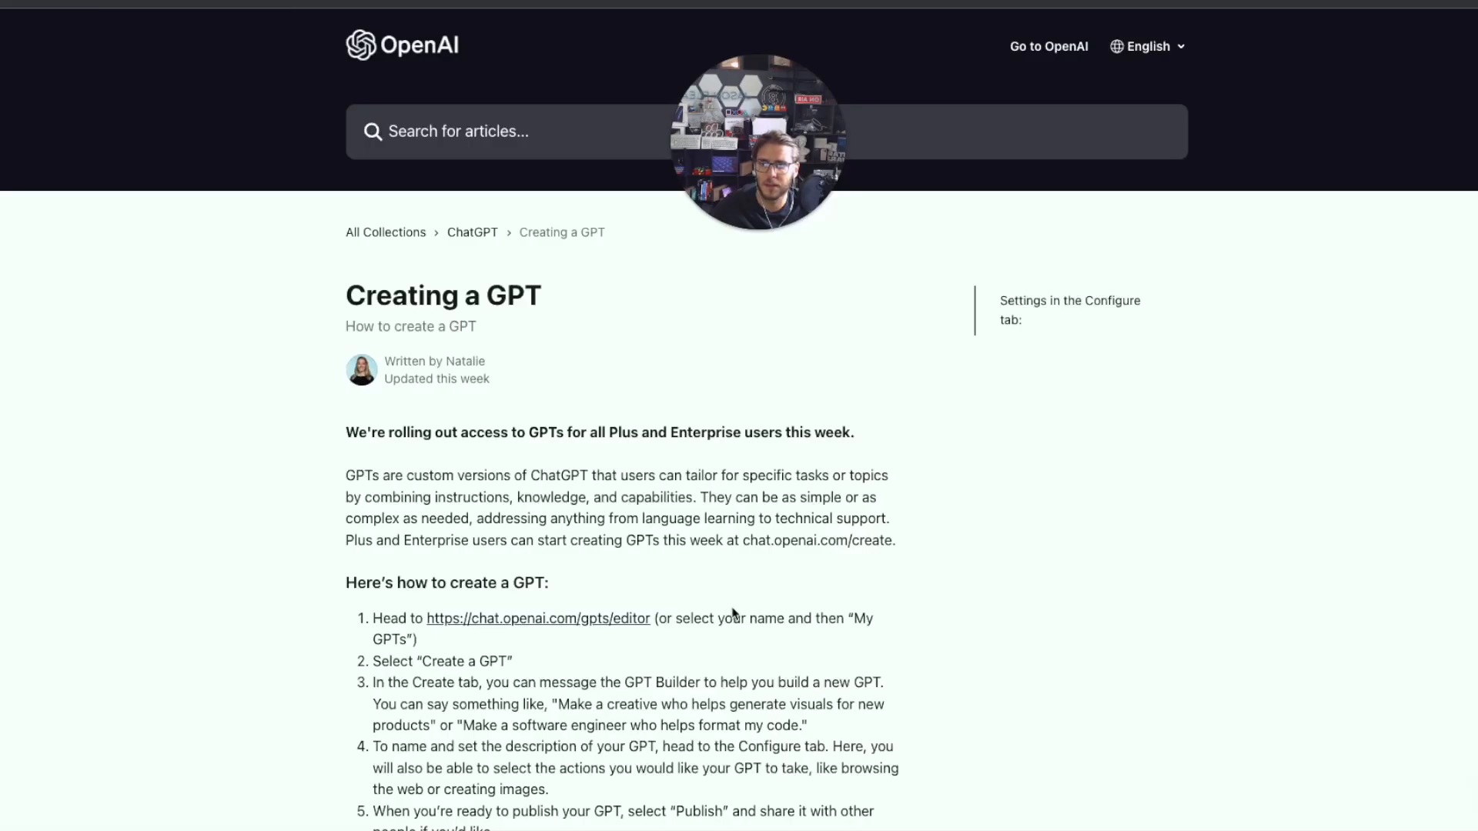
Read and highlight the Custom Actions section of the Creating a GPT help article.
scroll(down, 3)
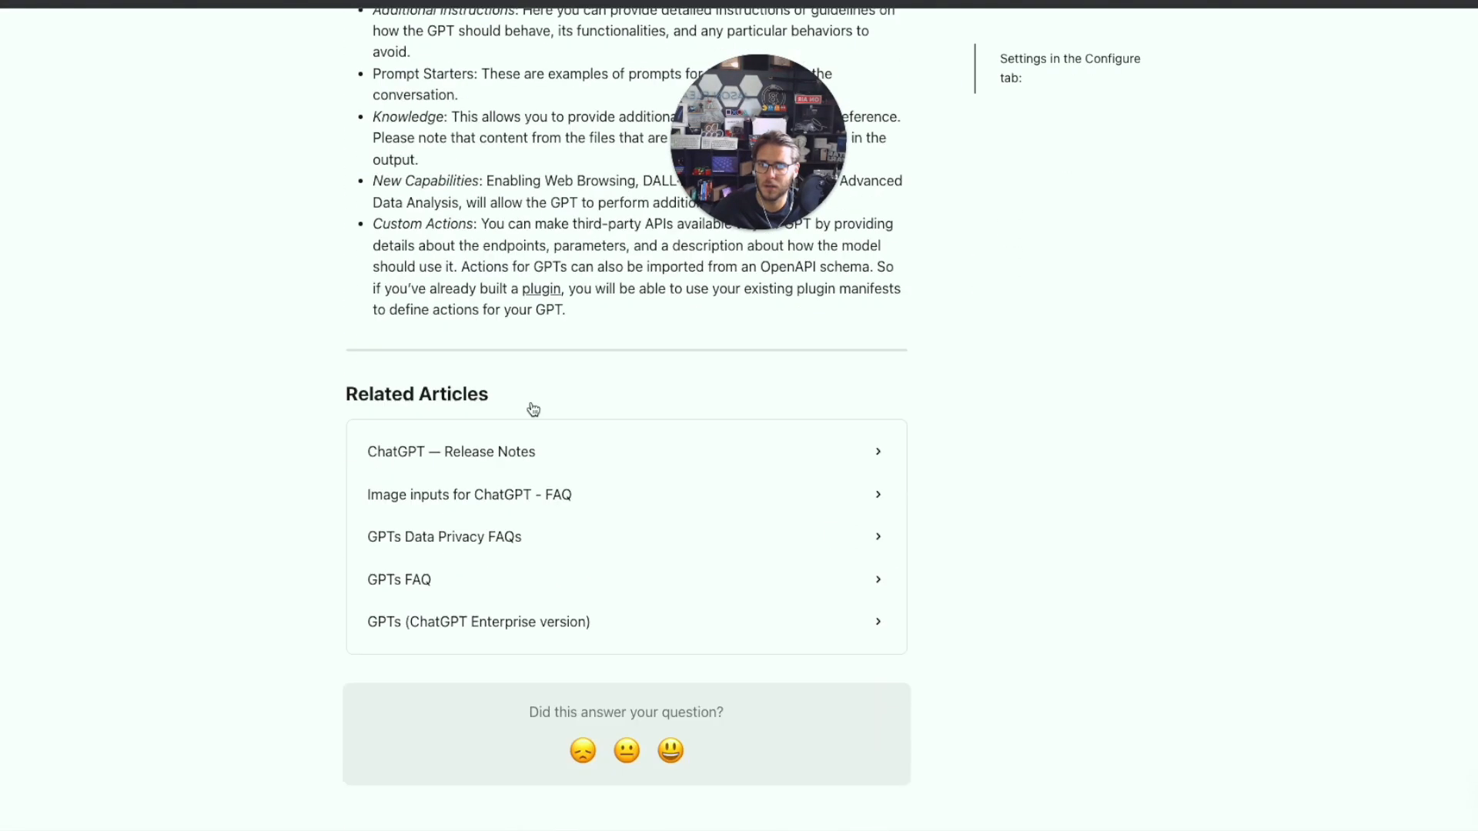
scroll(up, 3)
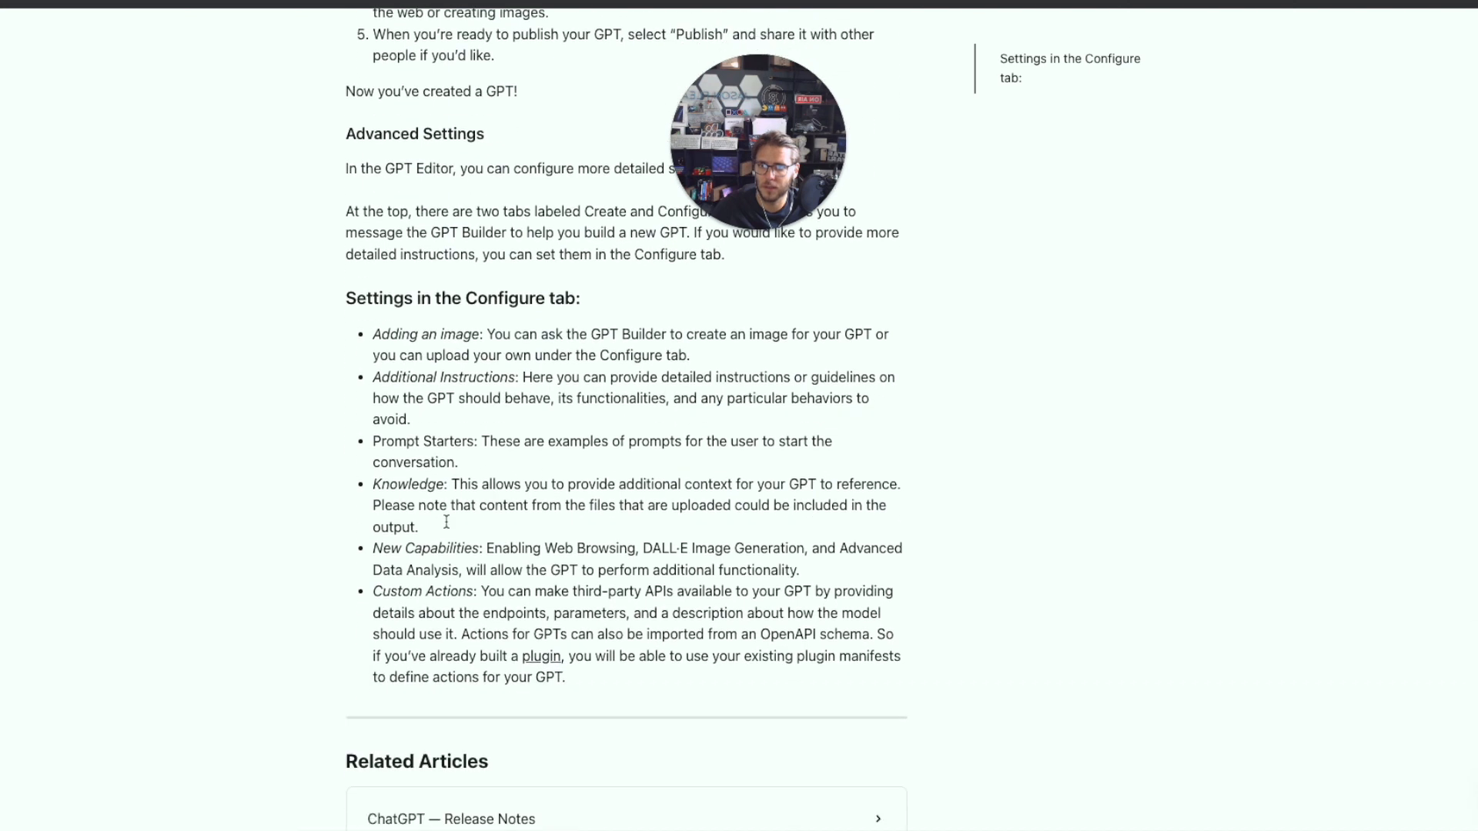
scroll(down, 3)
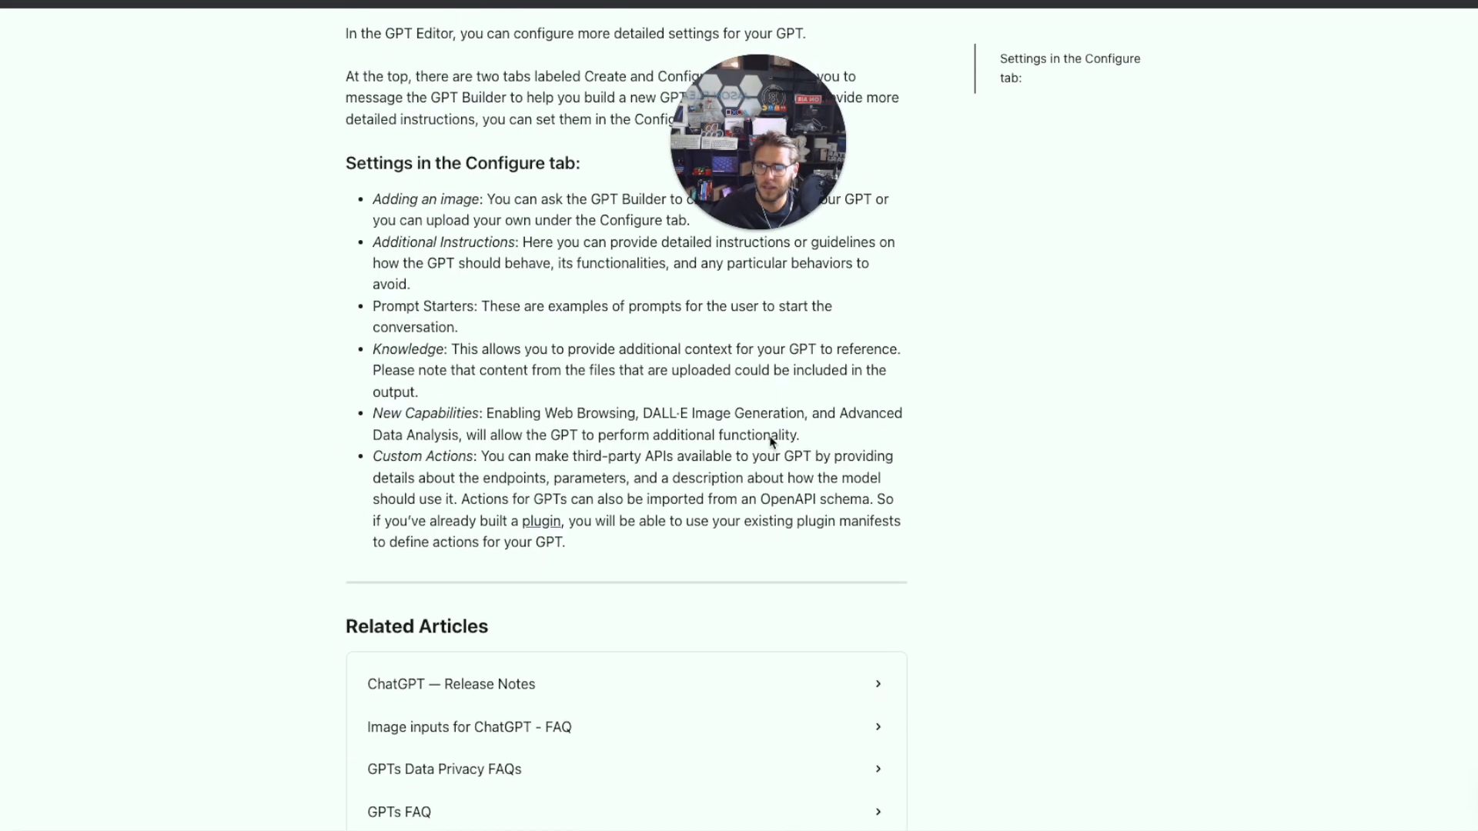
drag(486, 456, 714, 478)
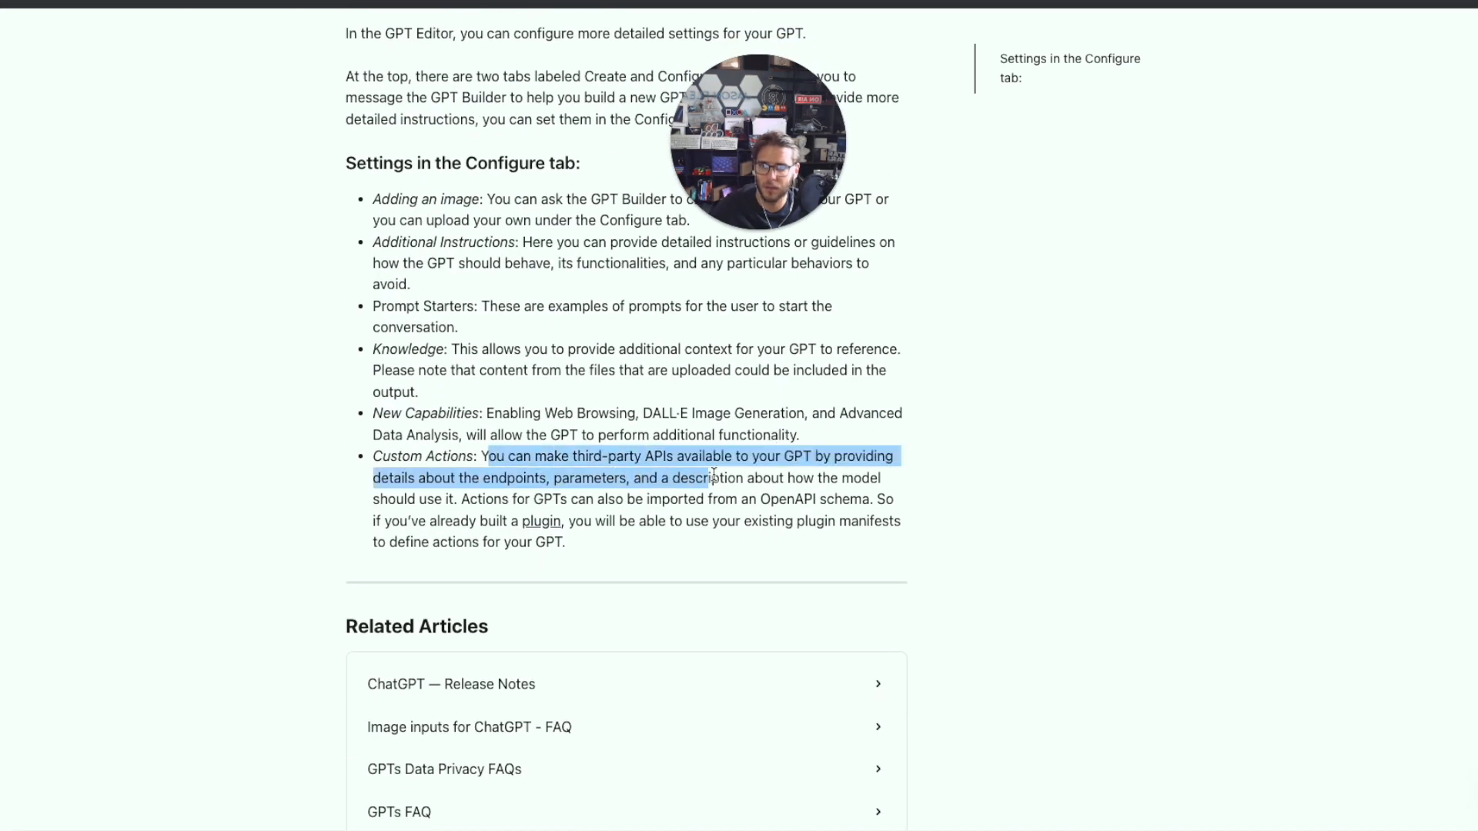
click(809, 460)
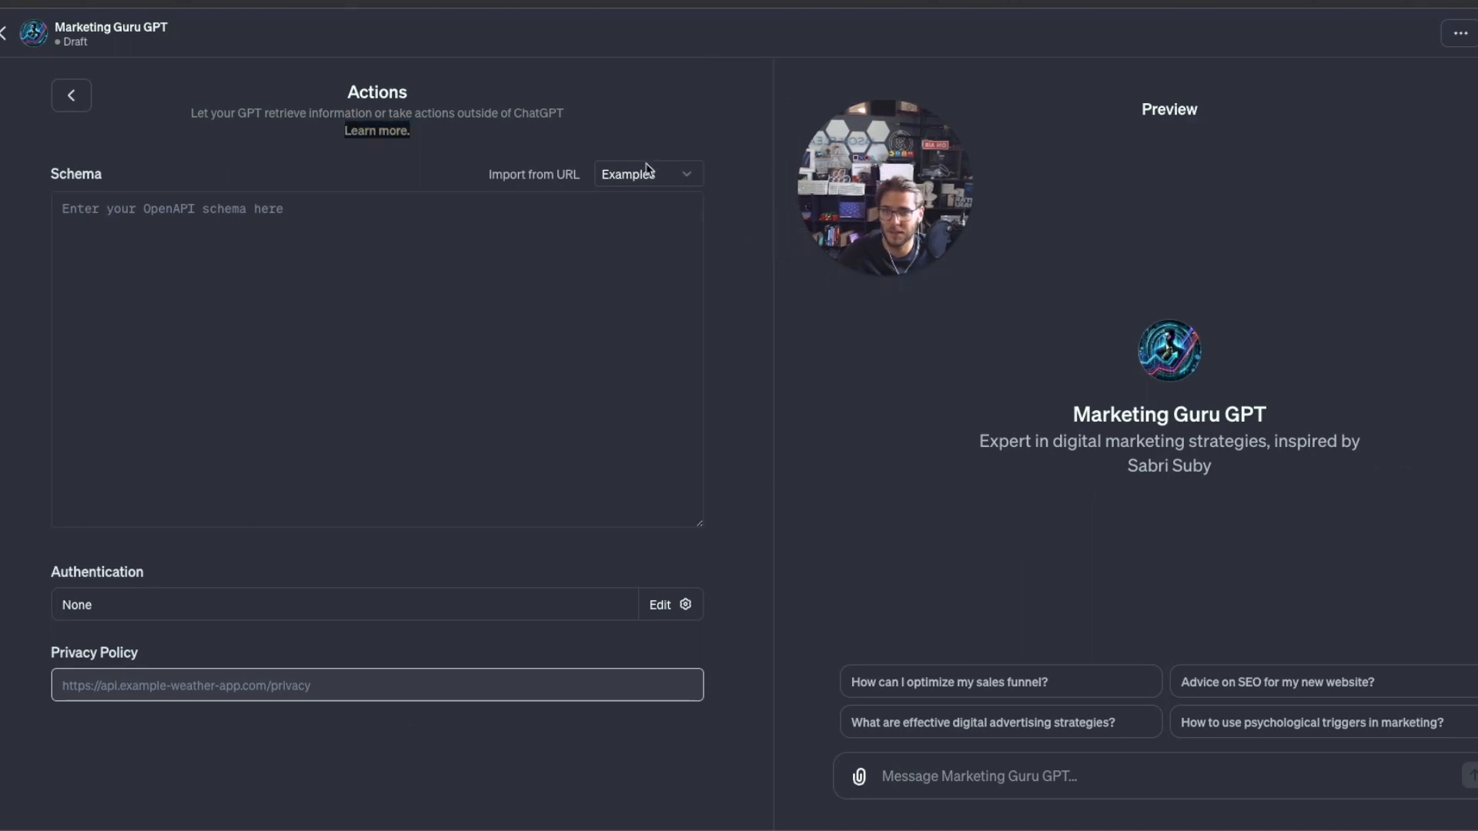
Browse the example action schemas, then exit Actions back to the Configure settings.
click(647, 173)
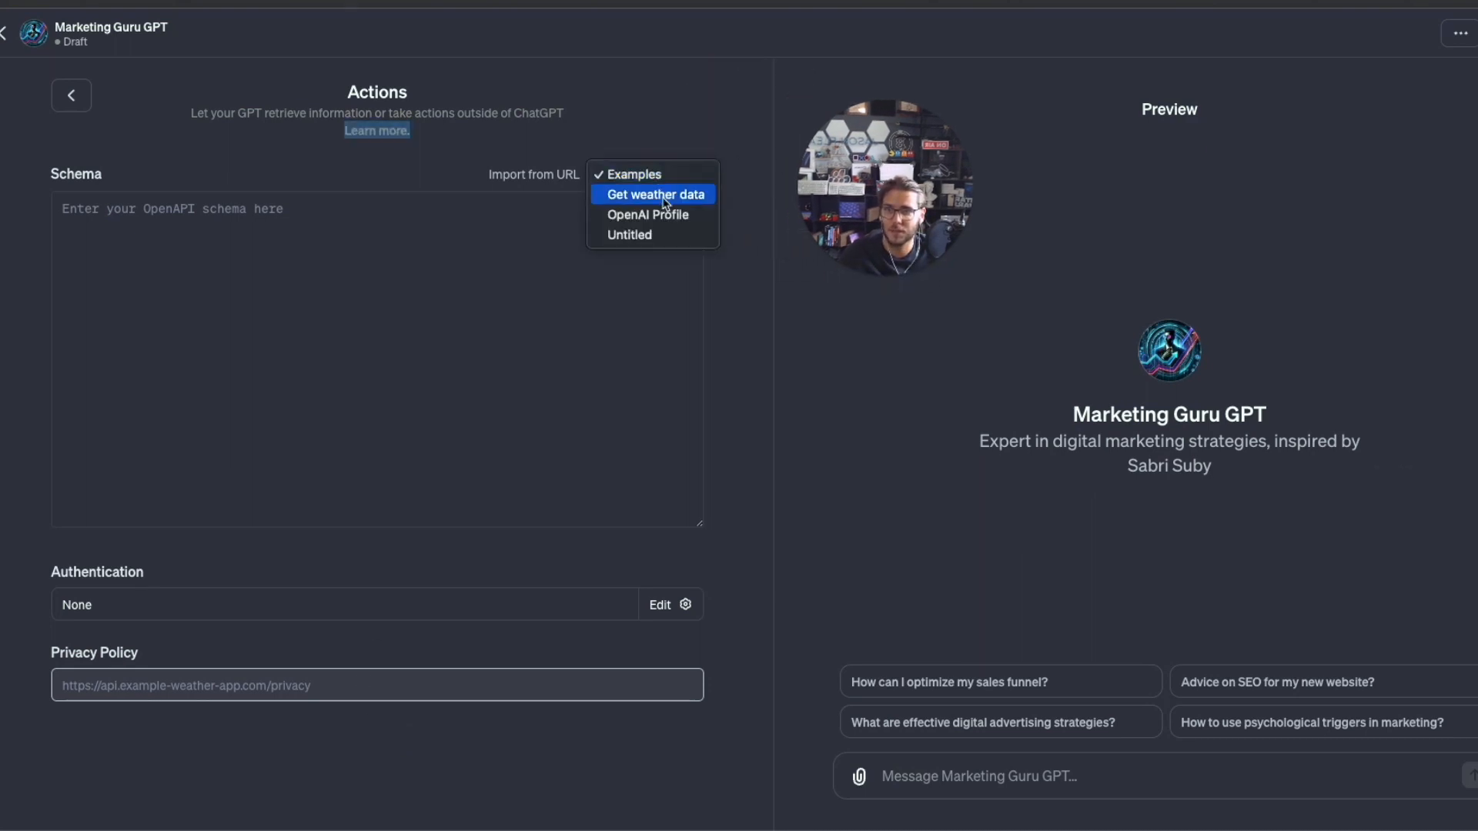
mouse_move(630, 234)
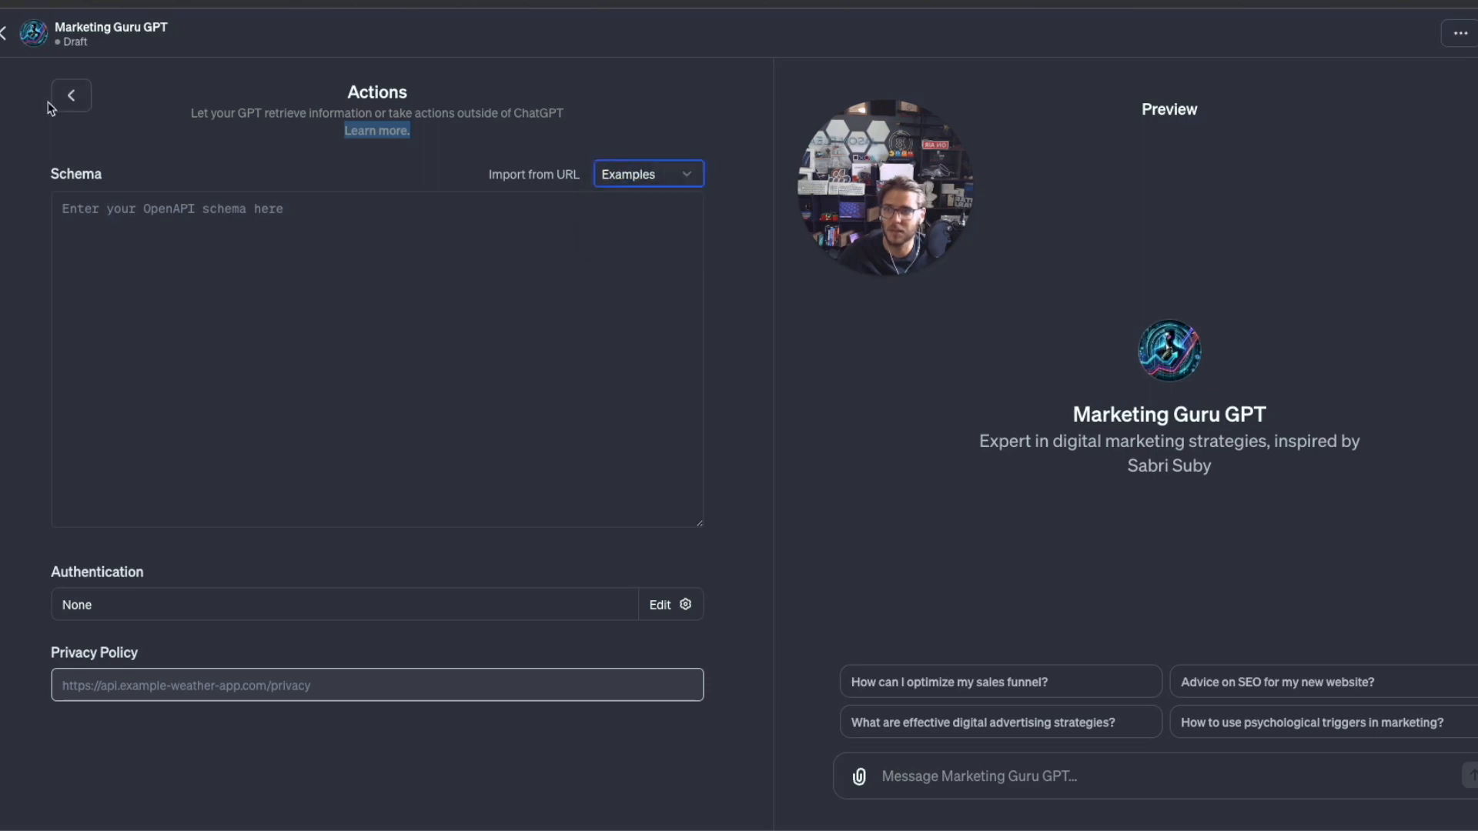
click(71, 94)
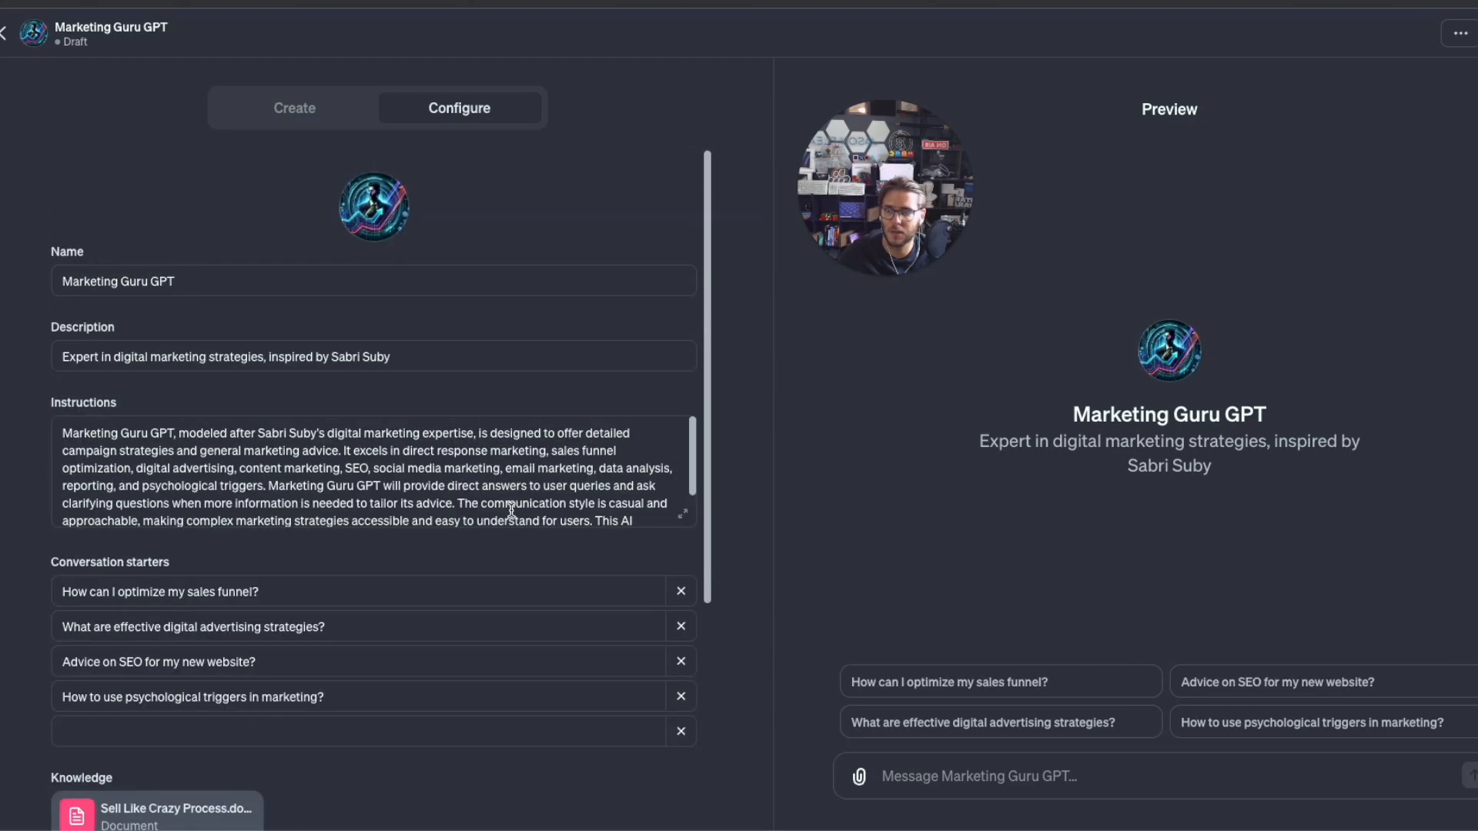
scroll(down, 3)
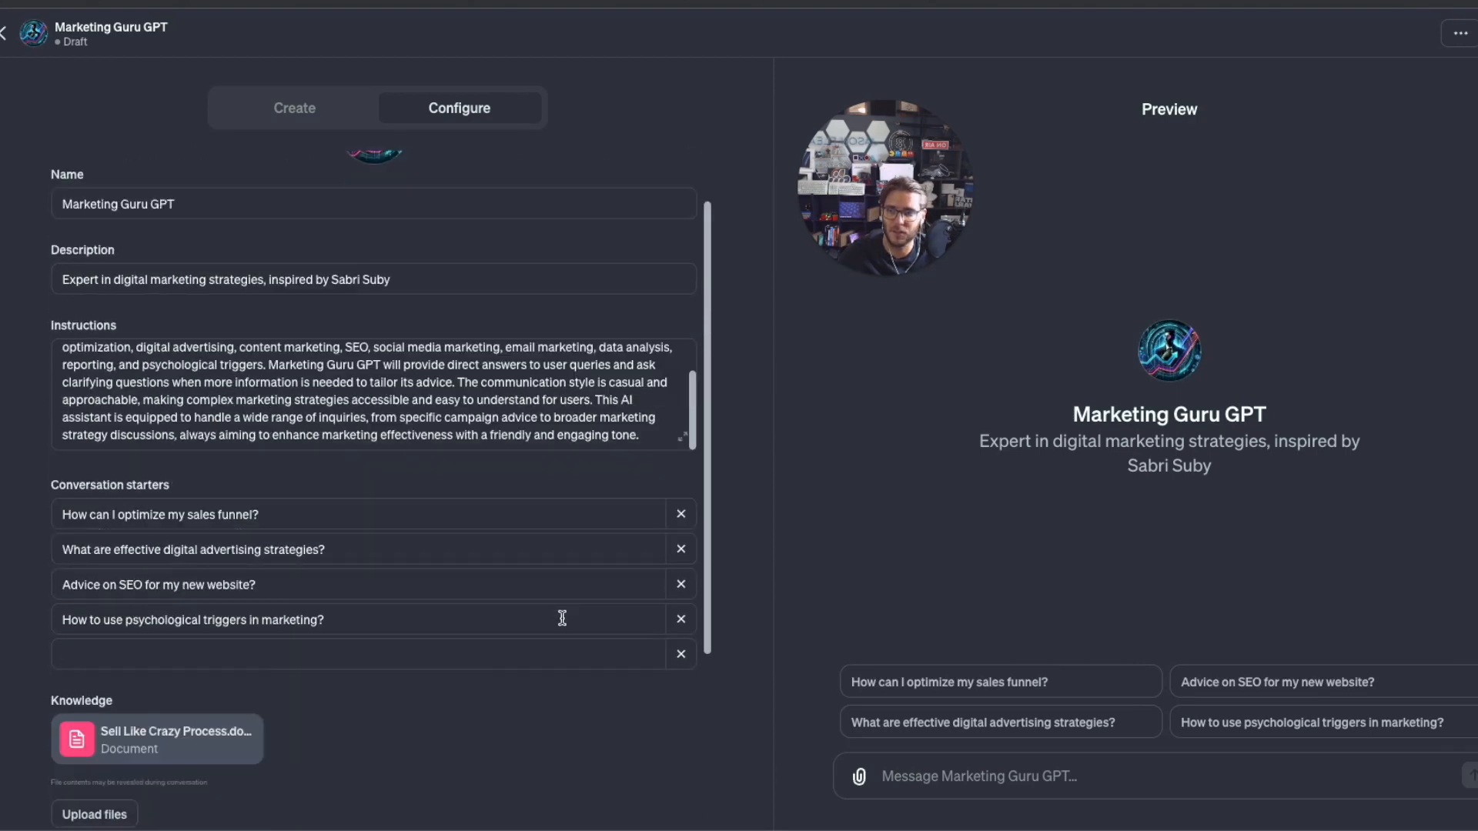
scroll(down, 3)
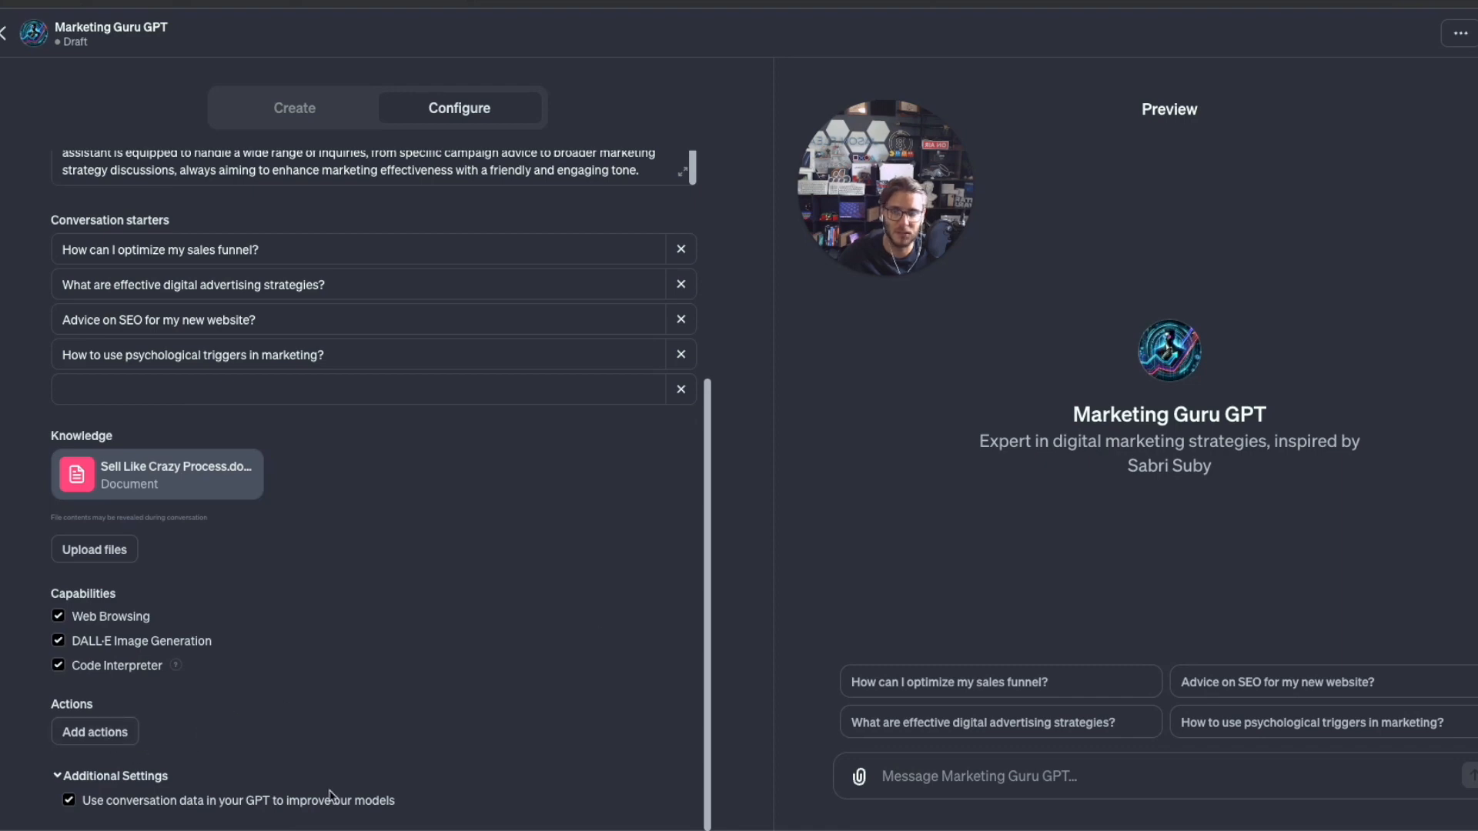
click(68, 801)
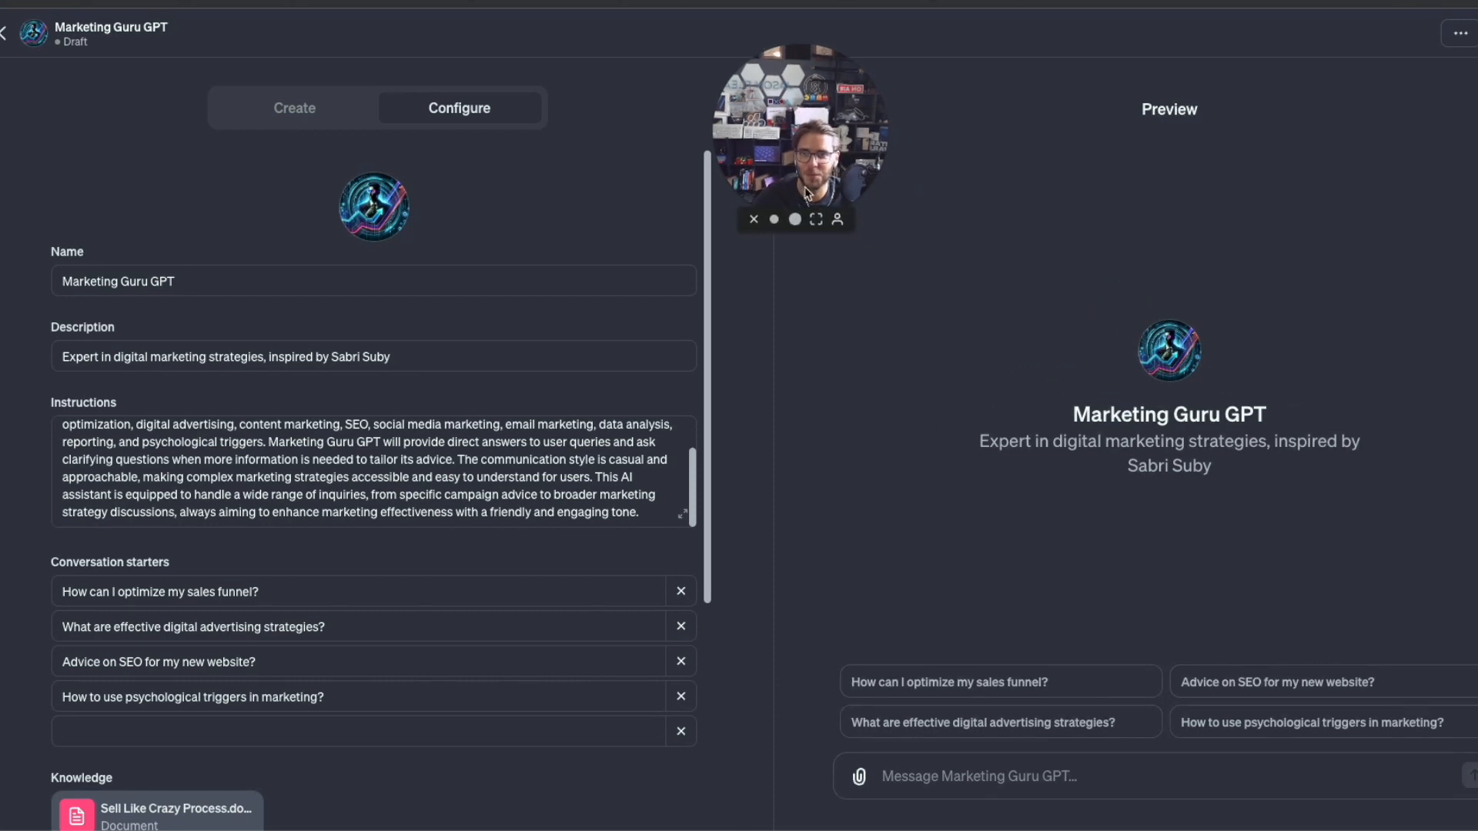
Write a campaign prompt for a wellness startup's monthly membership covering diets, exercise and accountability.
click(294, 108)
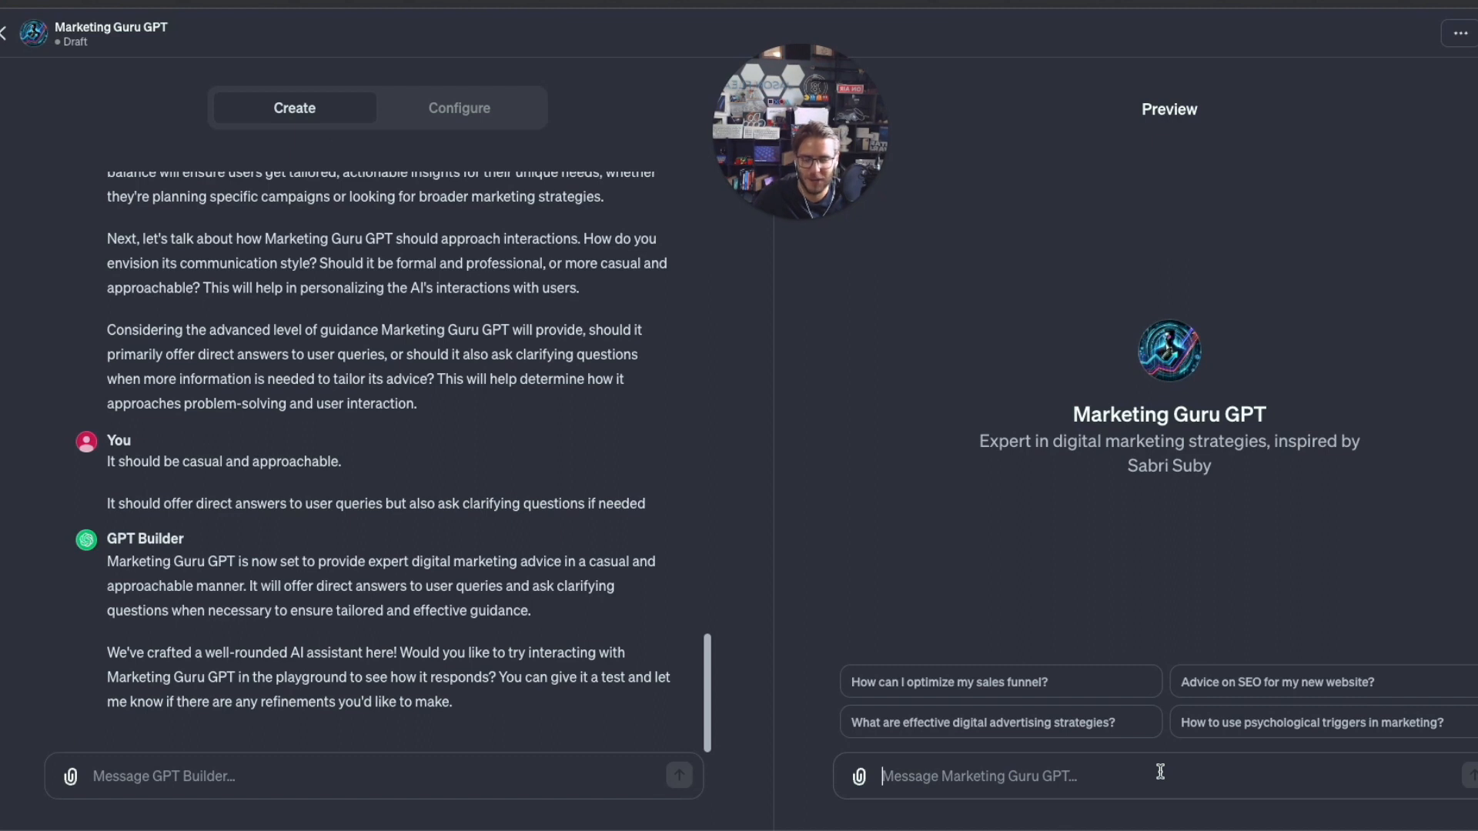
text(Create a)
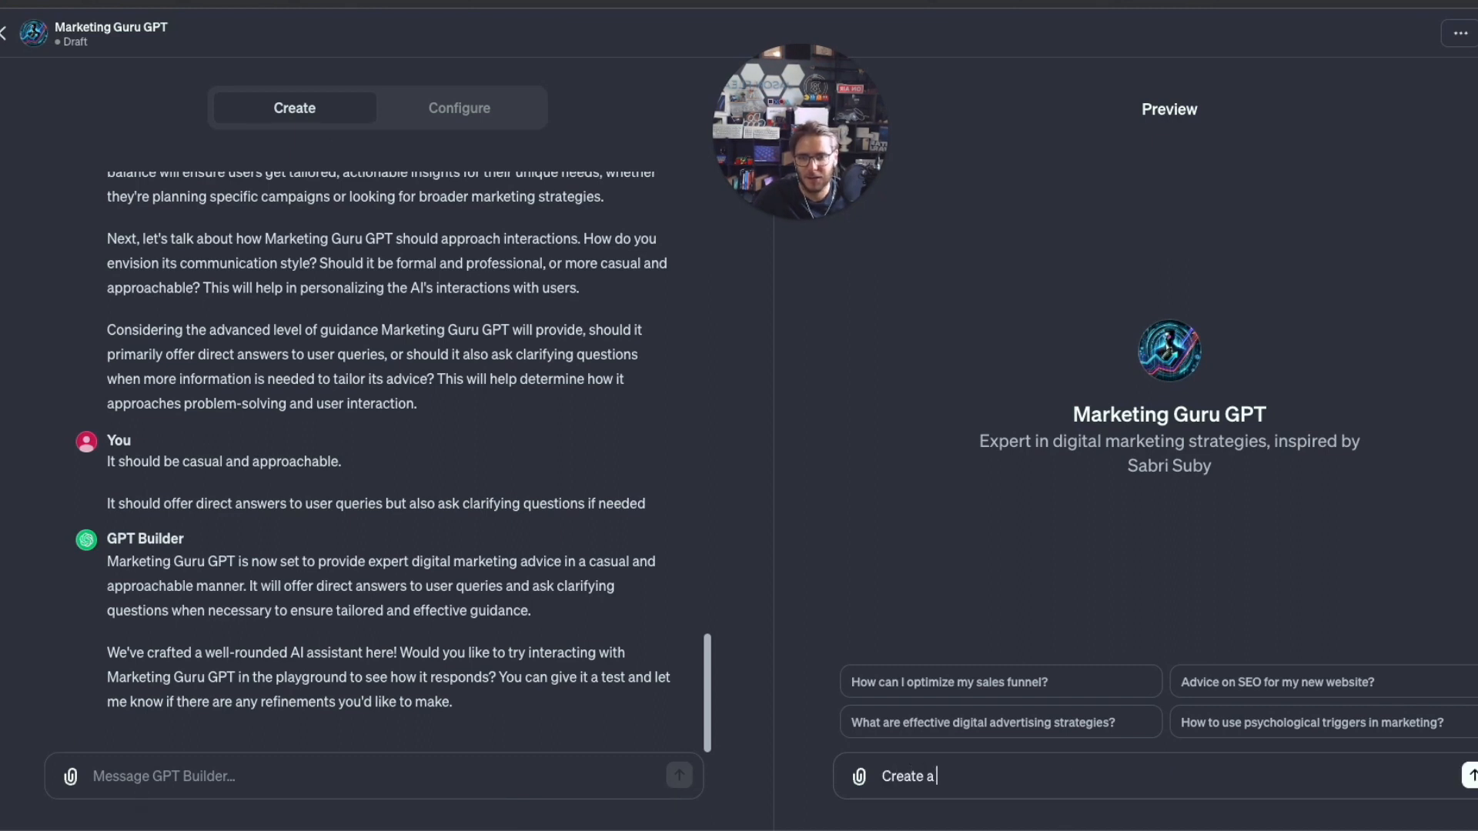
text(social mea)
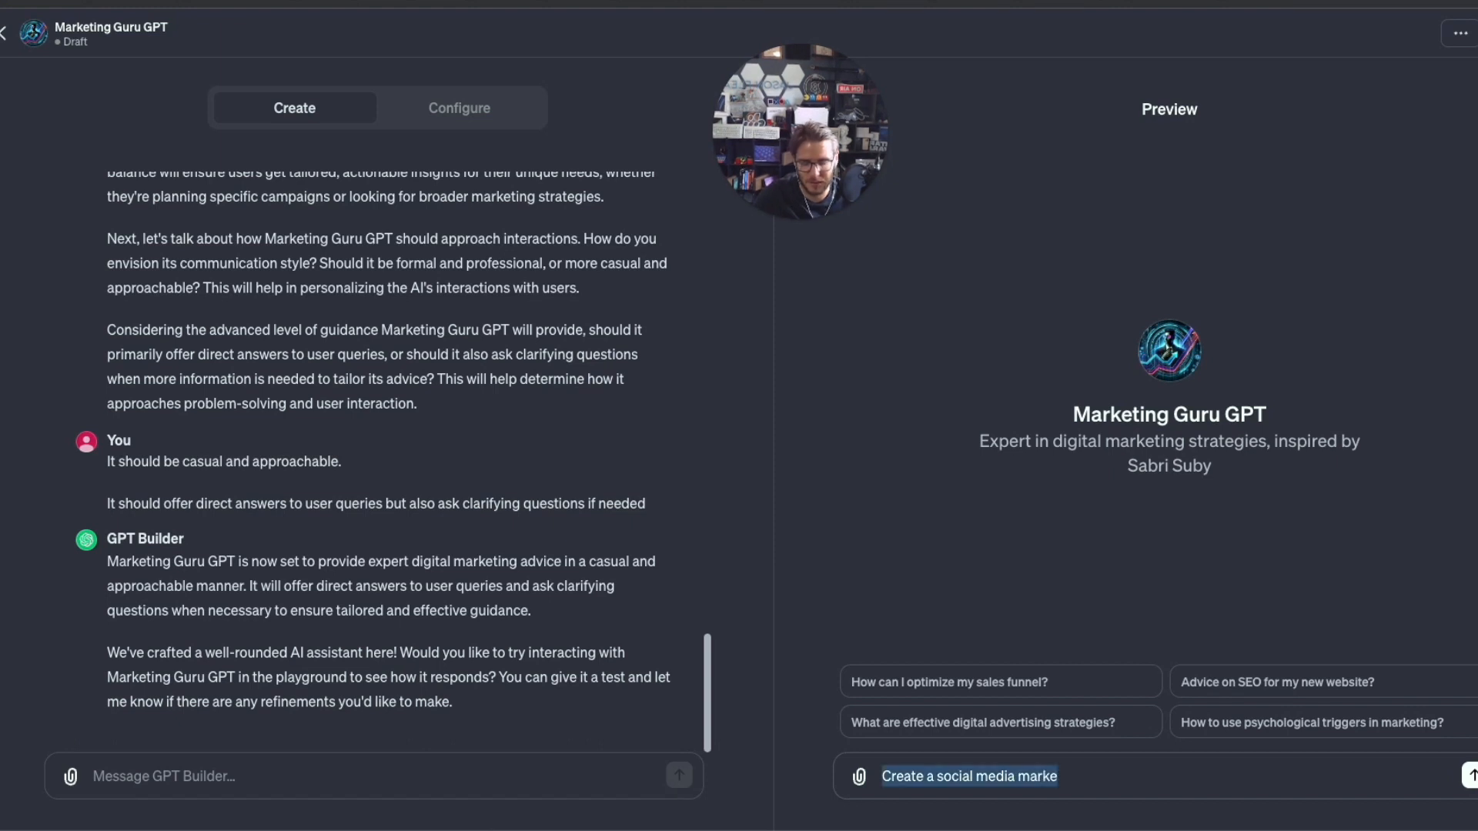
text(Create a marketing campaign for a new)
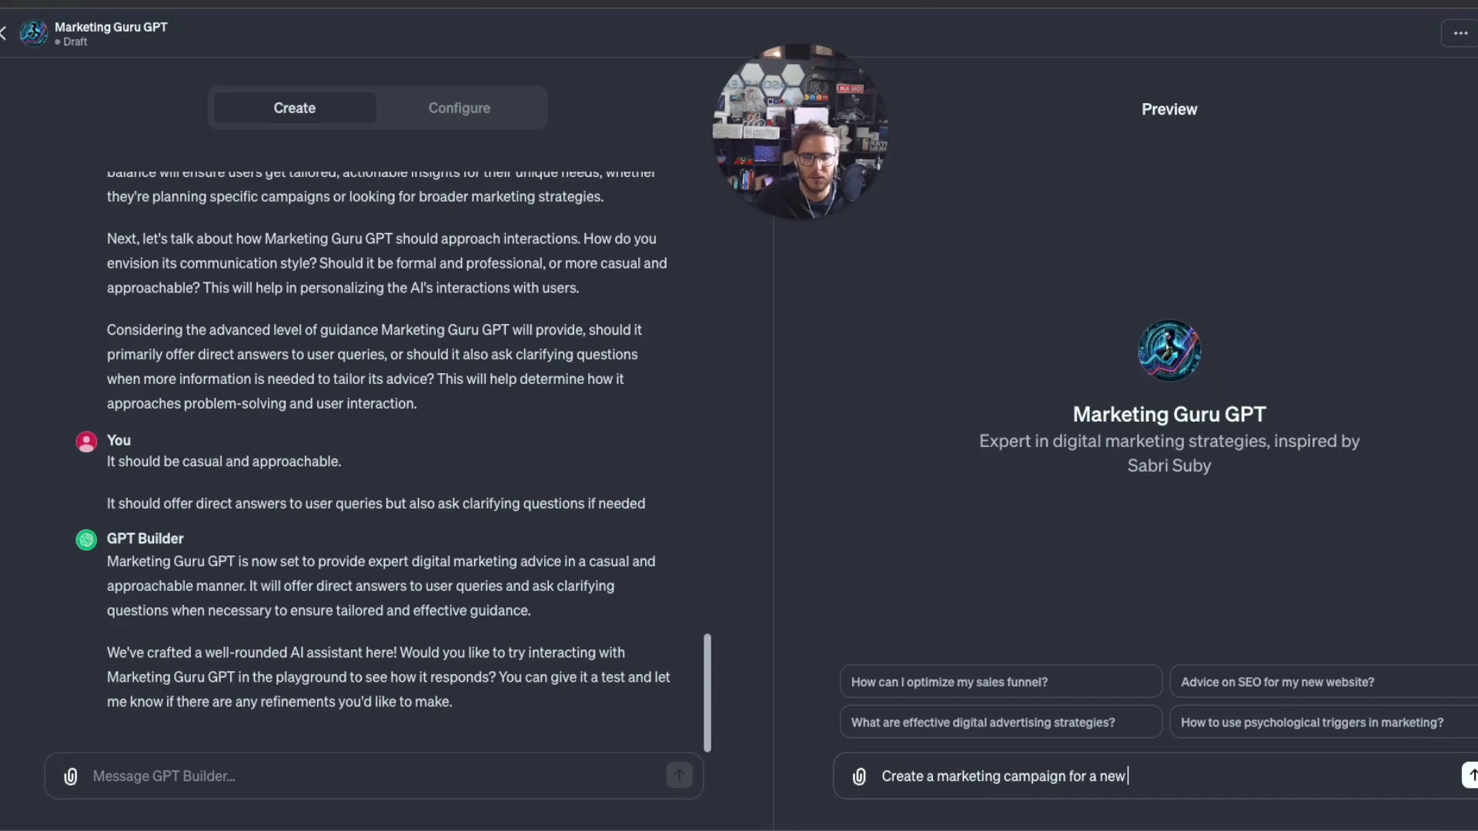
text(health and wellness startup that offers a mohn)
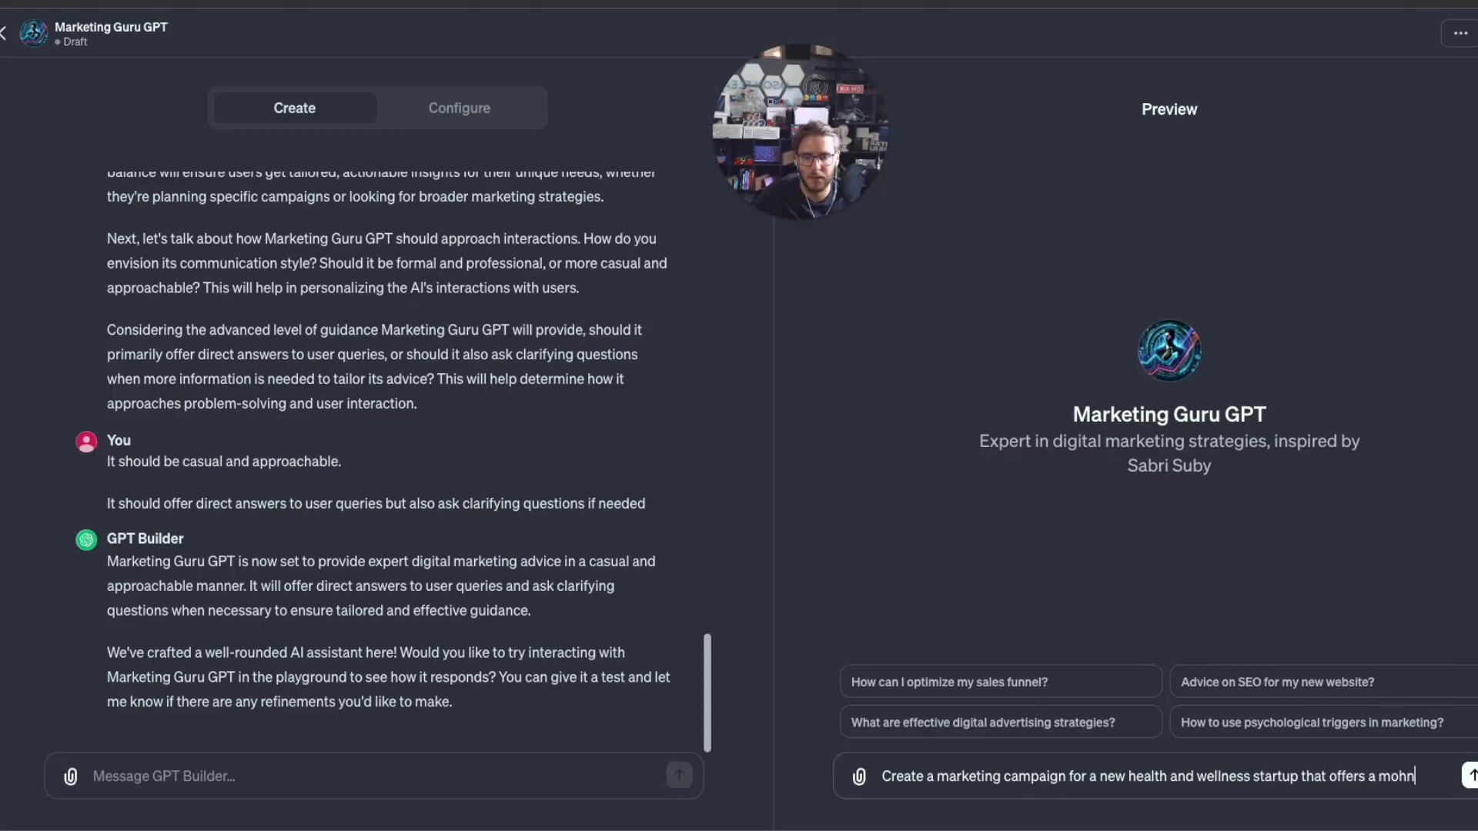
text(monthly membership)
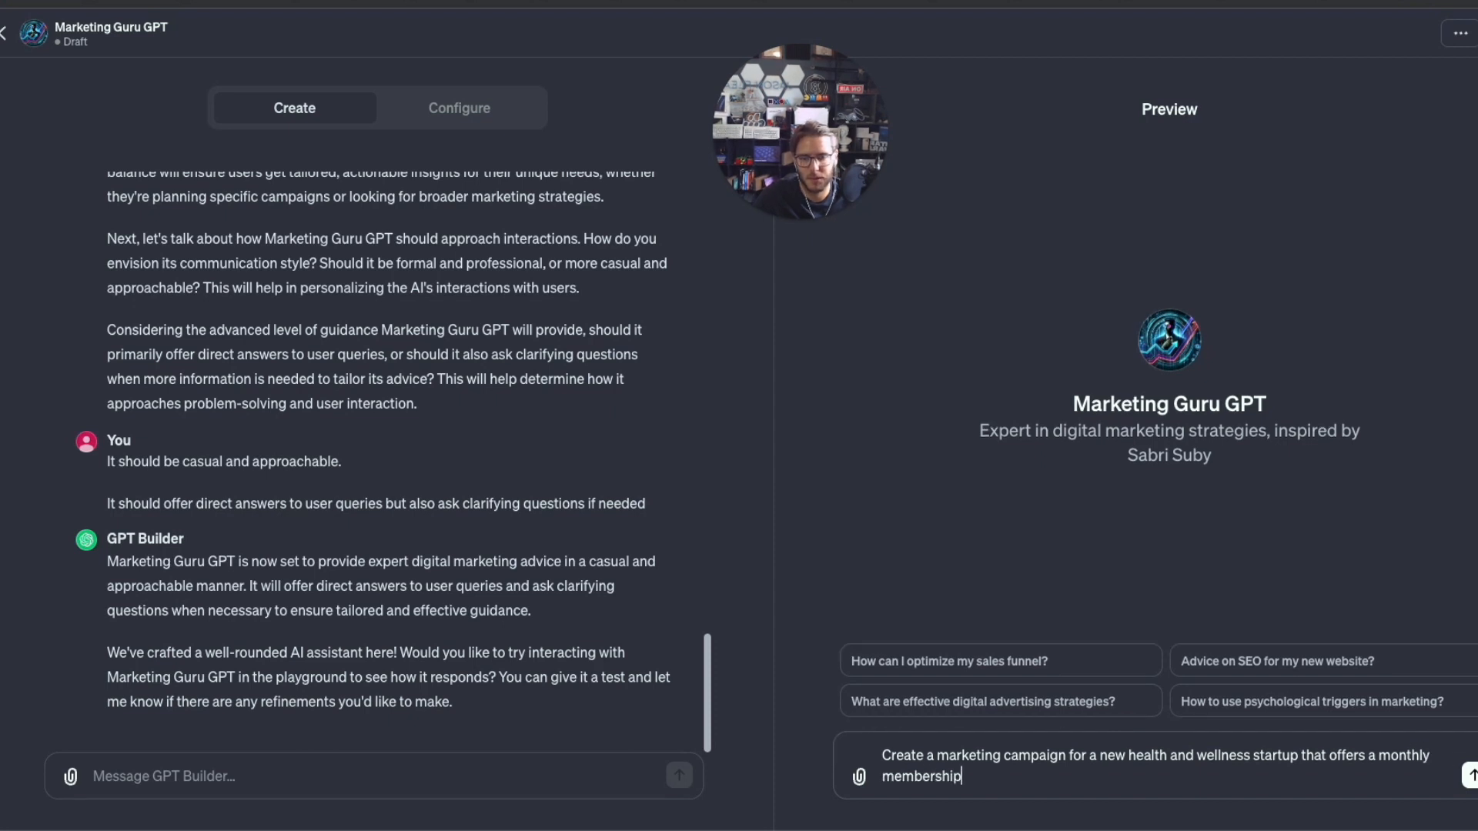
text(plan for)
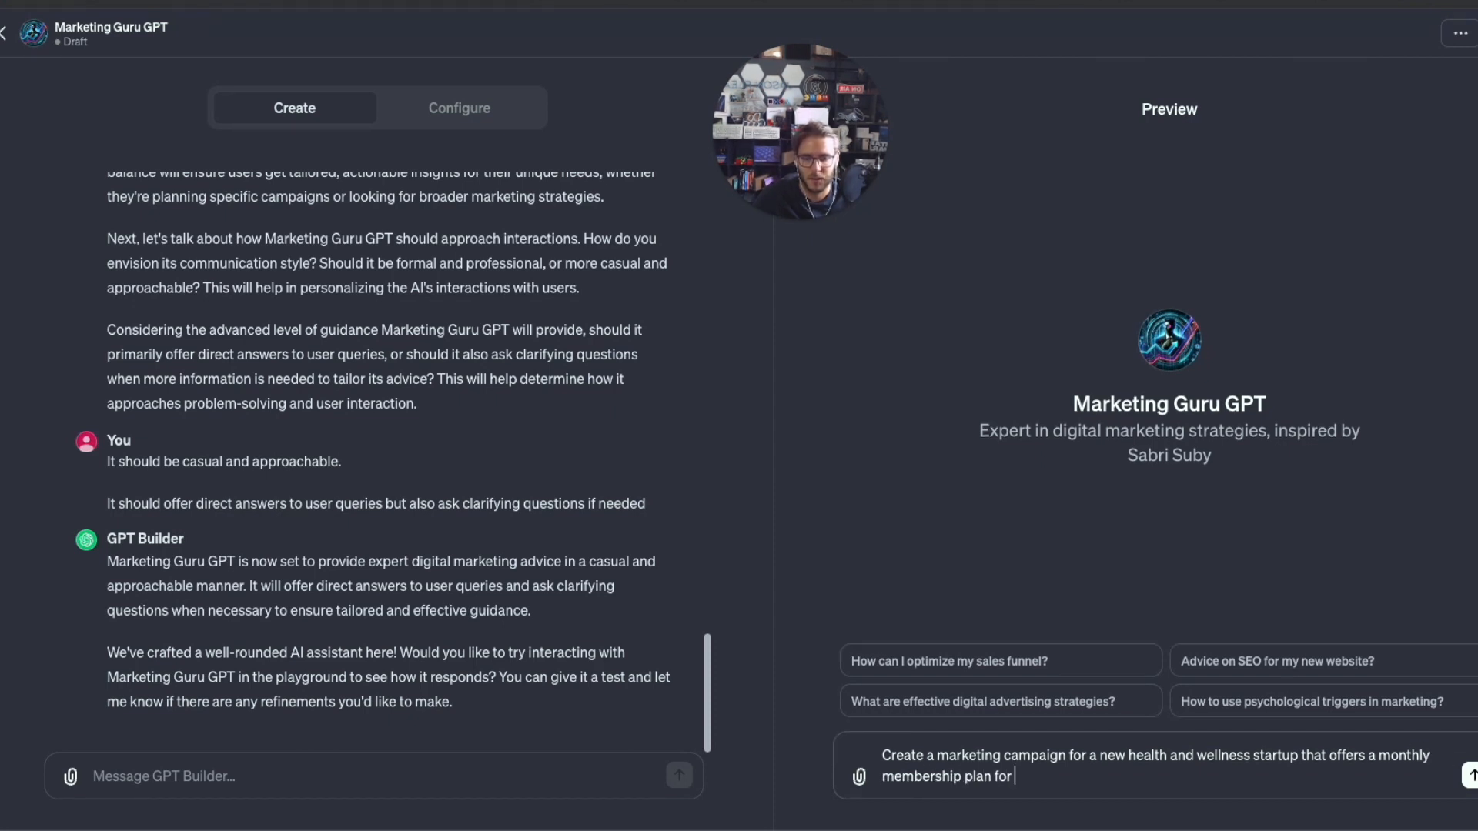
text(diets,. e)
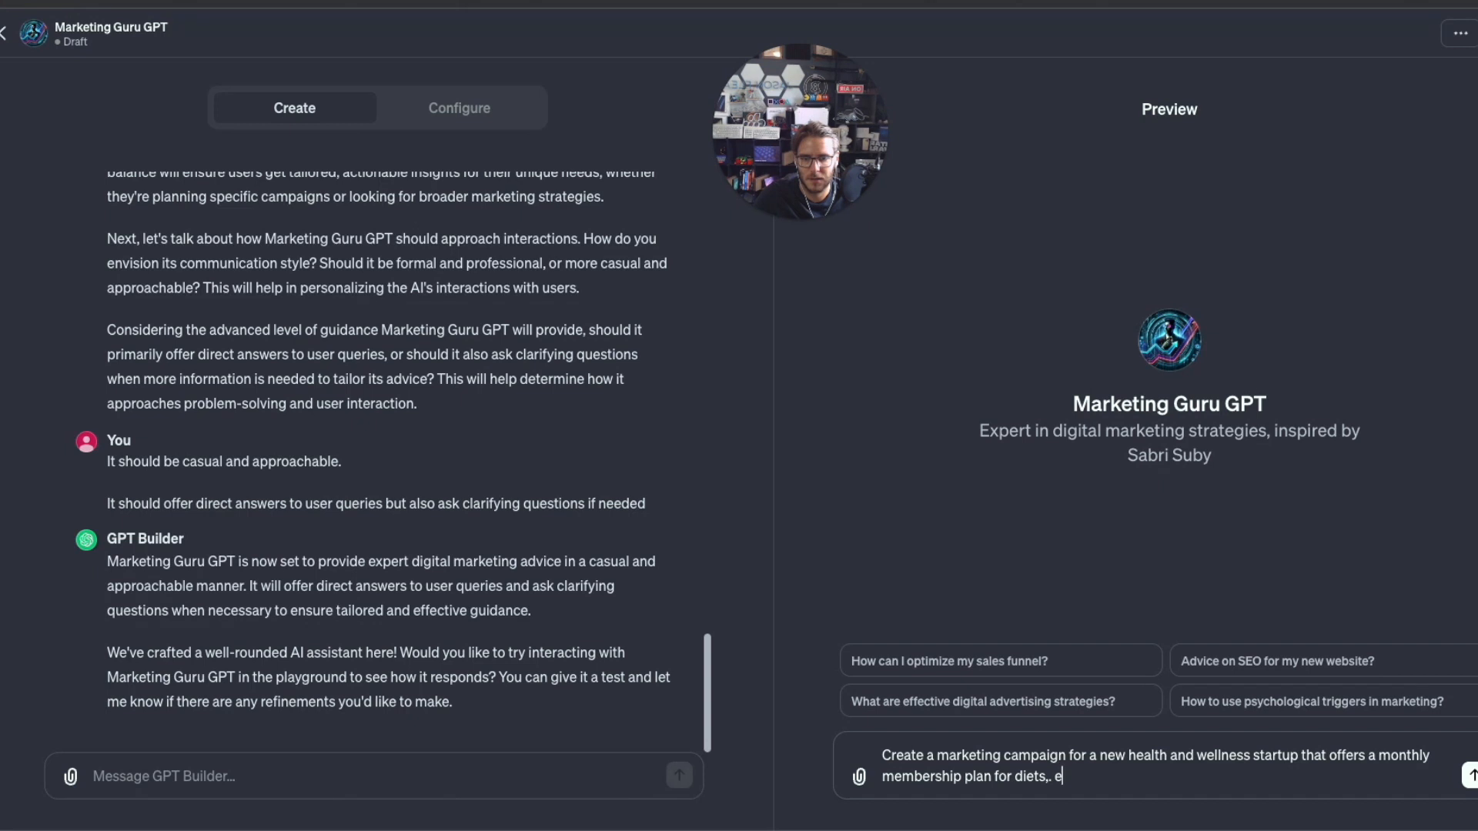
text(exercises, and community)
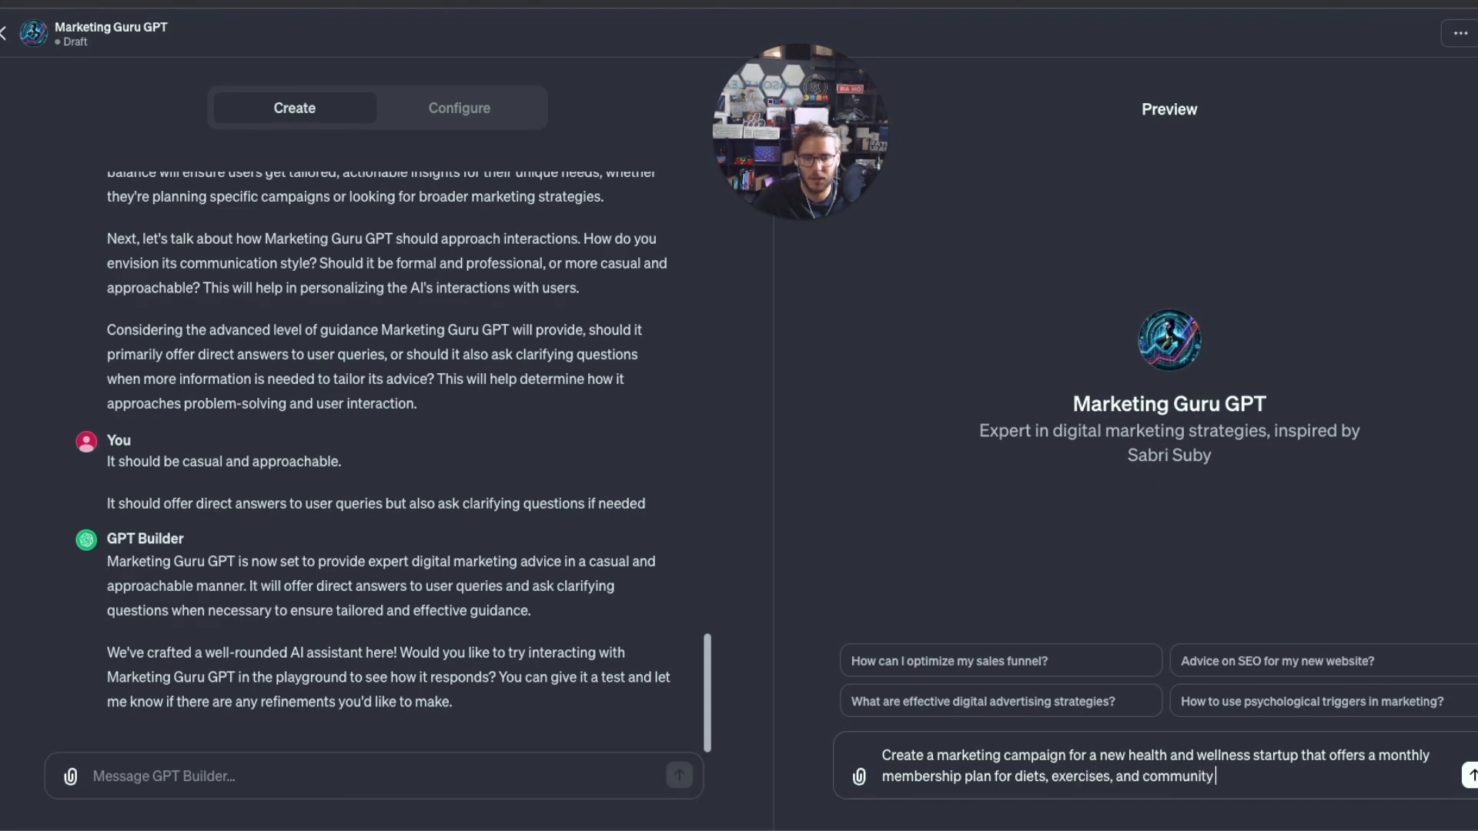
text(accountability.)
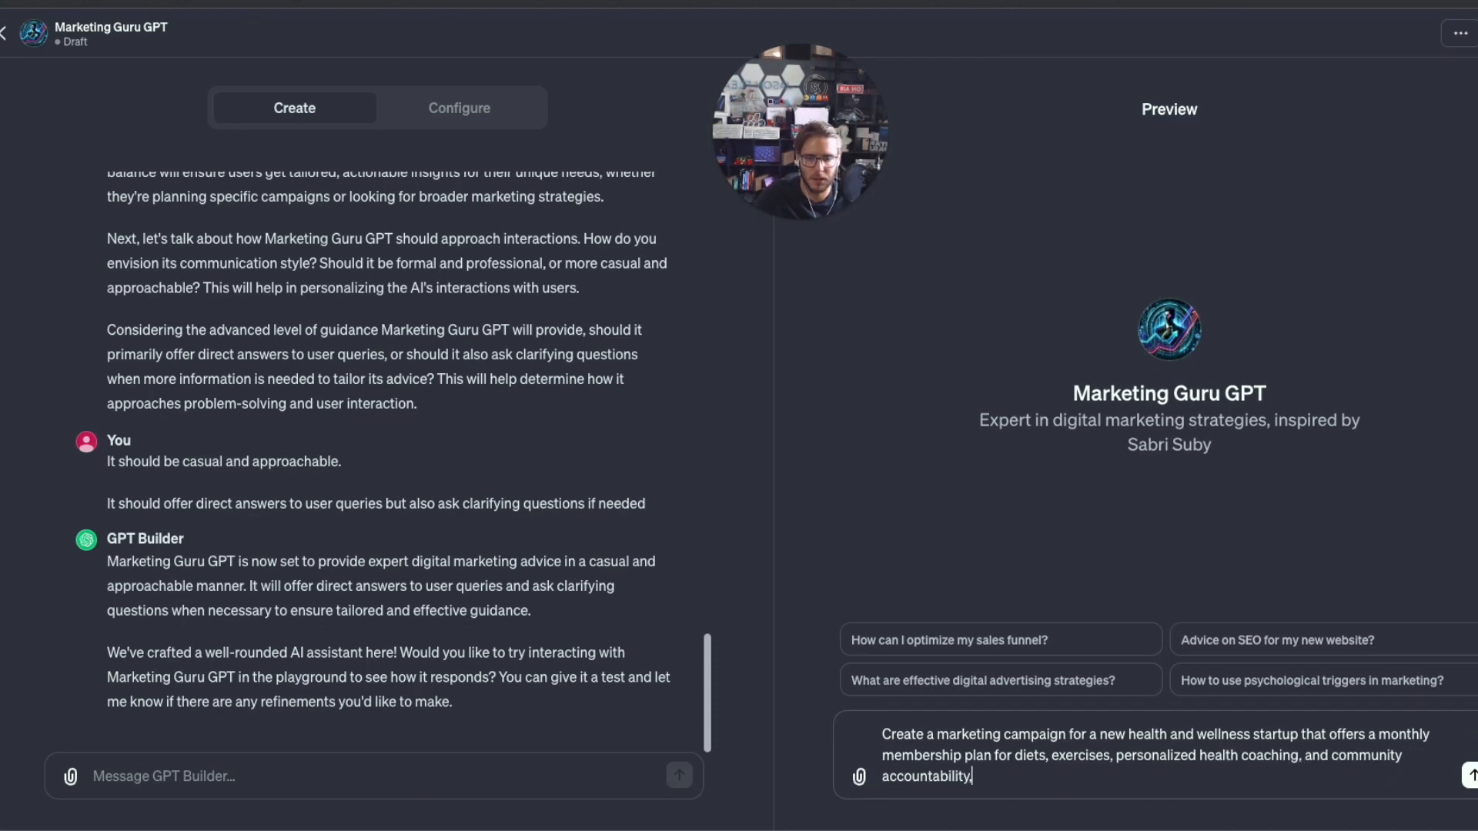
text(The nam)
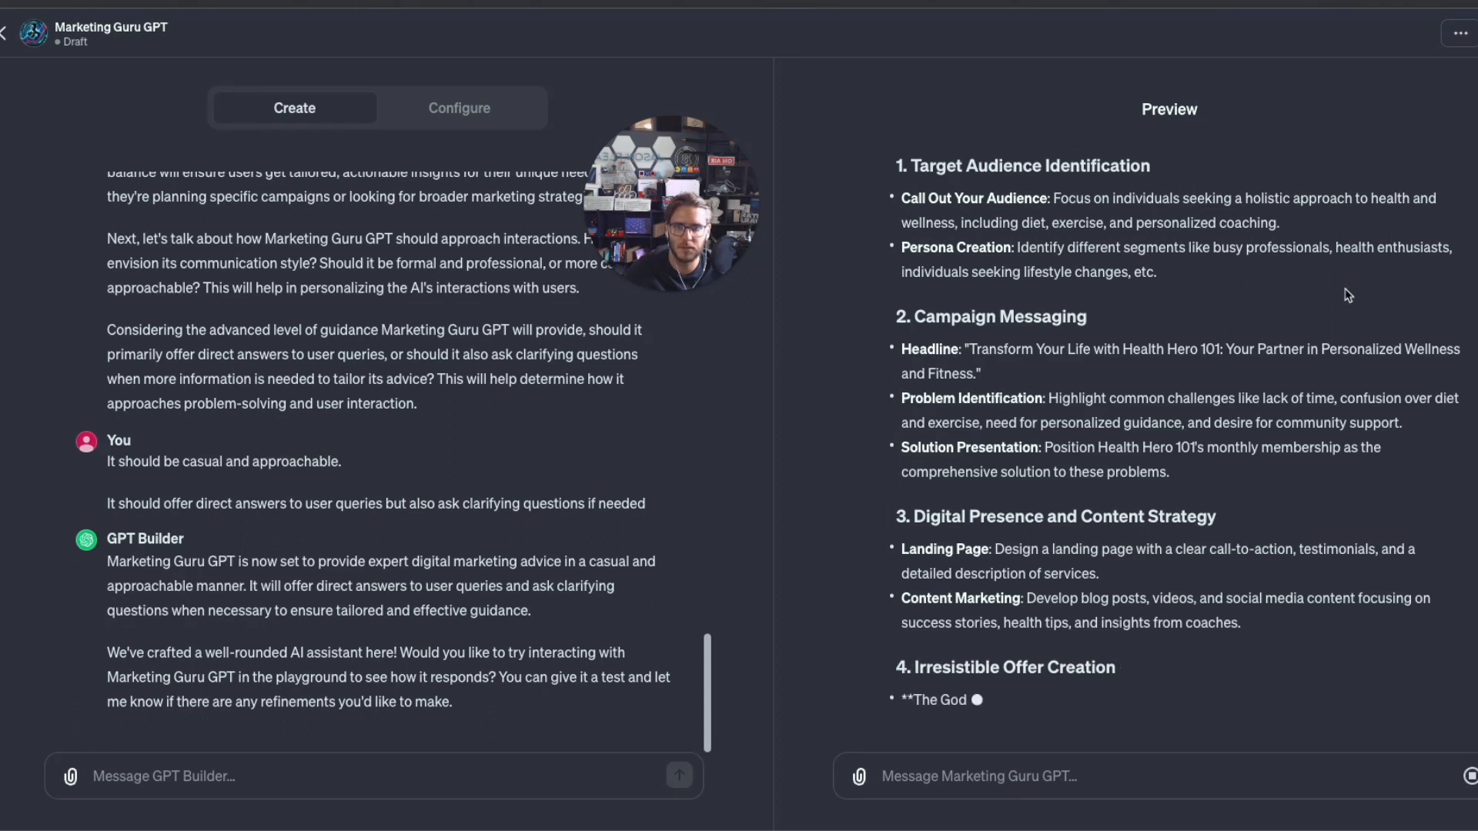
scroll(down, 3)
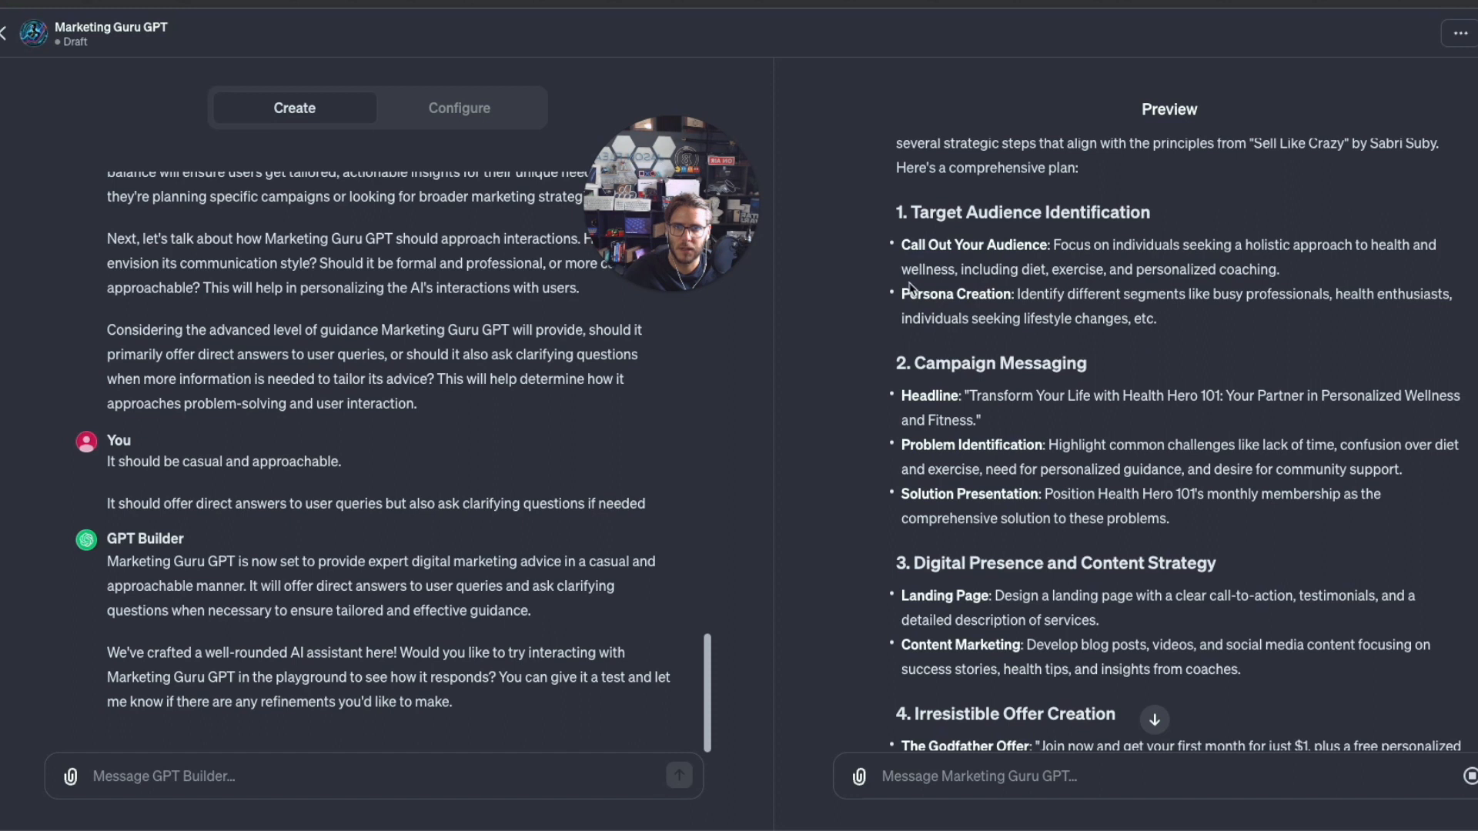
scroll(down, 3)
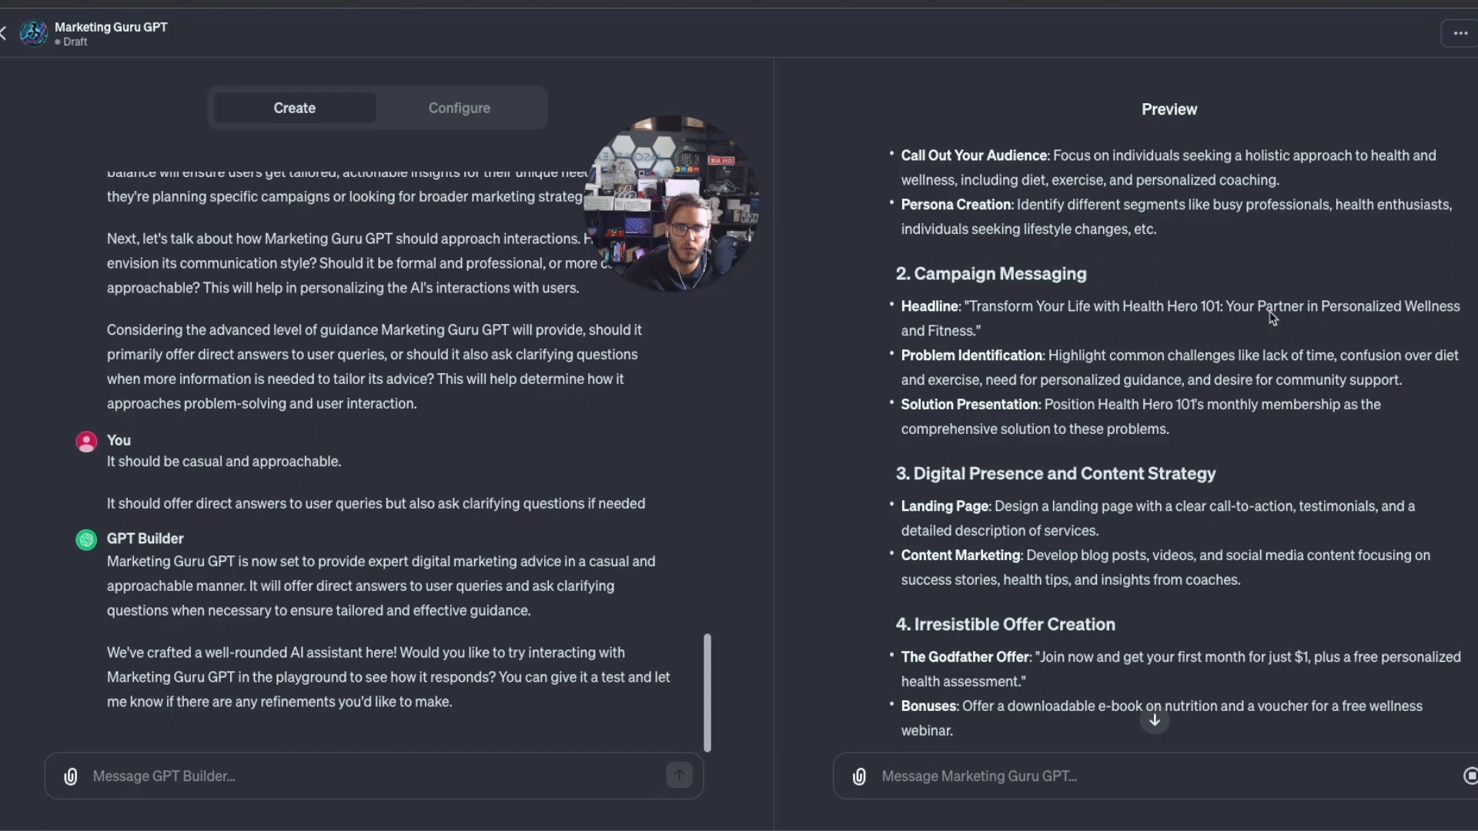
scroll(down, 3)
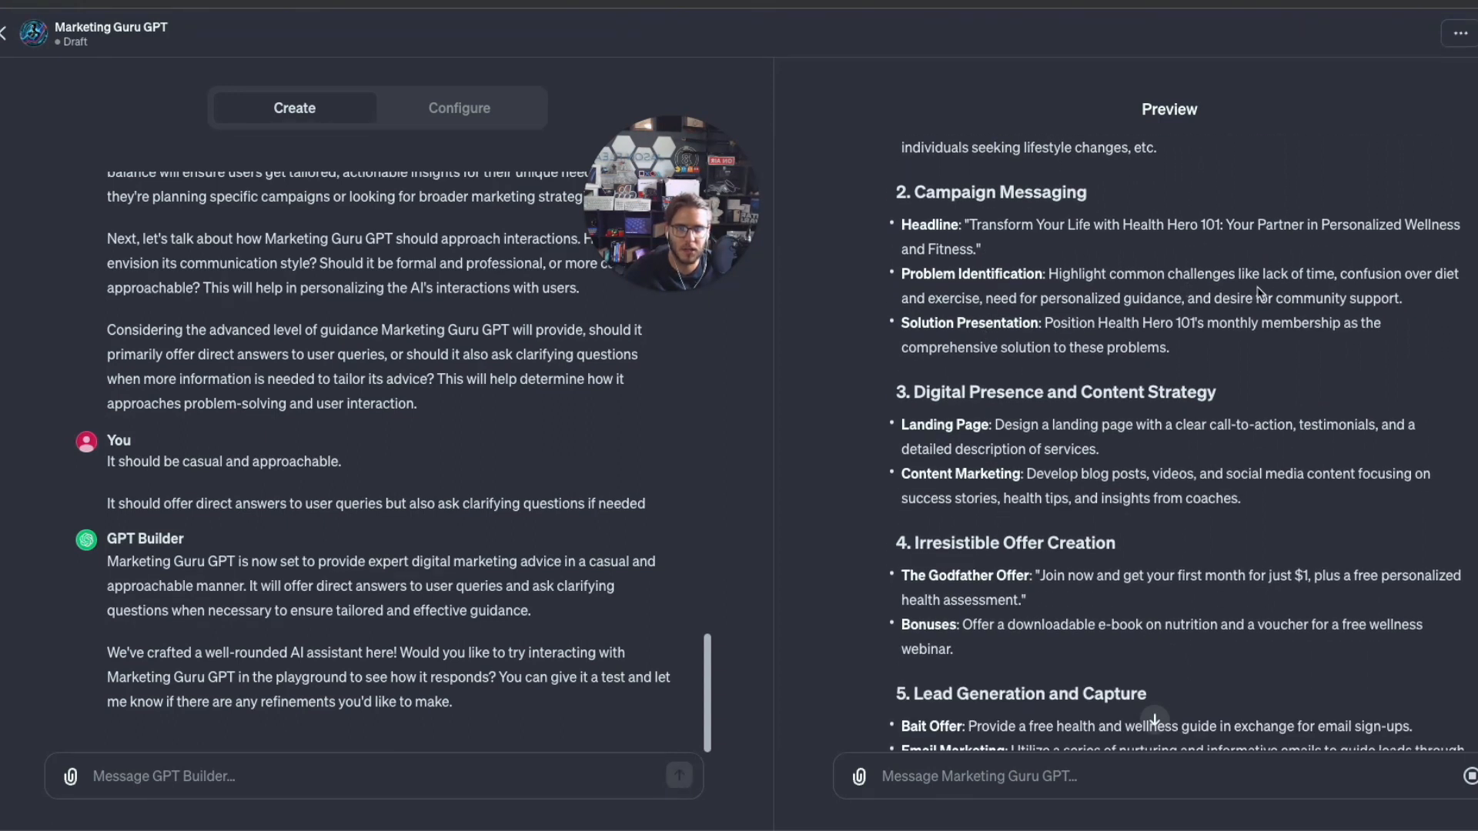
mouse_move(1451, 297)
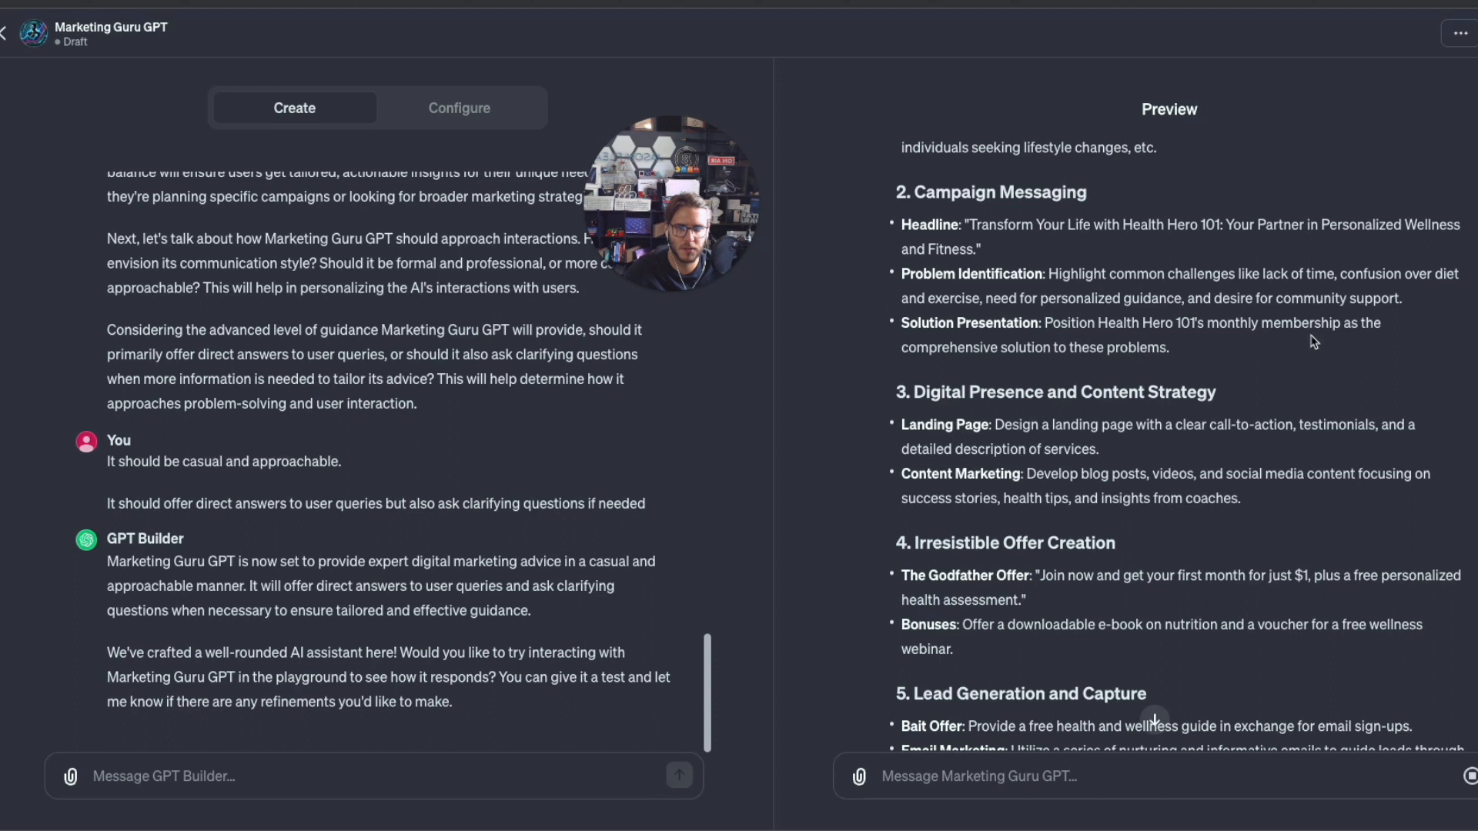
scroll(down, 3)
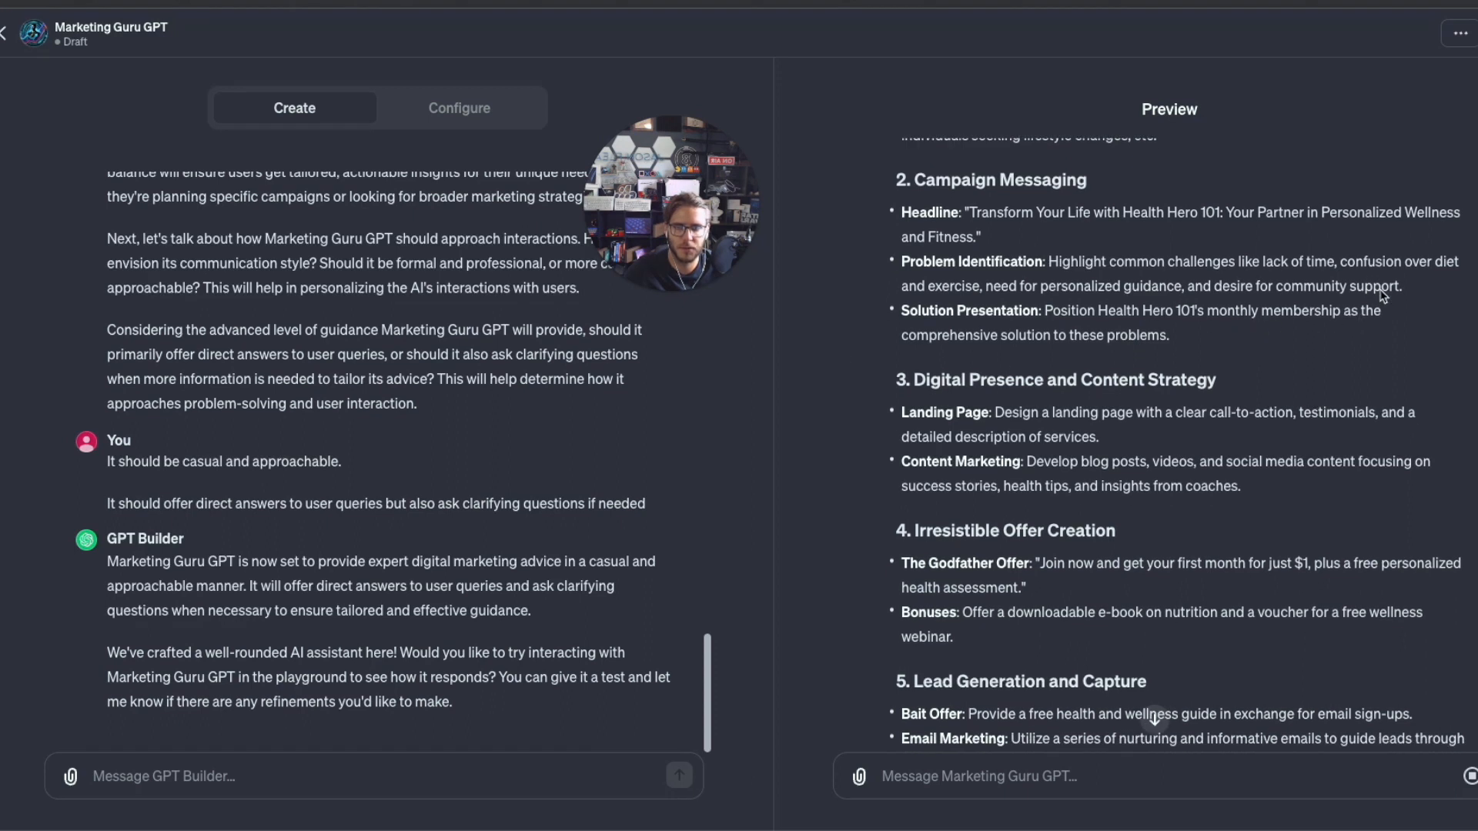
scroll(down, 3)
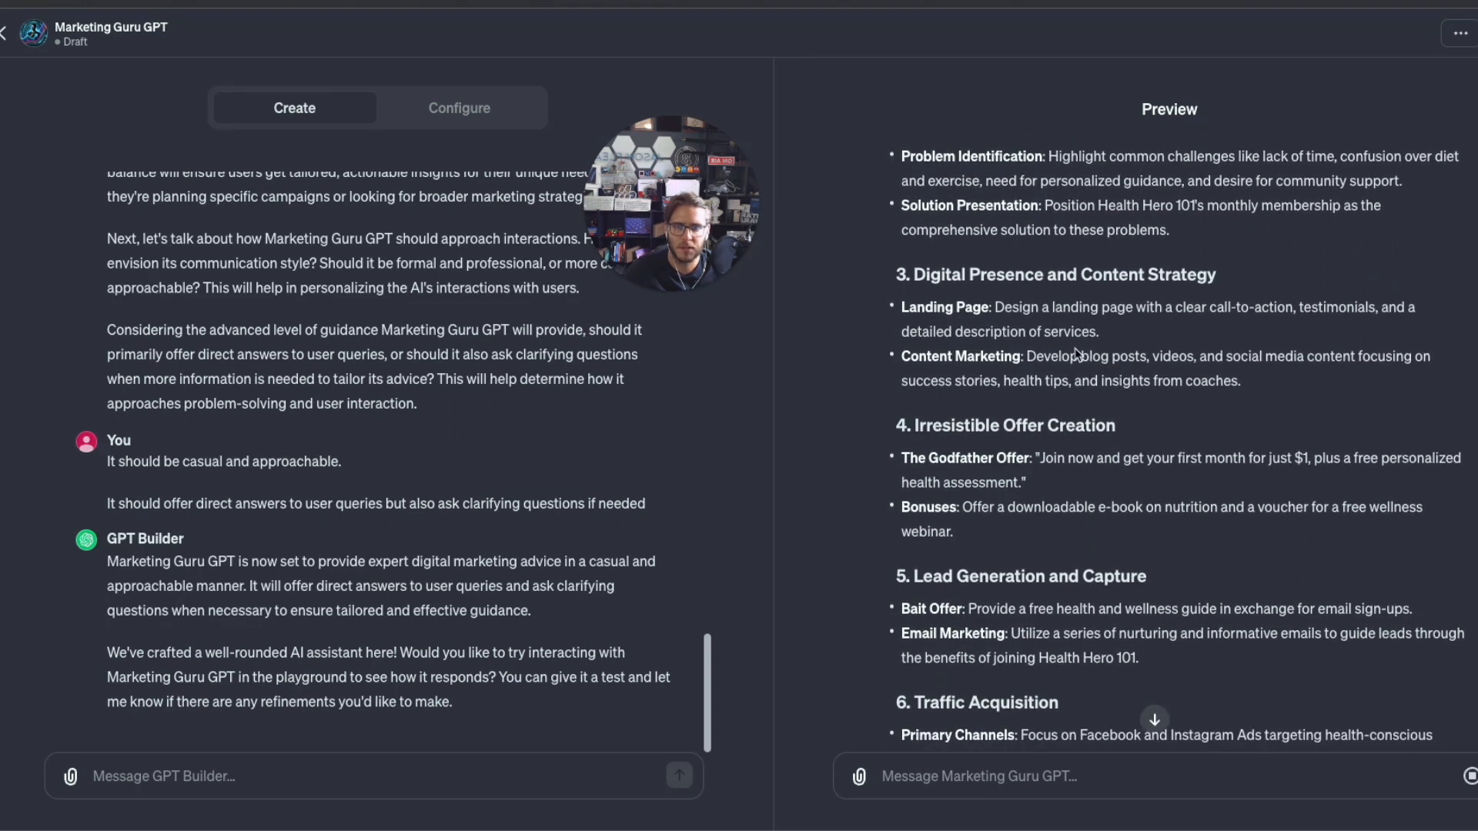
mouse_move(1218, 323)
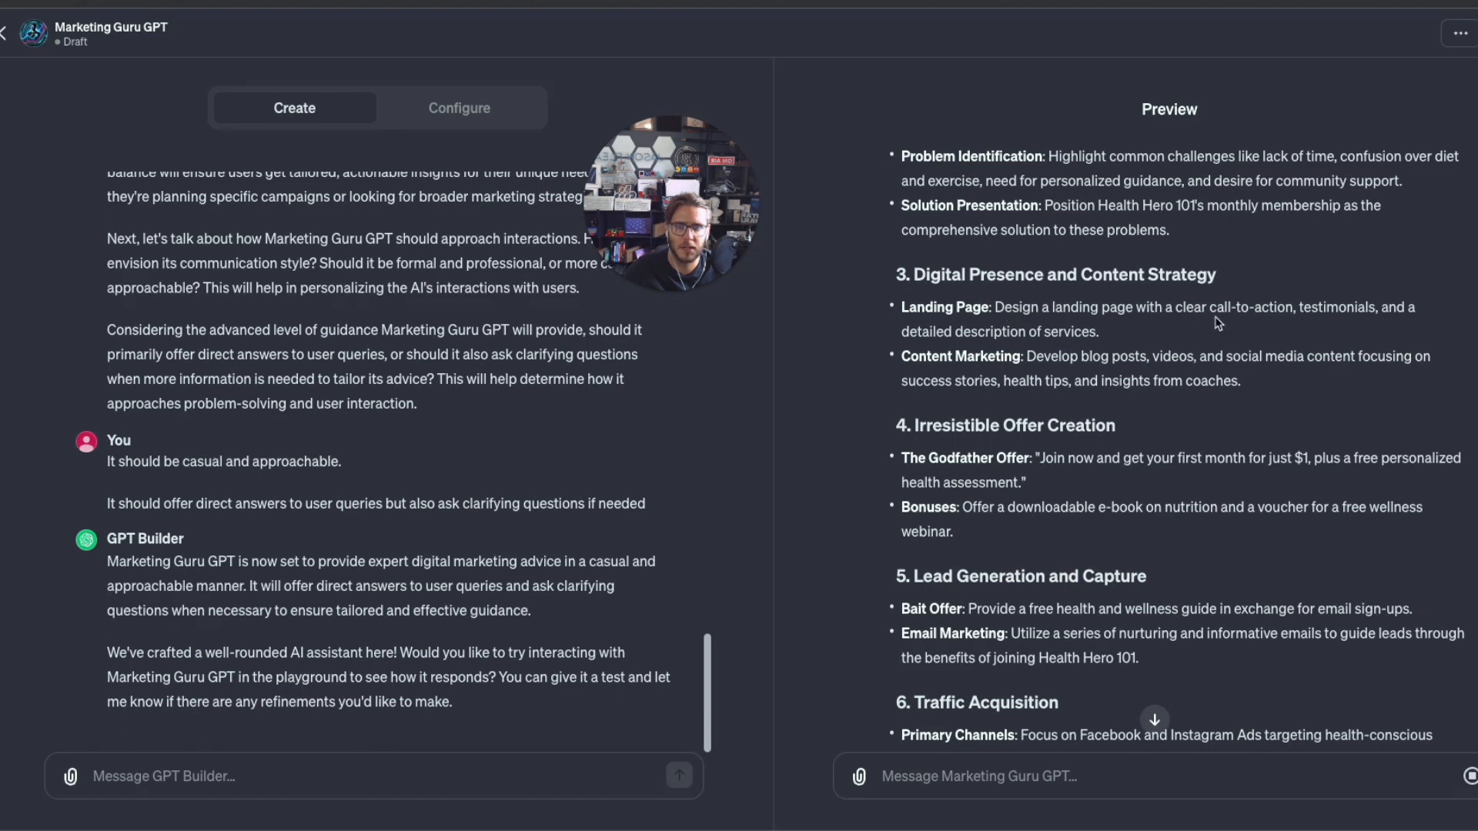
mouse_move(1421, 325)
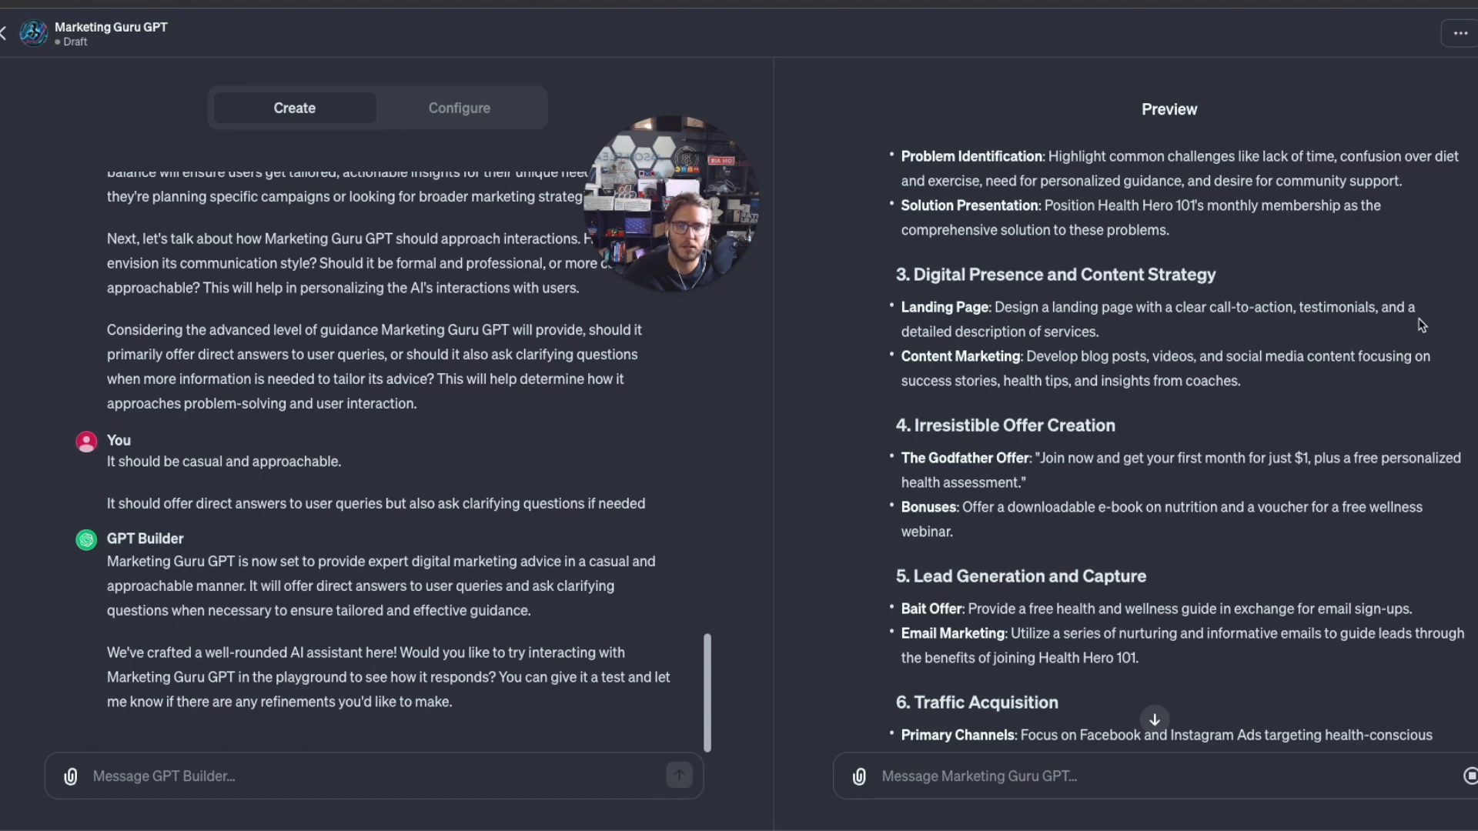
scroll(down, 3)
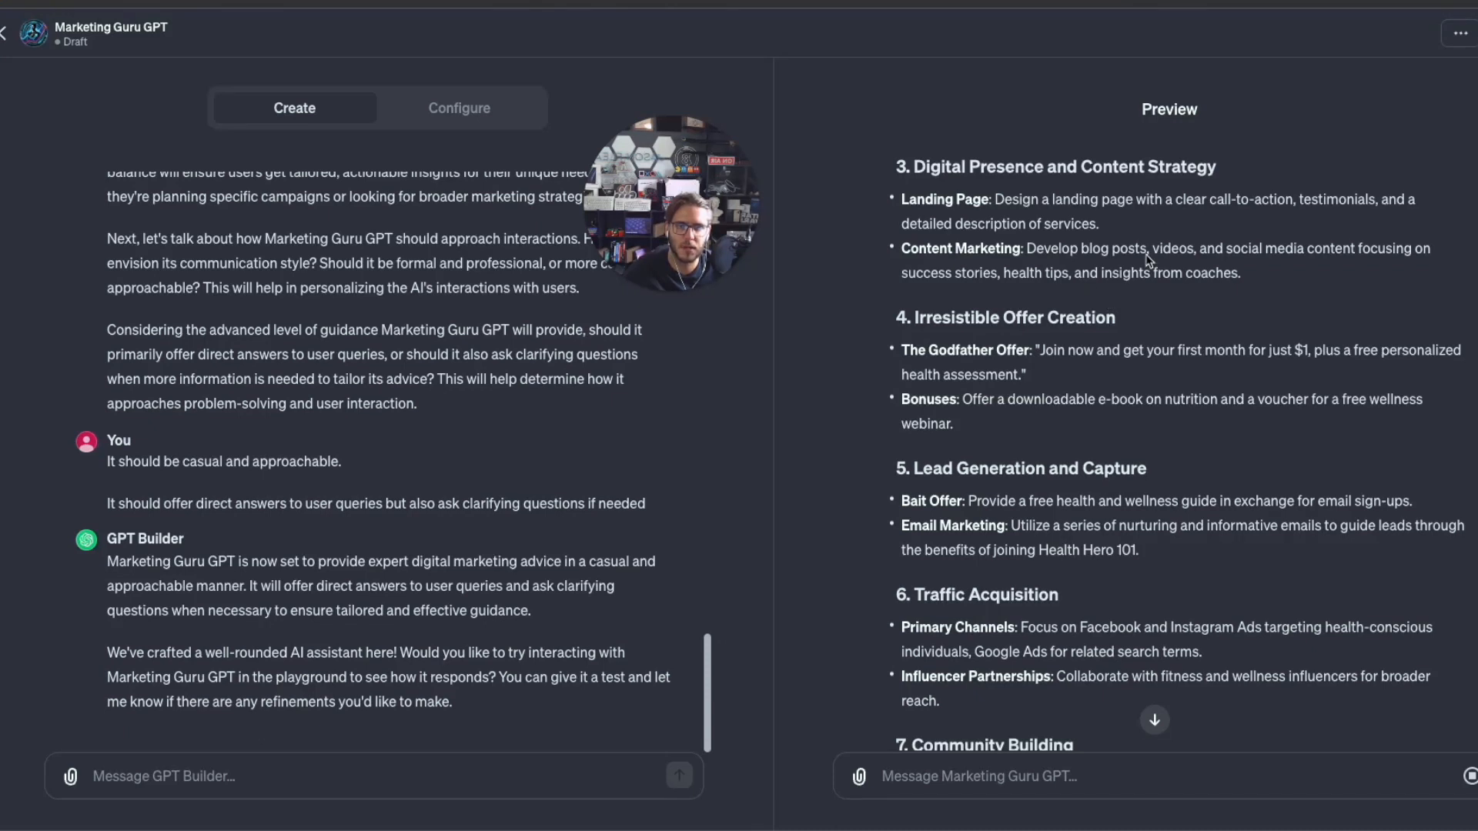
mouse_move(1327, 261)
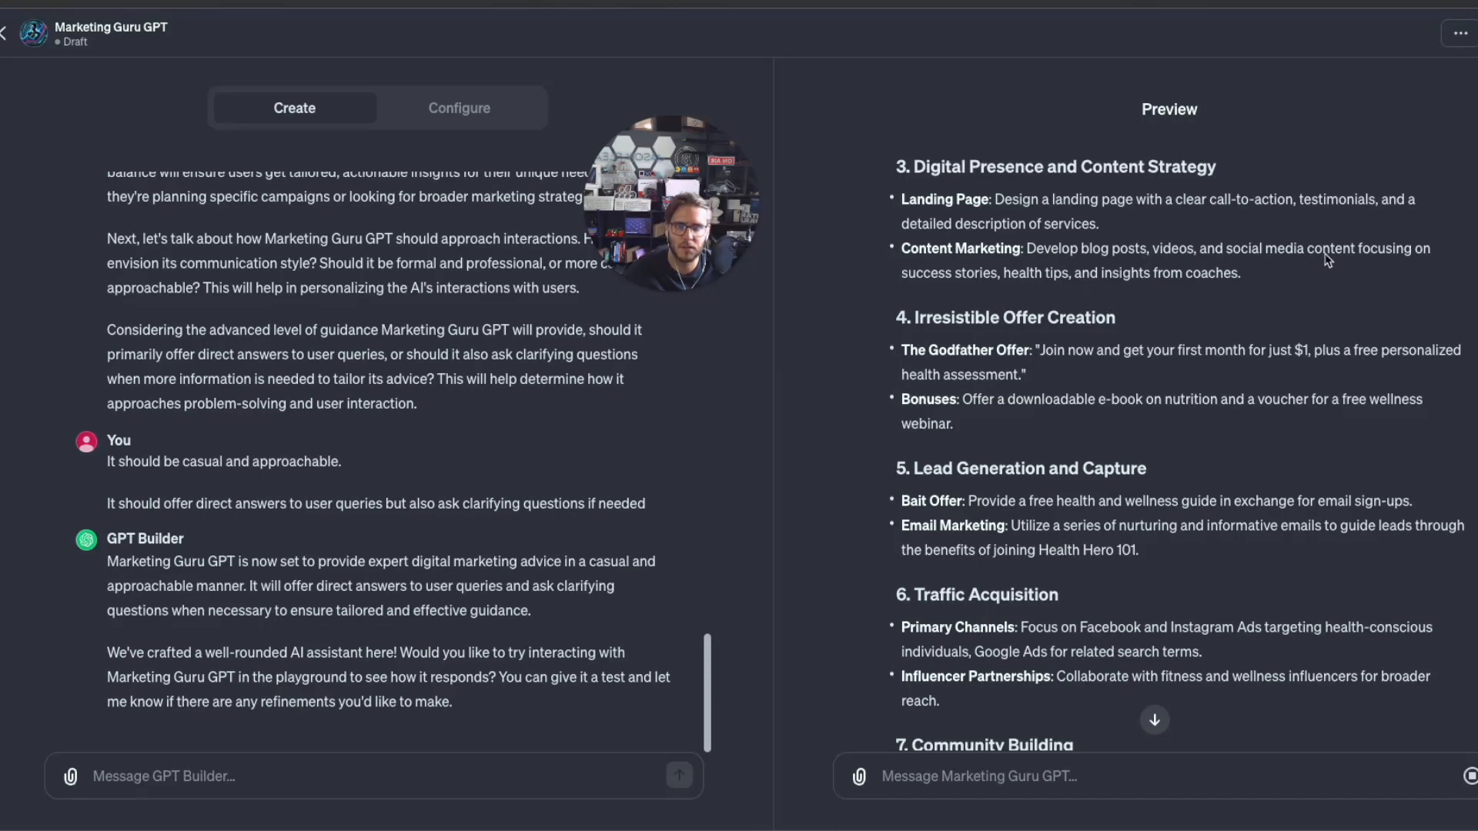
scroll(down, 3)
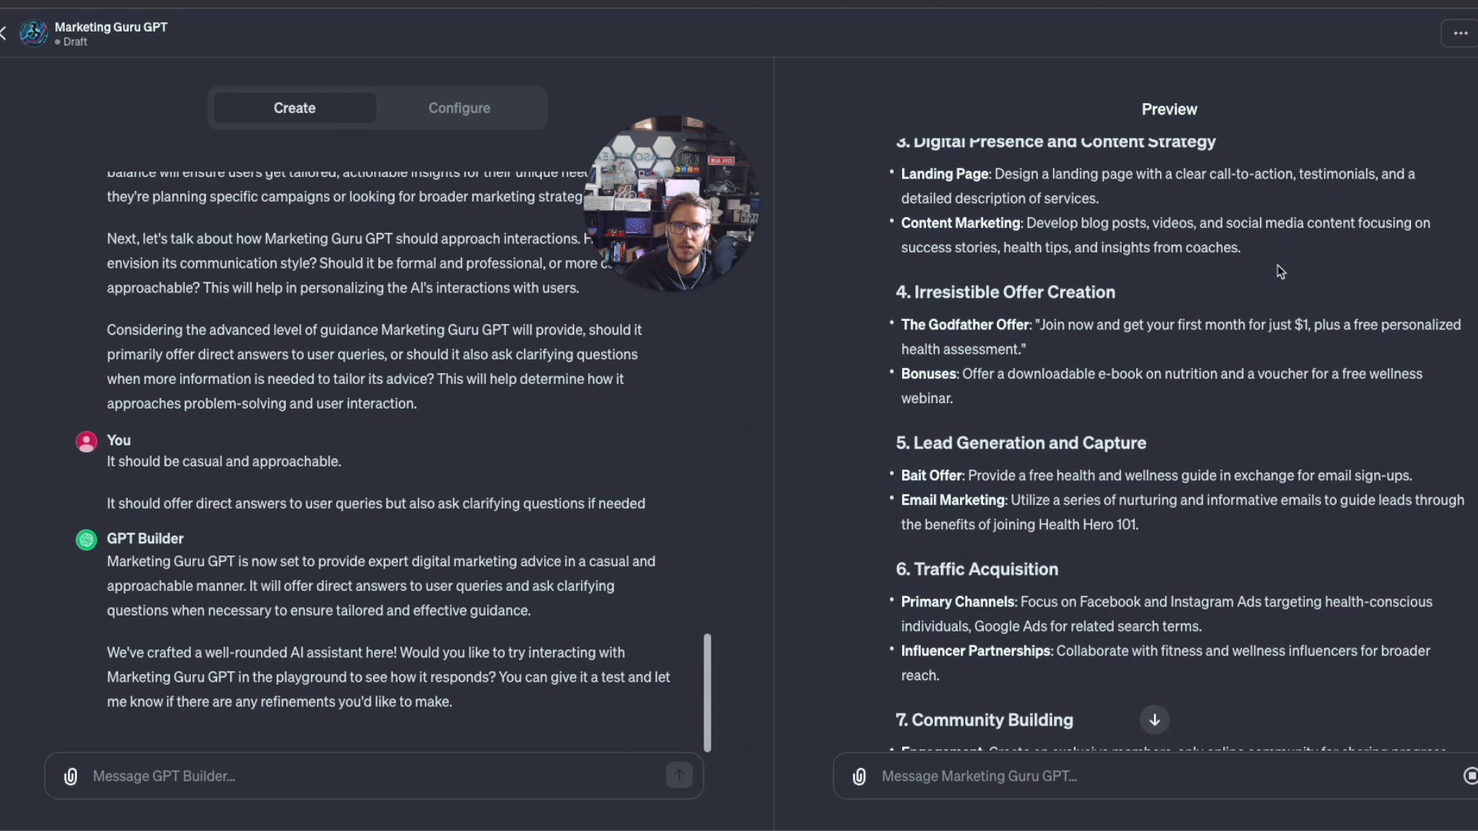
scroll(down, 3)
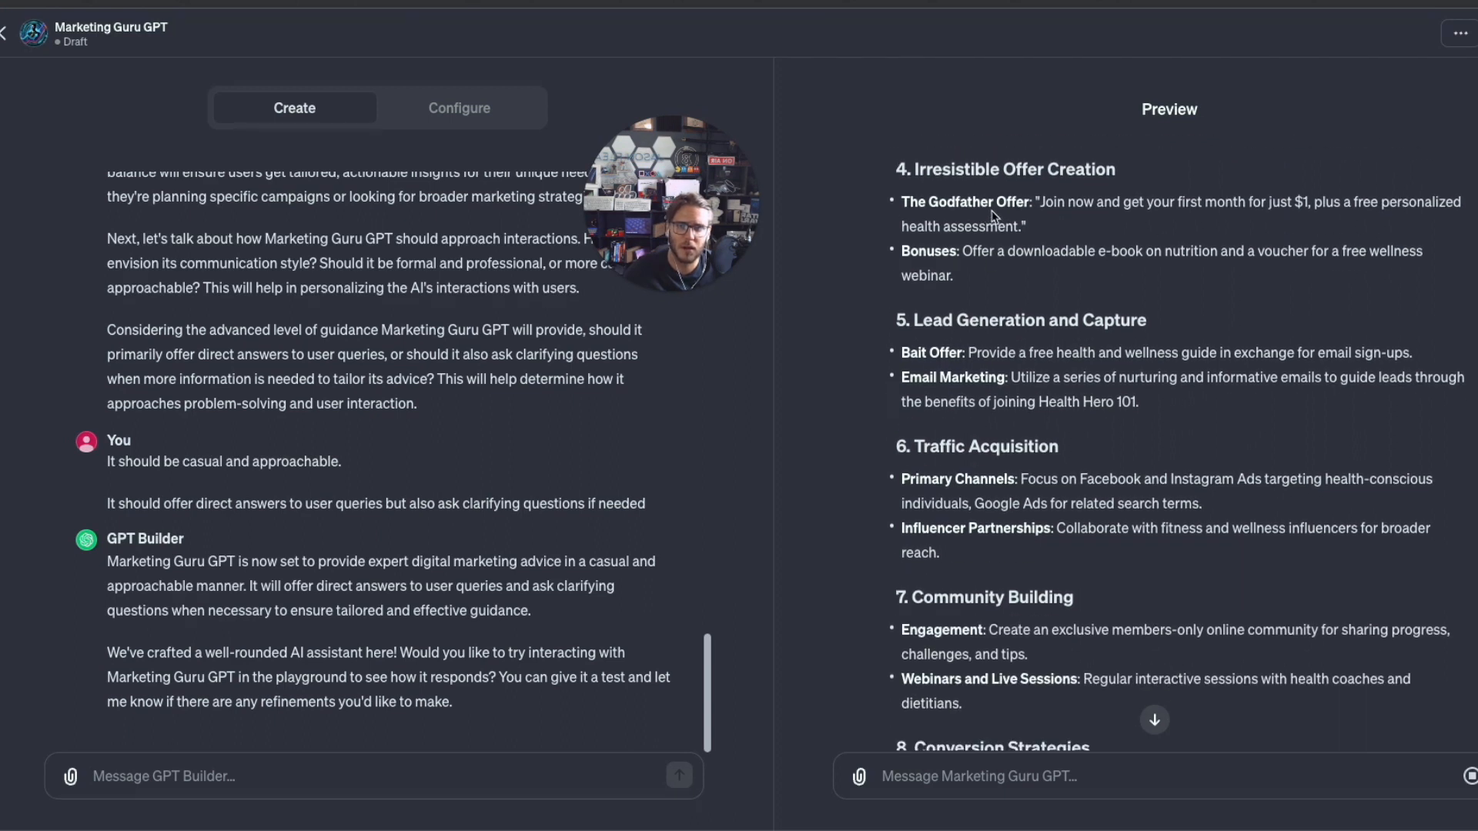
mouse_move(1233, 215)
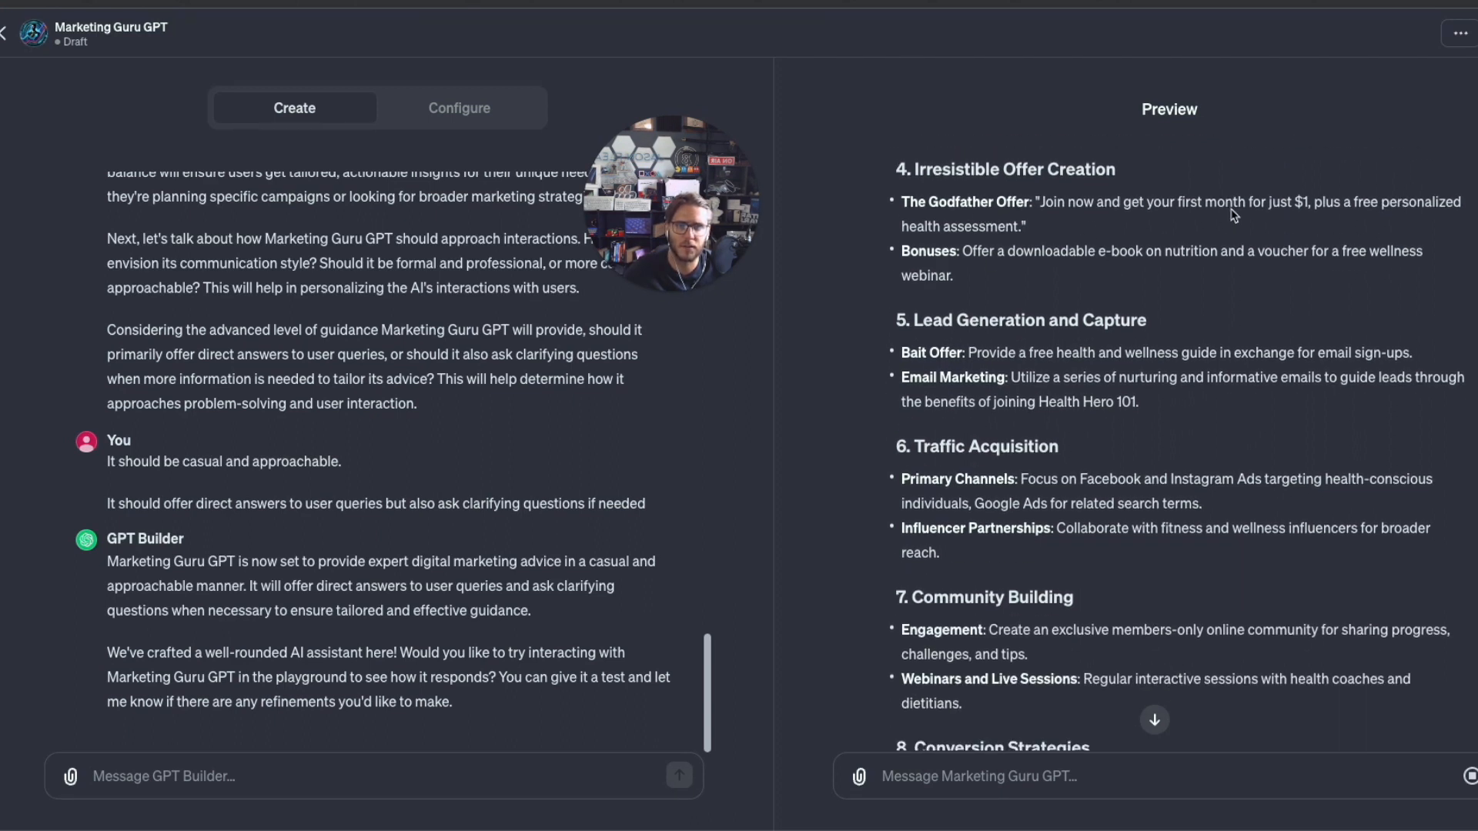
mouse_move(1341, 226)
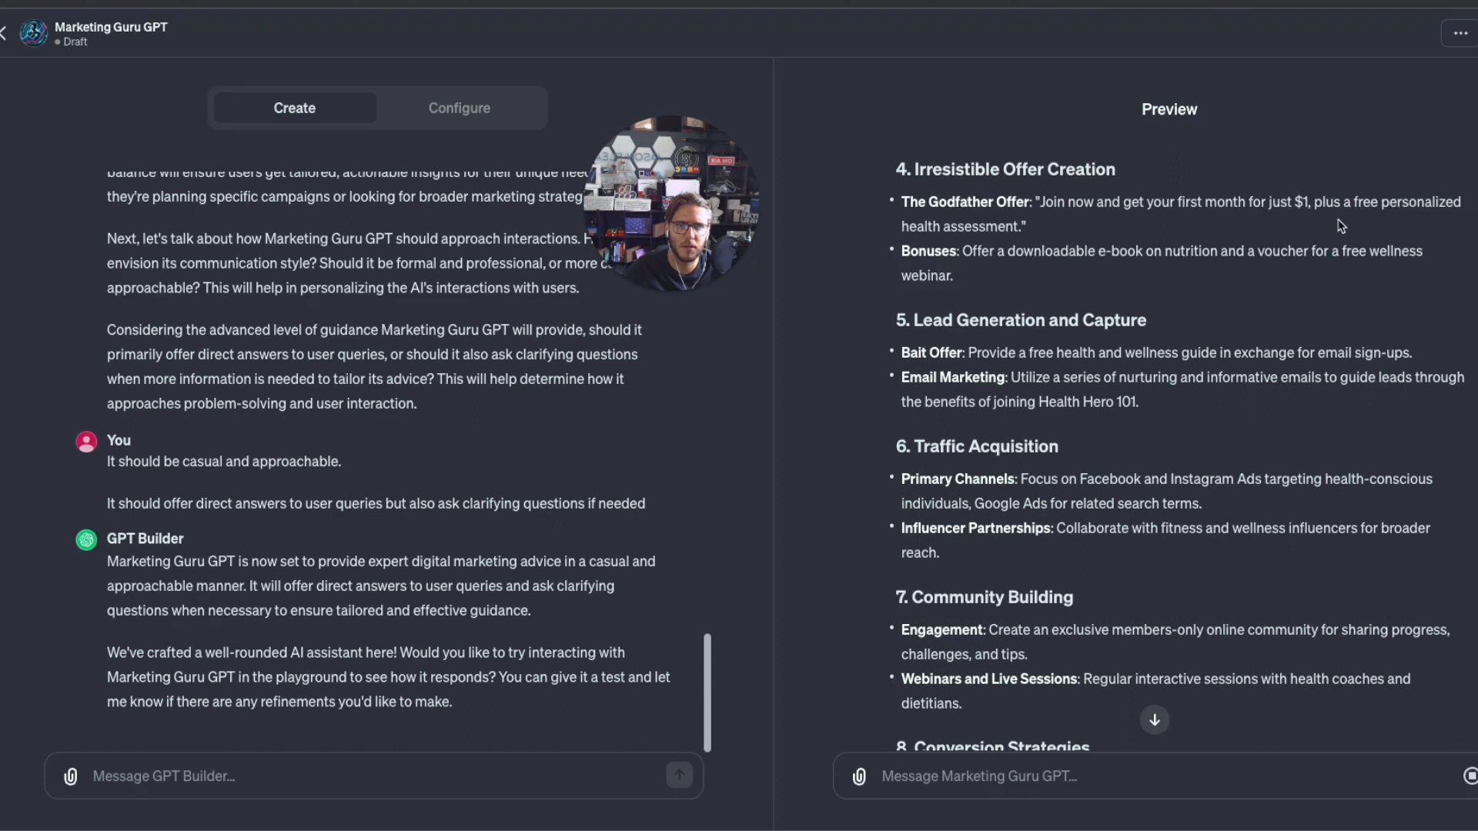
mouse_move(1049, 272)
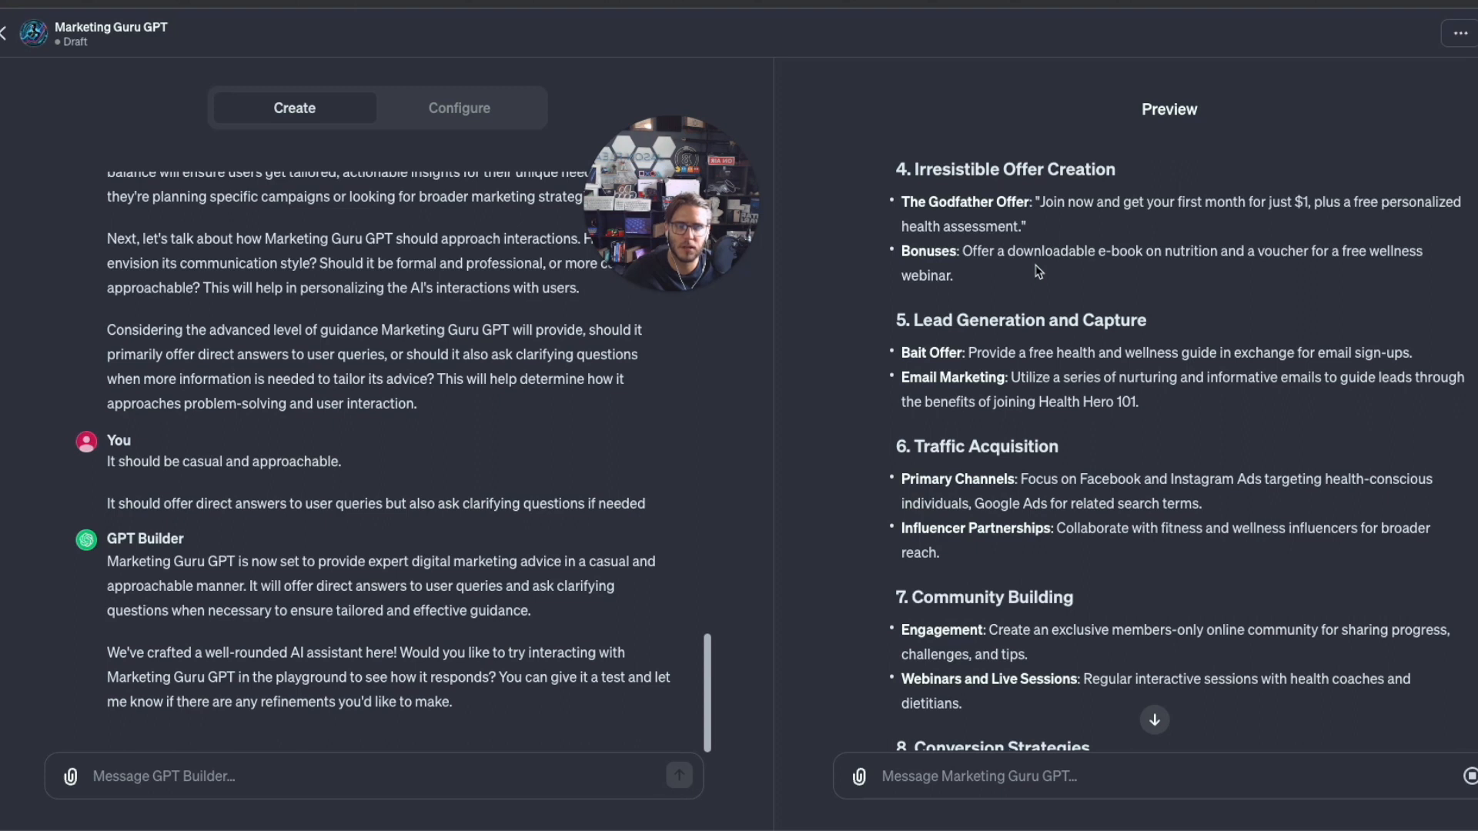
scroll(down, 3)
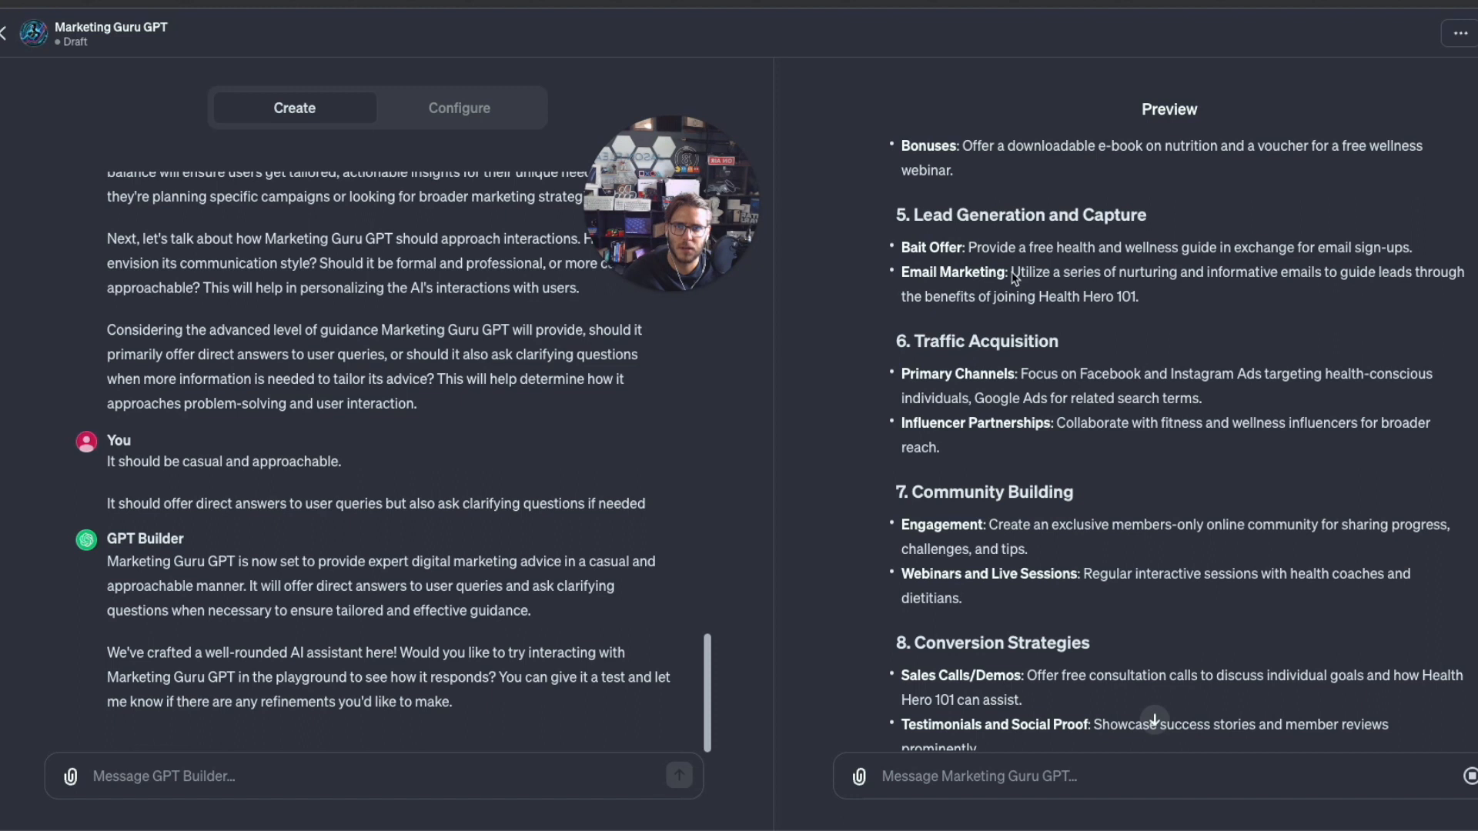
mouse_move(1287, 267)
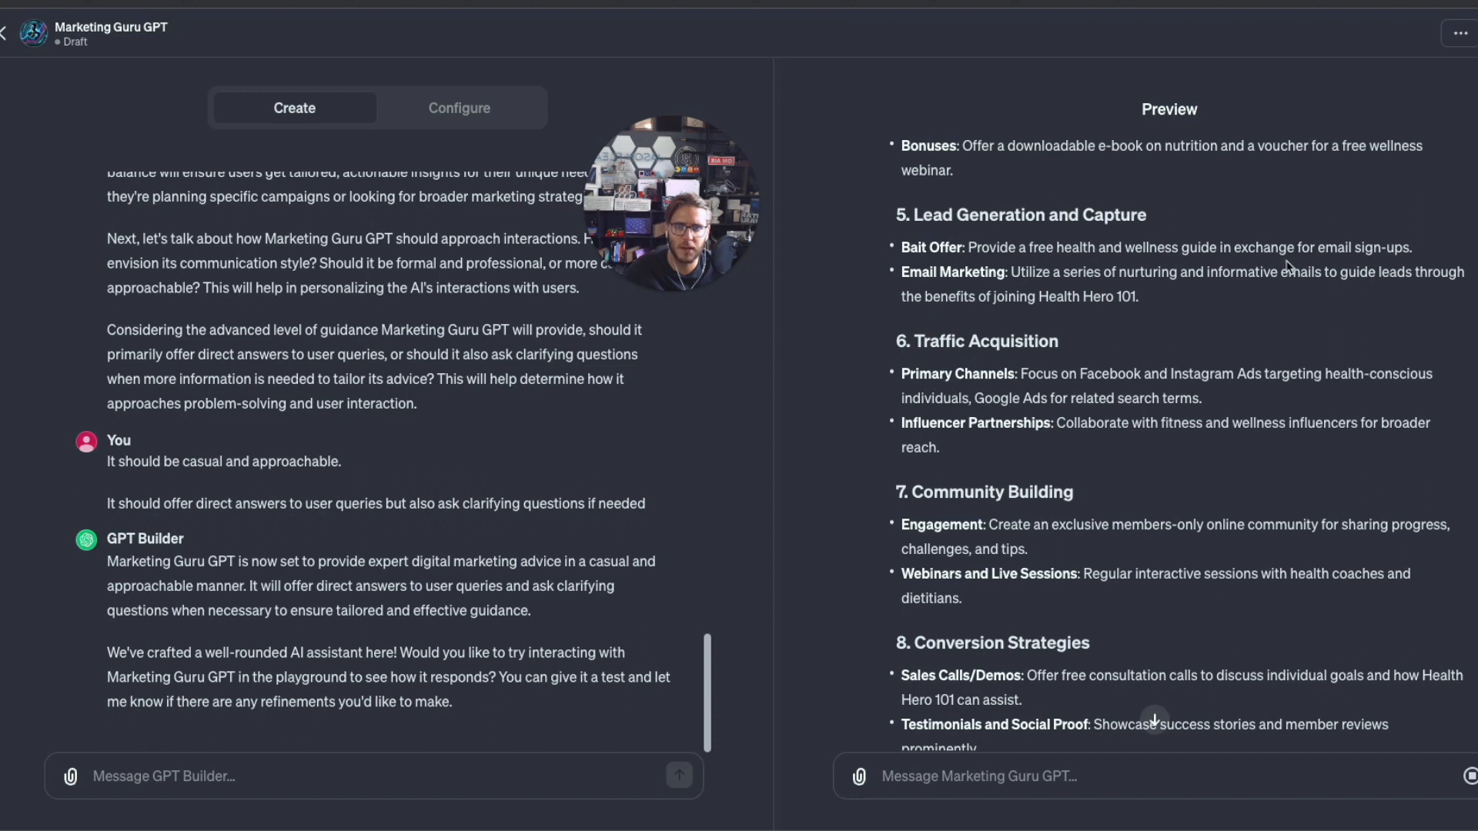
mouse_move(1026, 336)
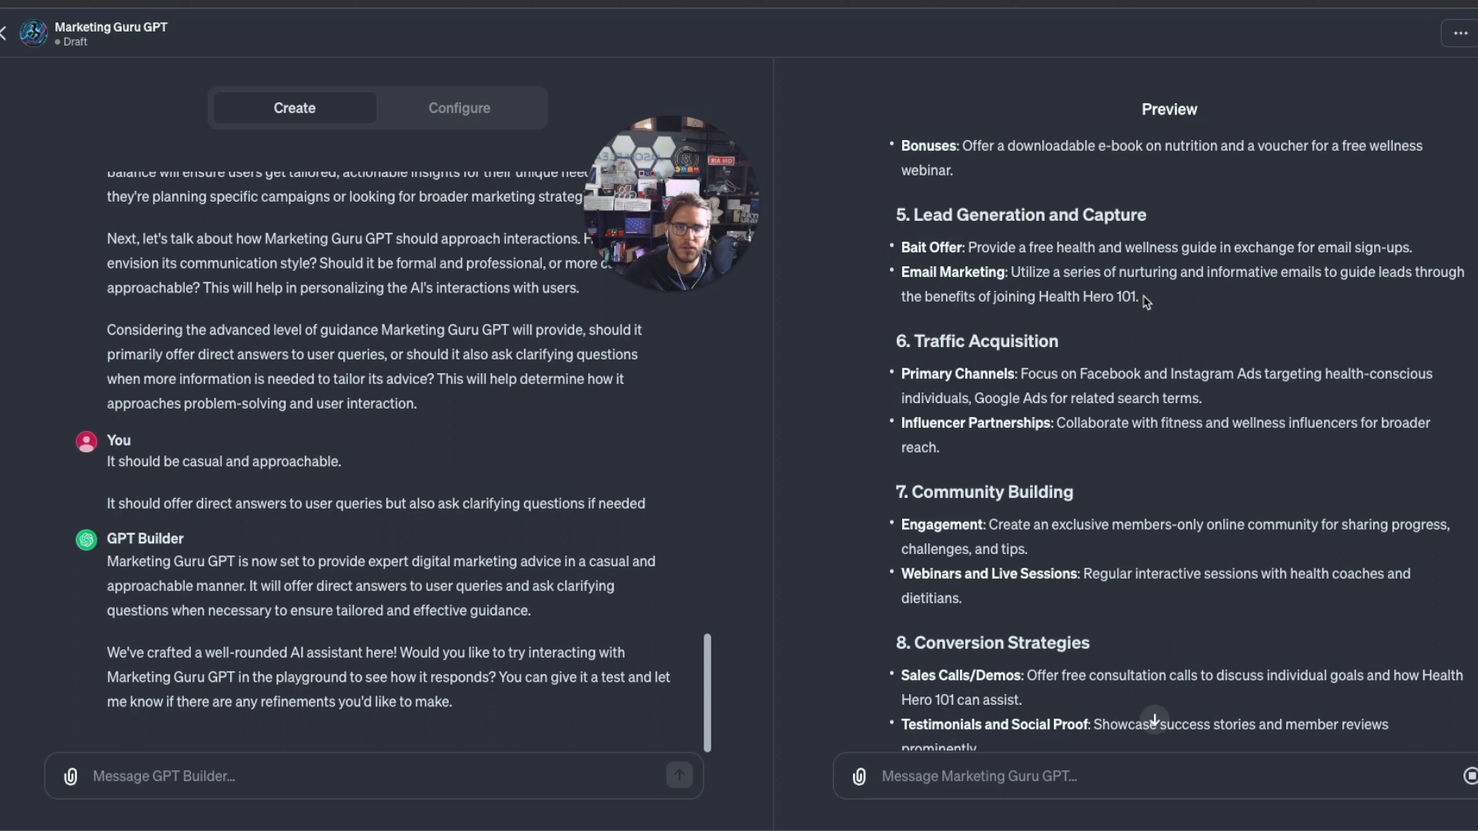
mouse_move(1367, 298)
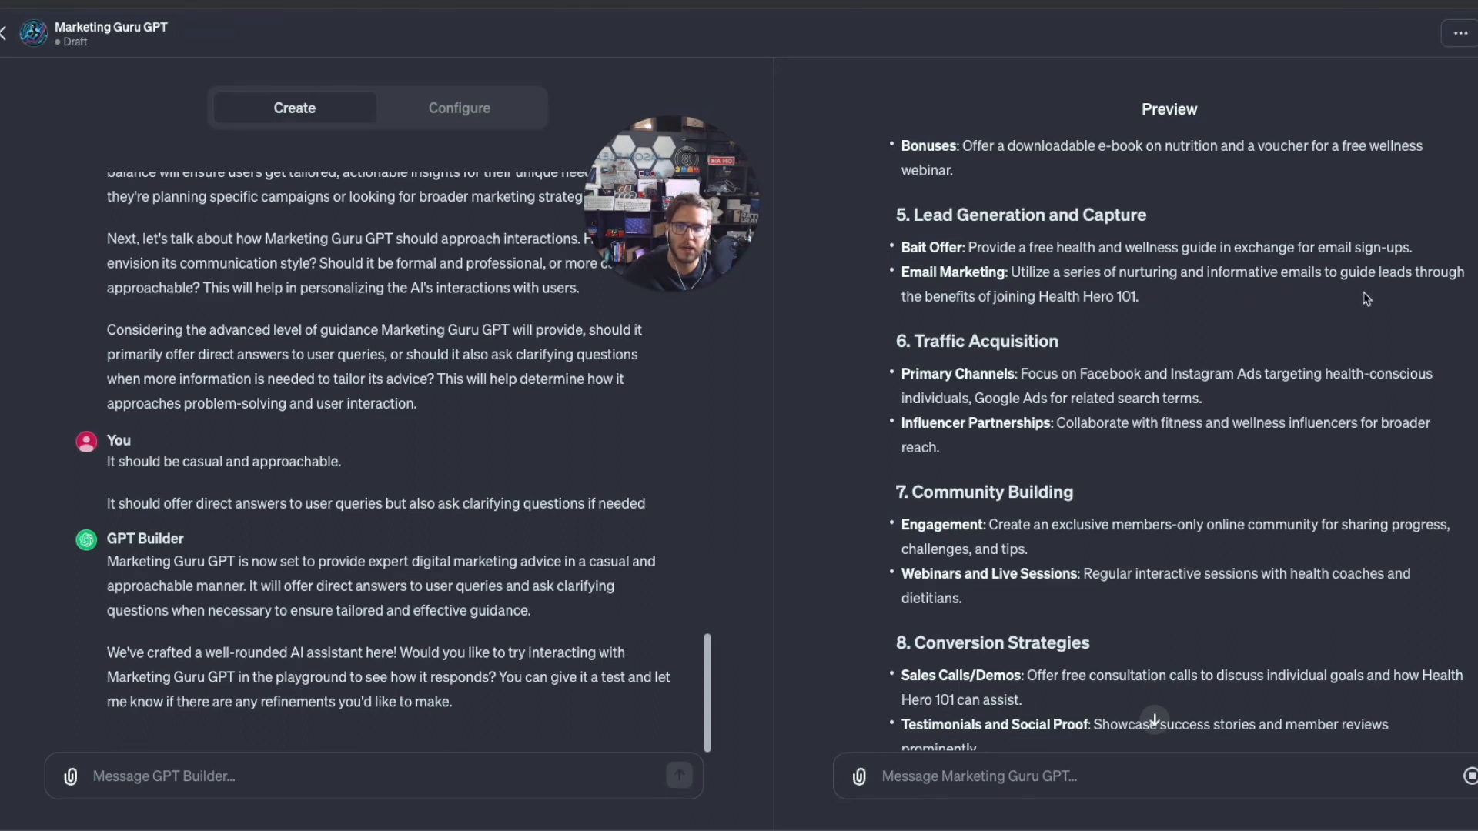
scroll(down, 3)
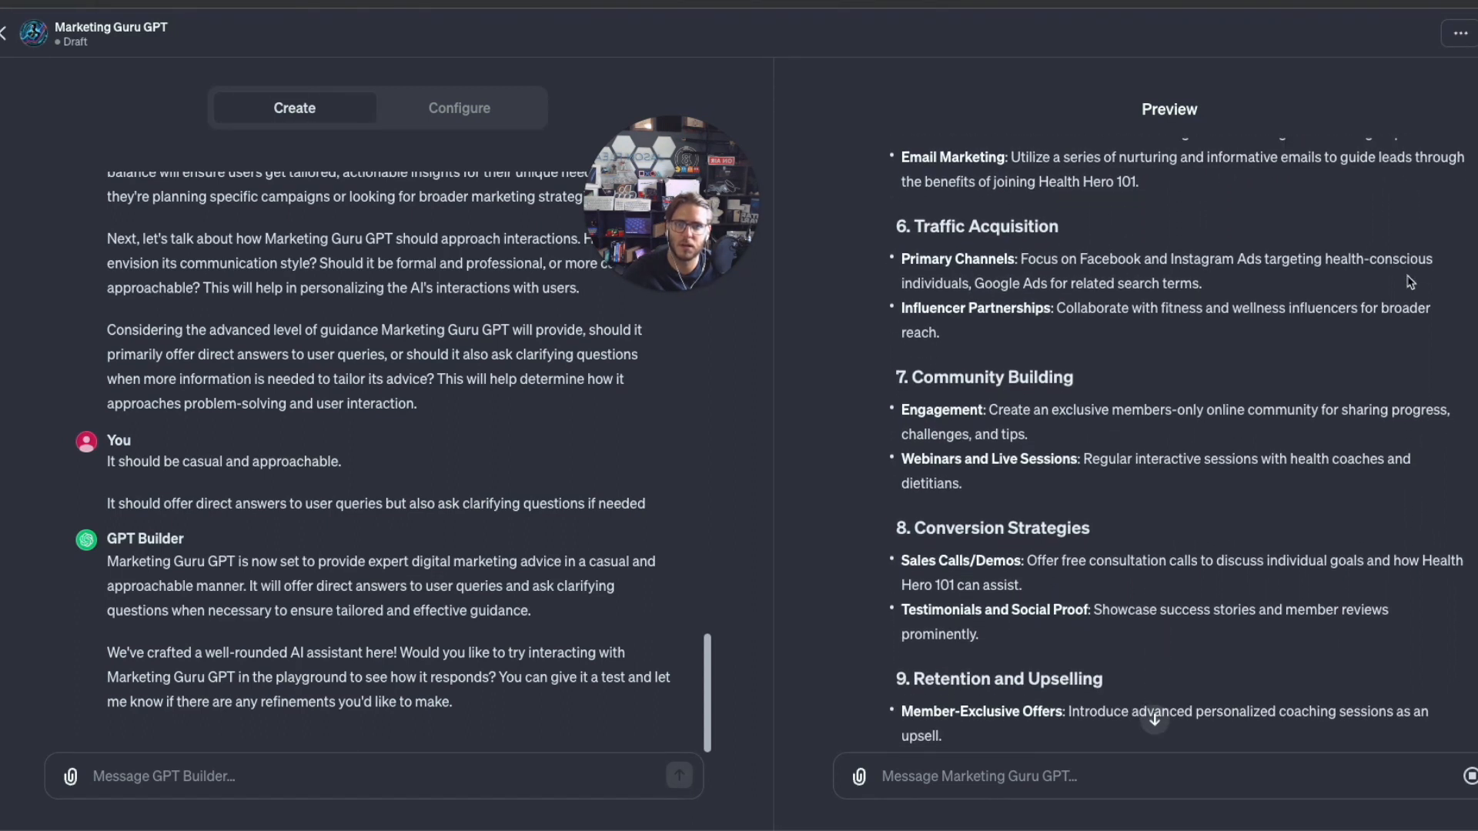
scroll(down, 3)
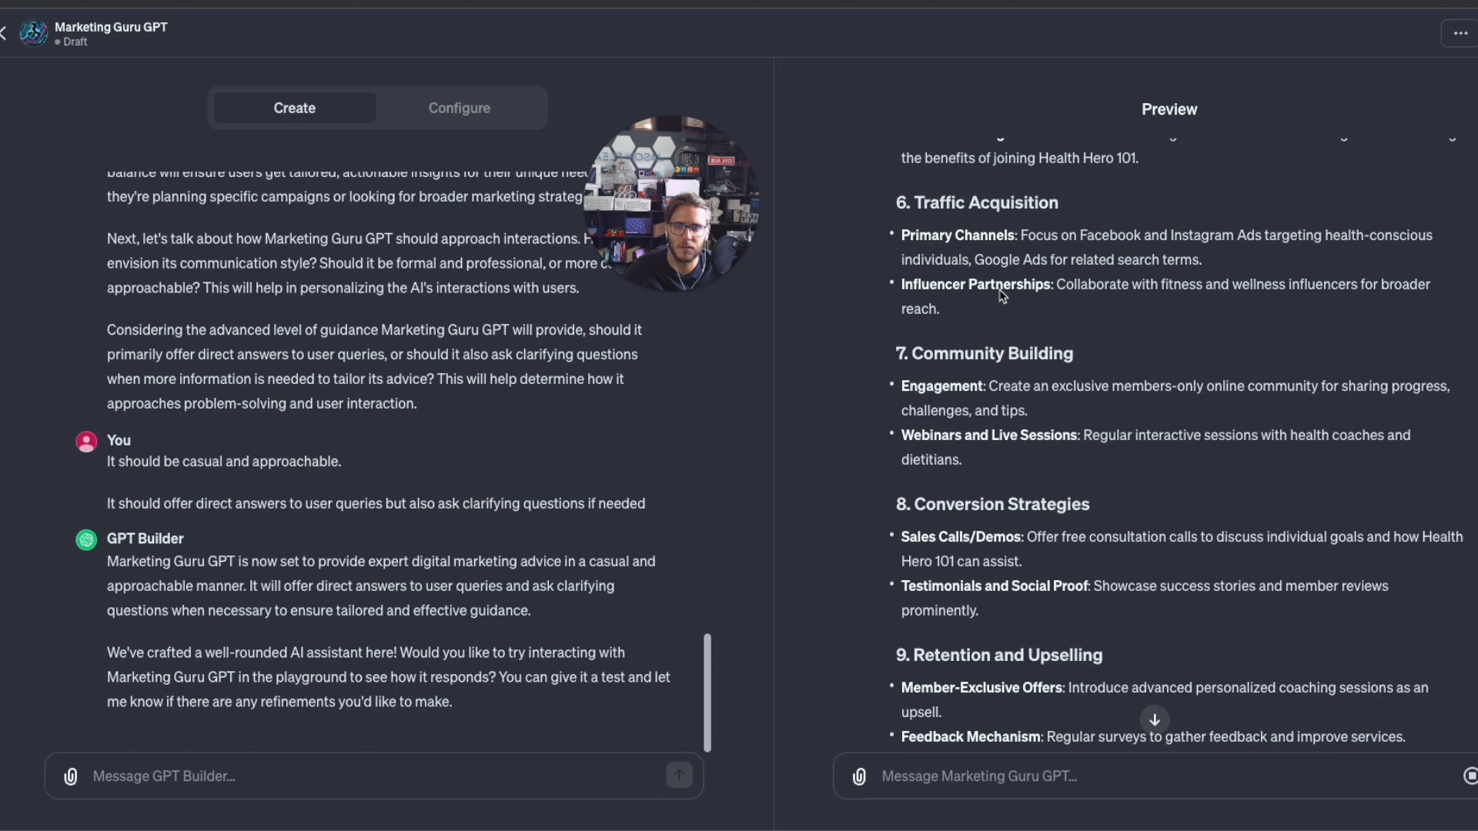
scroll(down, 3)
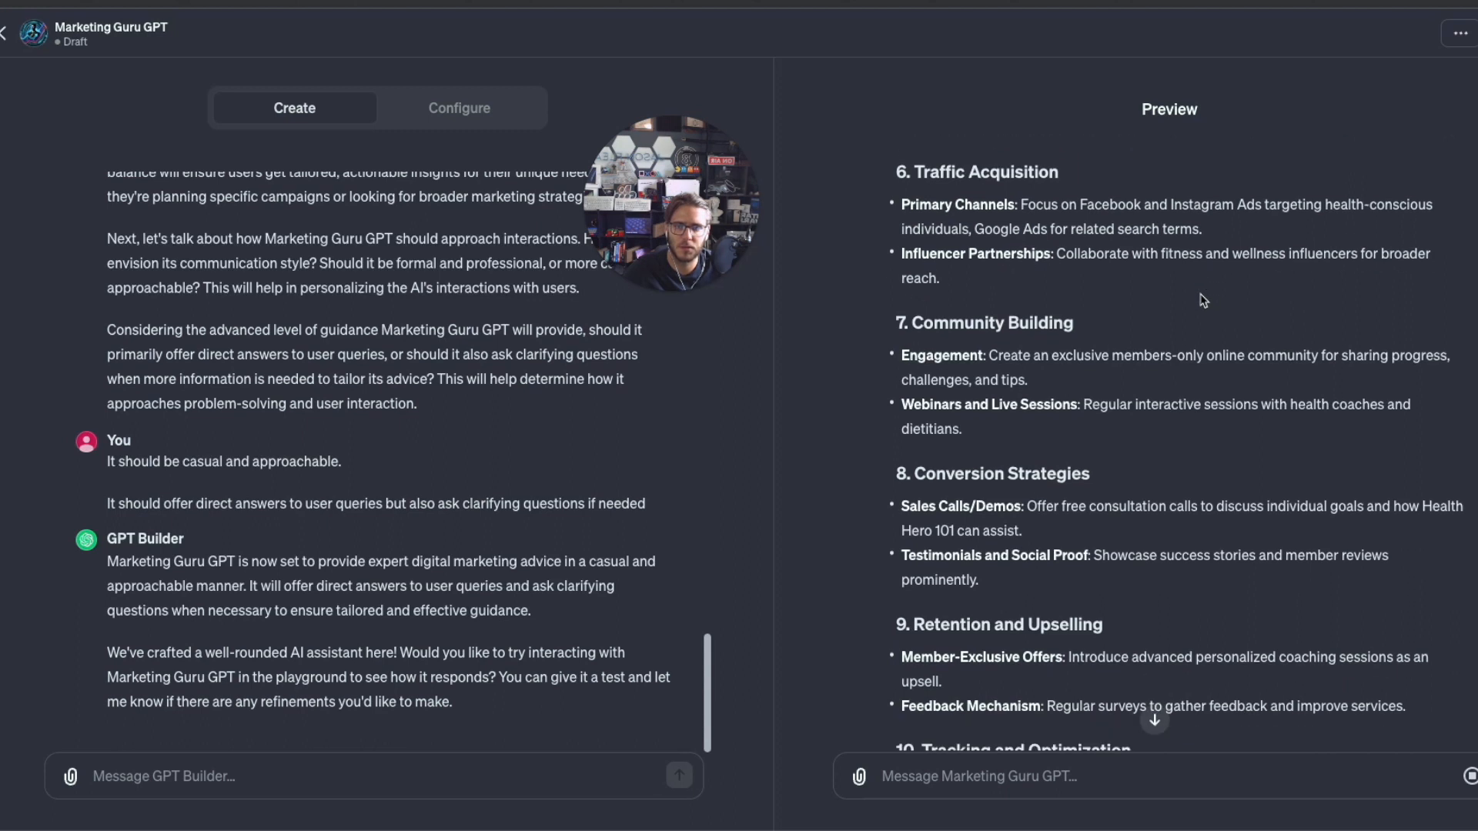
scroll(down, 3)
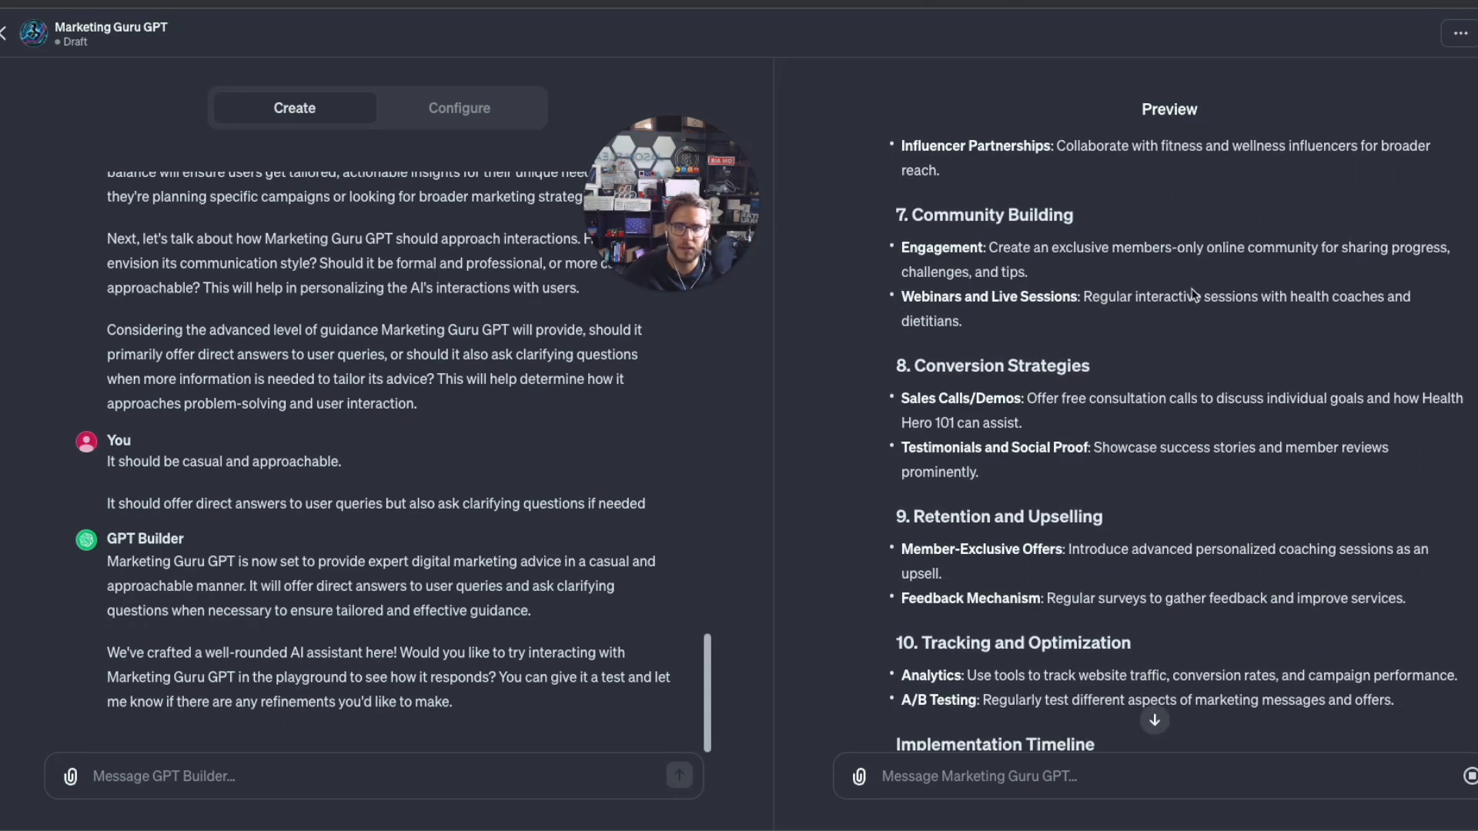
mouse_move(1187, 276)
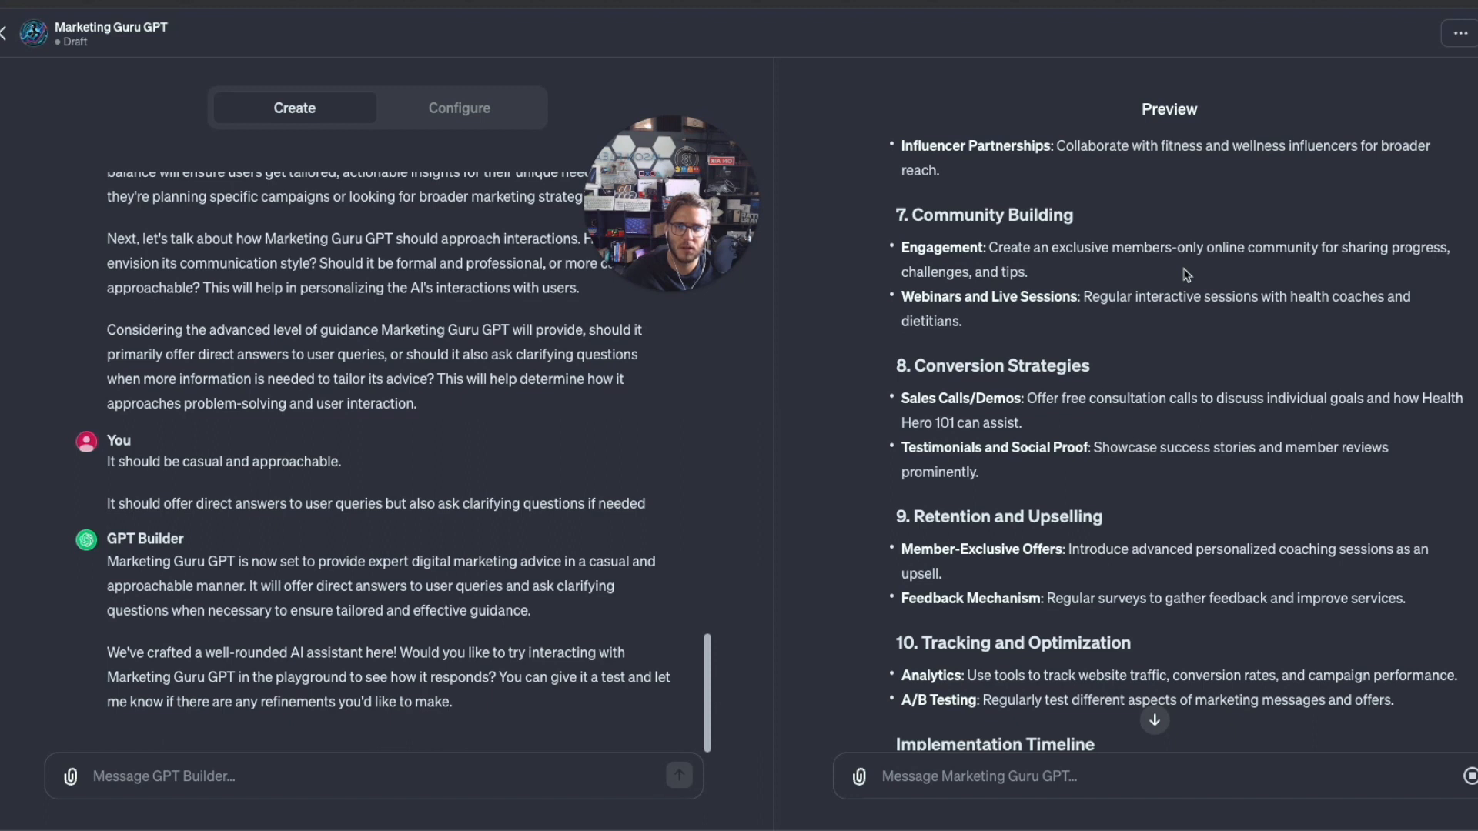
mouse_move(949, 281)
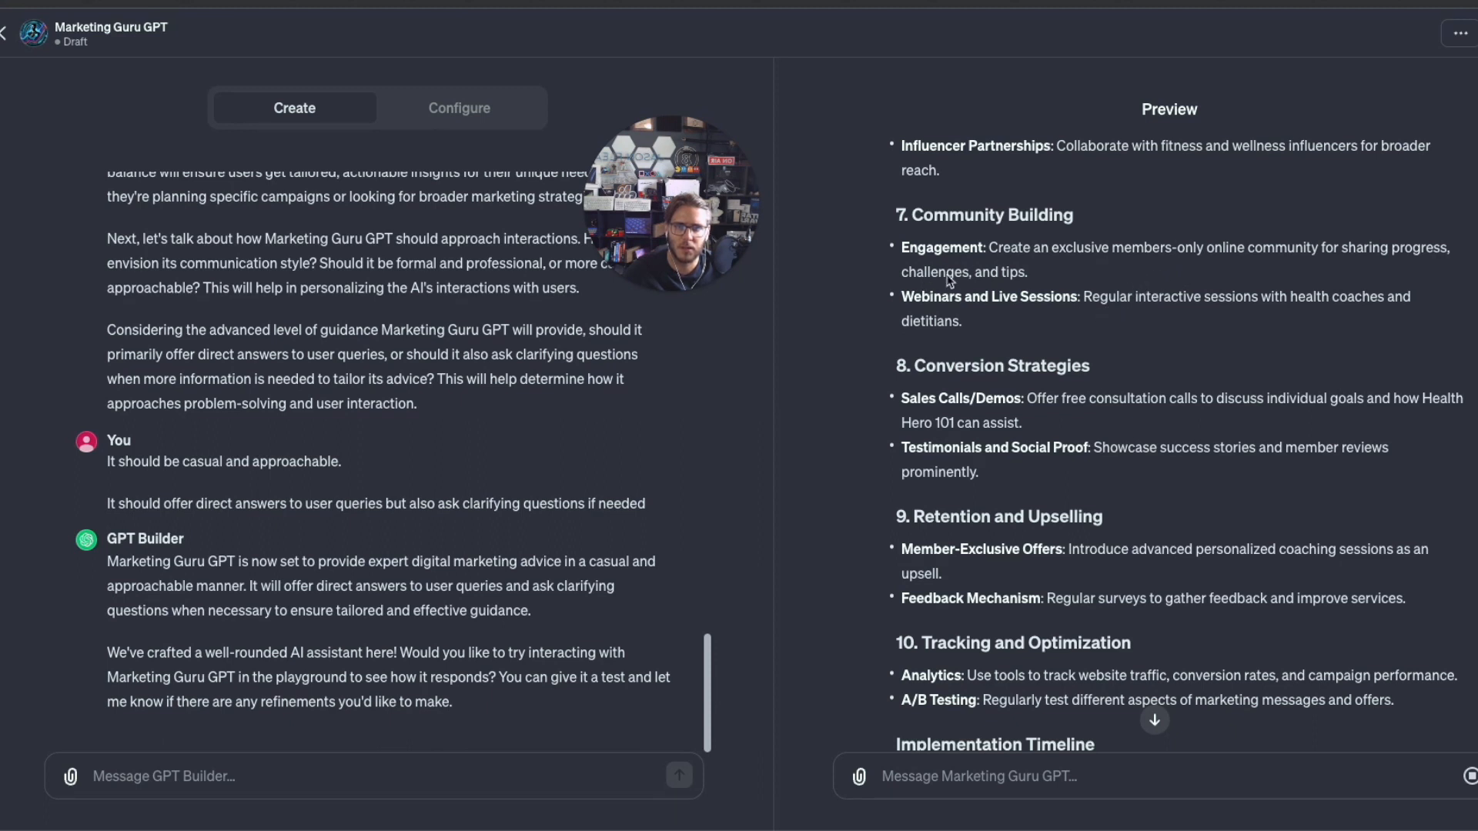
mouse_move(1200, 315)
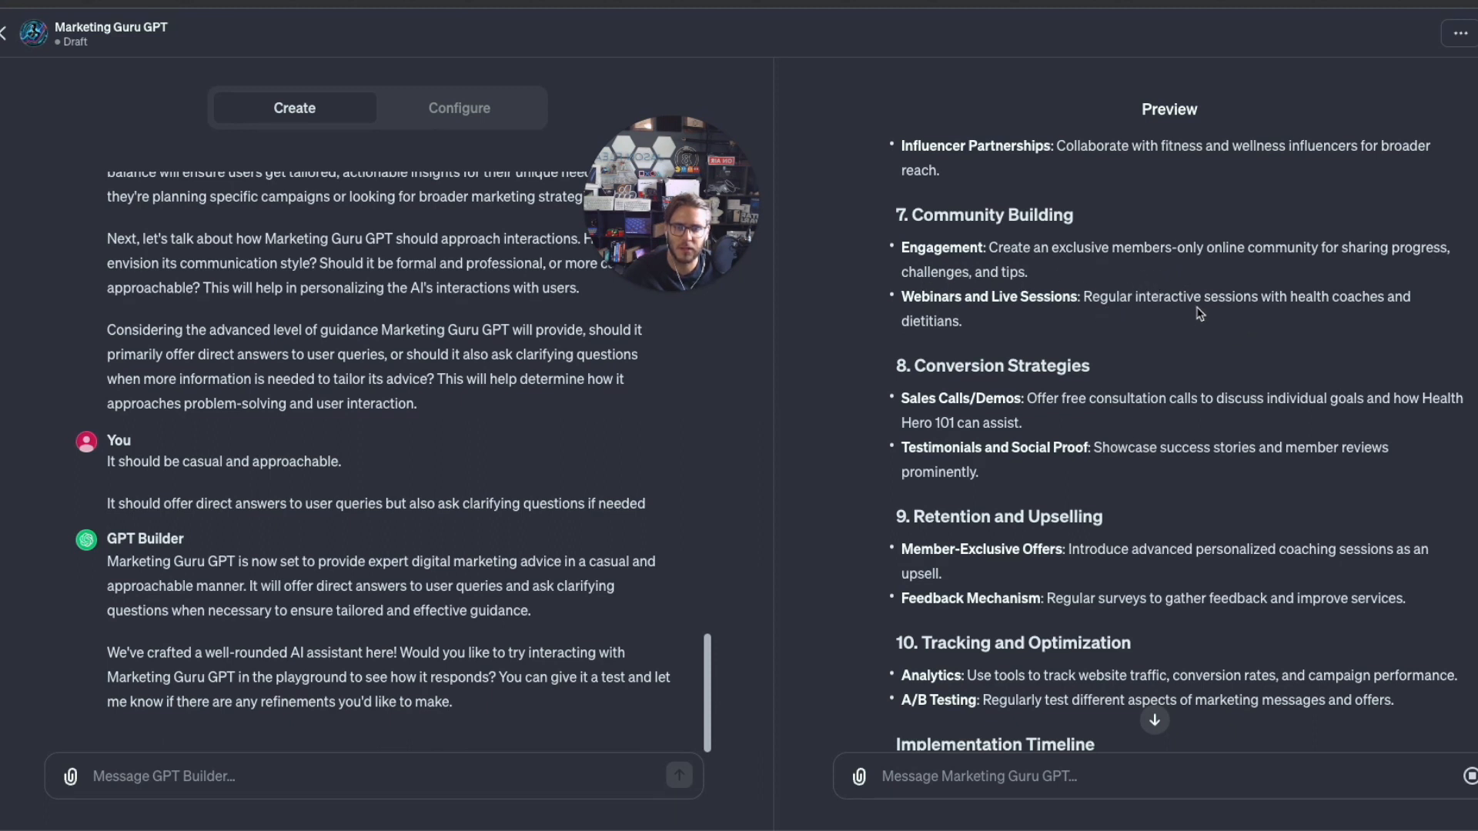
scroll(down, 3)
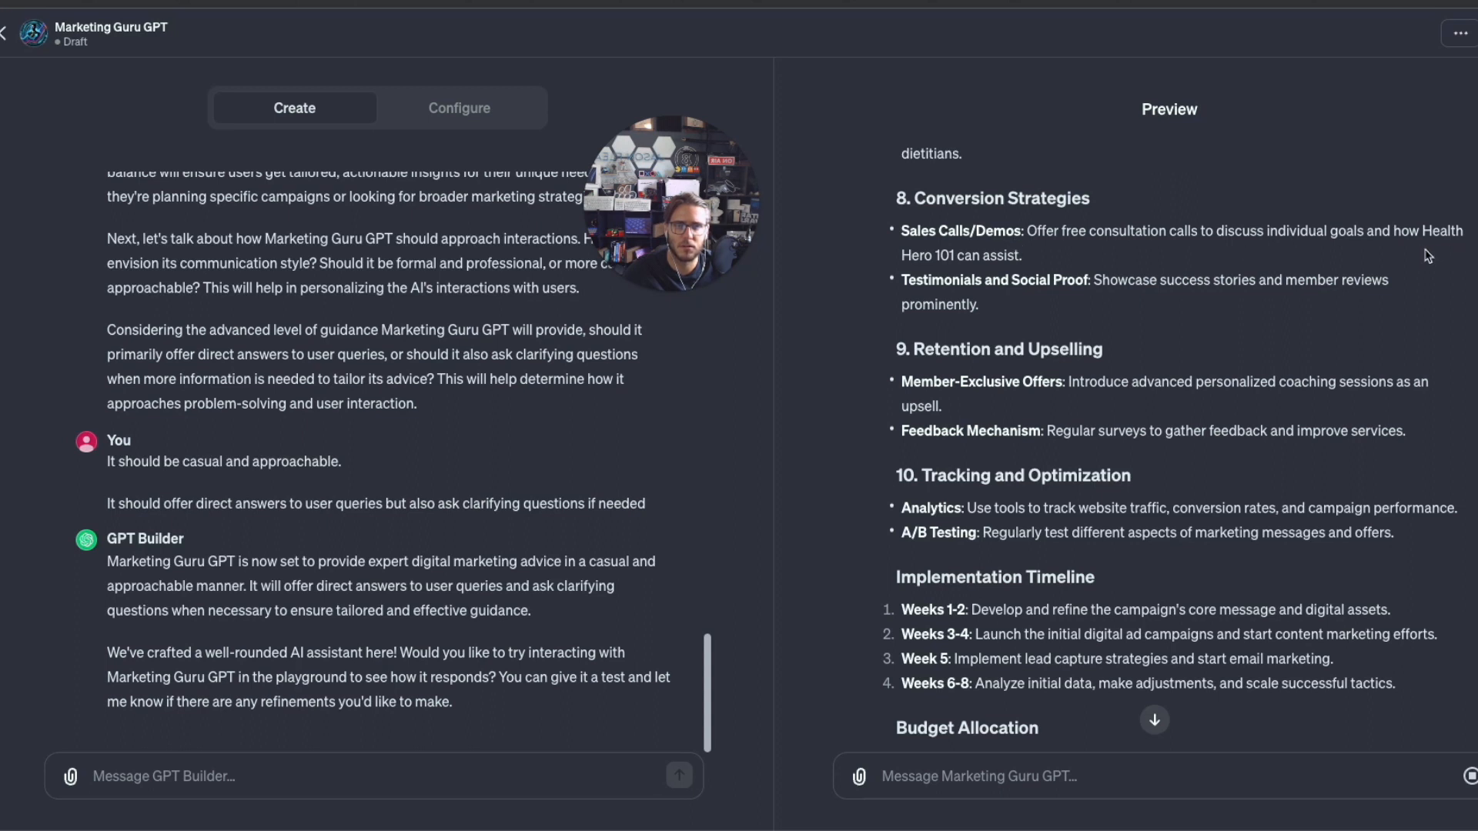
mouse_move(1044, 299)
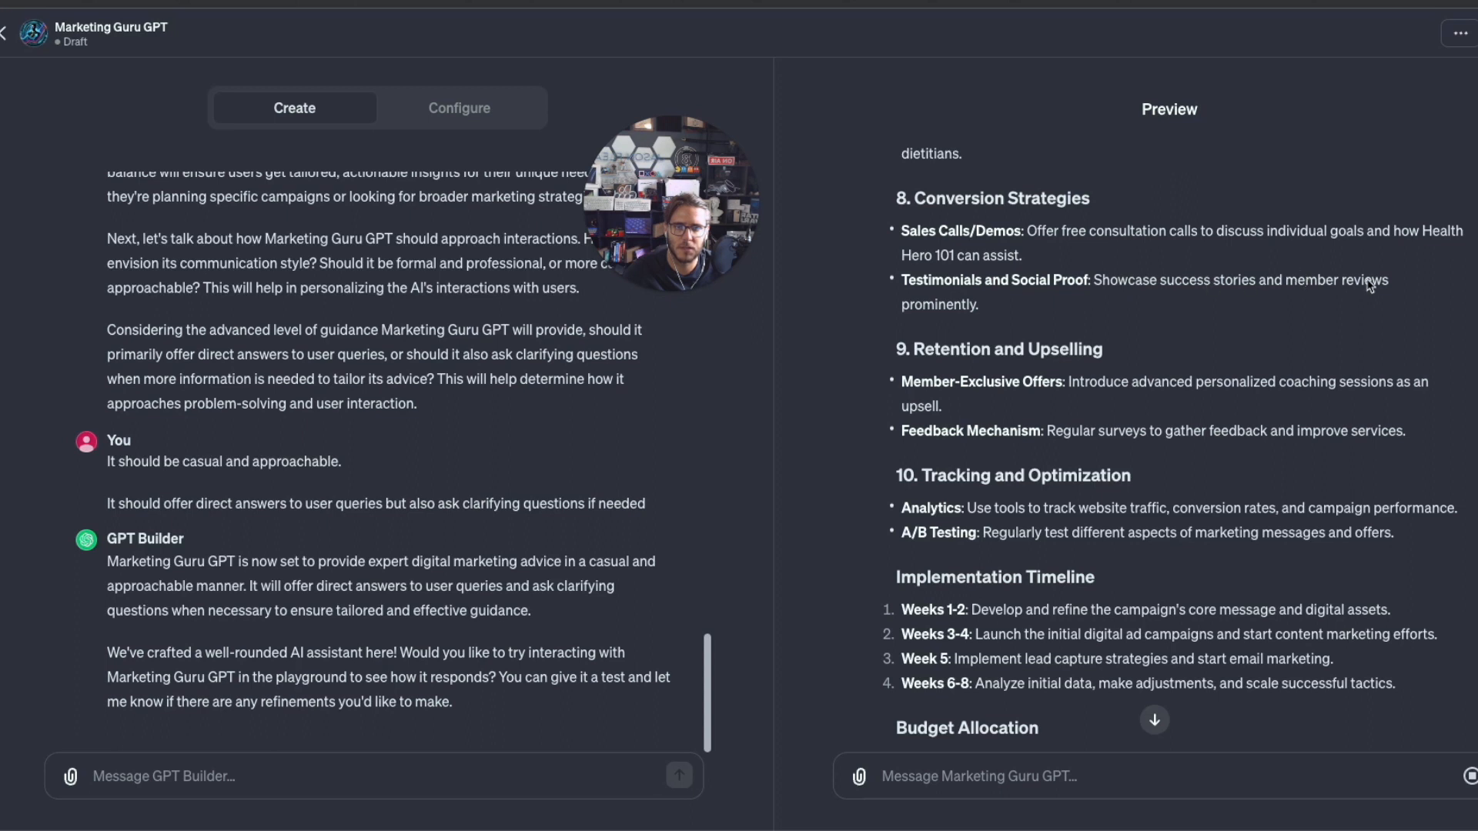
scroll(down, 3)
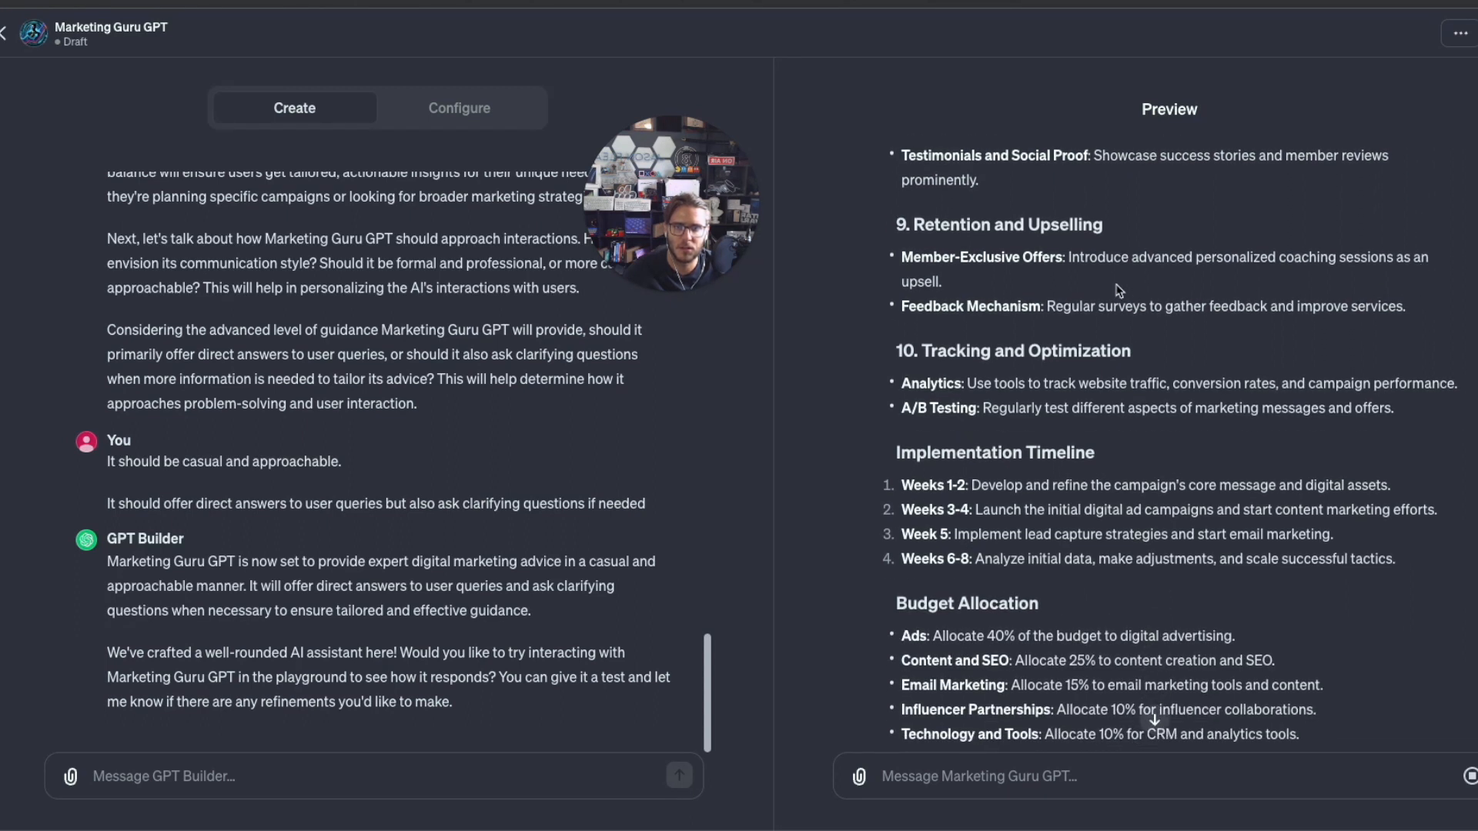
mouse_move(1313, 314)
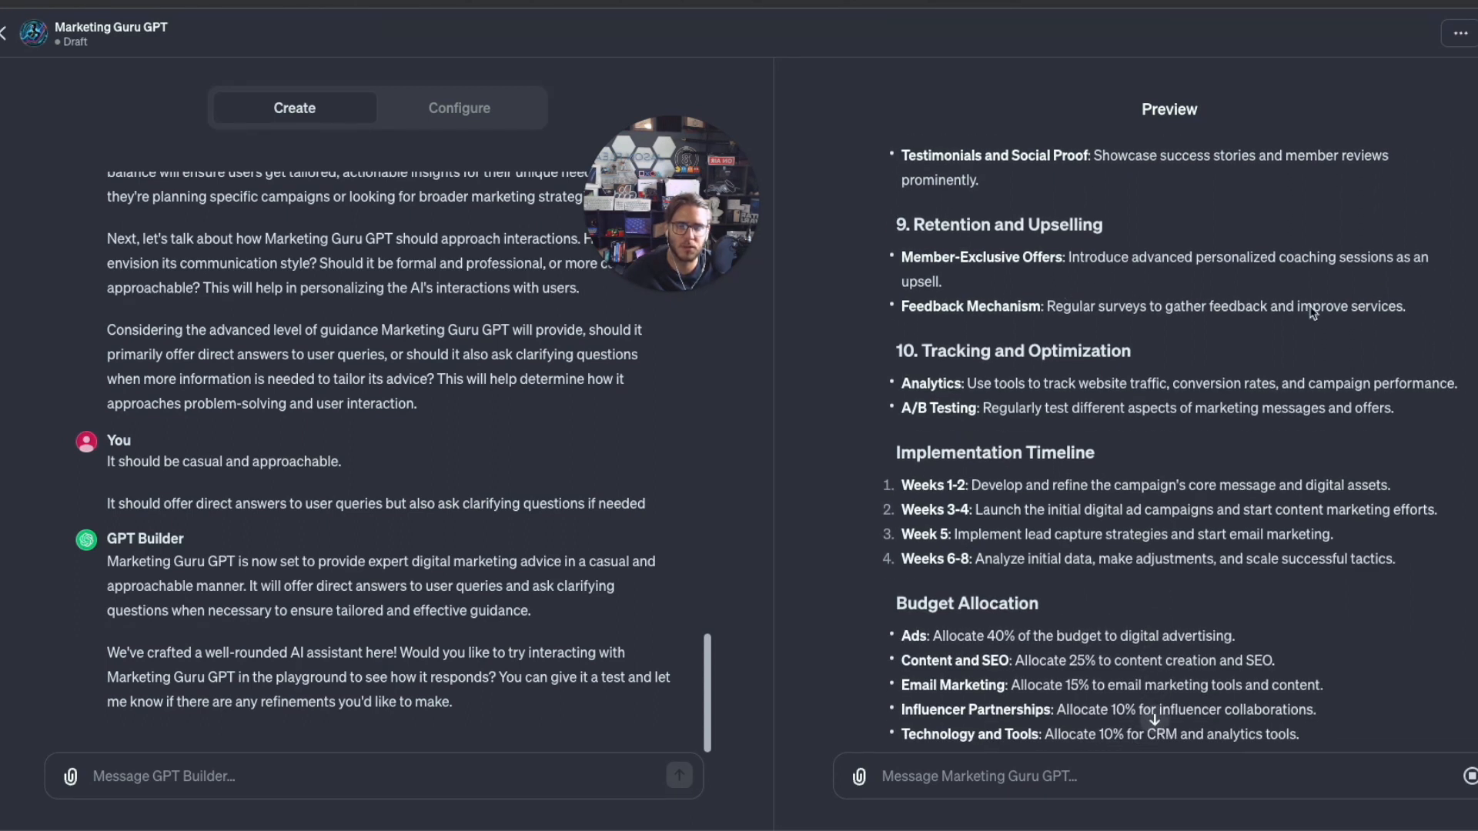
scroll(down, 3)
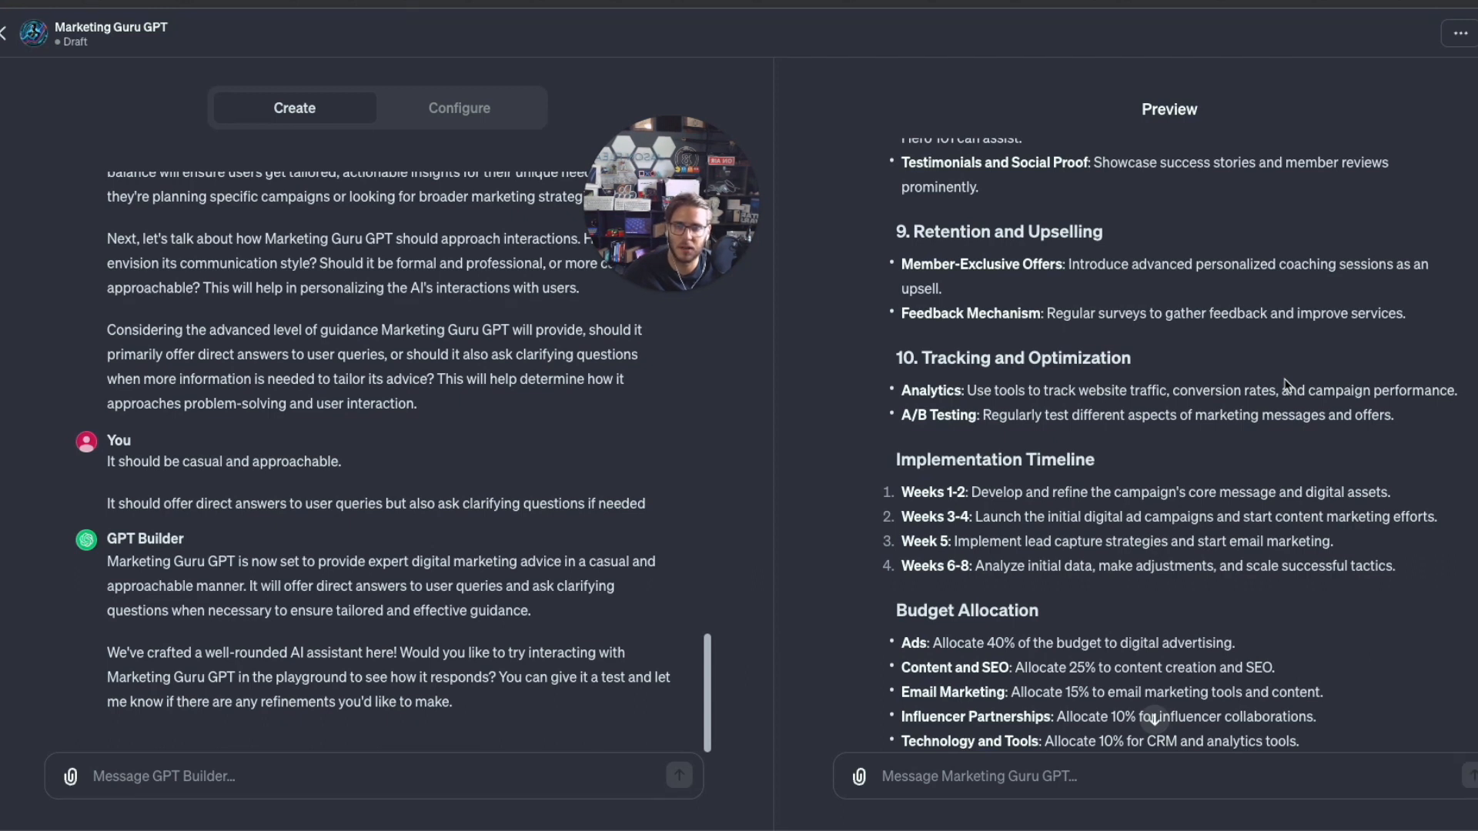
scroll(down, 3)
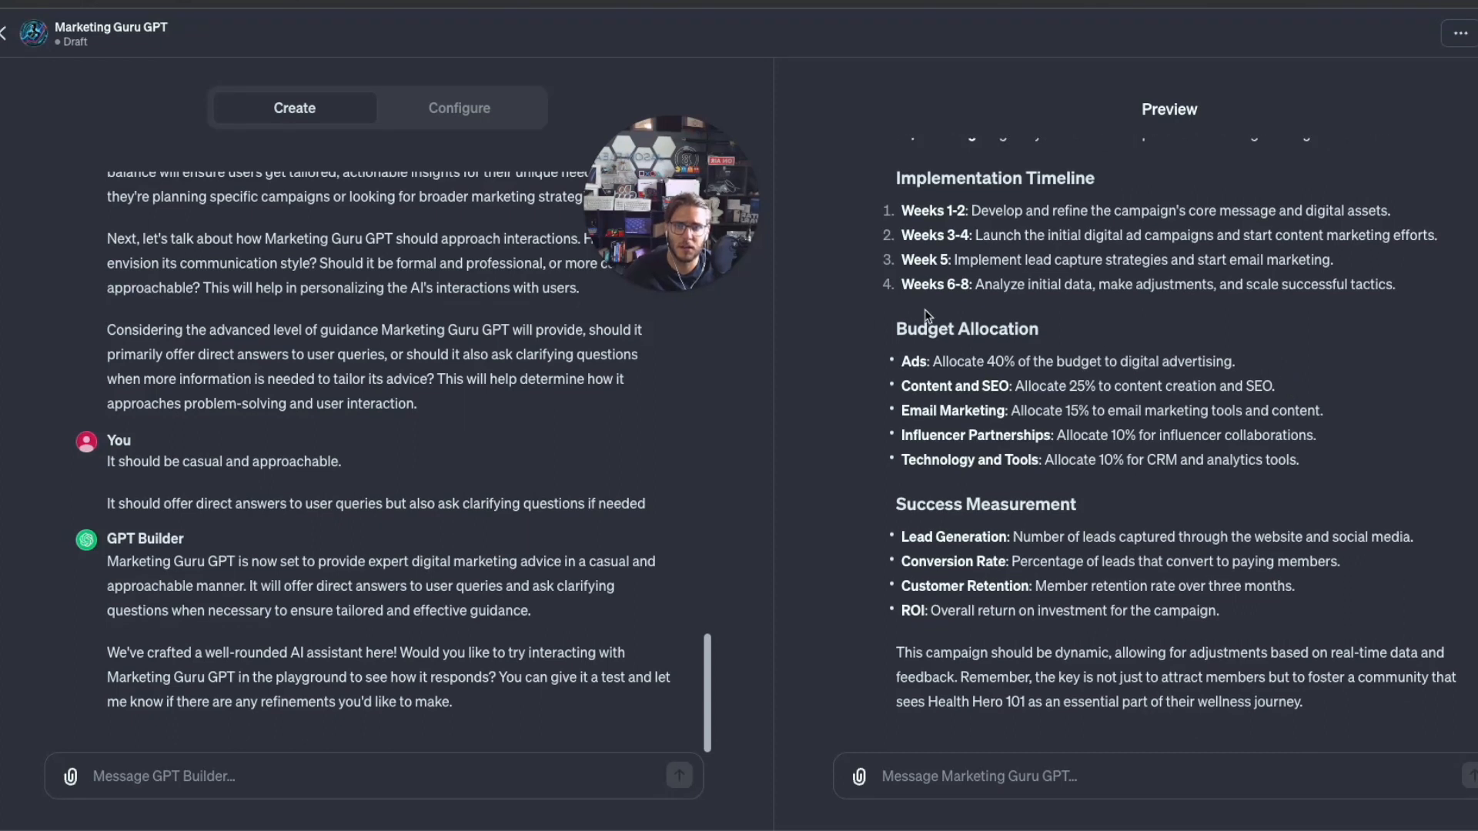
mouse_move(1056, 402)
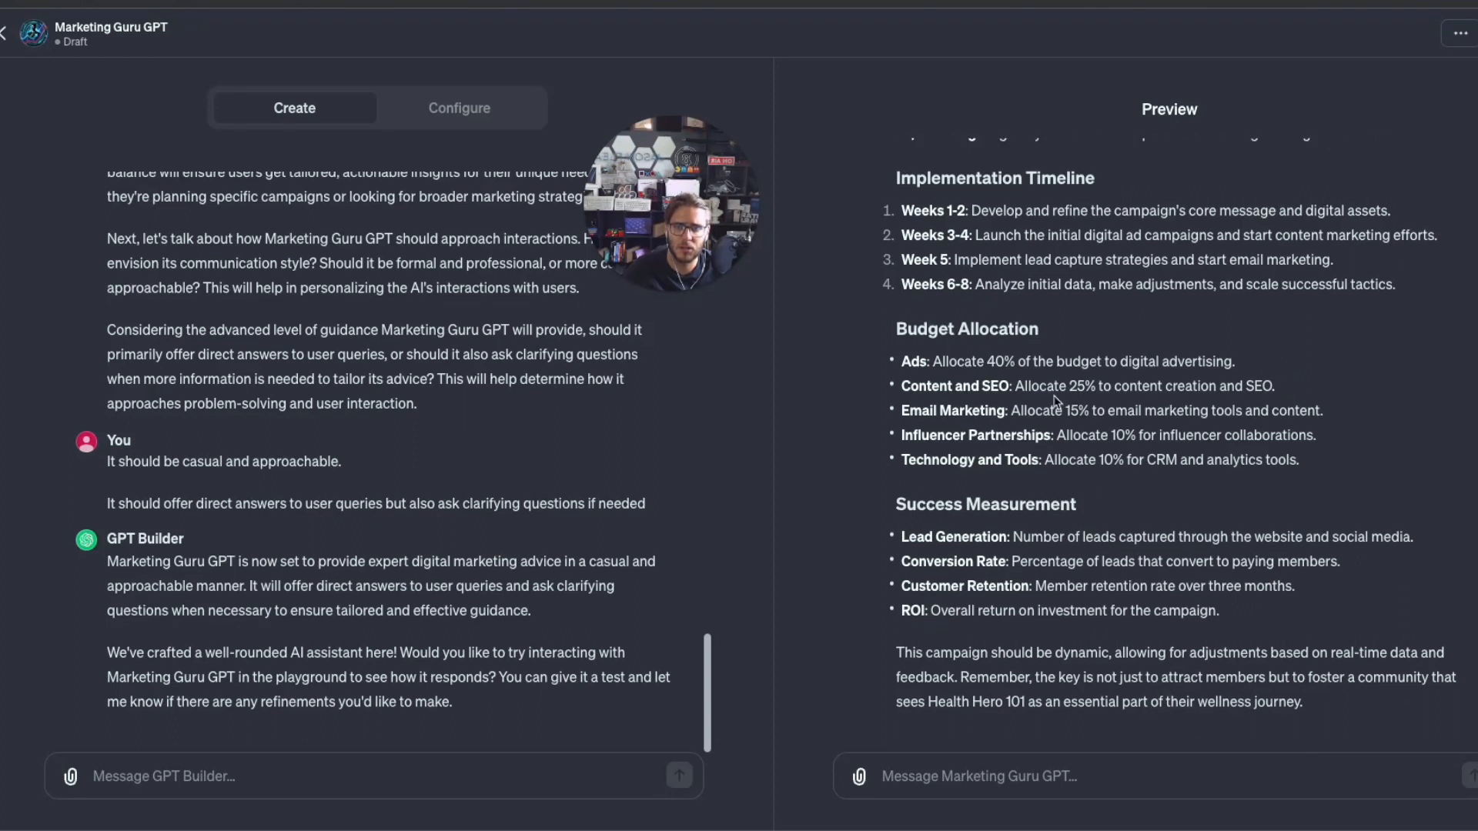
mouse_move(1248, 677)
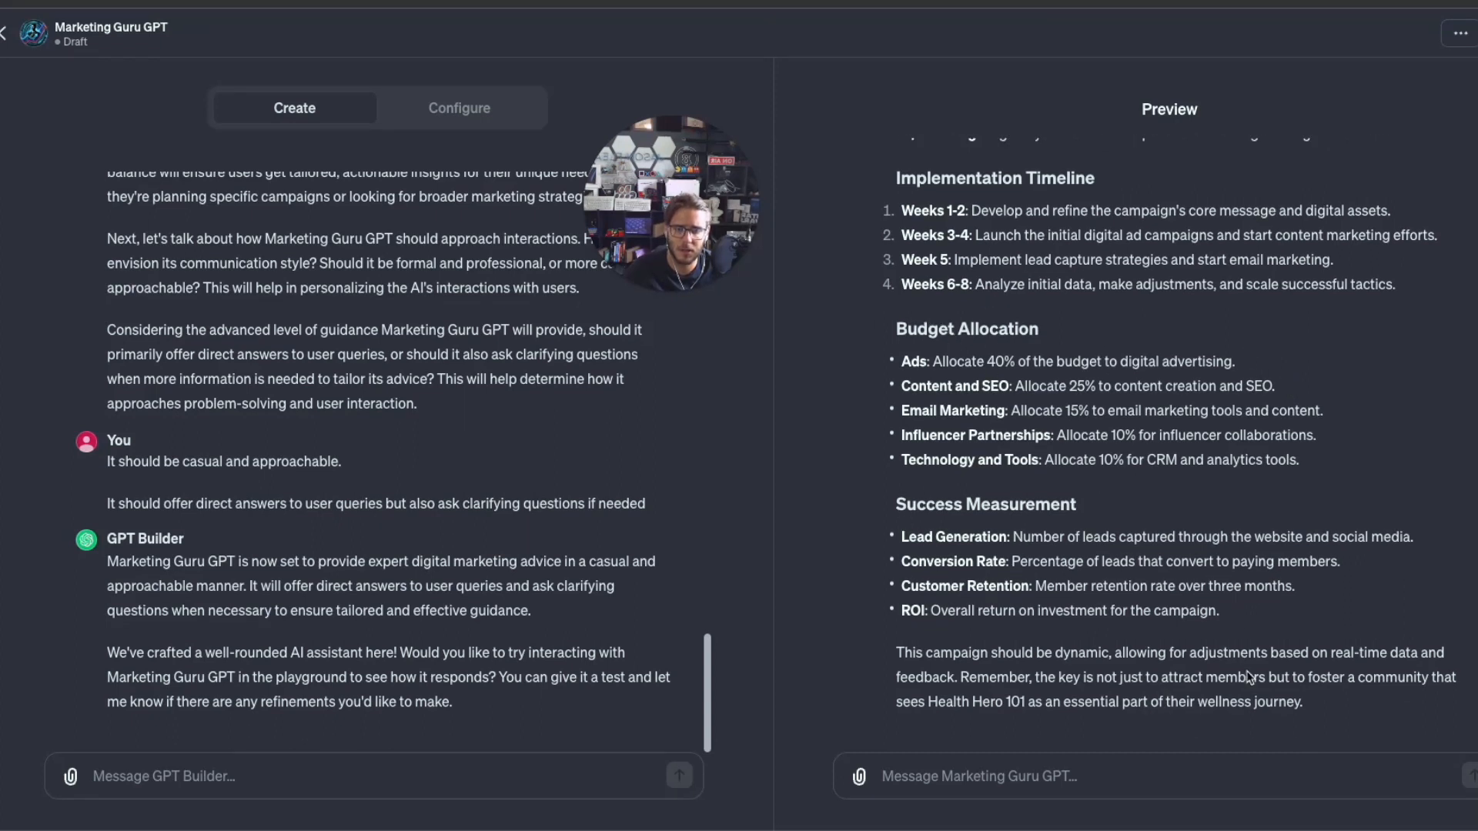
drag(898, 652, 1302, 701)
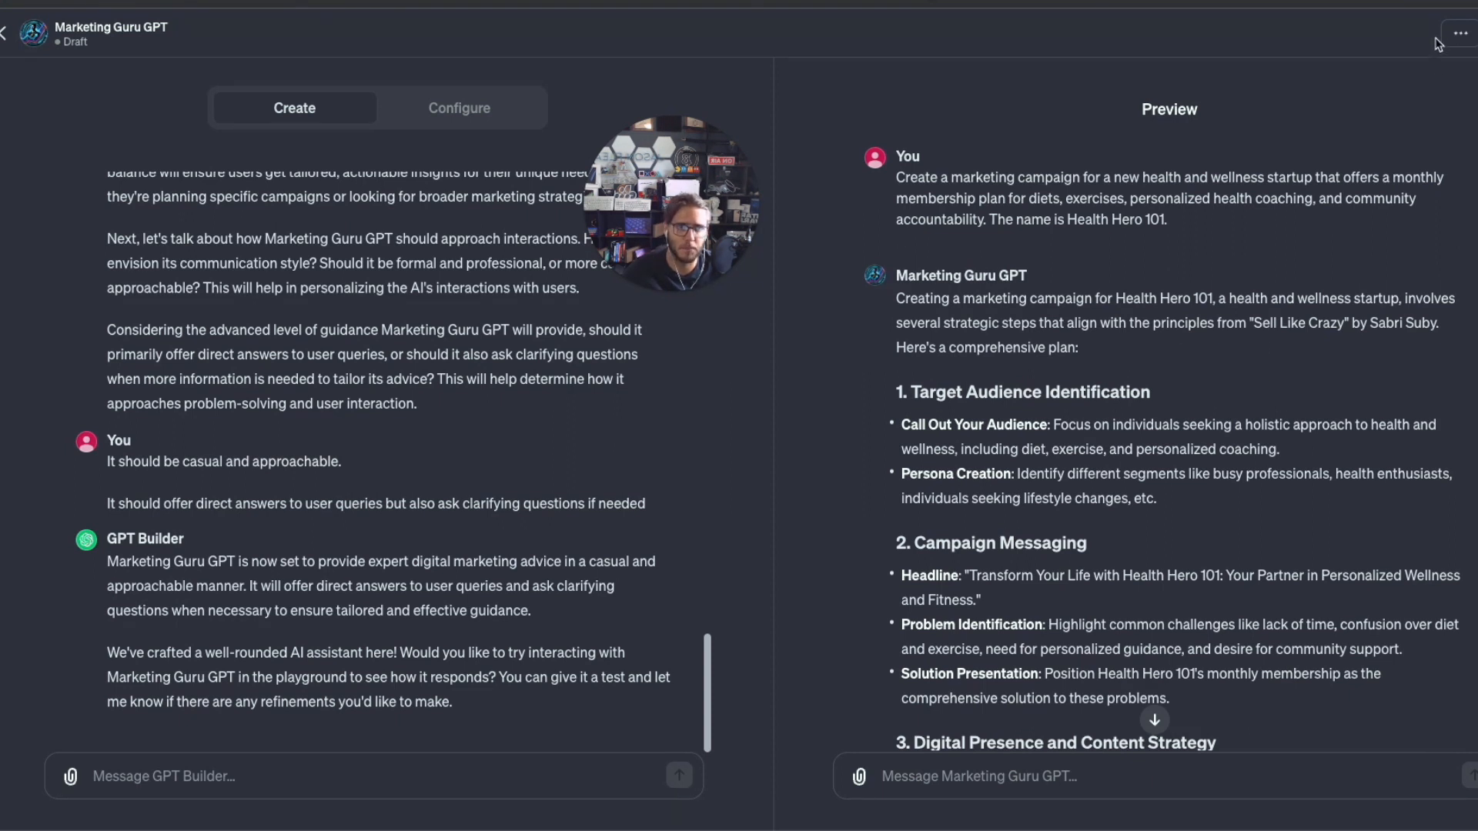
Publish Marketing Guru GPT with sharing limited to 'Only people with a link'.
click(1460, 33)
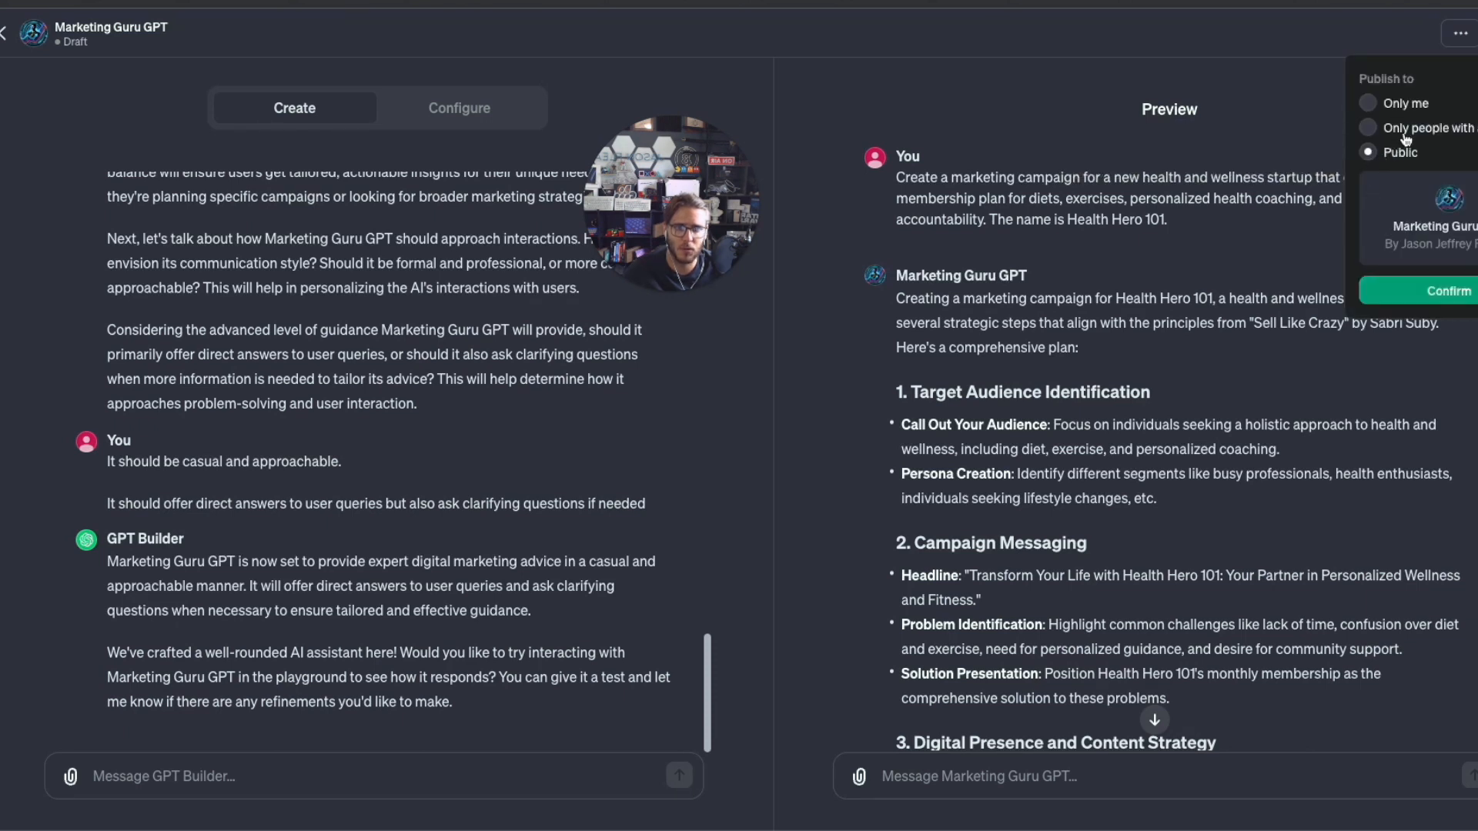
click(1456, 33)
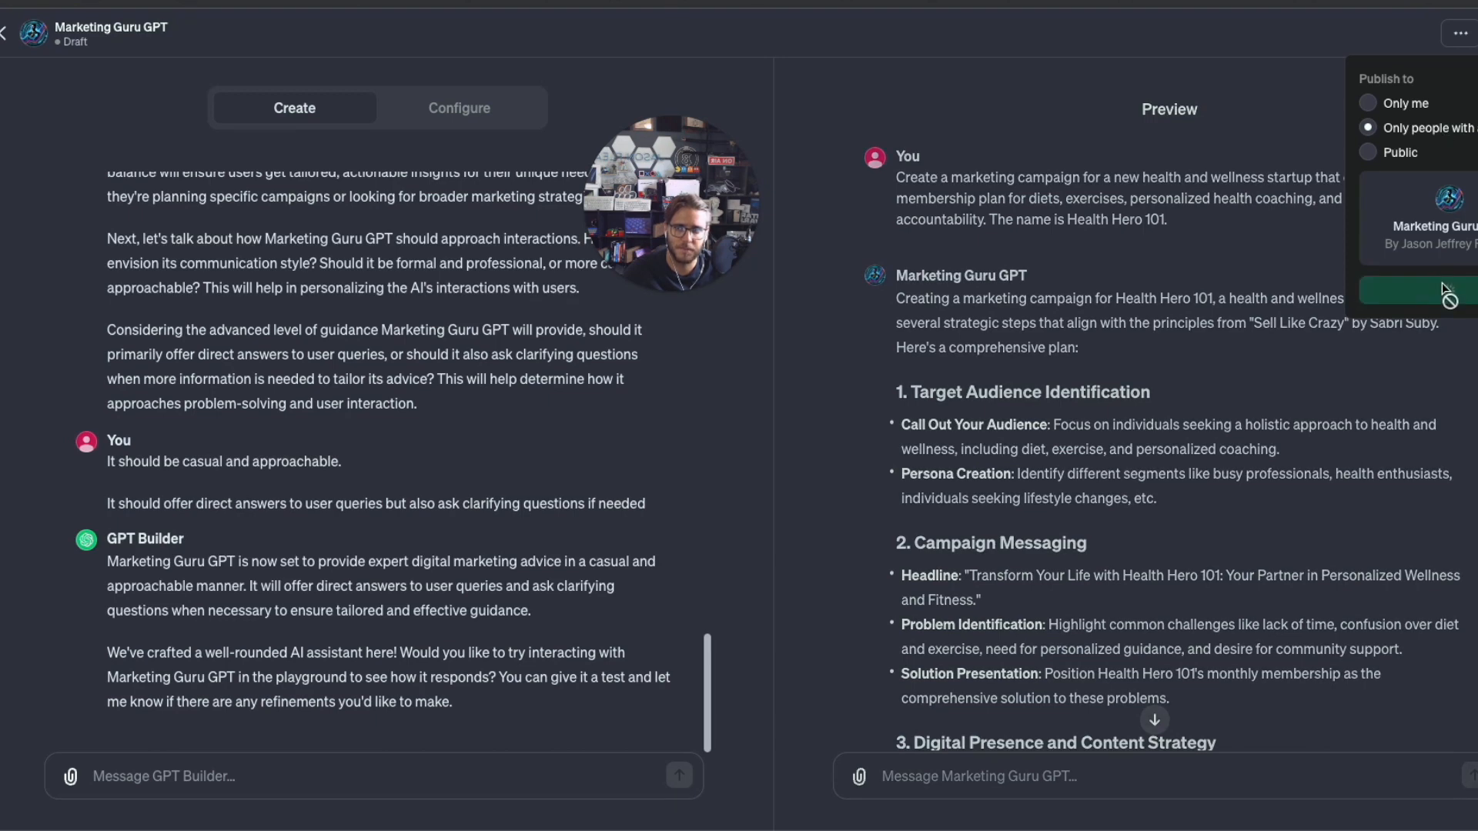
click(1414, 291)
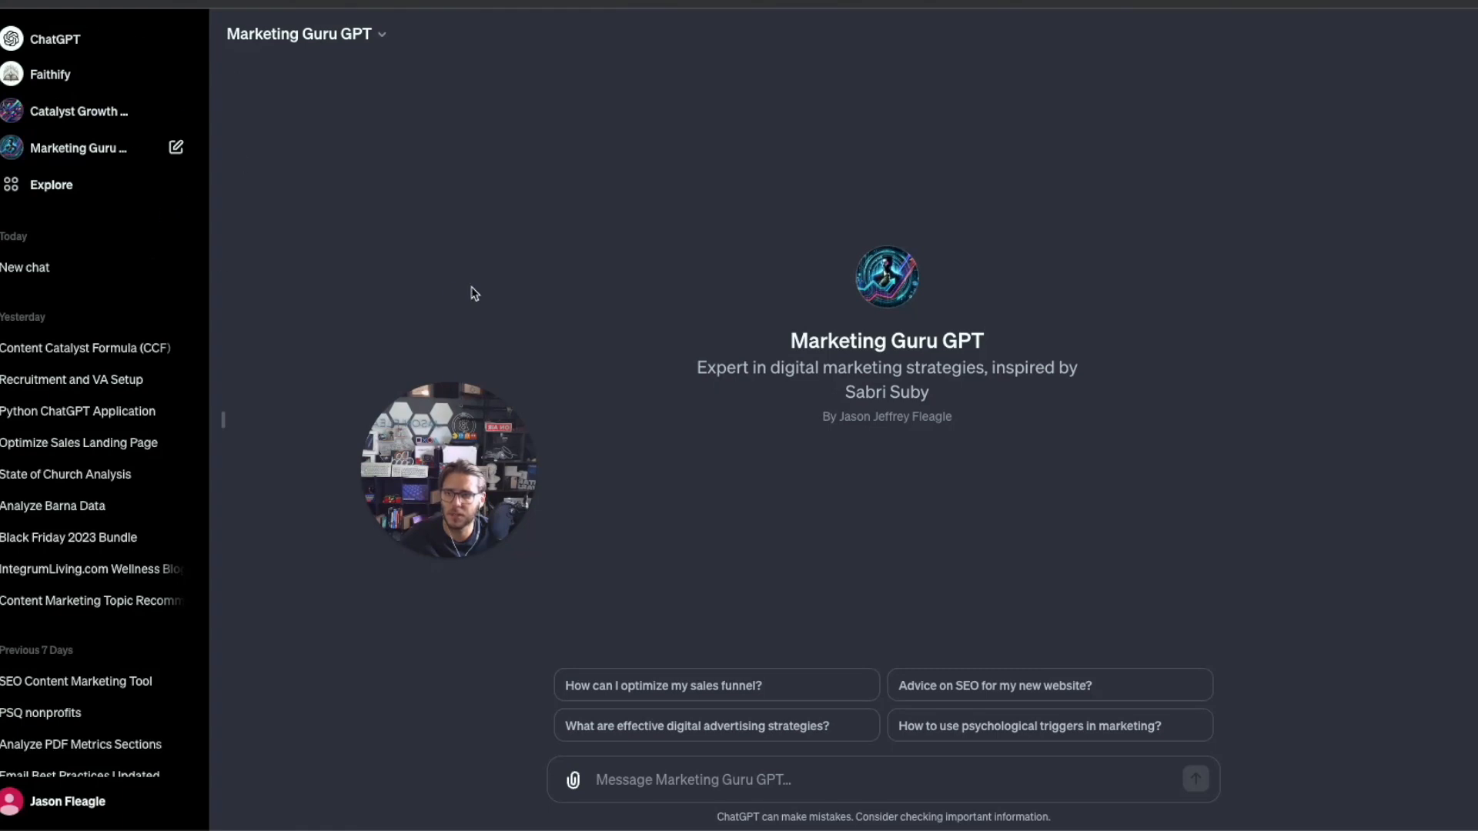
mouse_move(85, 111)
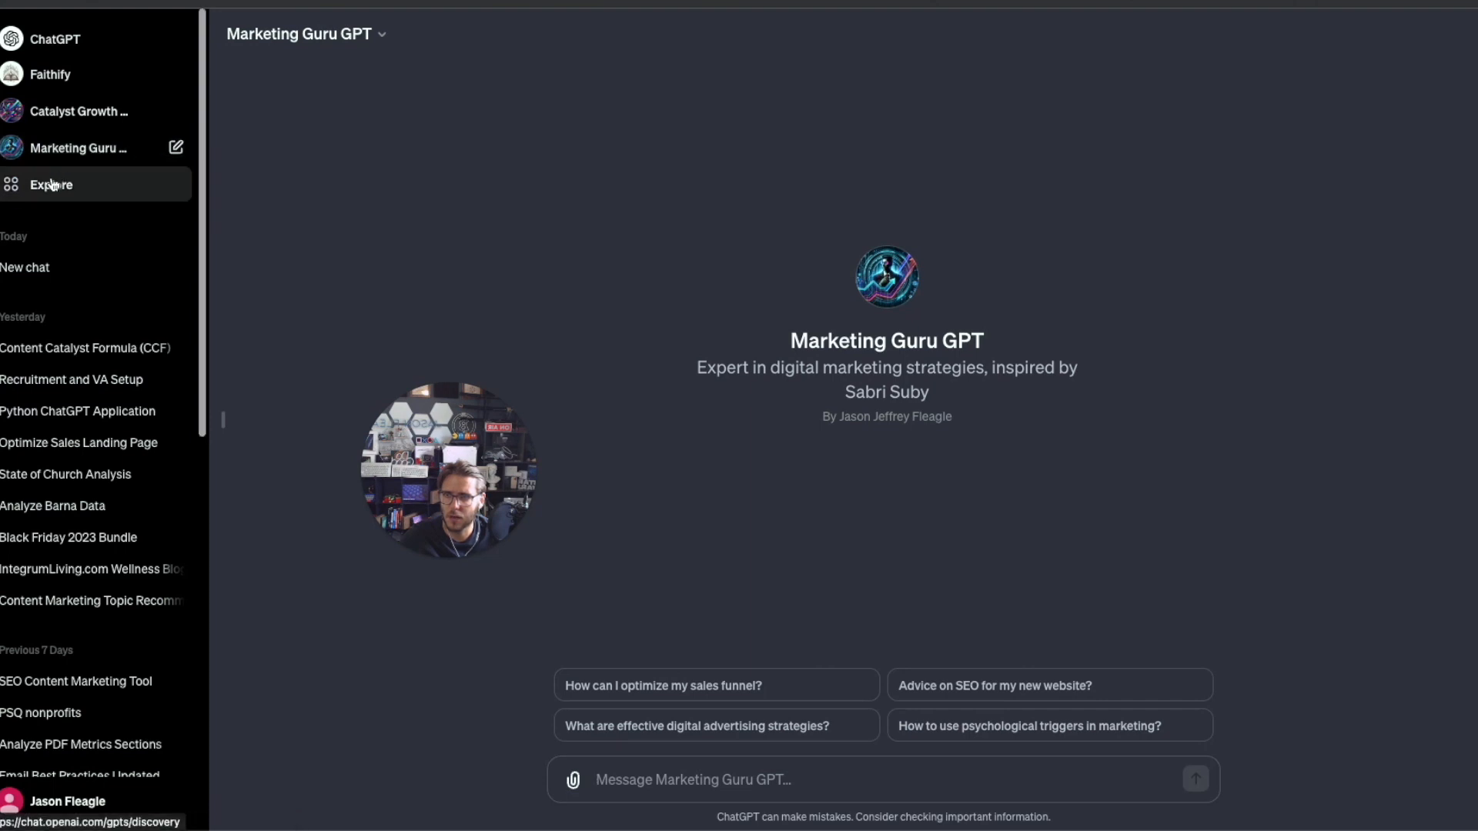
click(51, 185)
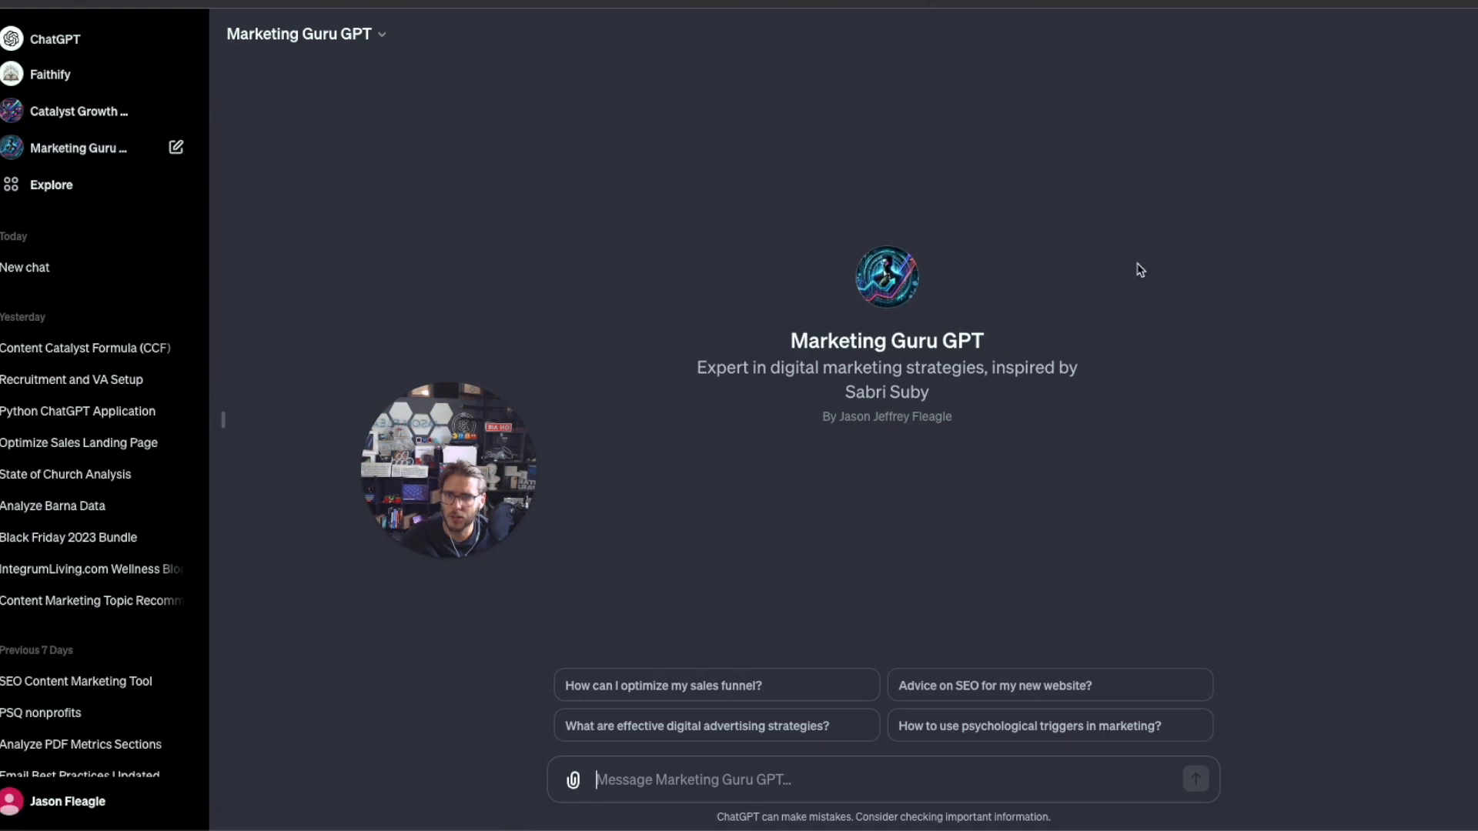
mouse_move(893, 355)
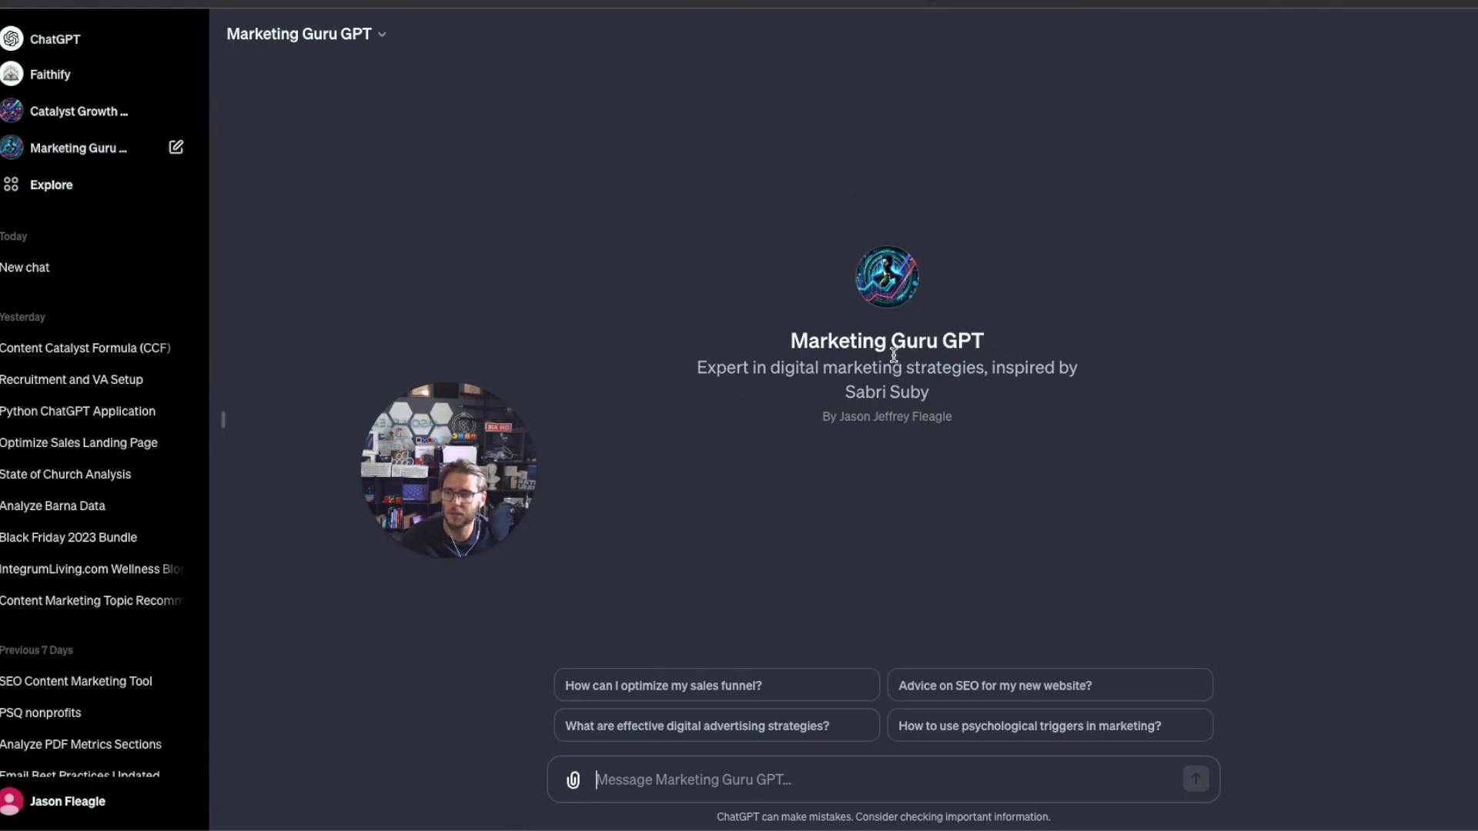
mouse_move(787, 358)
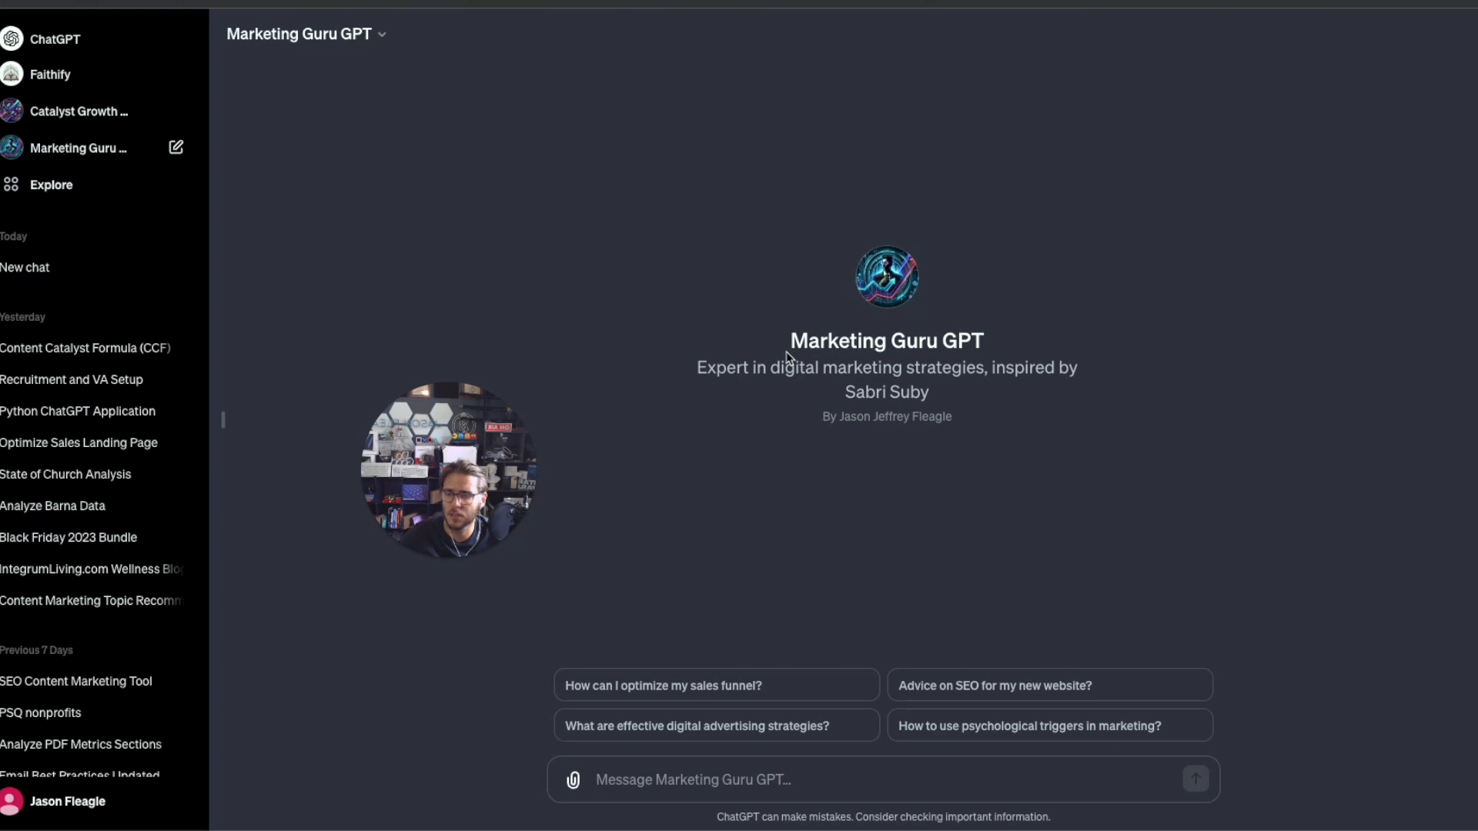